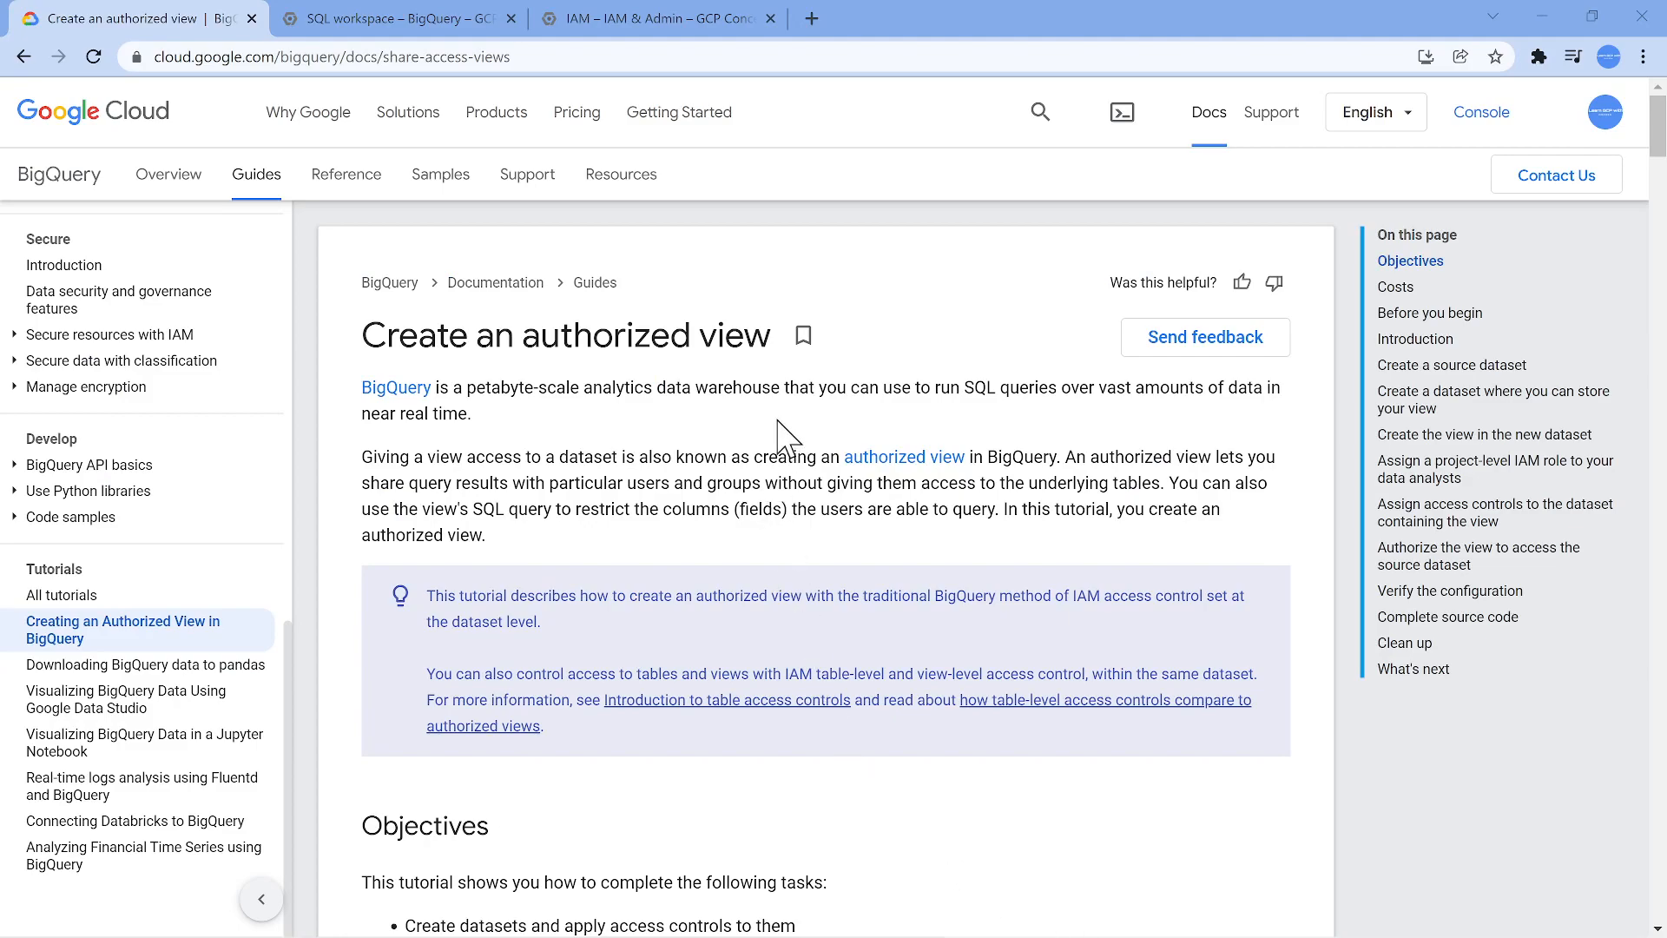
mouse_move(568, 350)
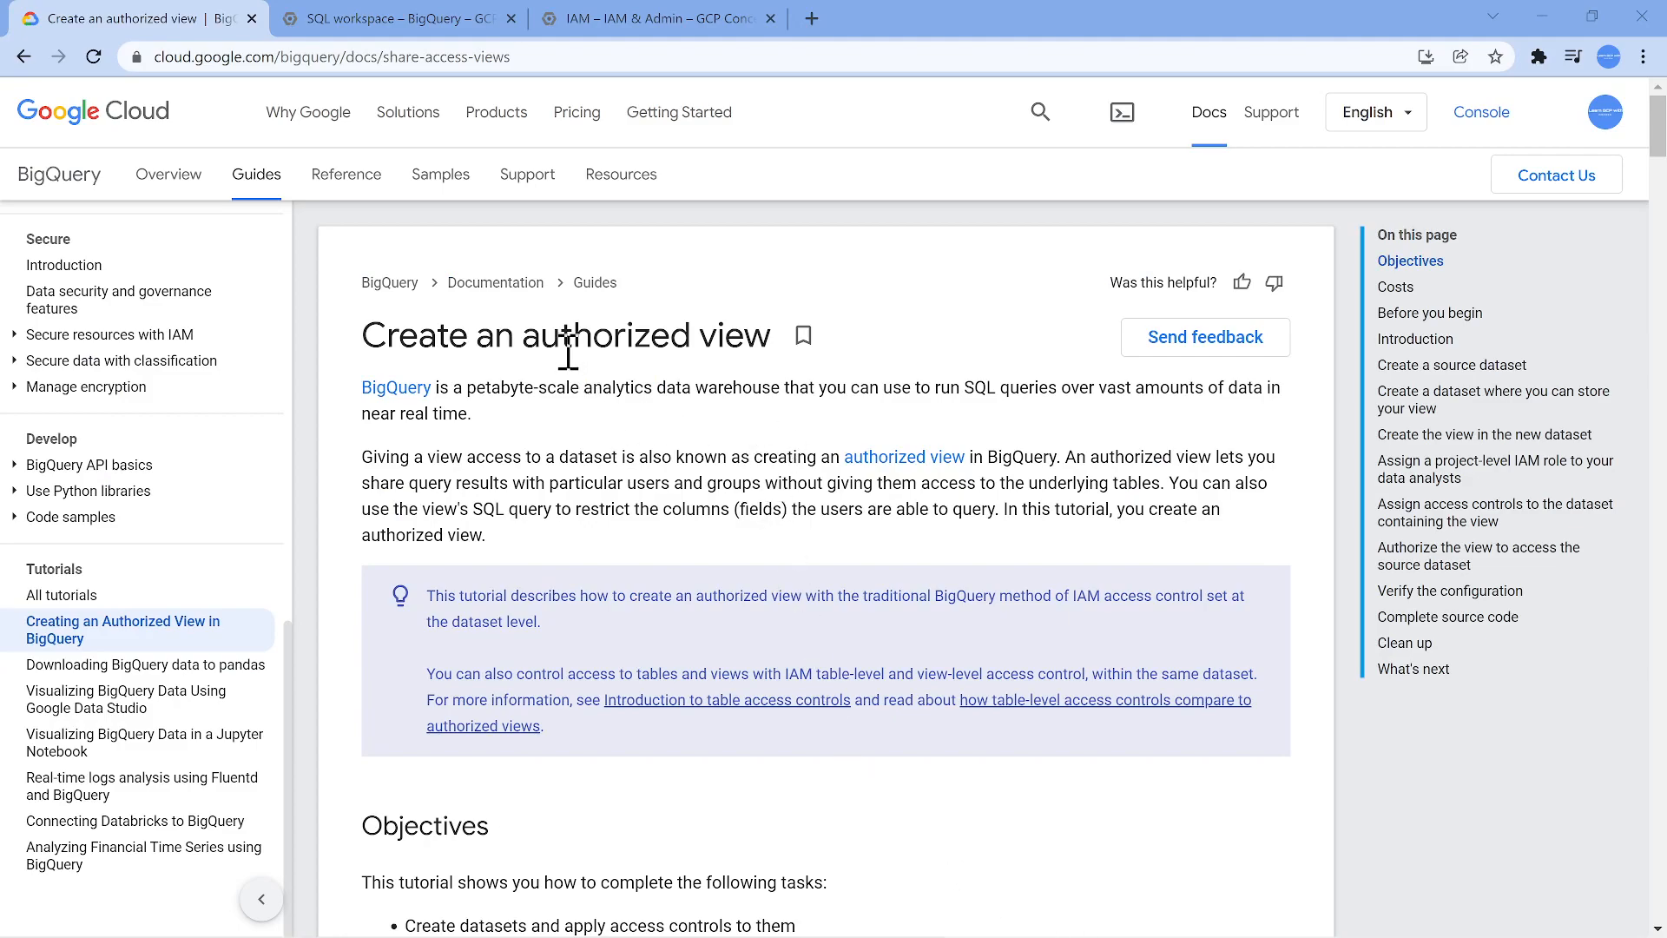
Check that the second account lists no projects, then return to the learn-gcp-pca-batch7 SQL workspace
scroll(down, 3)
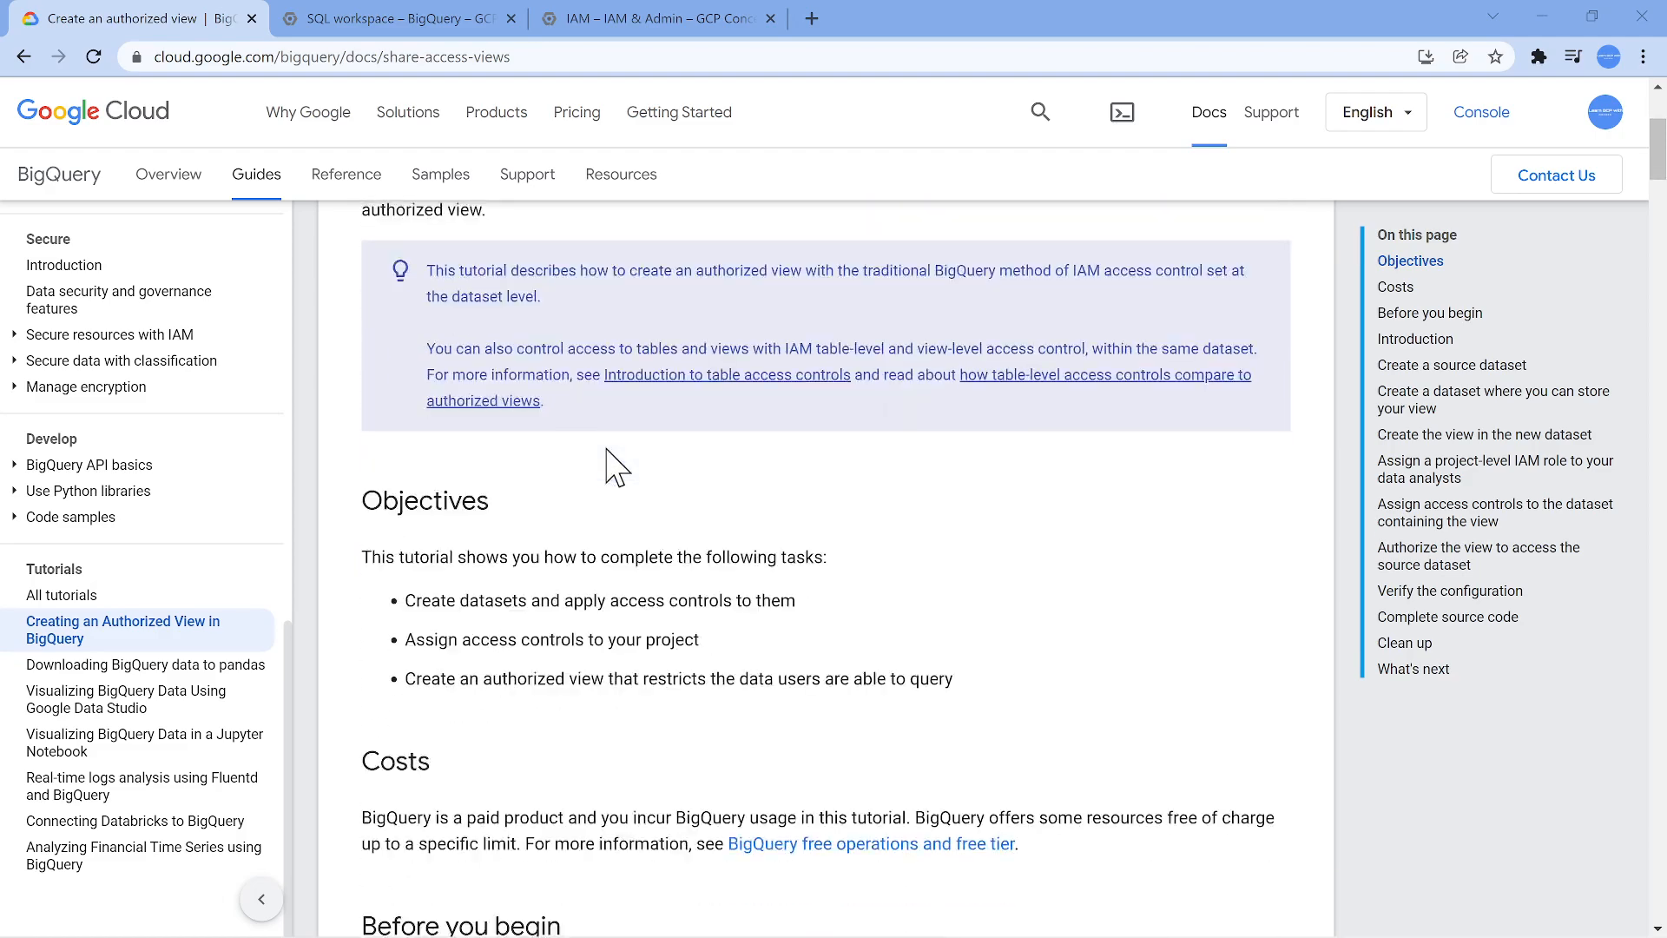
scroll(down, 3)
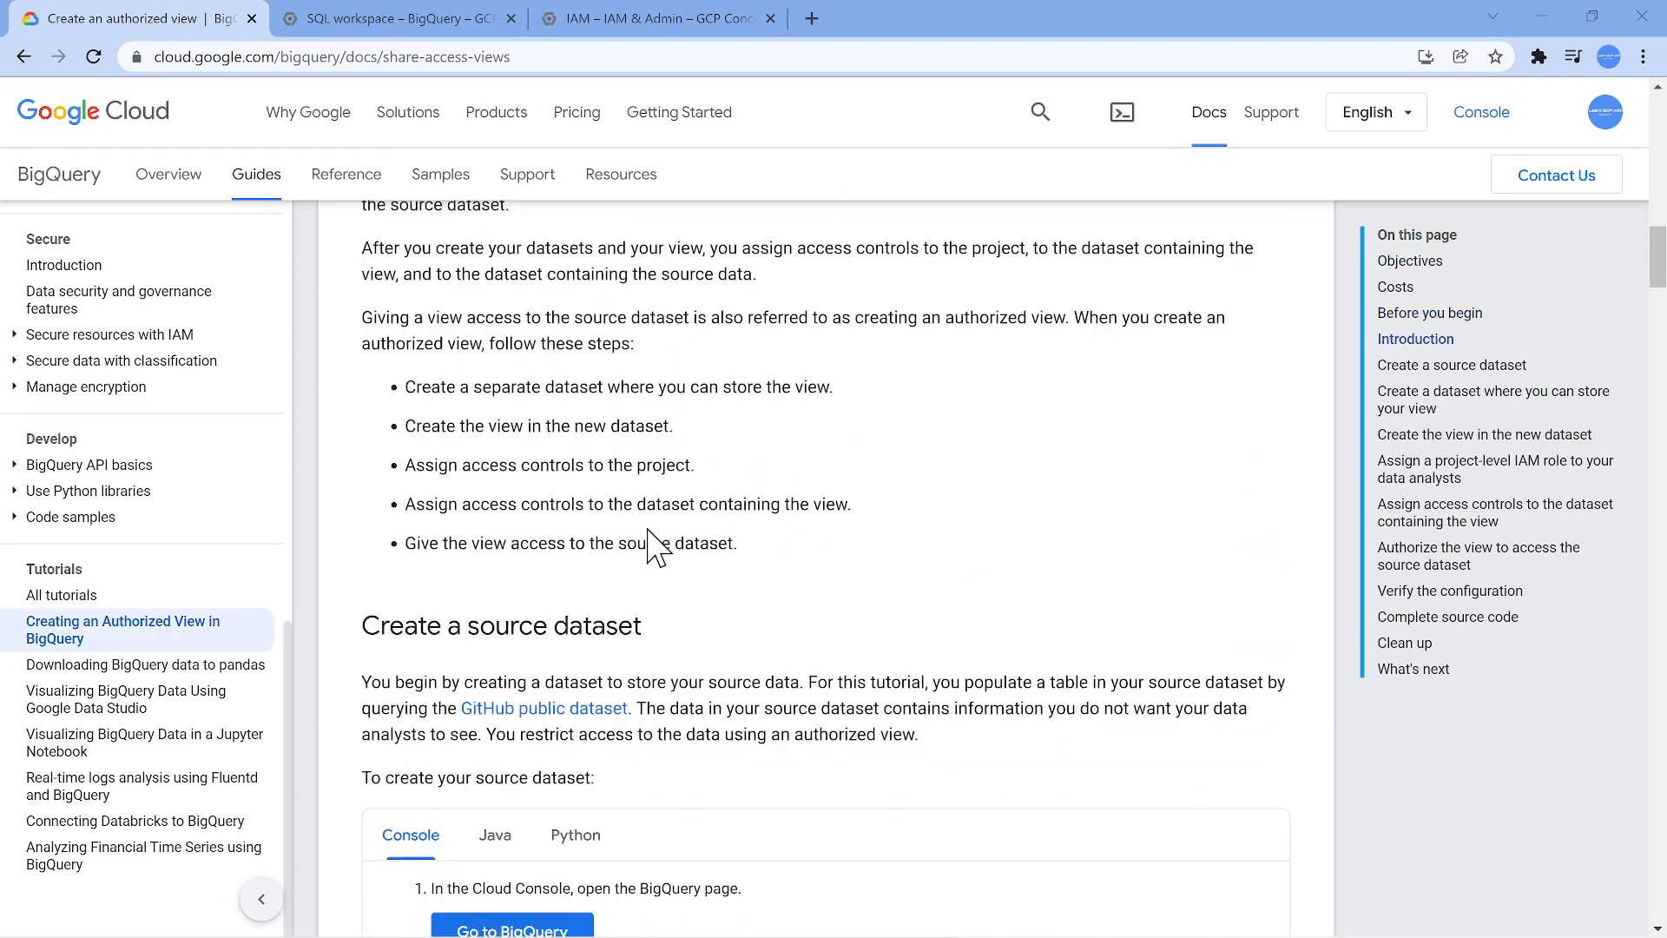
scroll(down, 3)
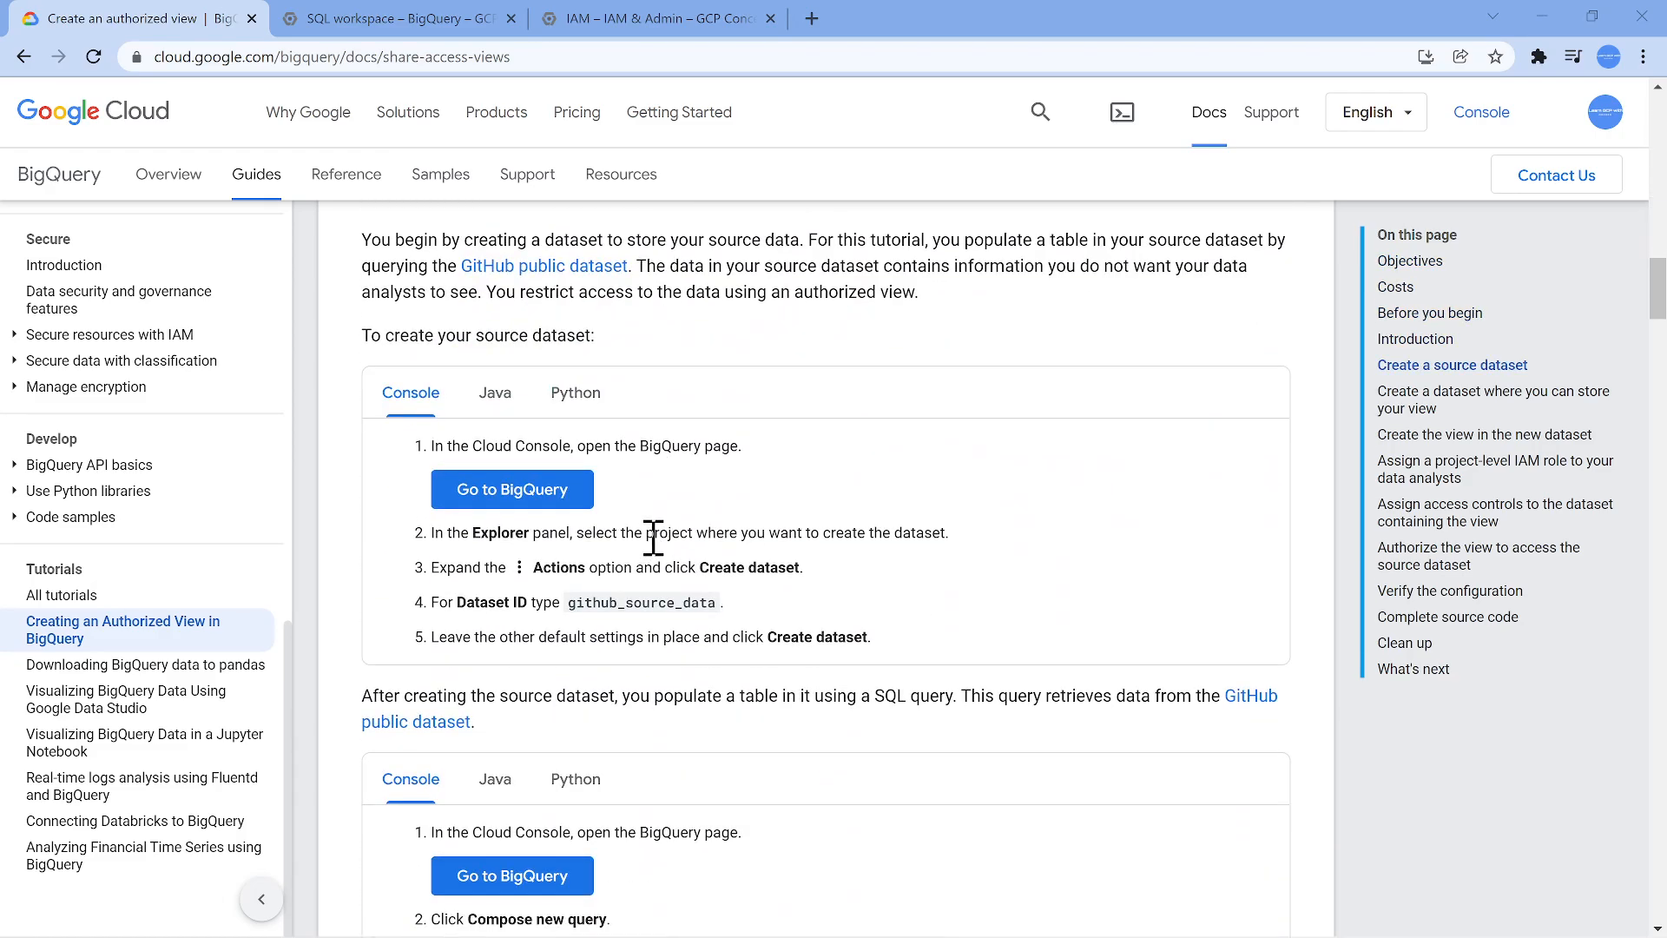
scroll(down, 3)
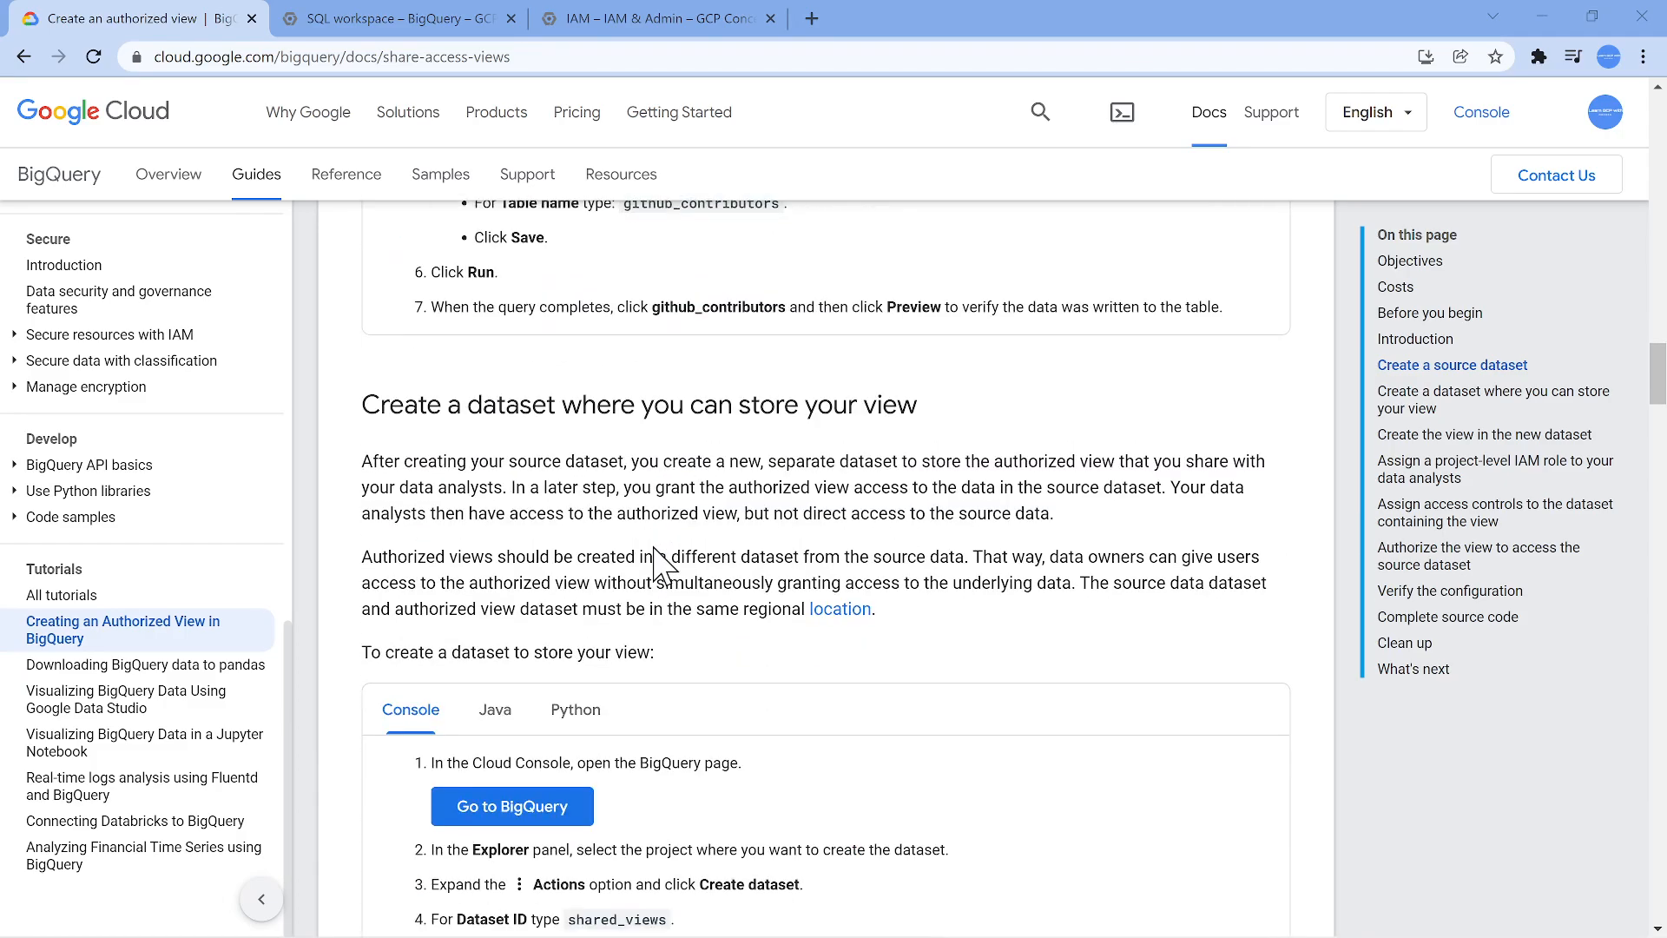
scroll(down, 3)
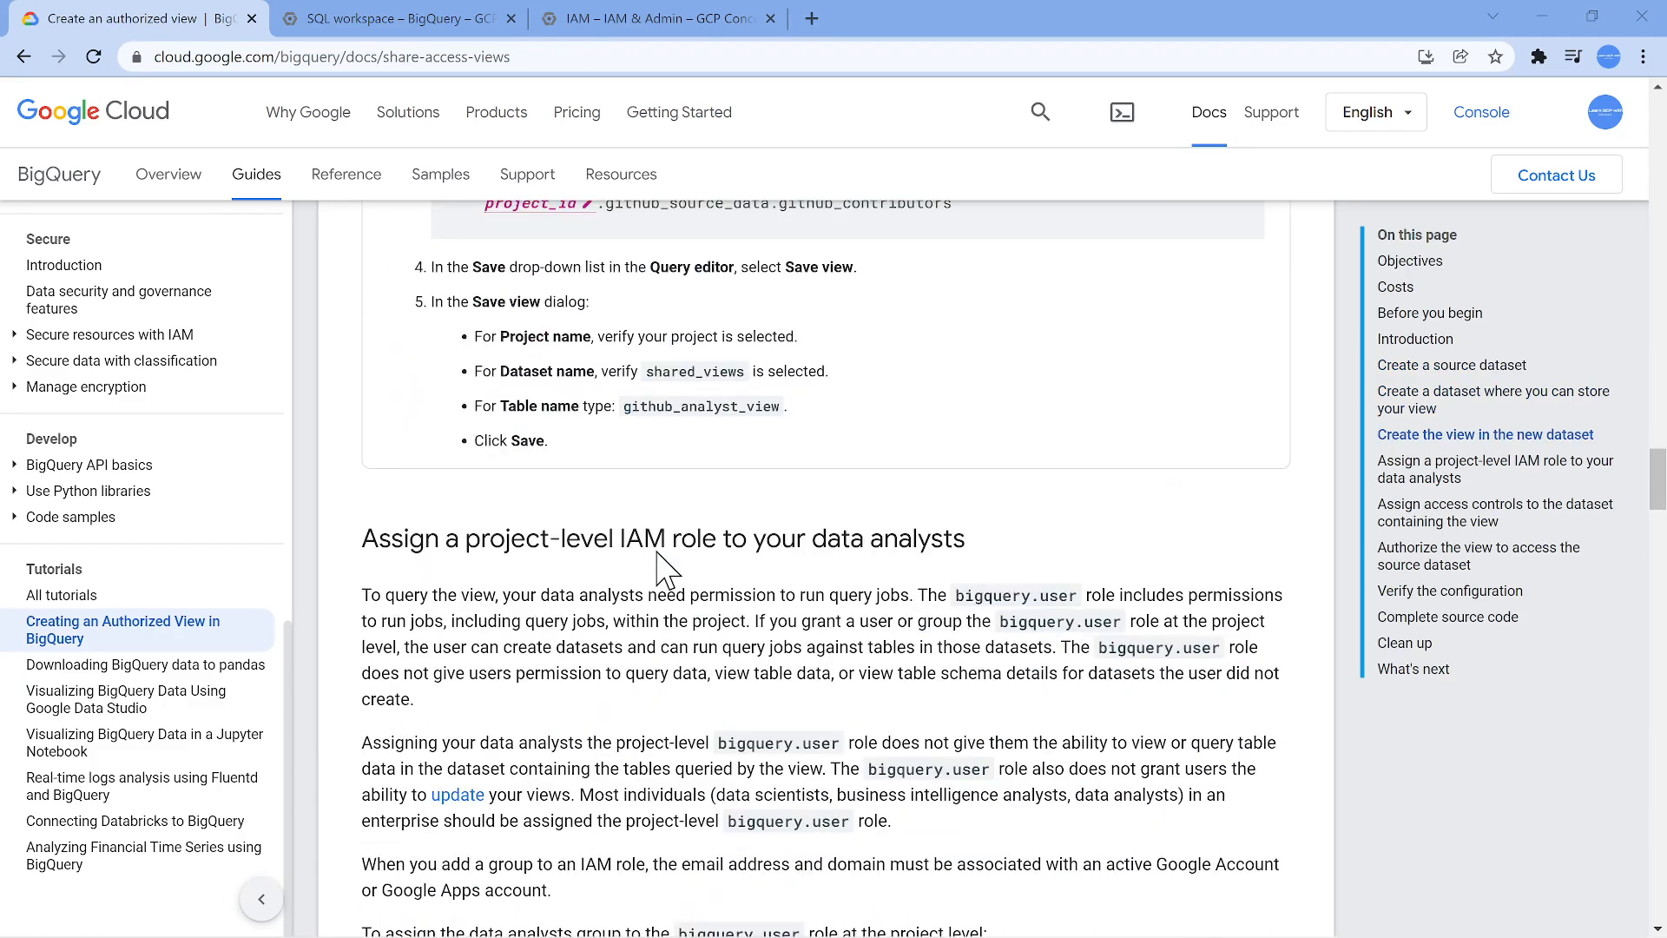
scroll(down, 3)
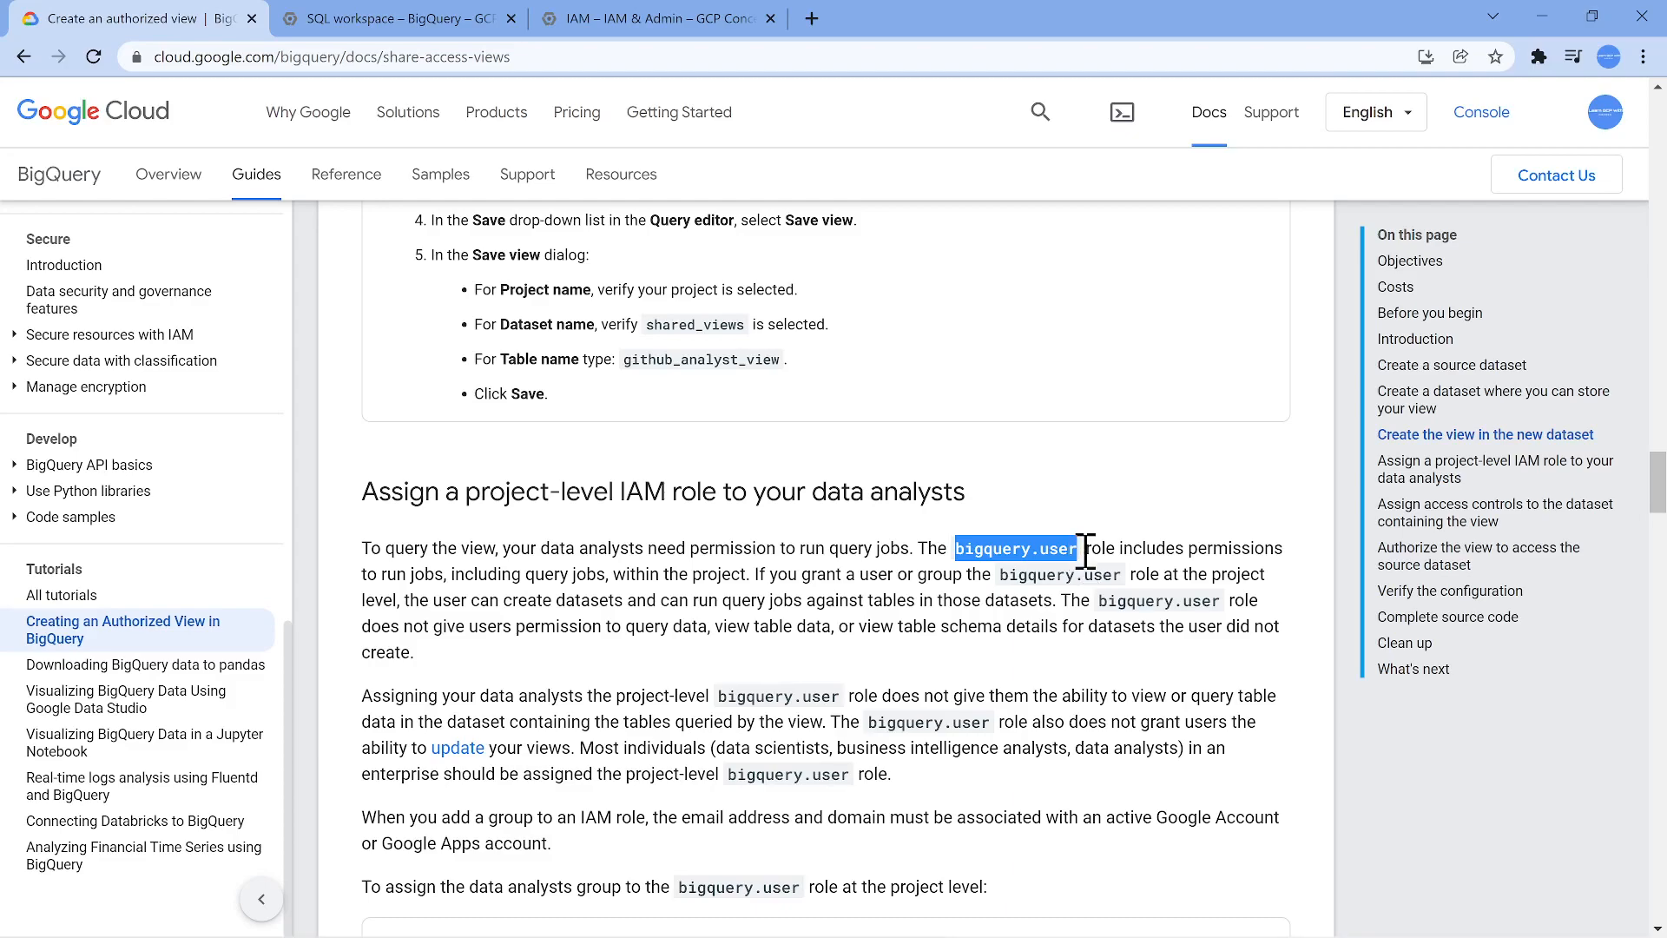
mouse_move(1073, 637)
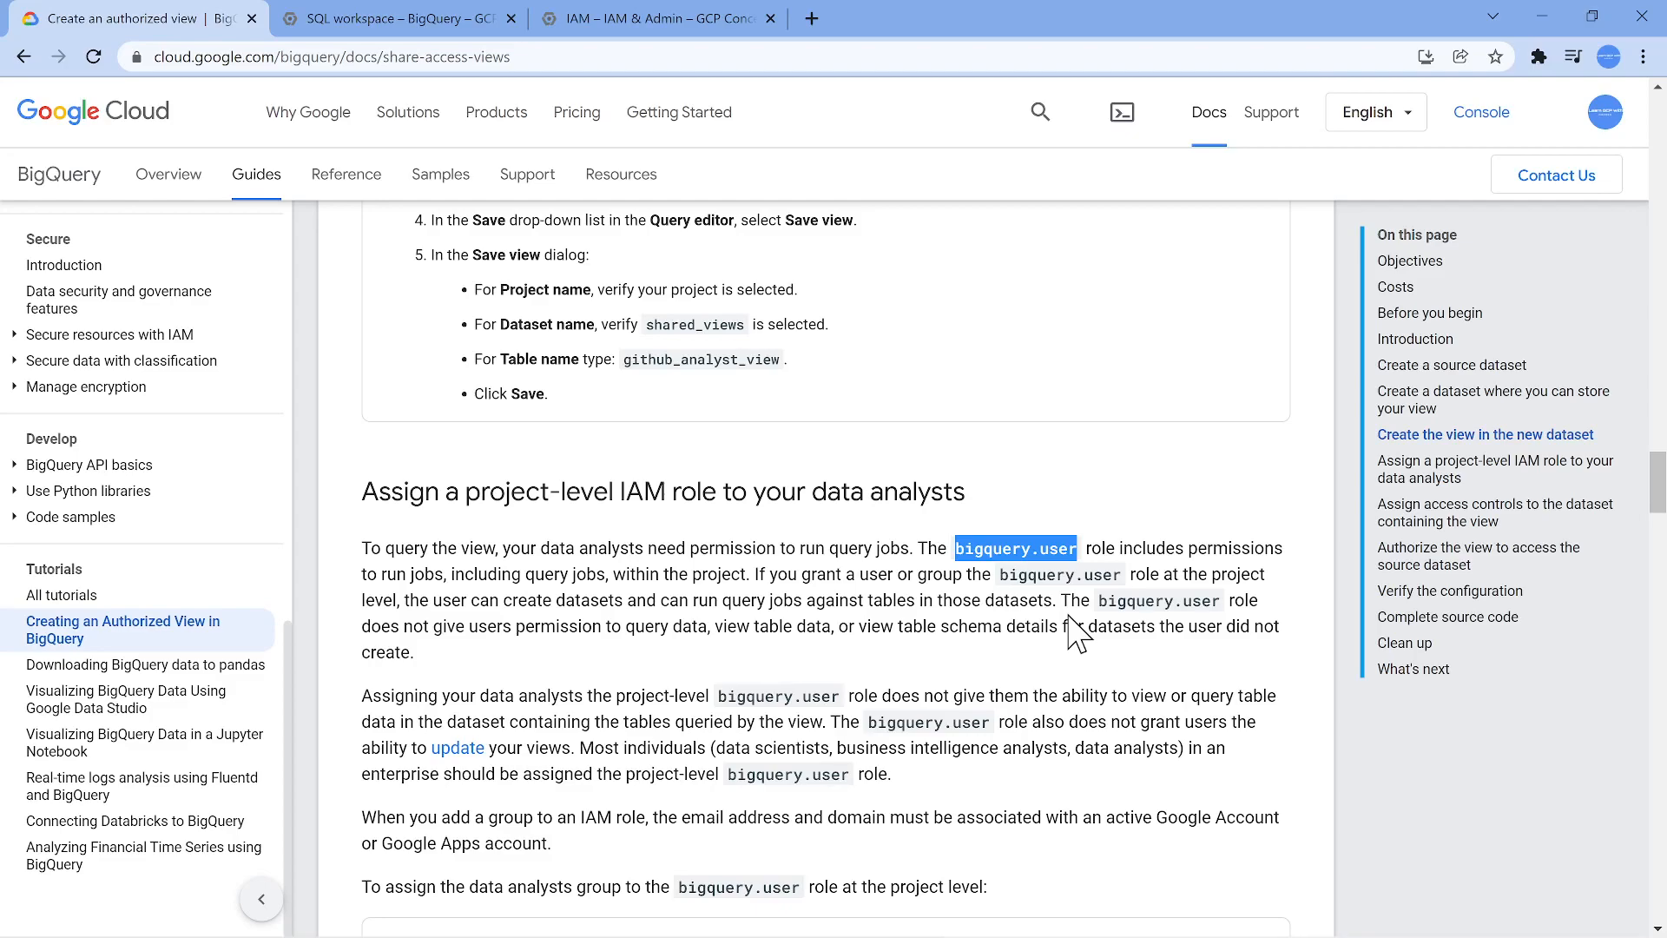
mouse_move(470, 492)
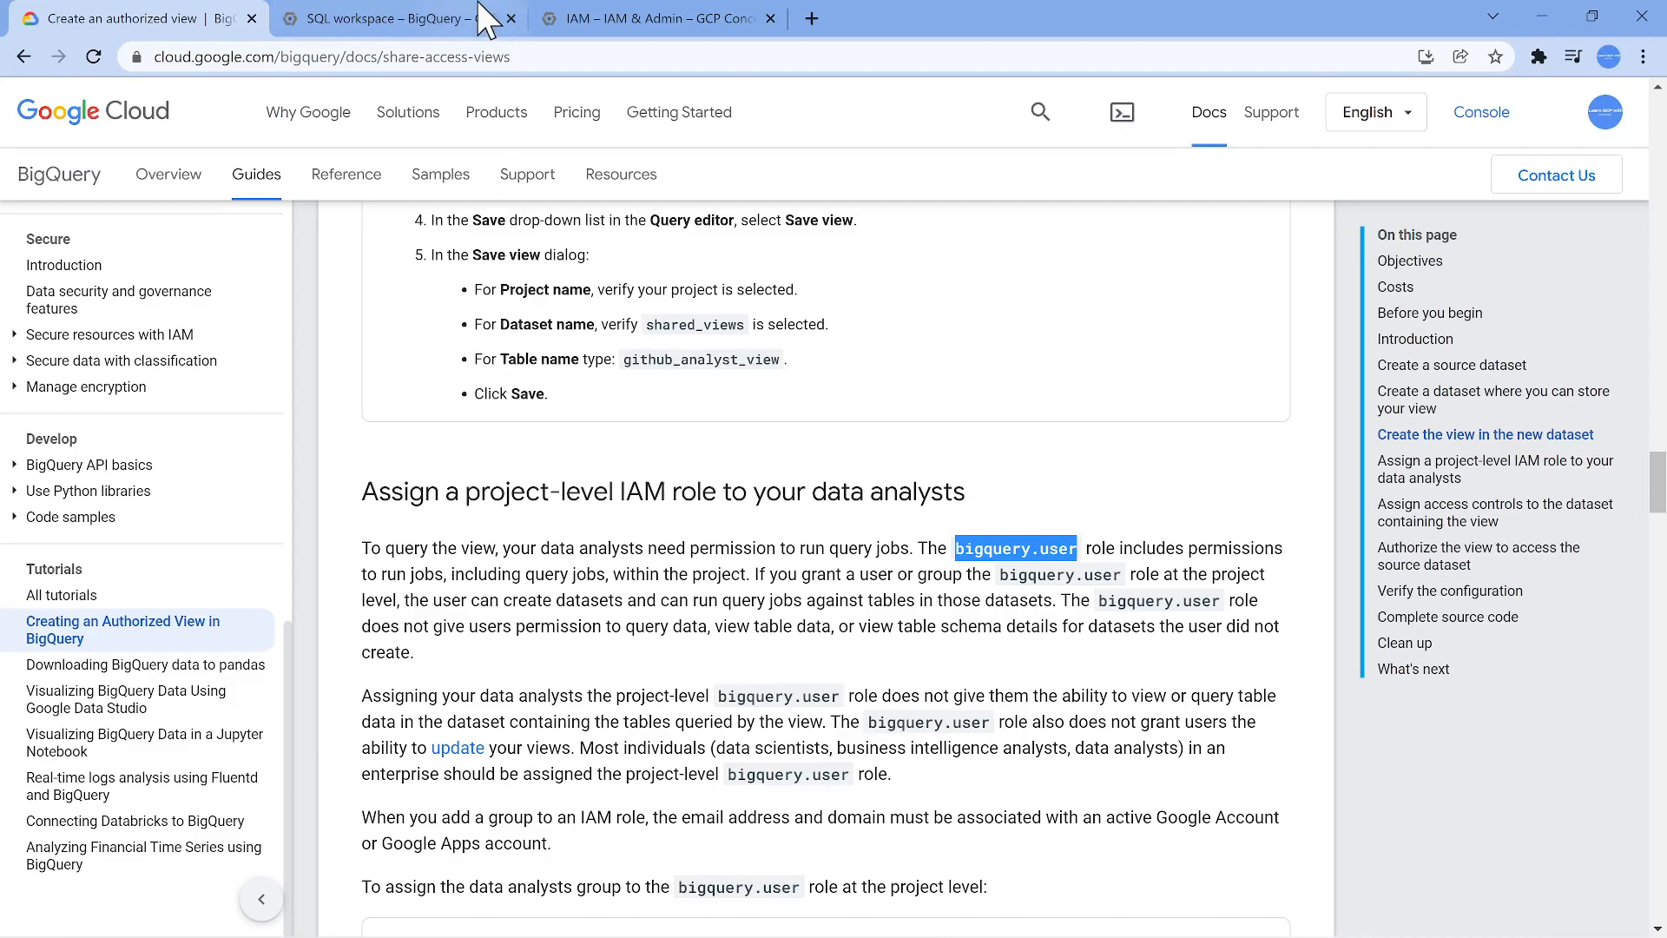
click(407, 19)
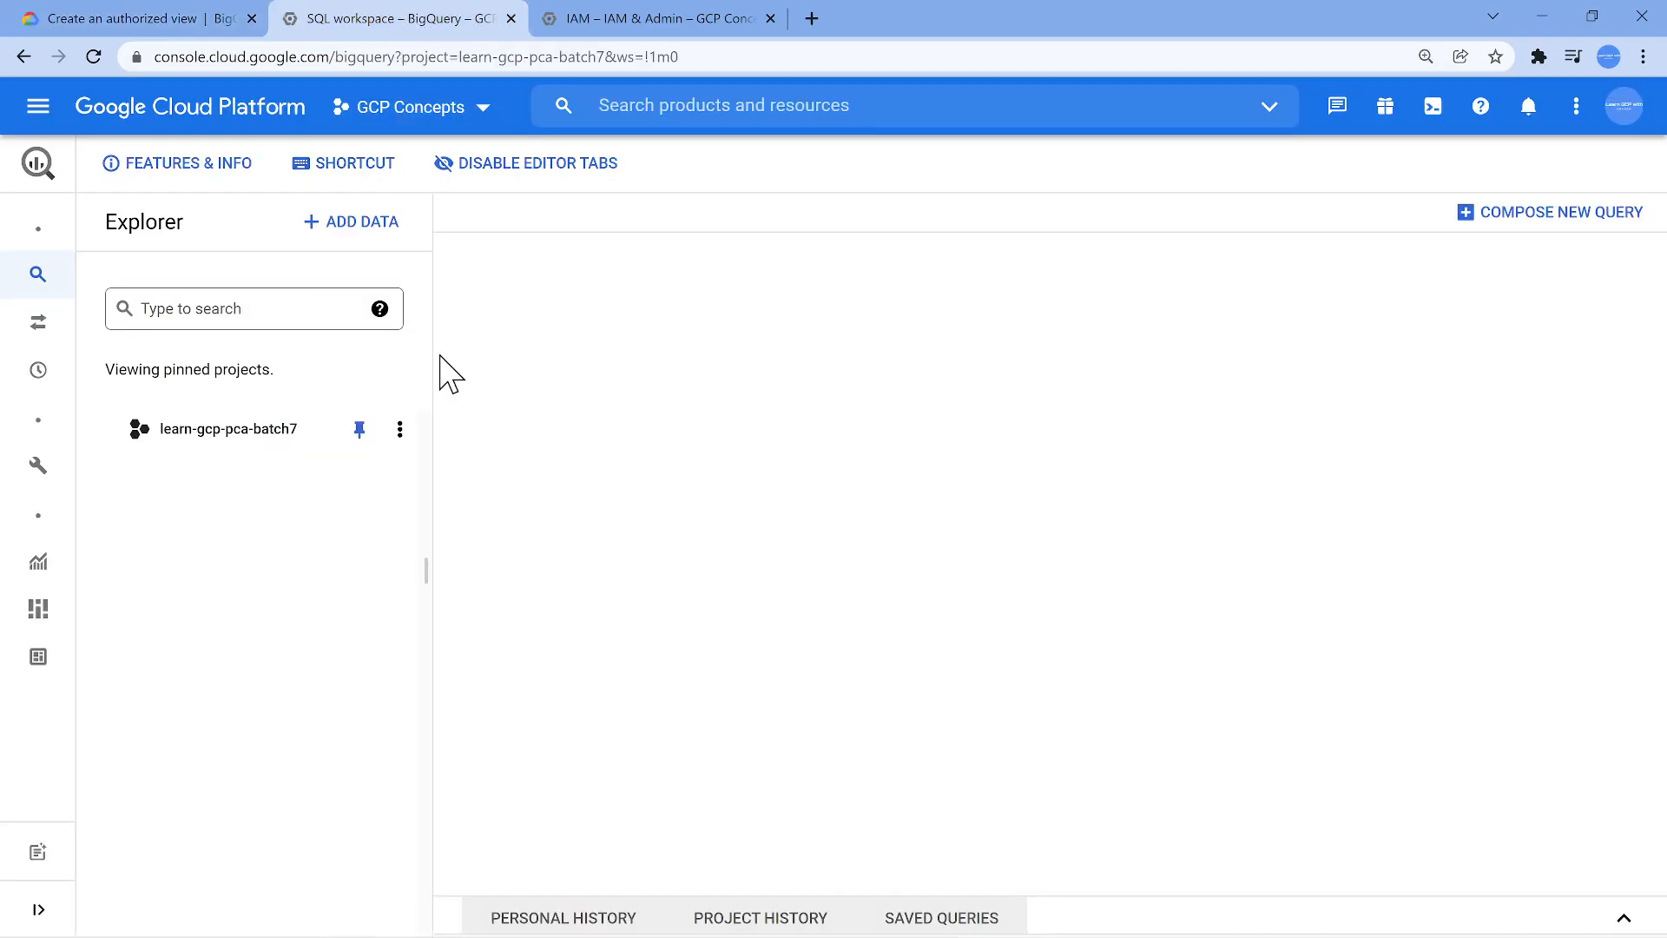
mouse_move(1624, 105)
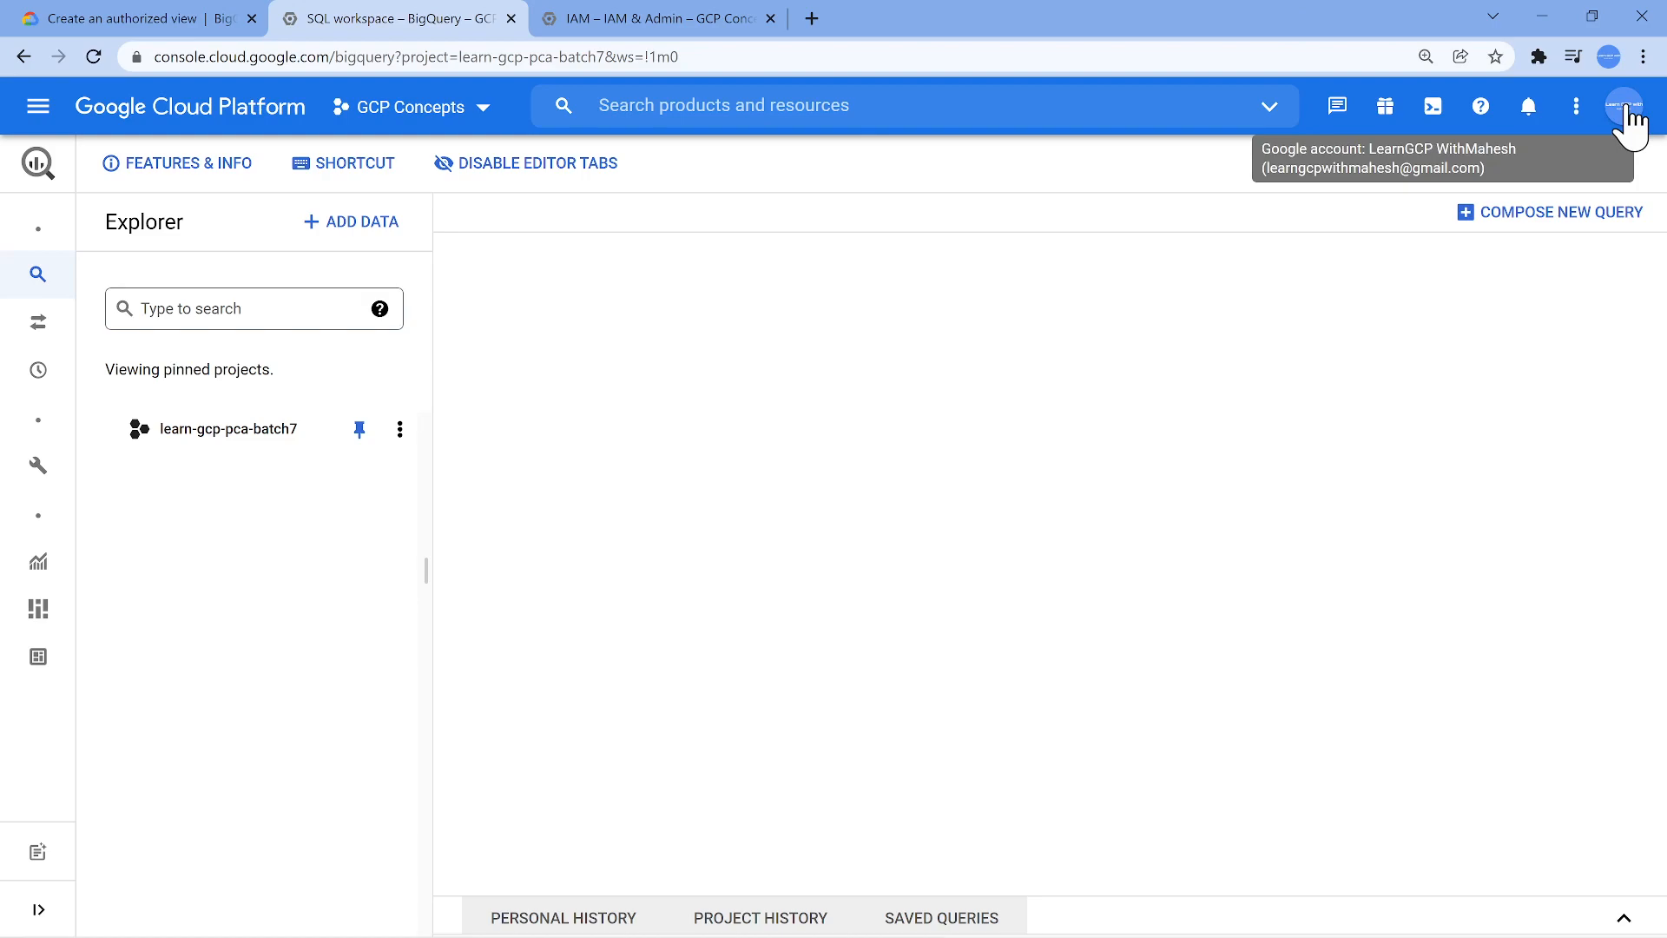
mouse_move(1481, 692)
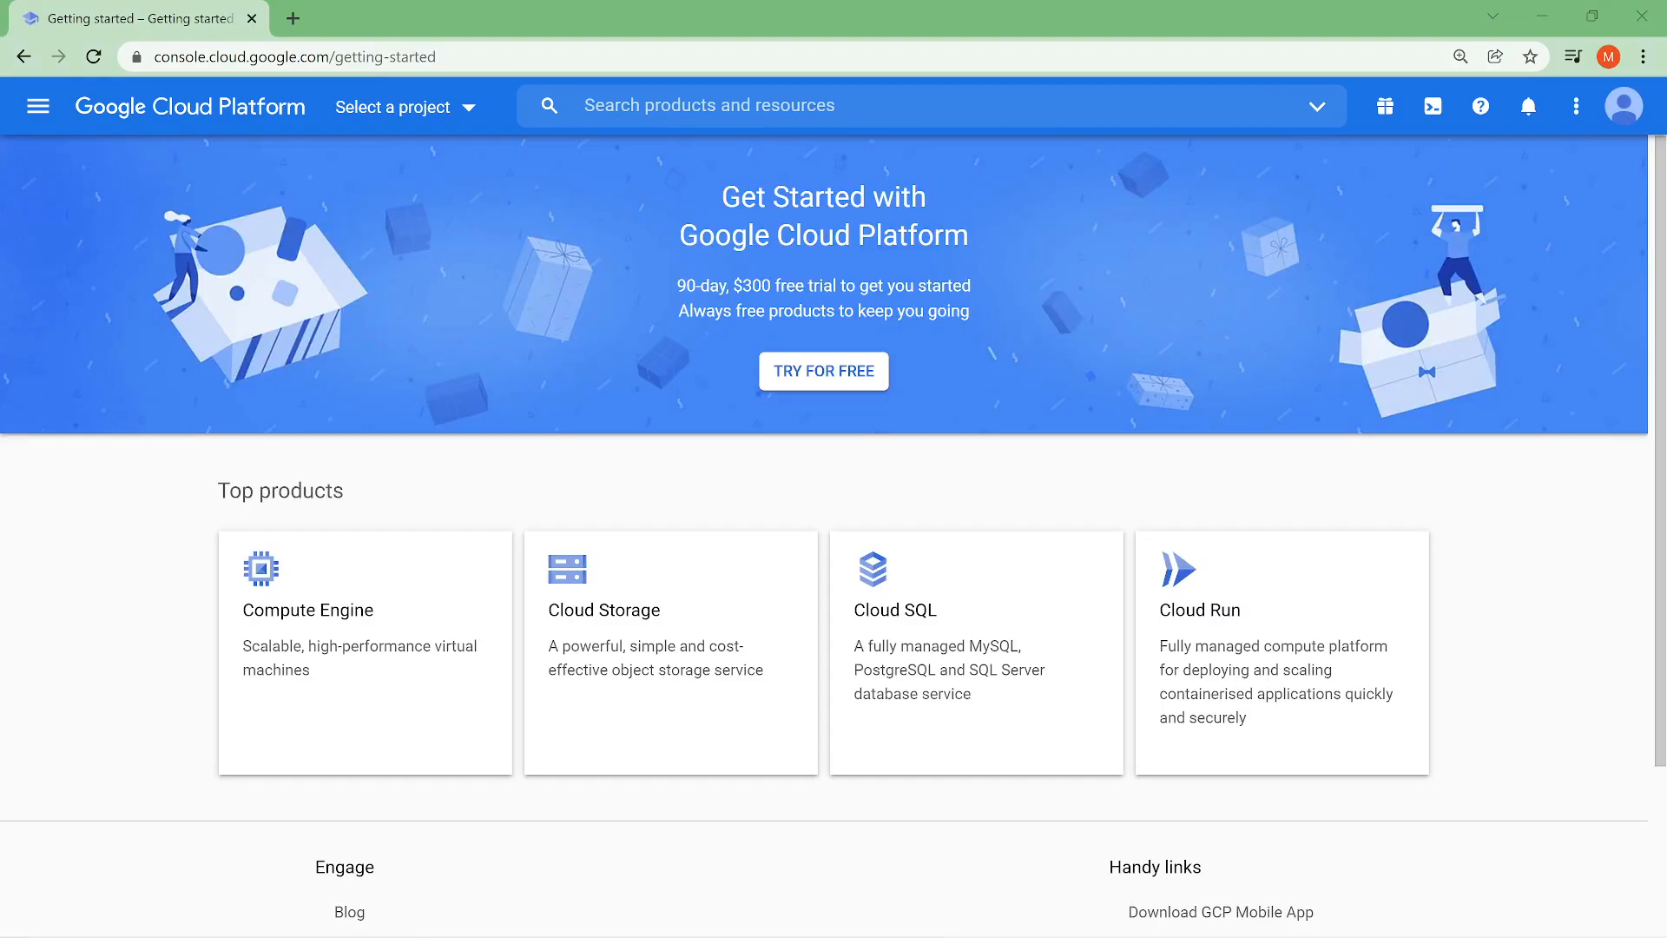
mouse_move(1623, 106)
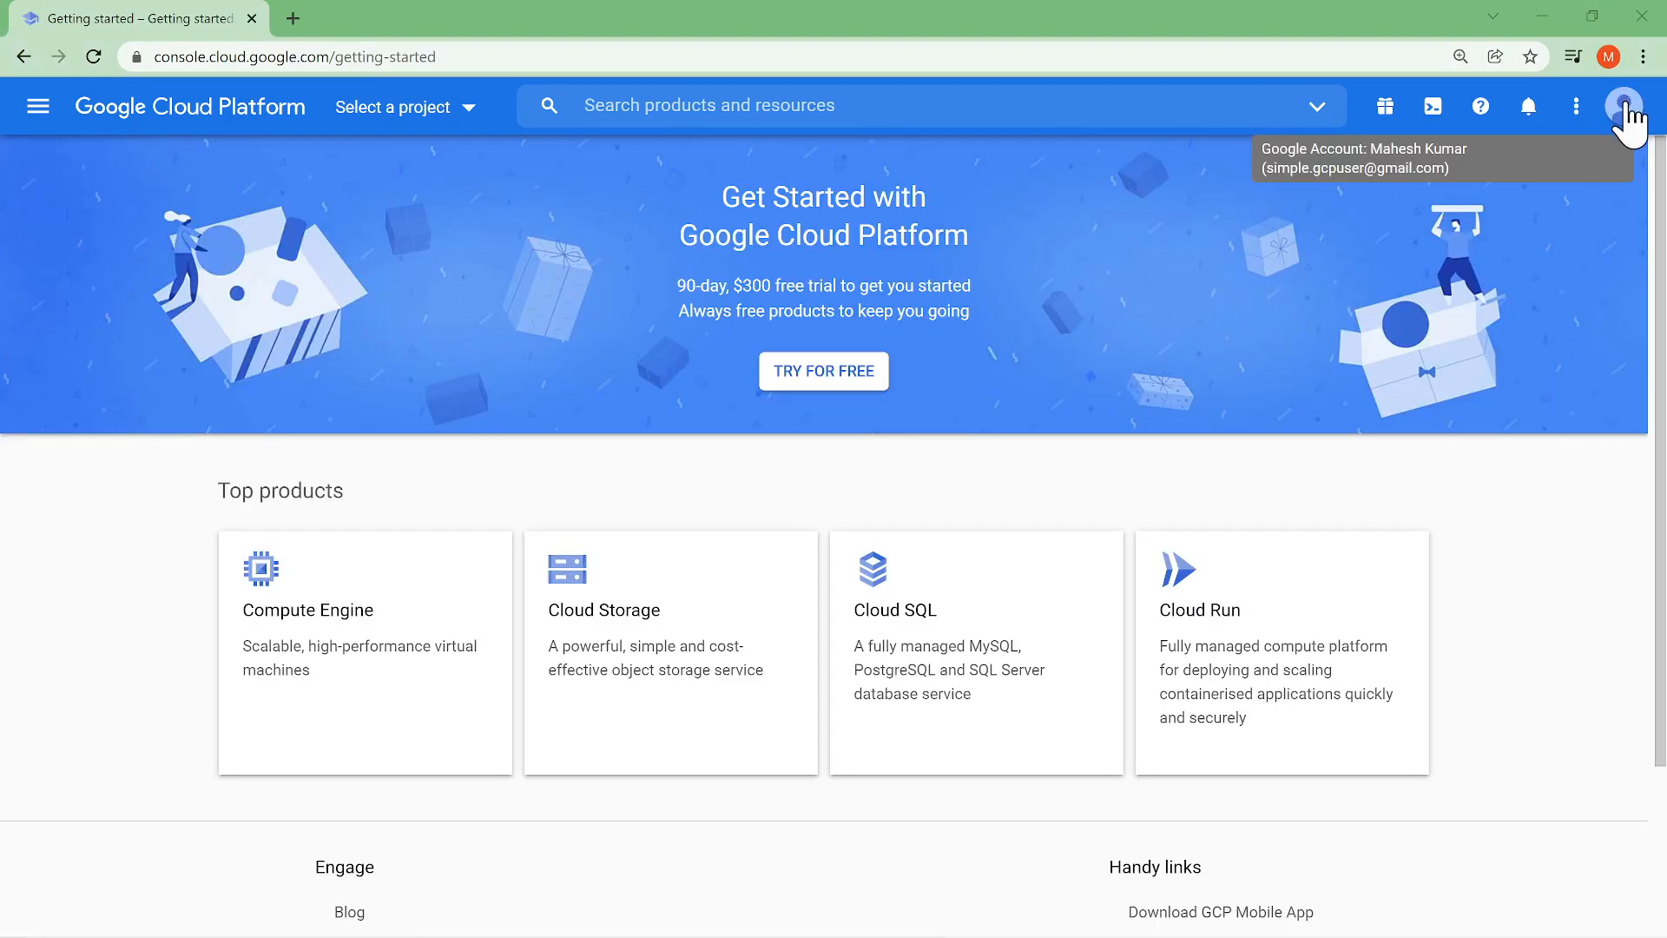
mouse_move(477, 135)
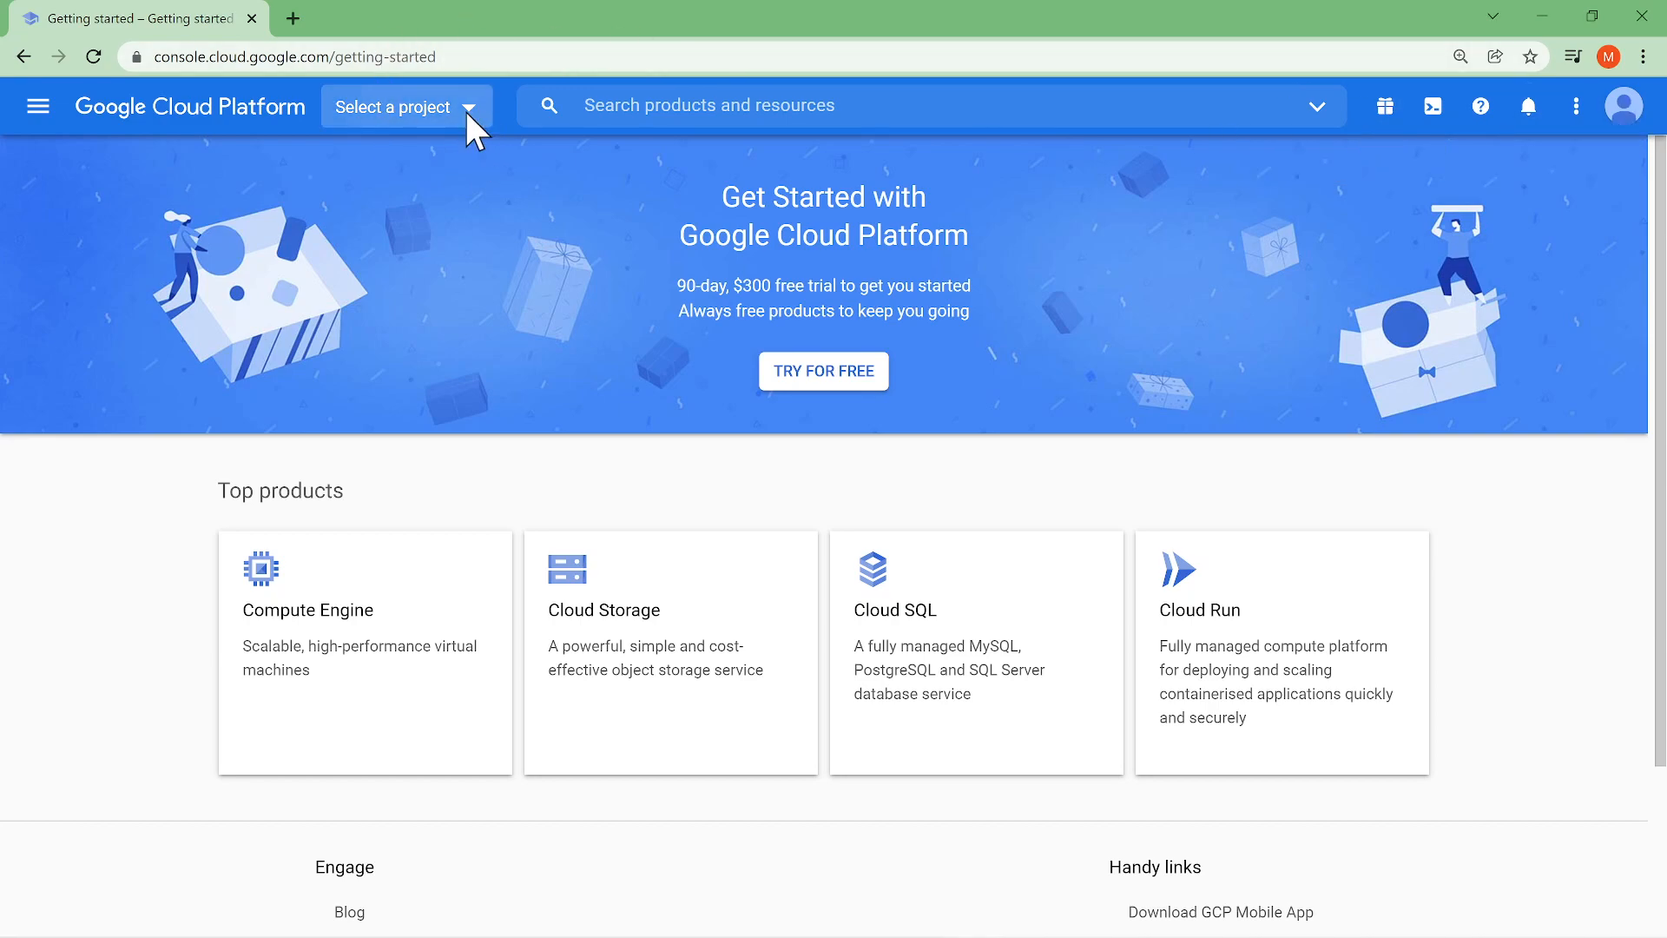
click(401, 107)
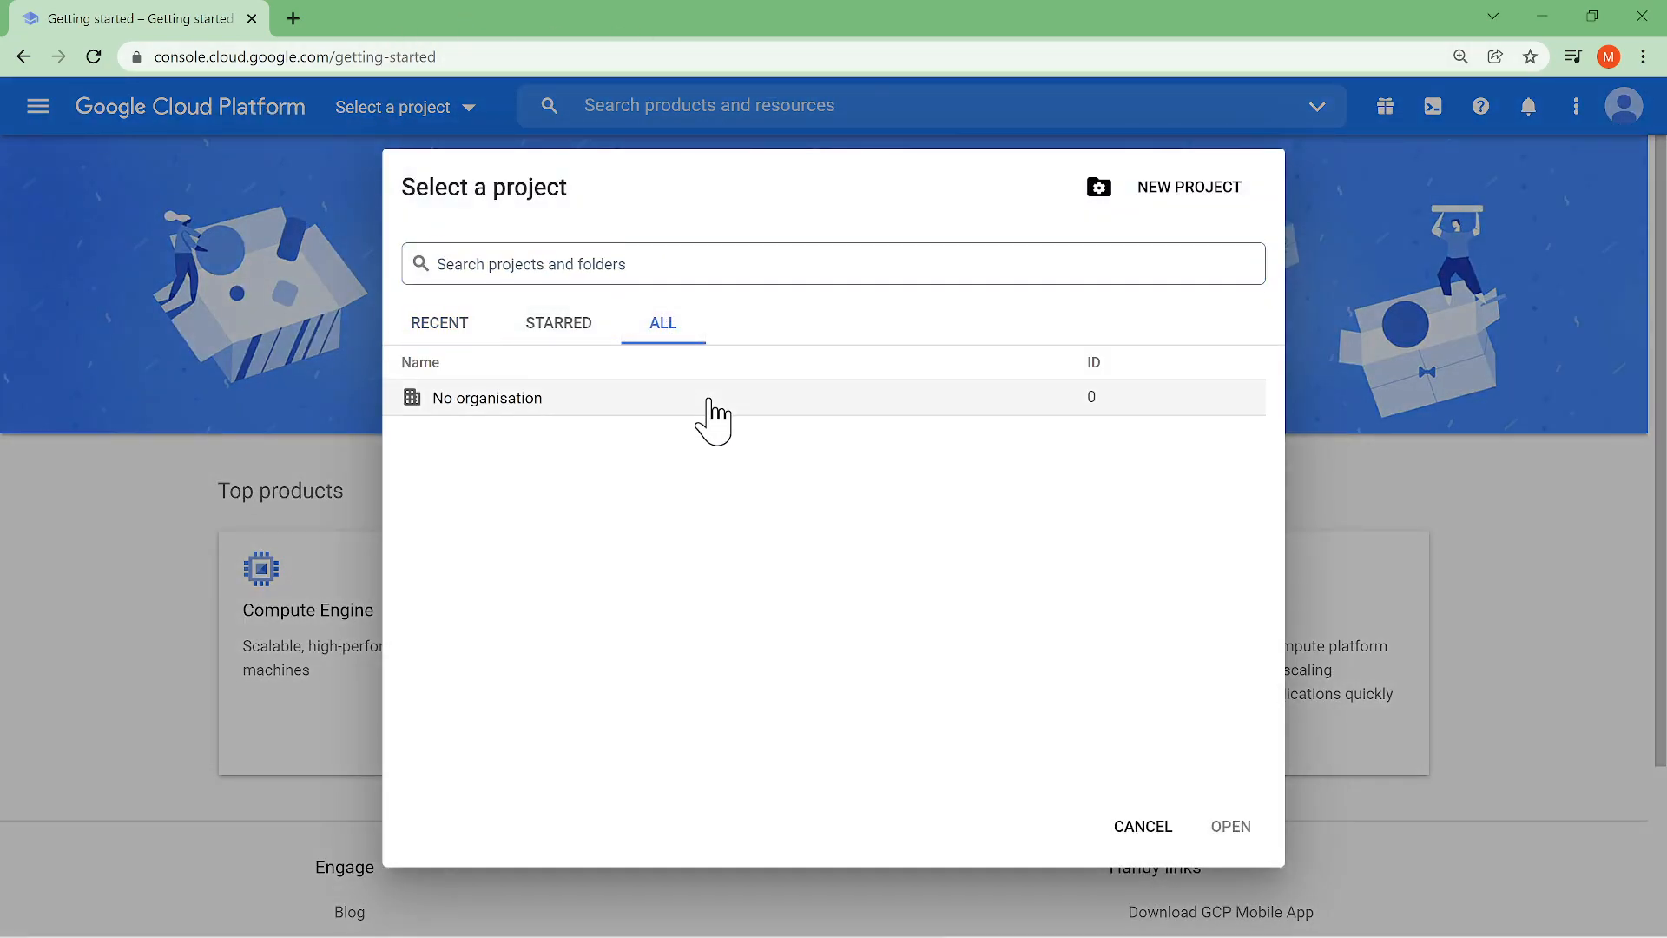
click(1142, 827)
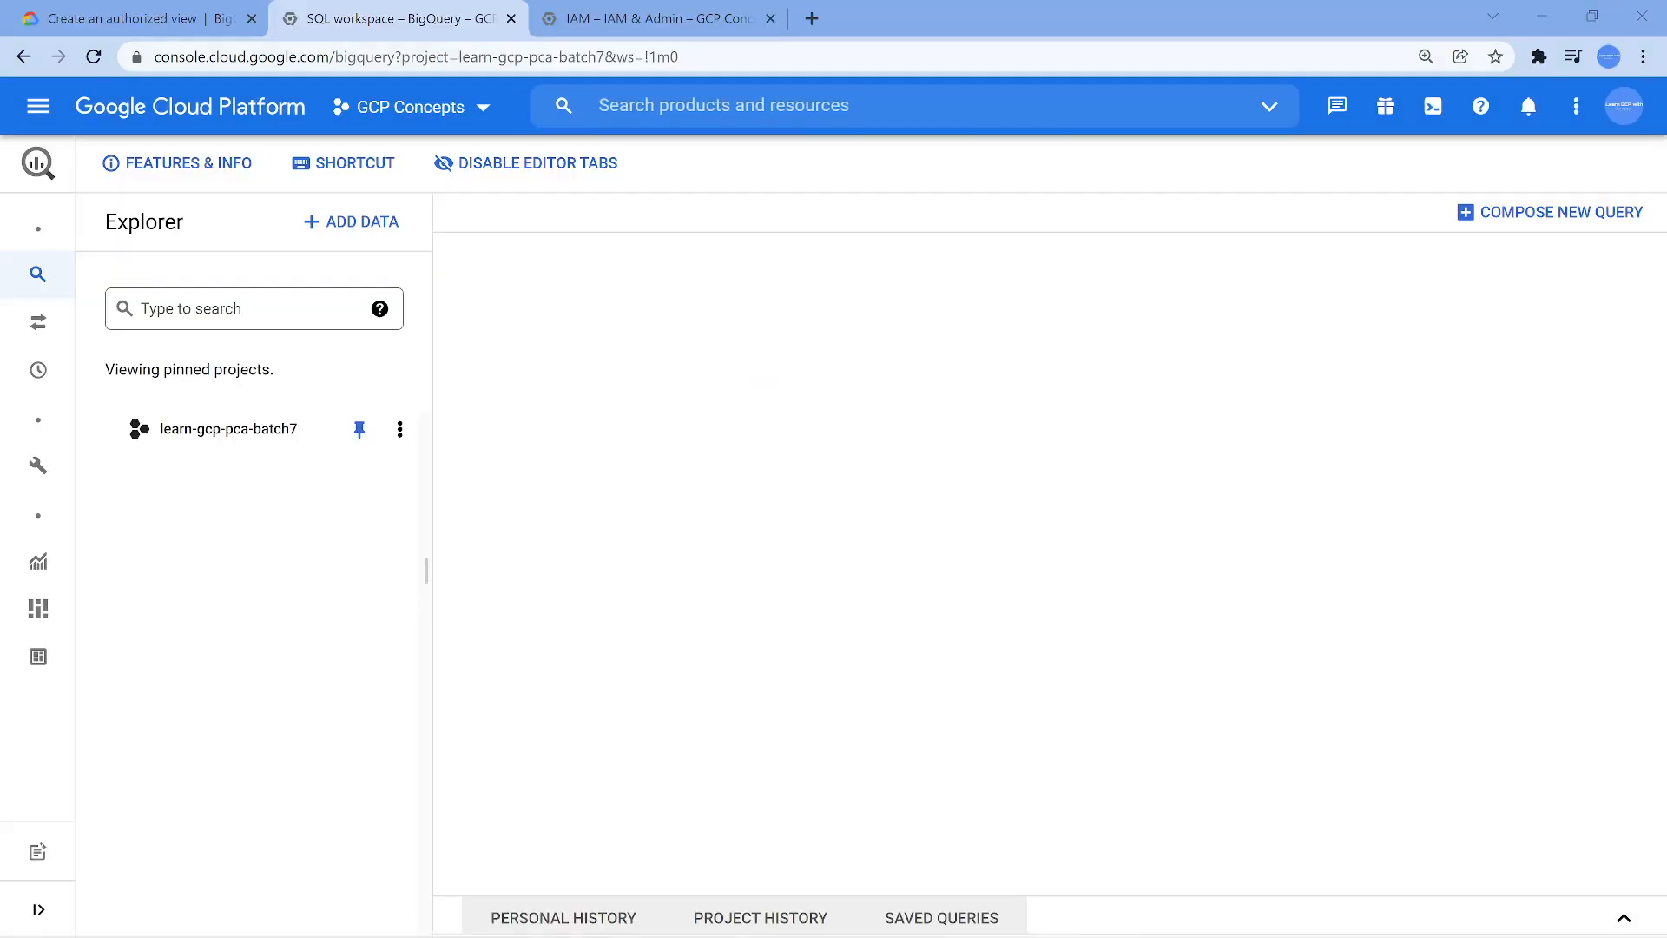
mouse_move(359, 436)
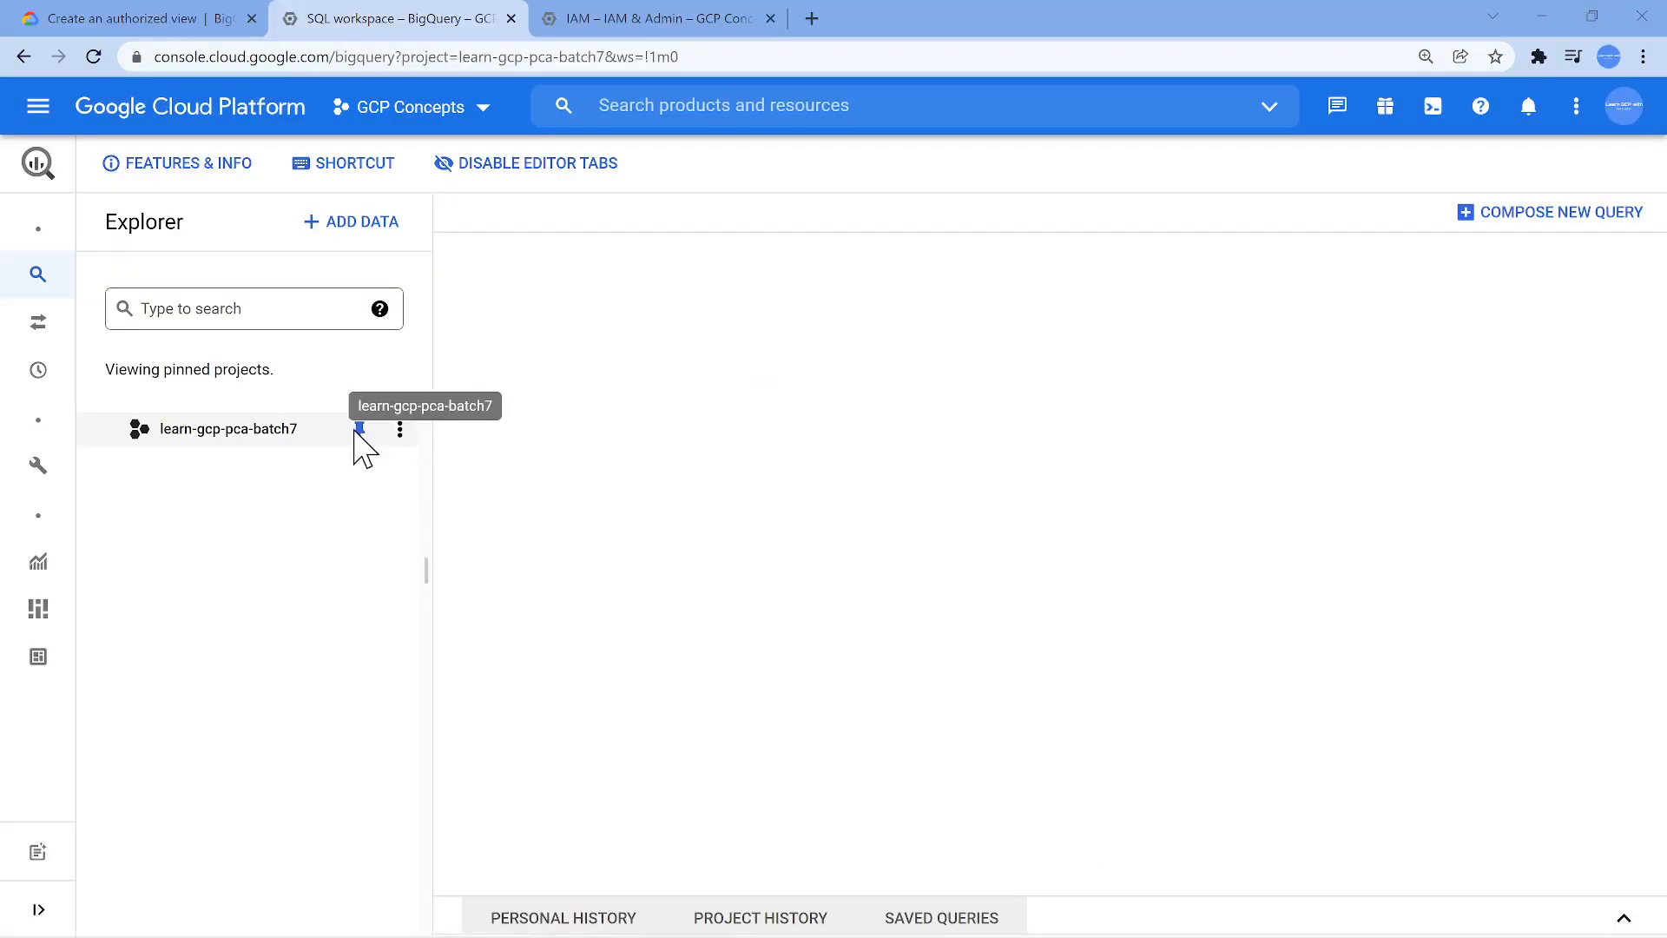
Create dataset_for_tables in learn-gcp-pca-batch7 with data location us-central1 (Iowa)
click(400, 429)
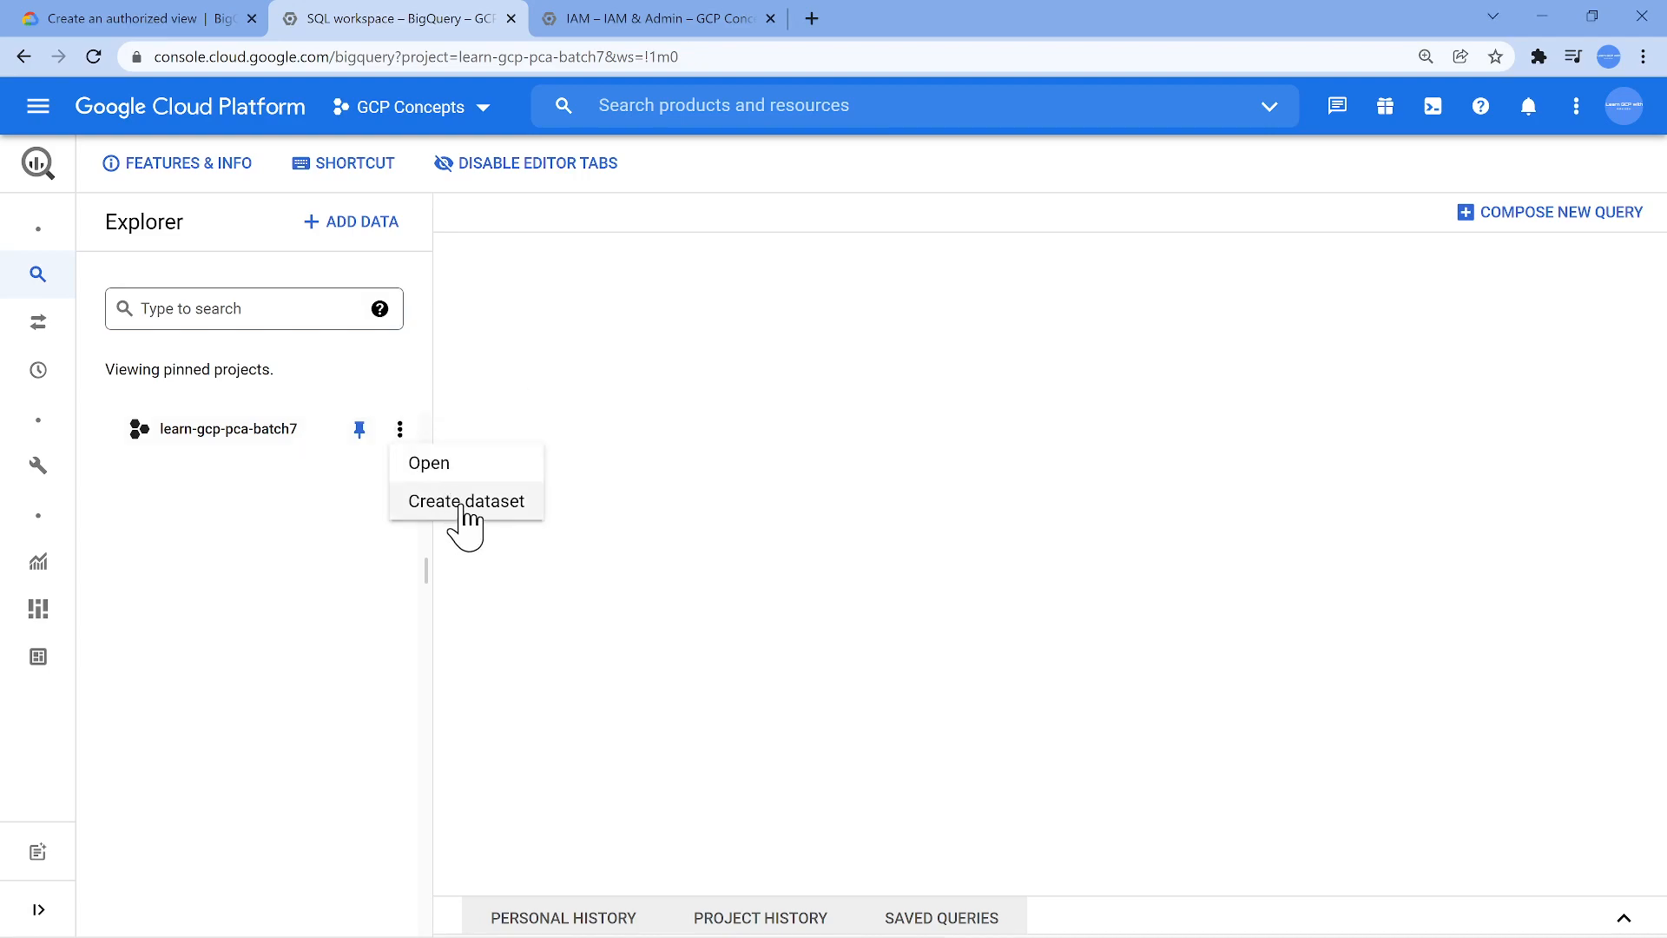
click(466, 501)
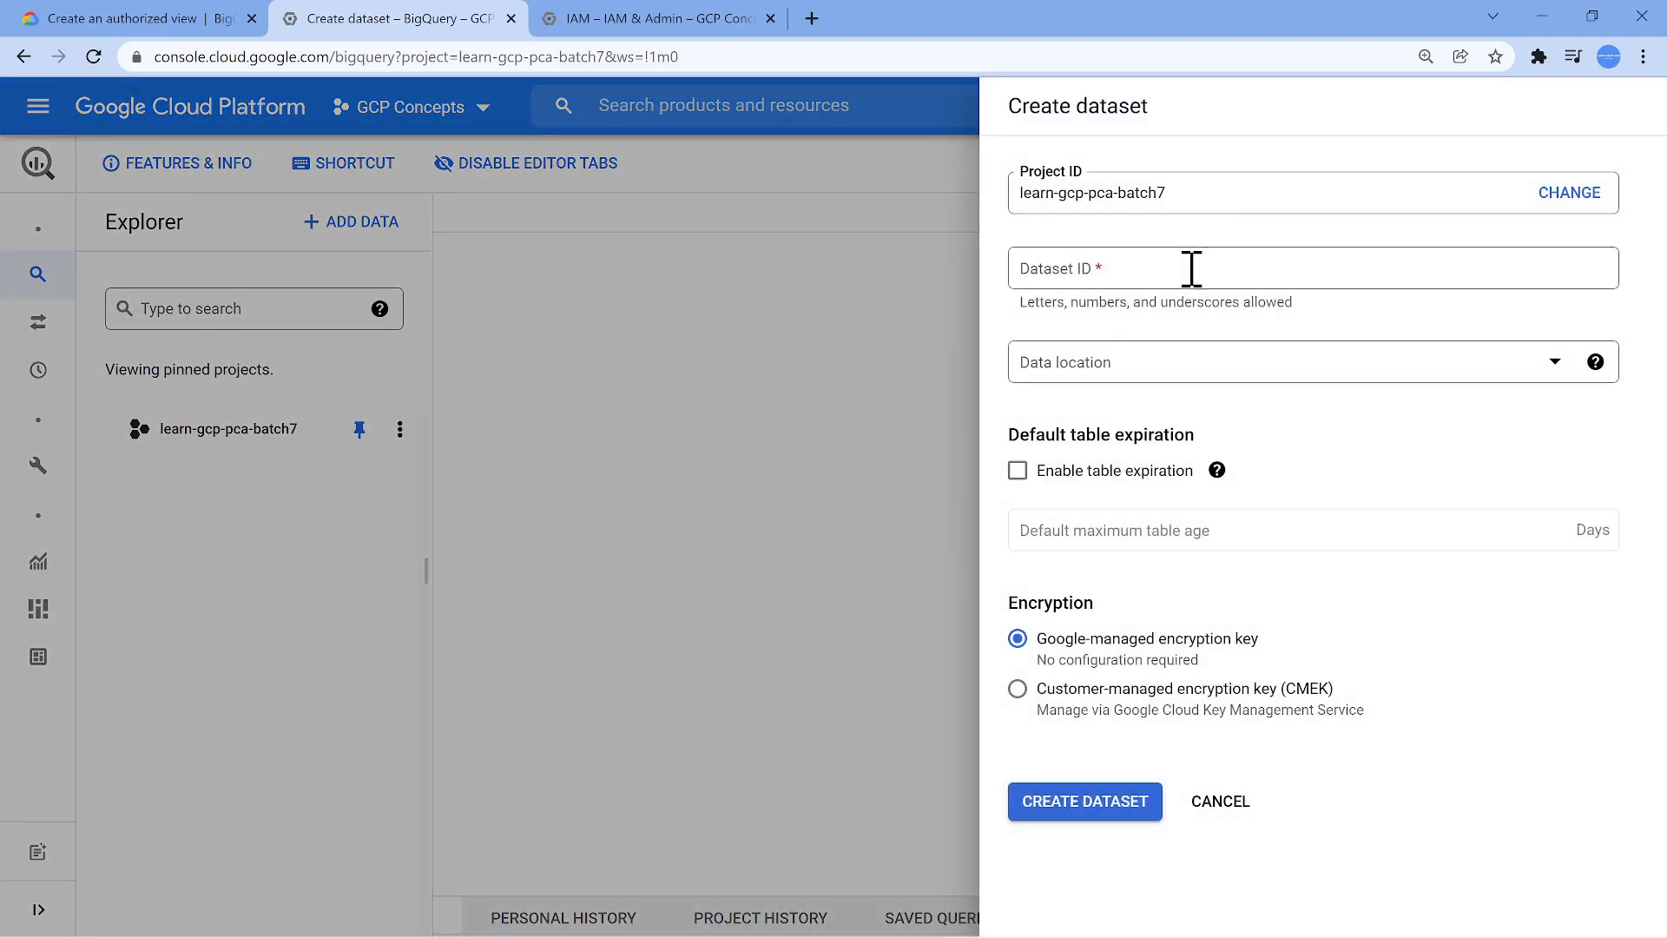
text(dataset_for_tab)
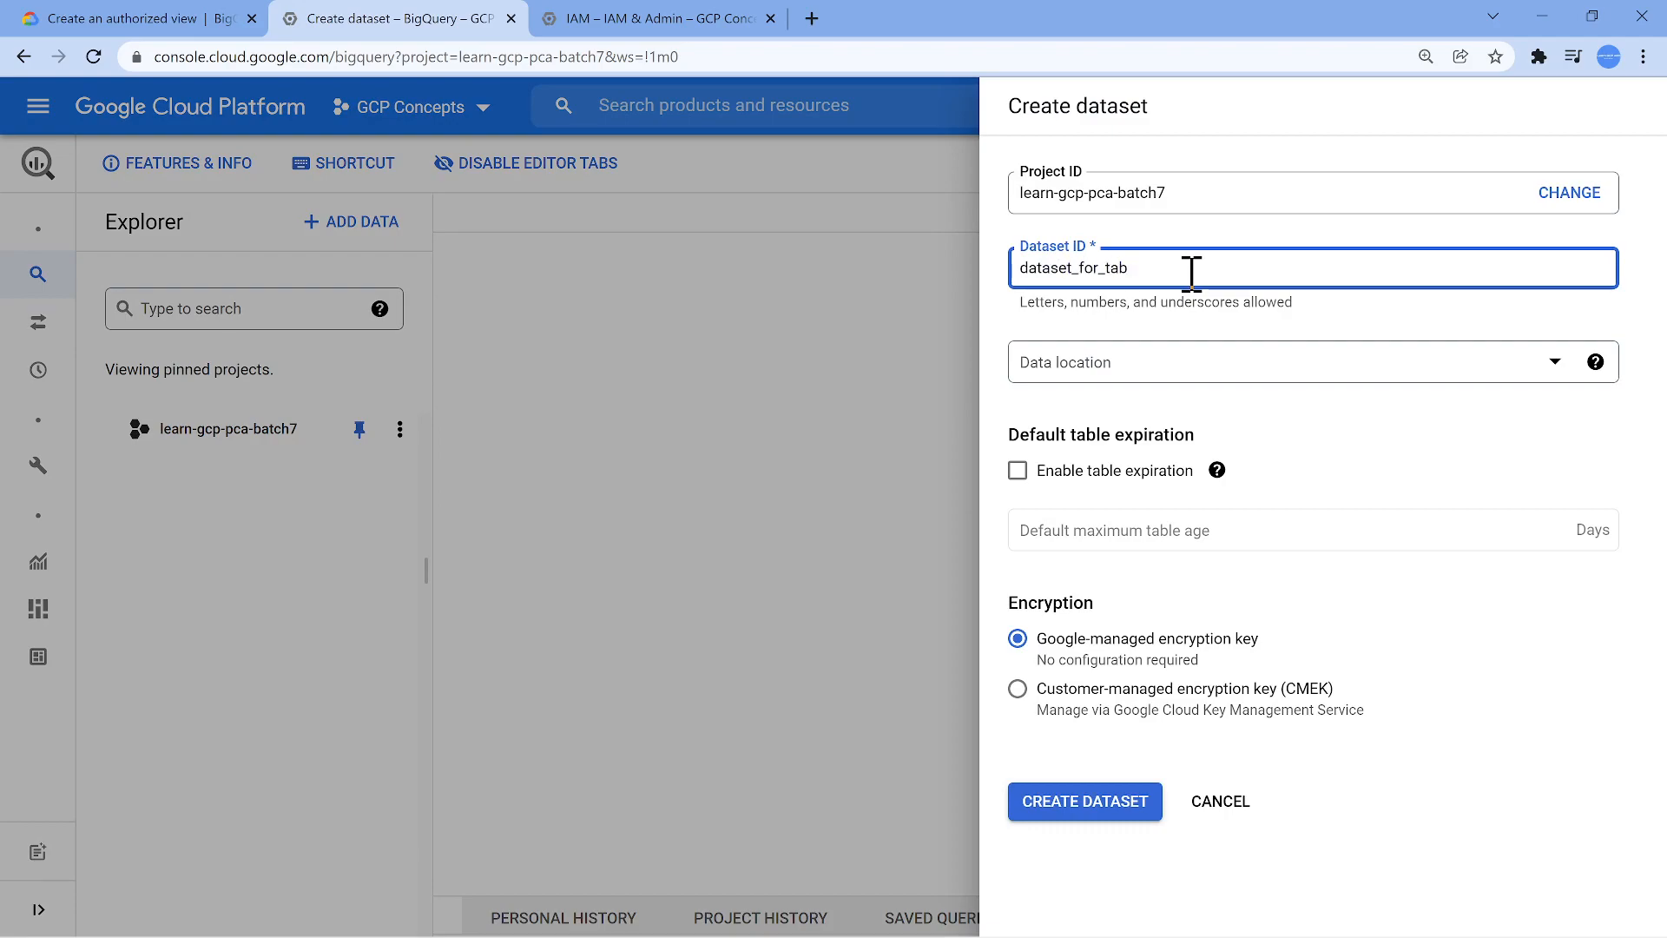
click(1310, 362)
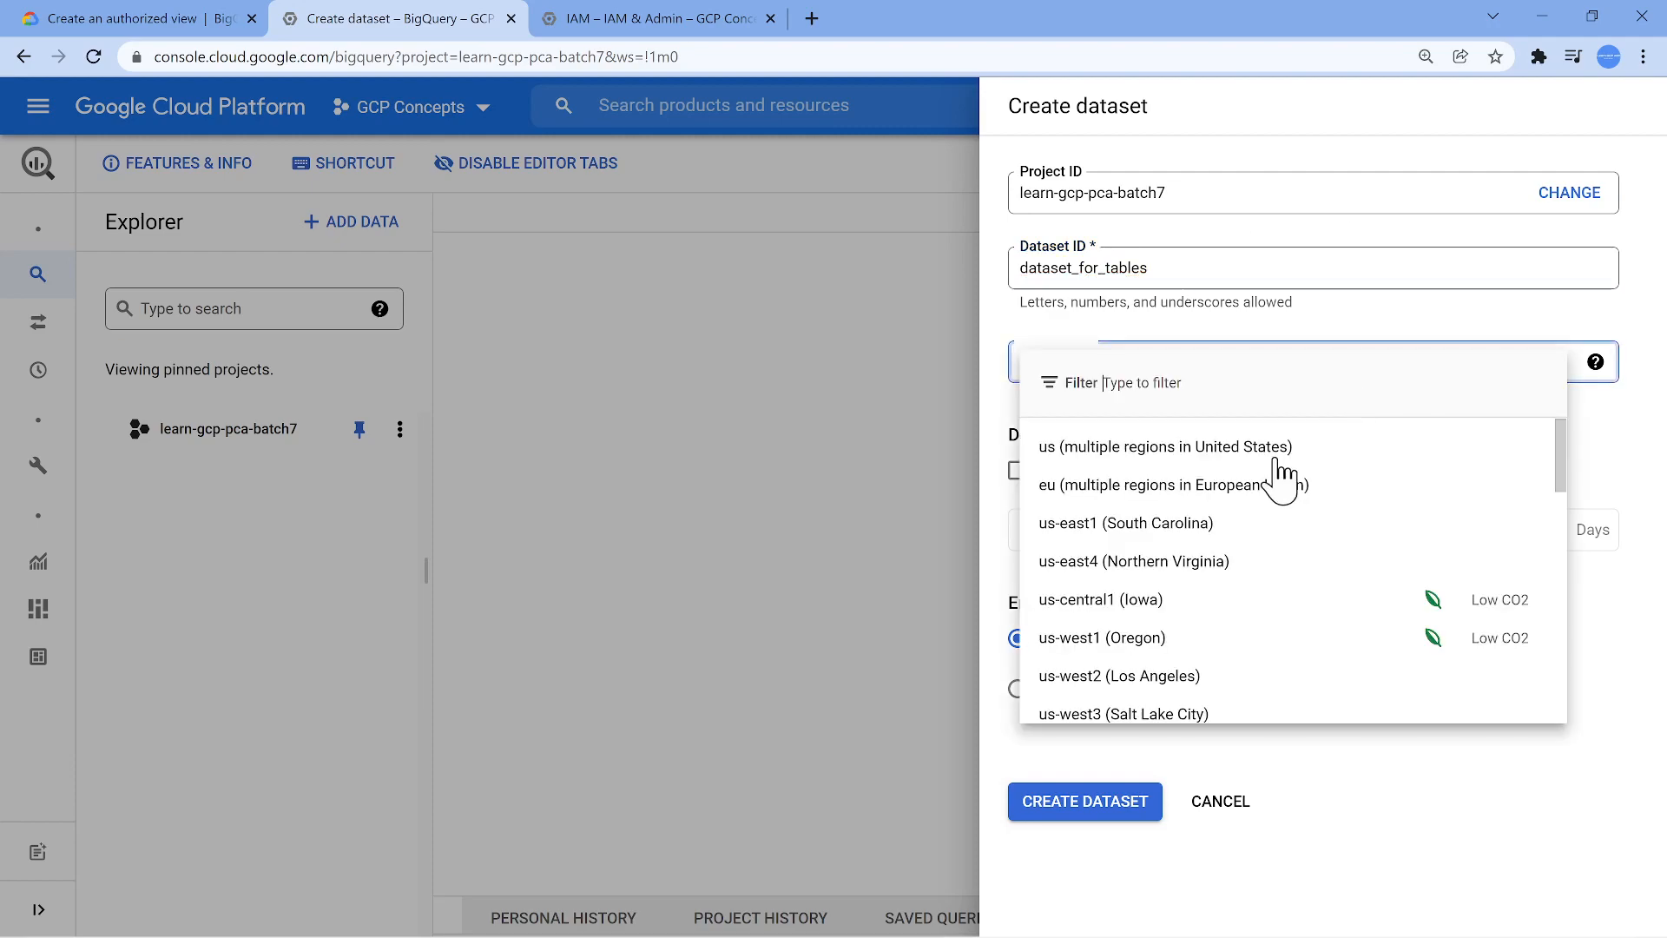
mouse_move(1143, 574)
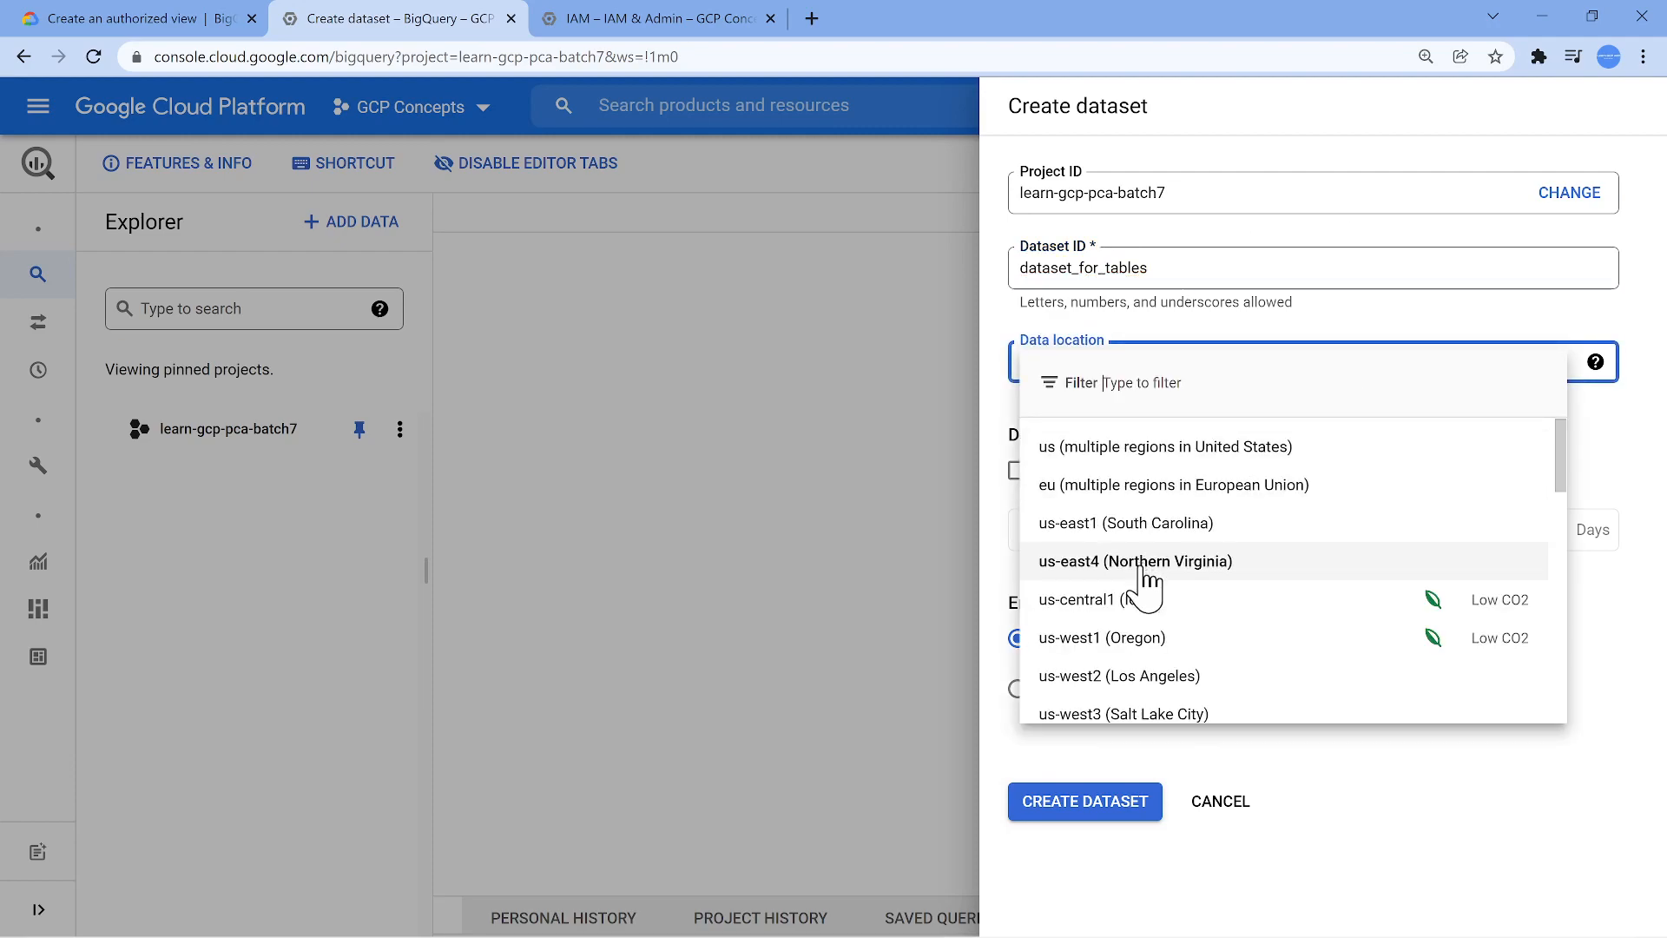
click(1100, 600)
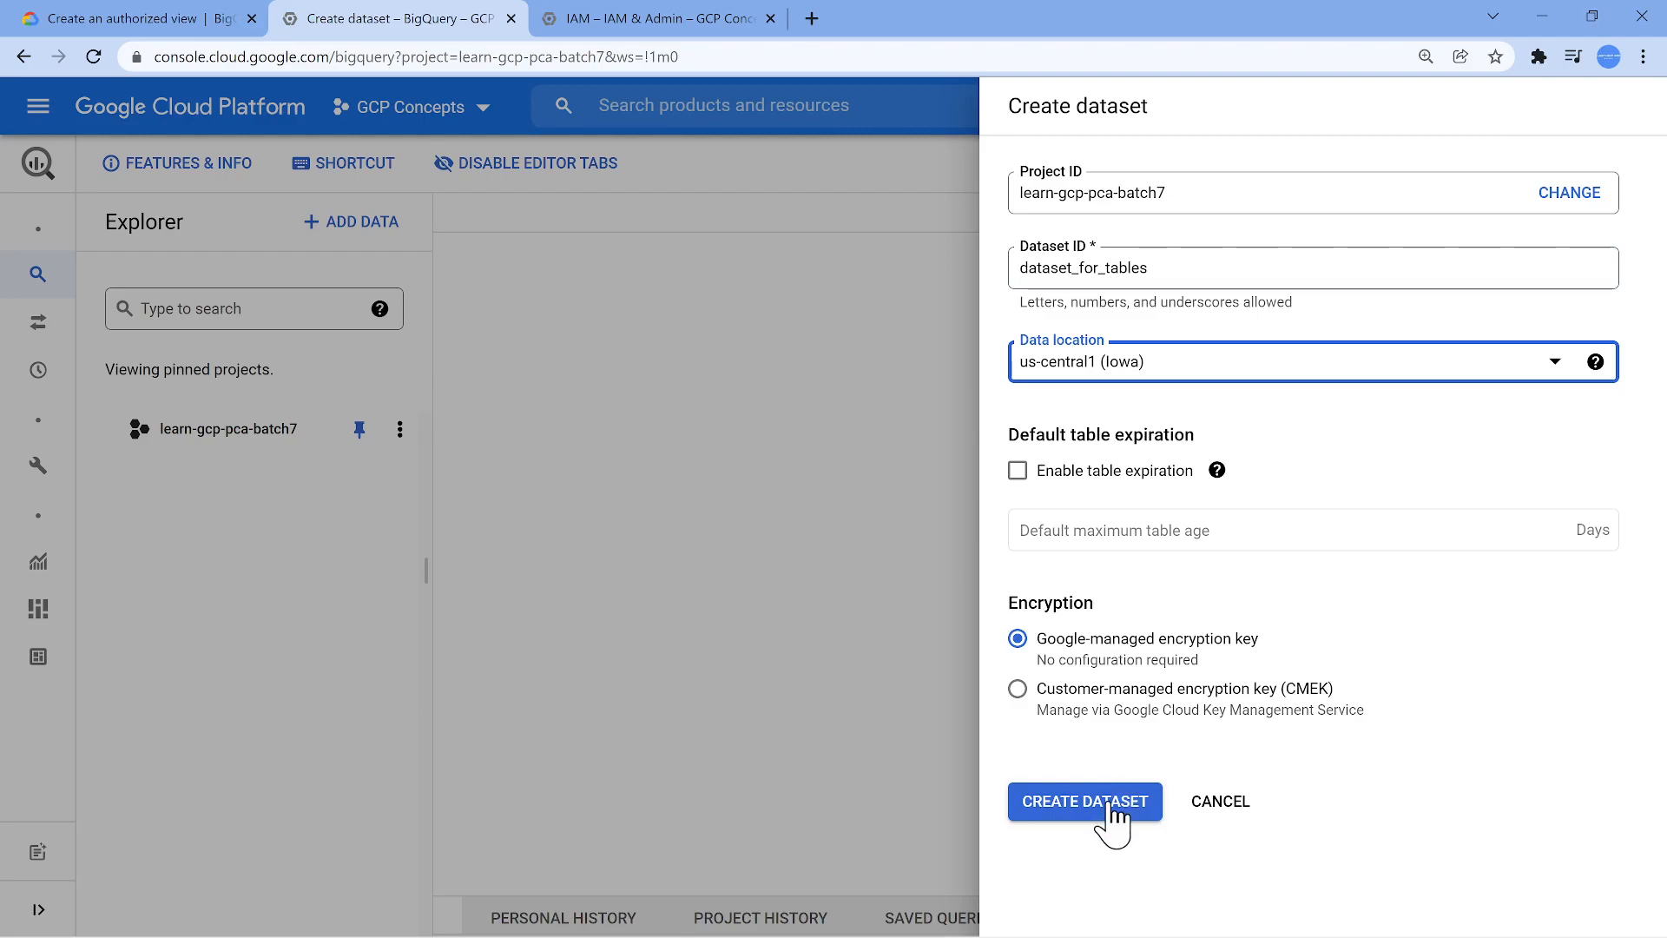
click(1084, 802)
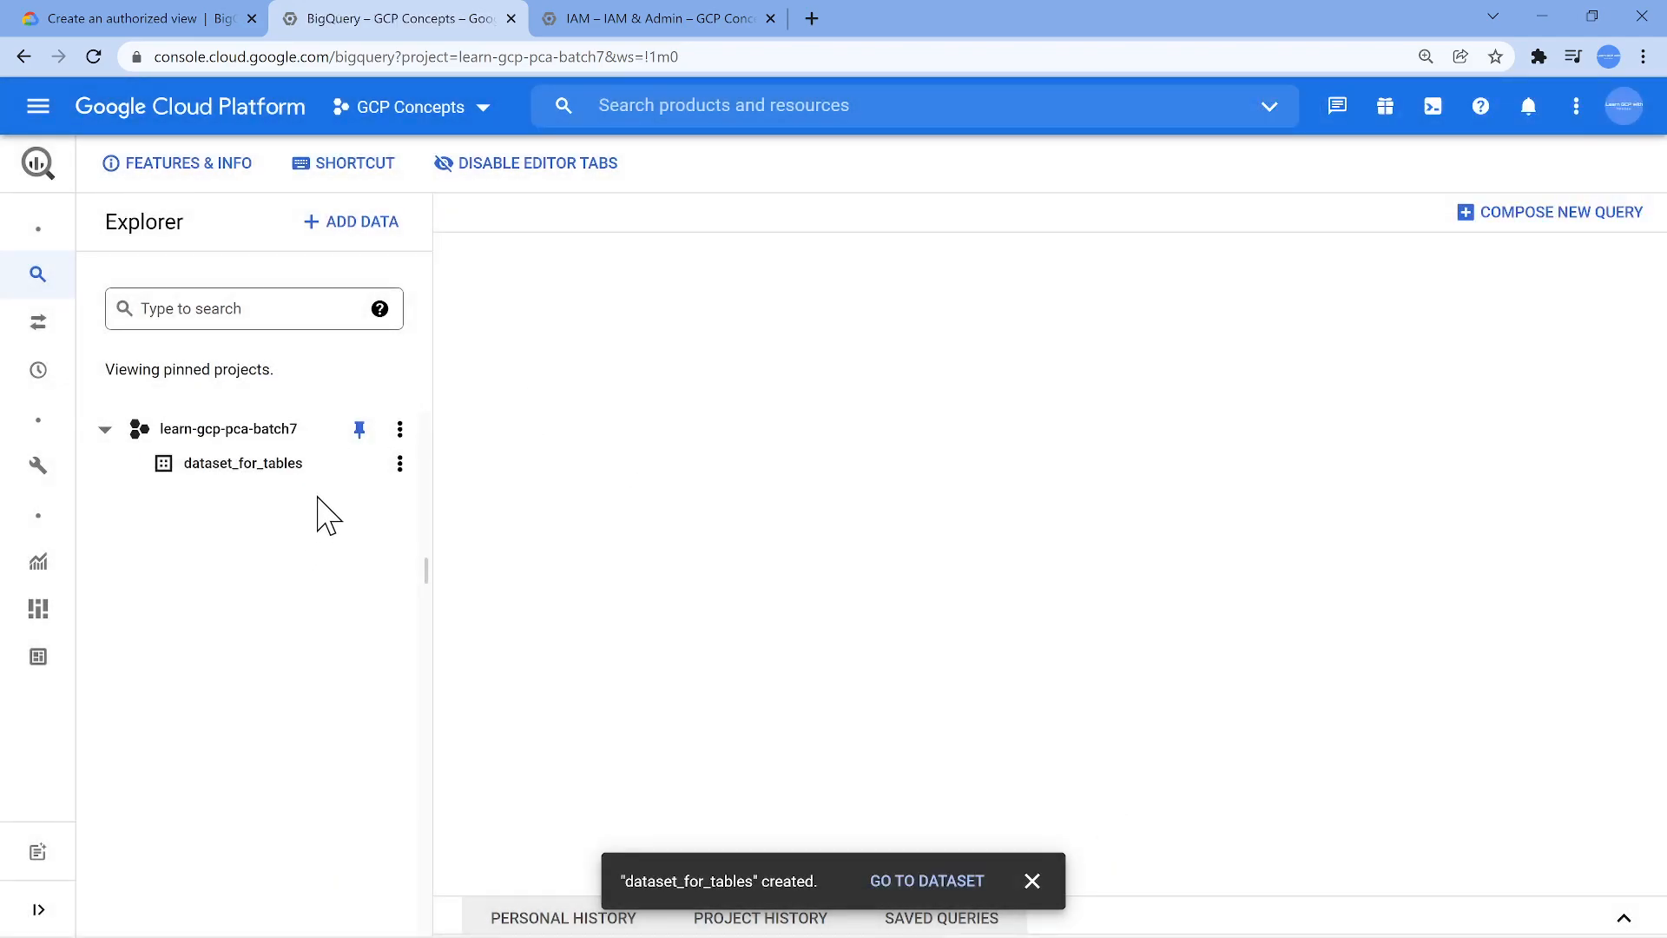
Create a users table in dataset_for_tables by uploading userdata.avro as the source
click(400, 462)
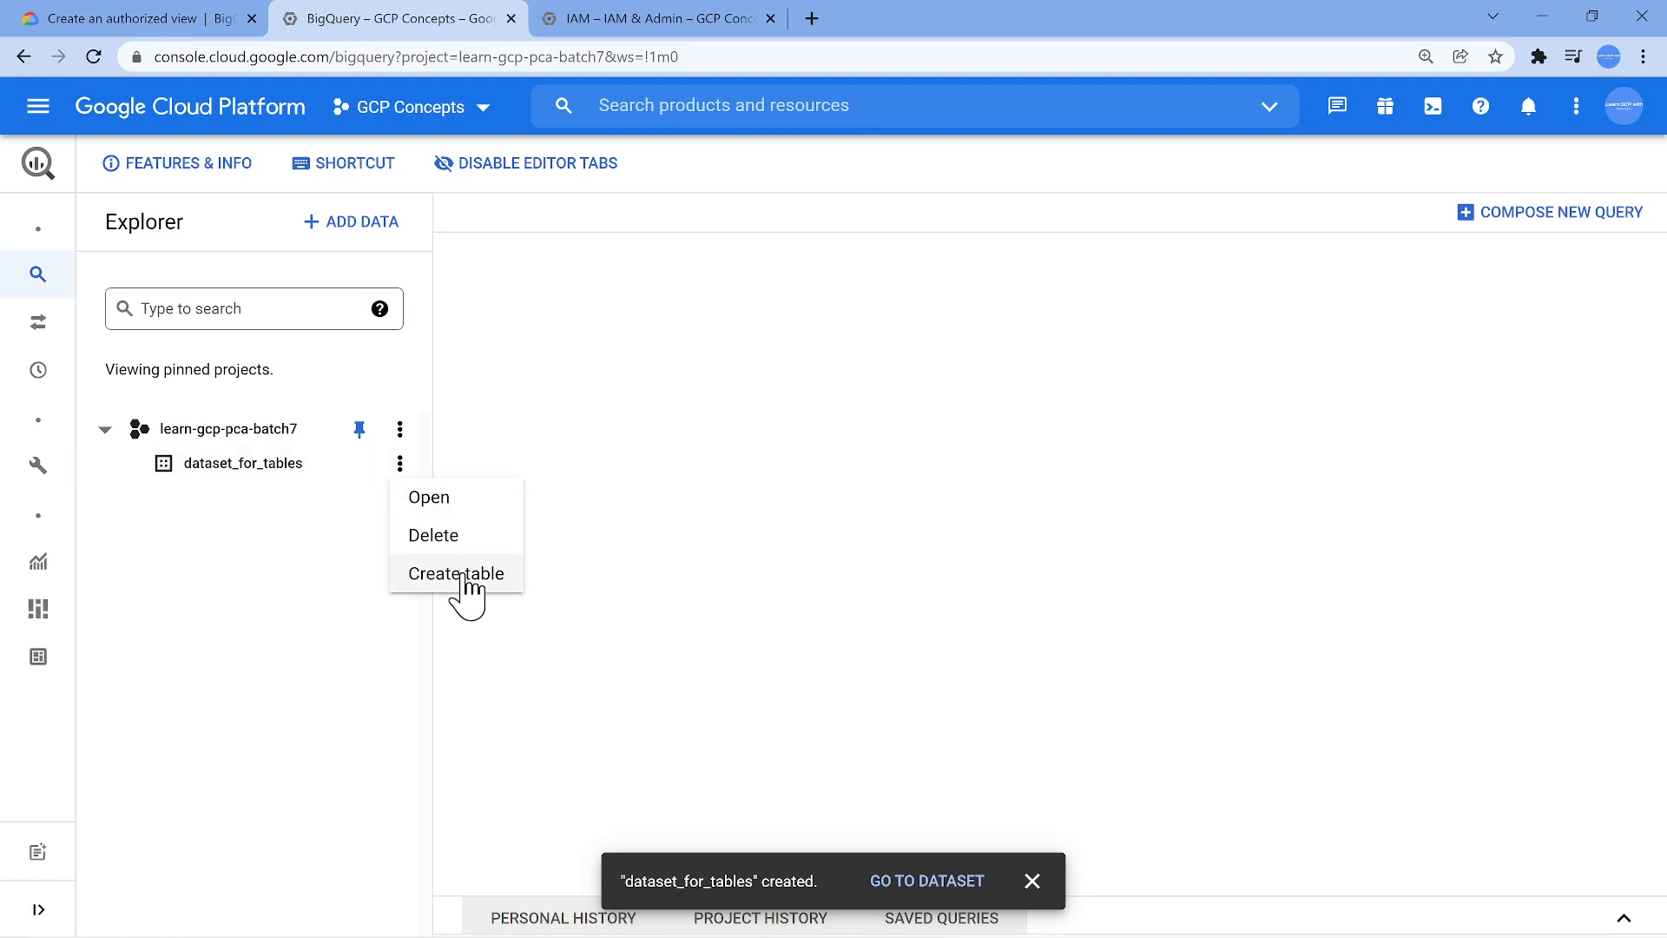
click(456, 573)
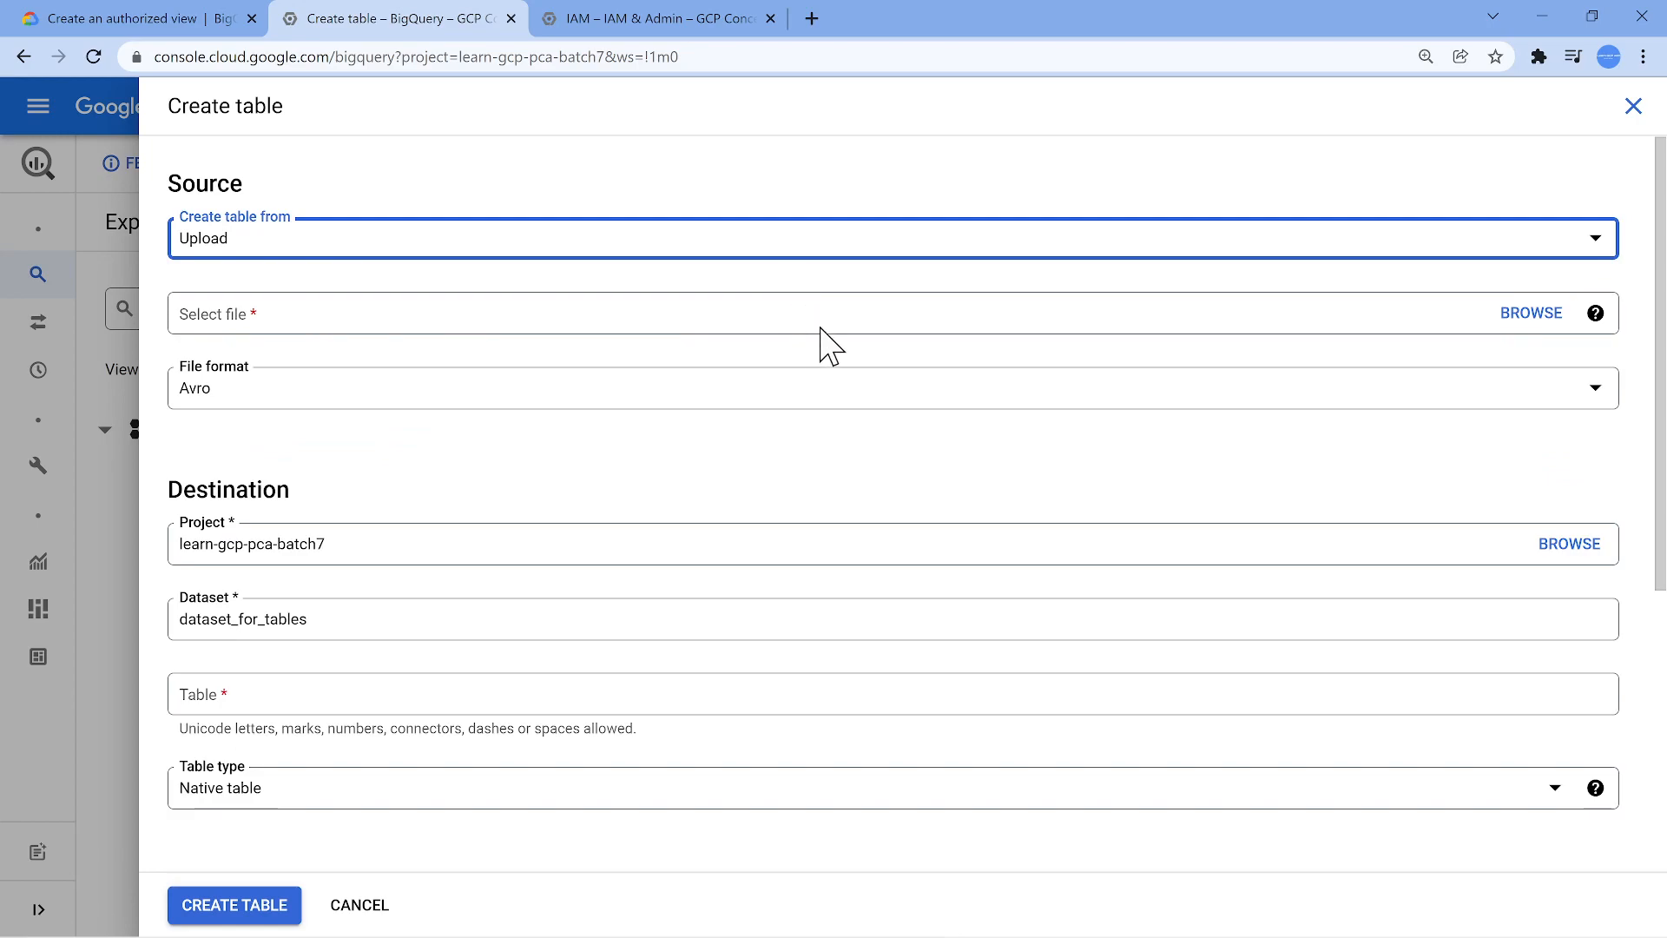
click(1531, 313)
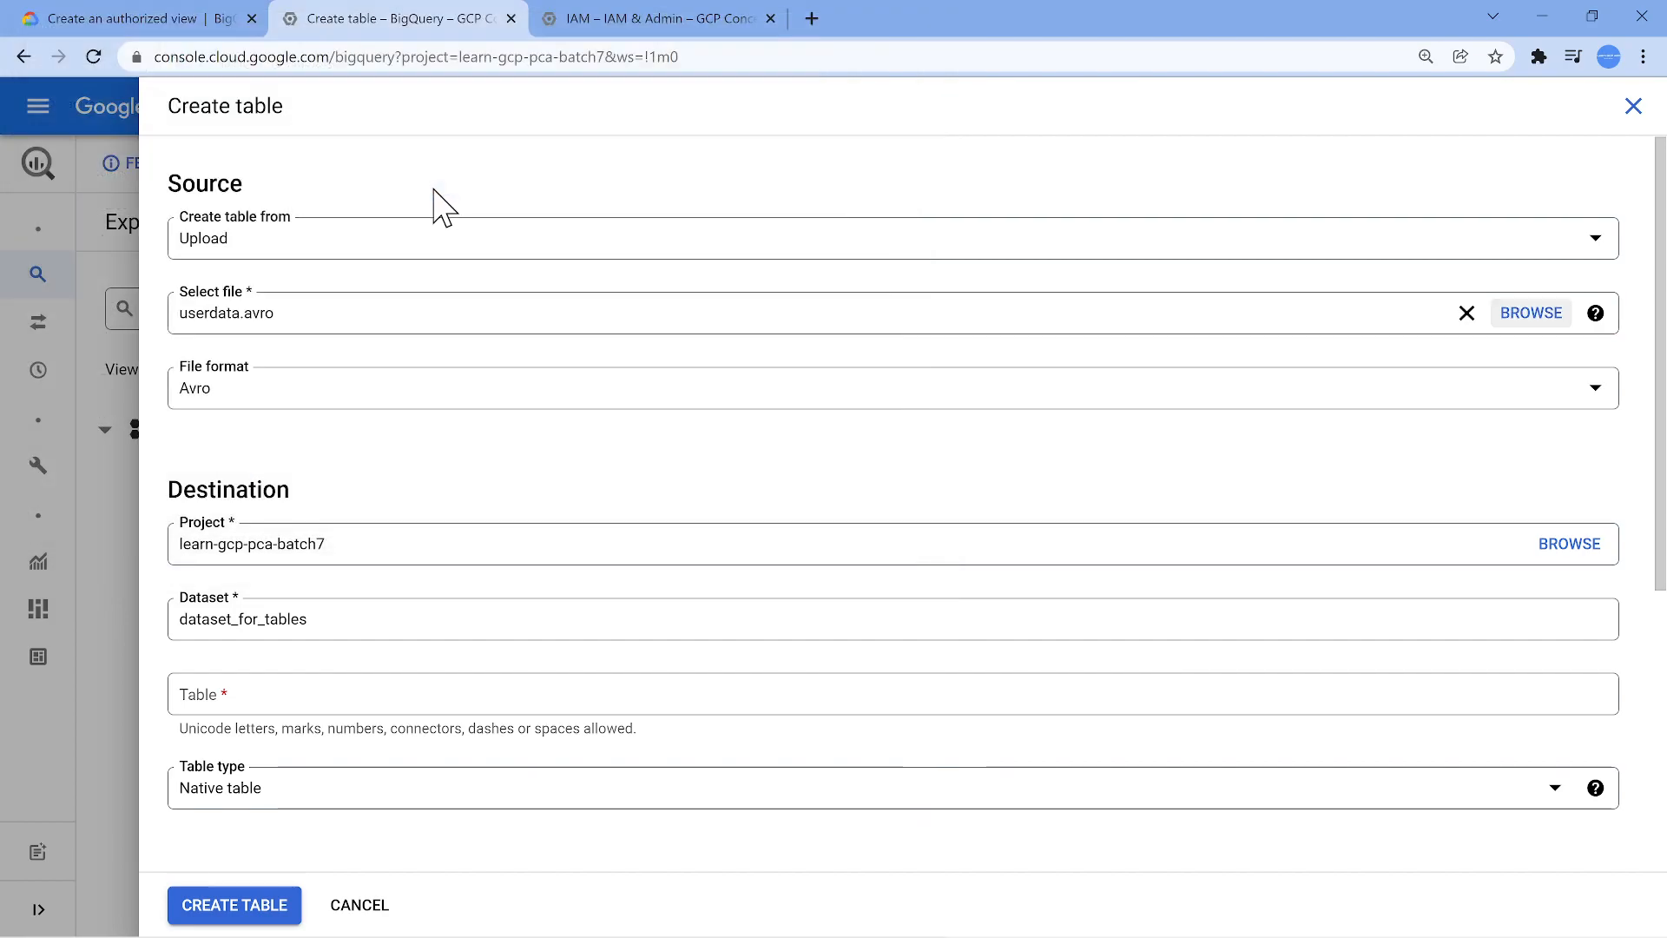
scroll(down, 3)
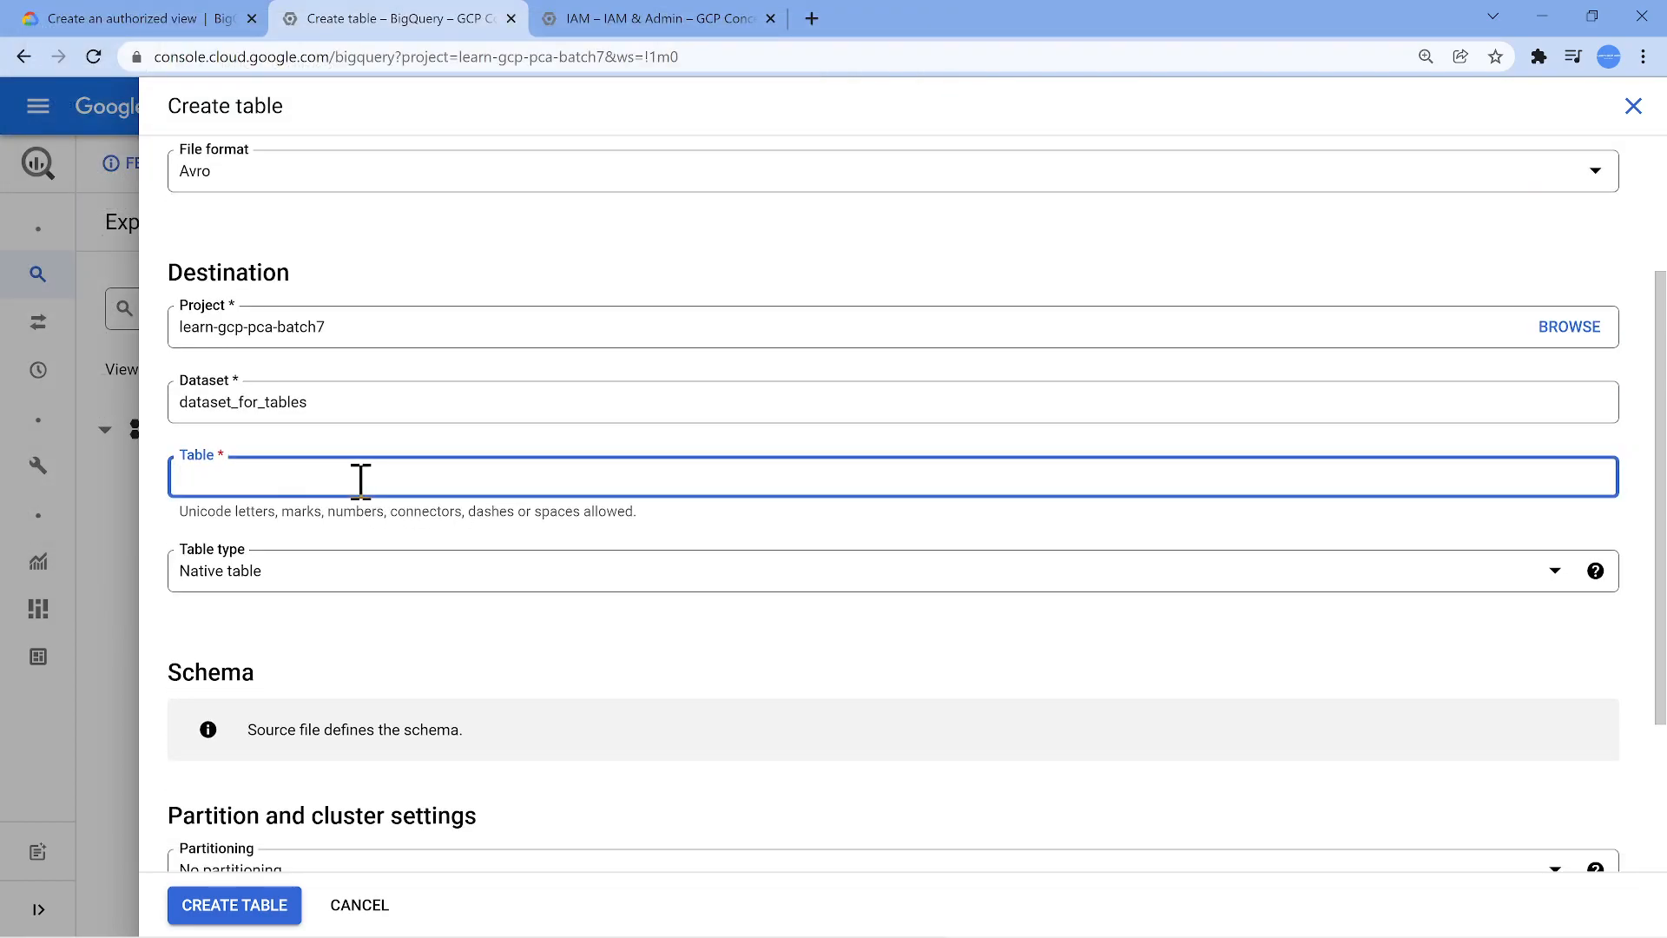
text(users)
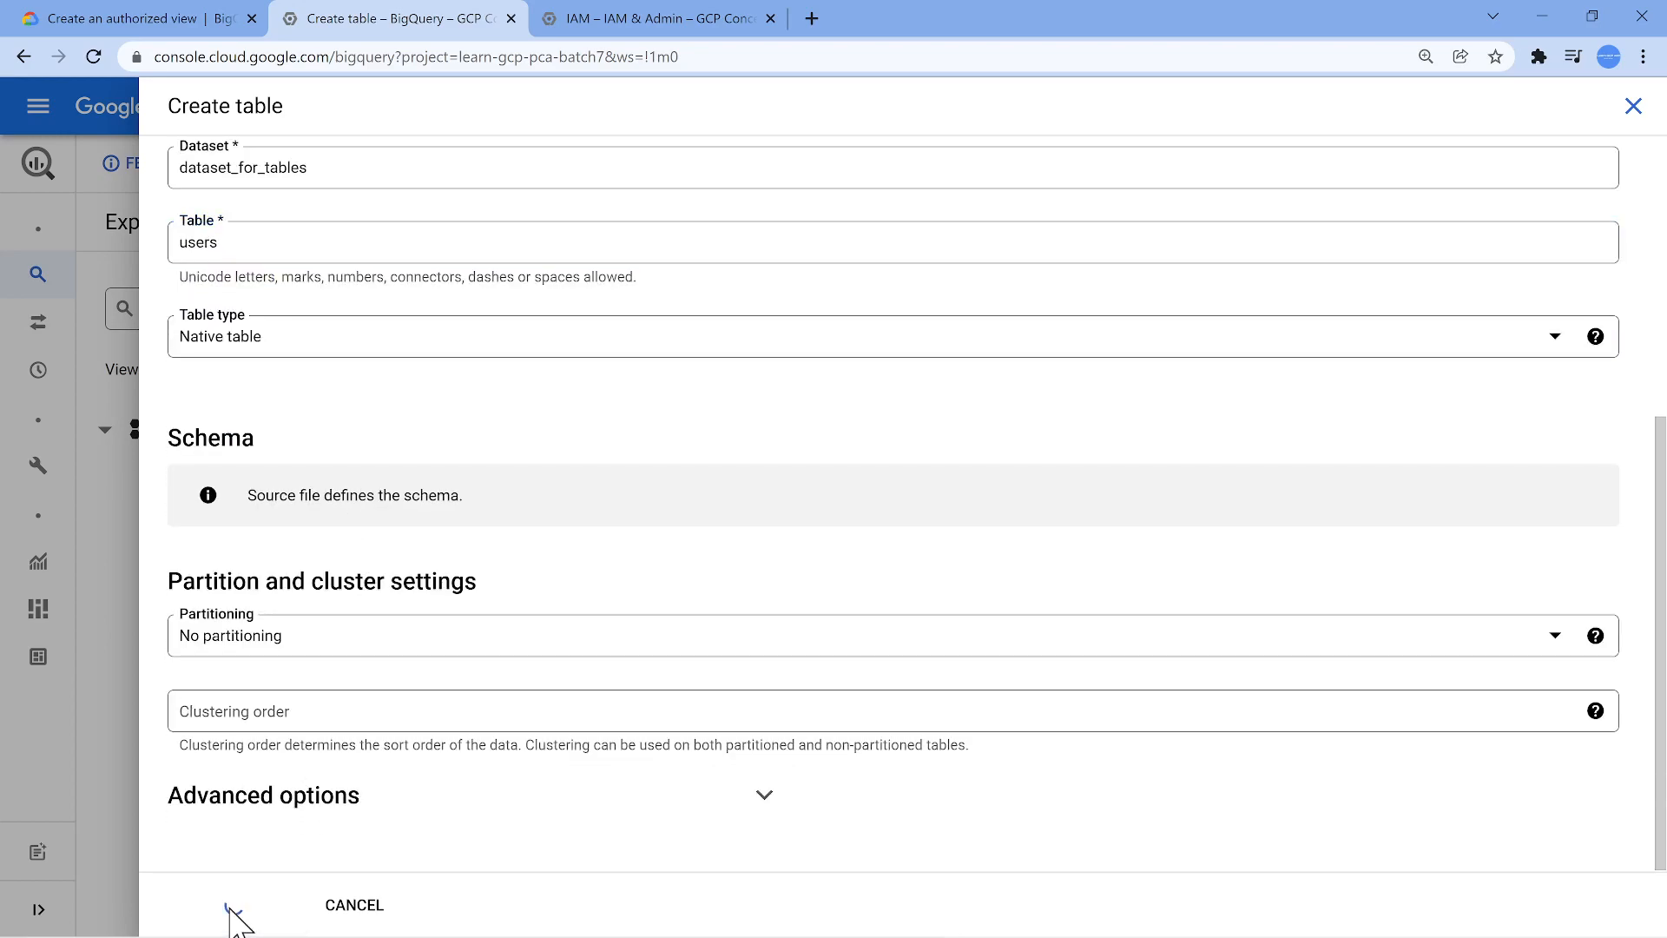
click(234, 904)
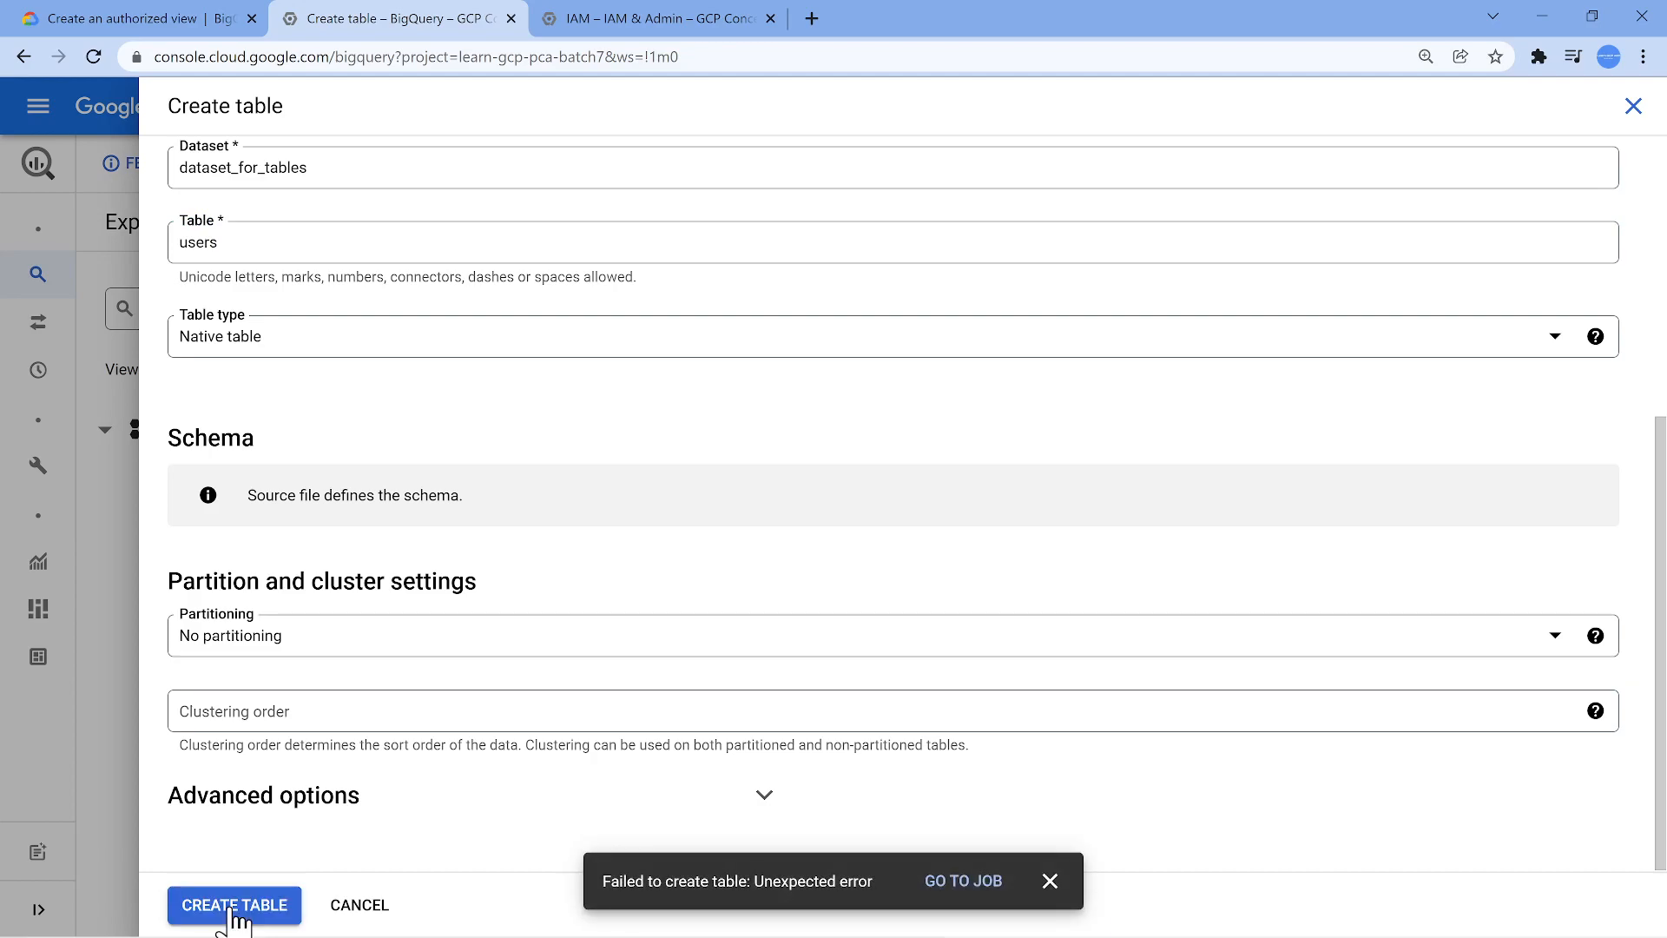
mouse_move(811, 908)
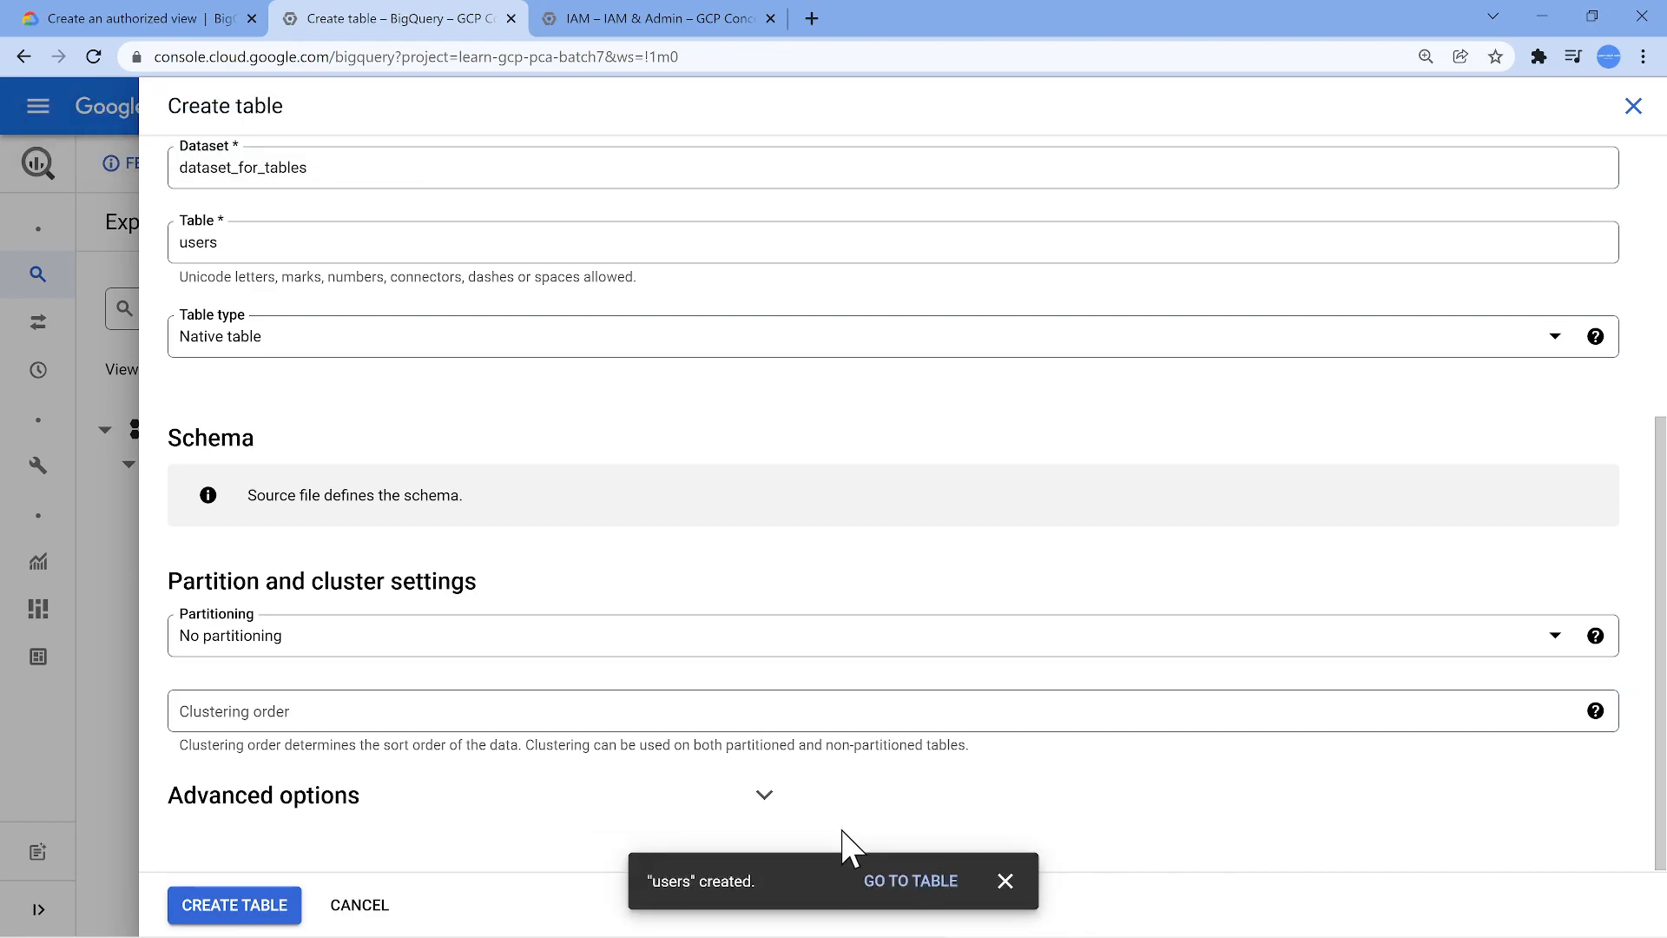
click(905, 881)
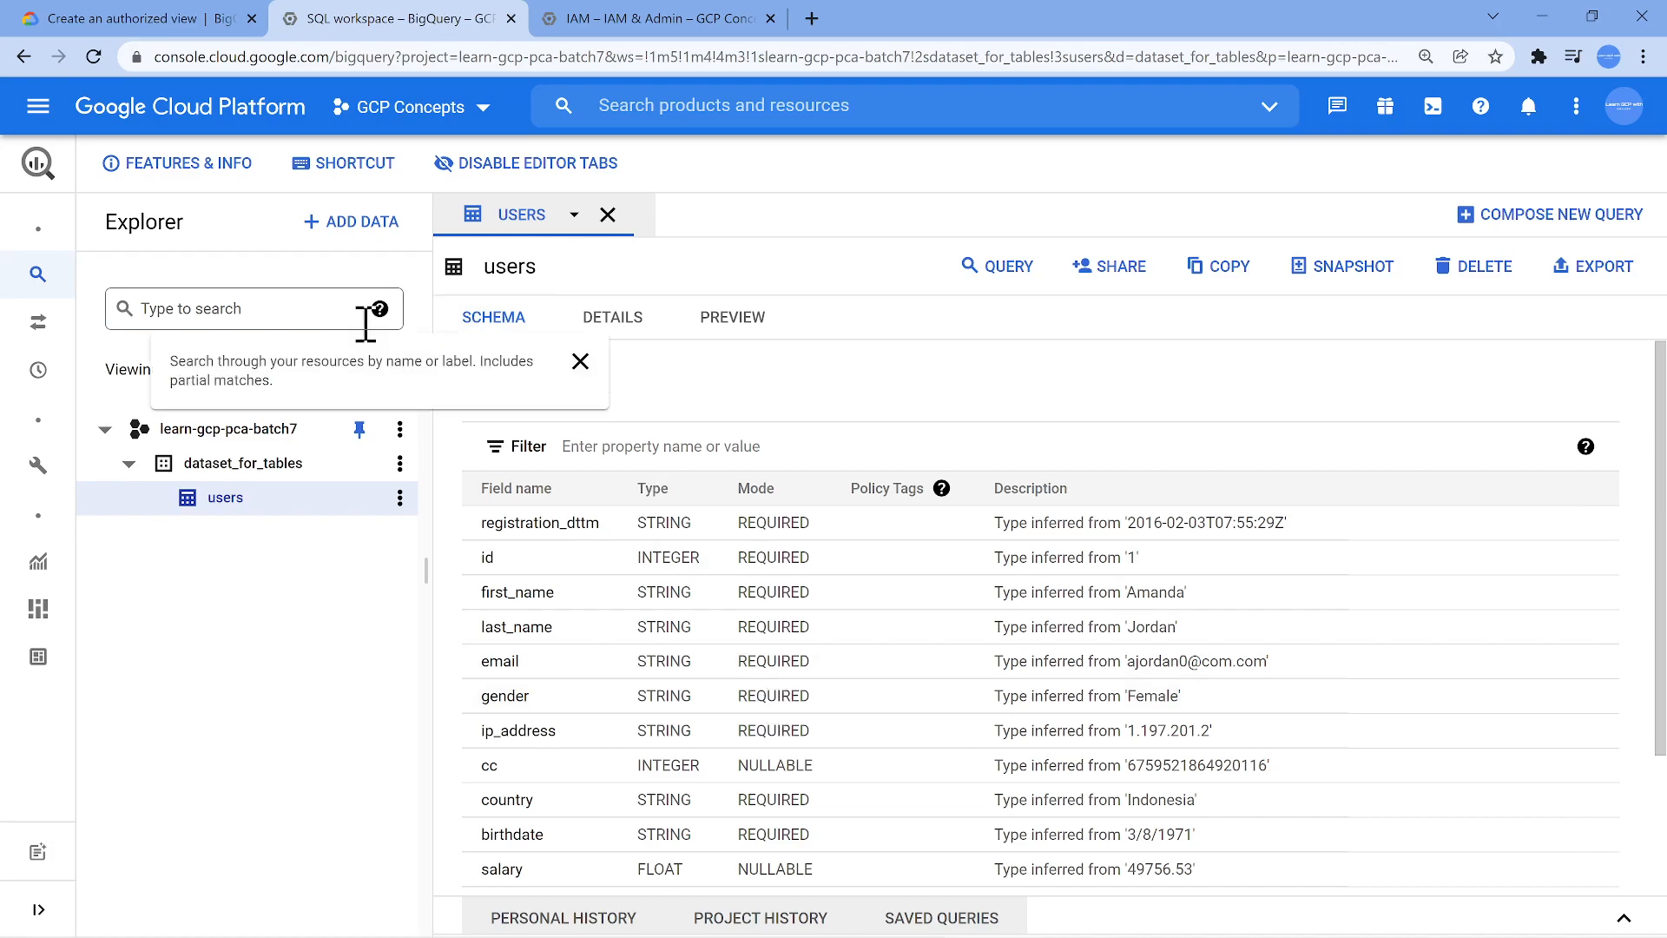
Create dataset_for_views in the project with data location us-central1 (Iowa)
click(399, 429)
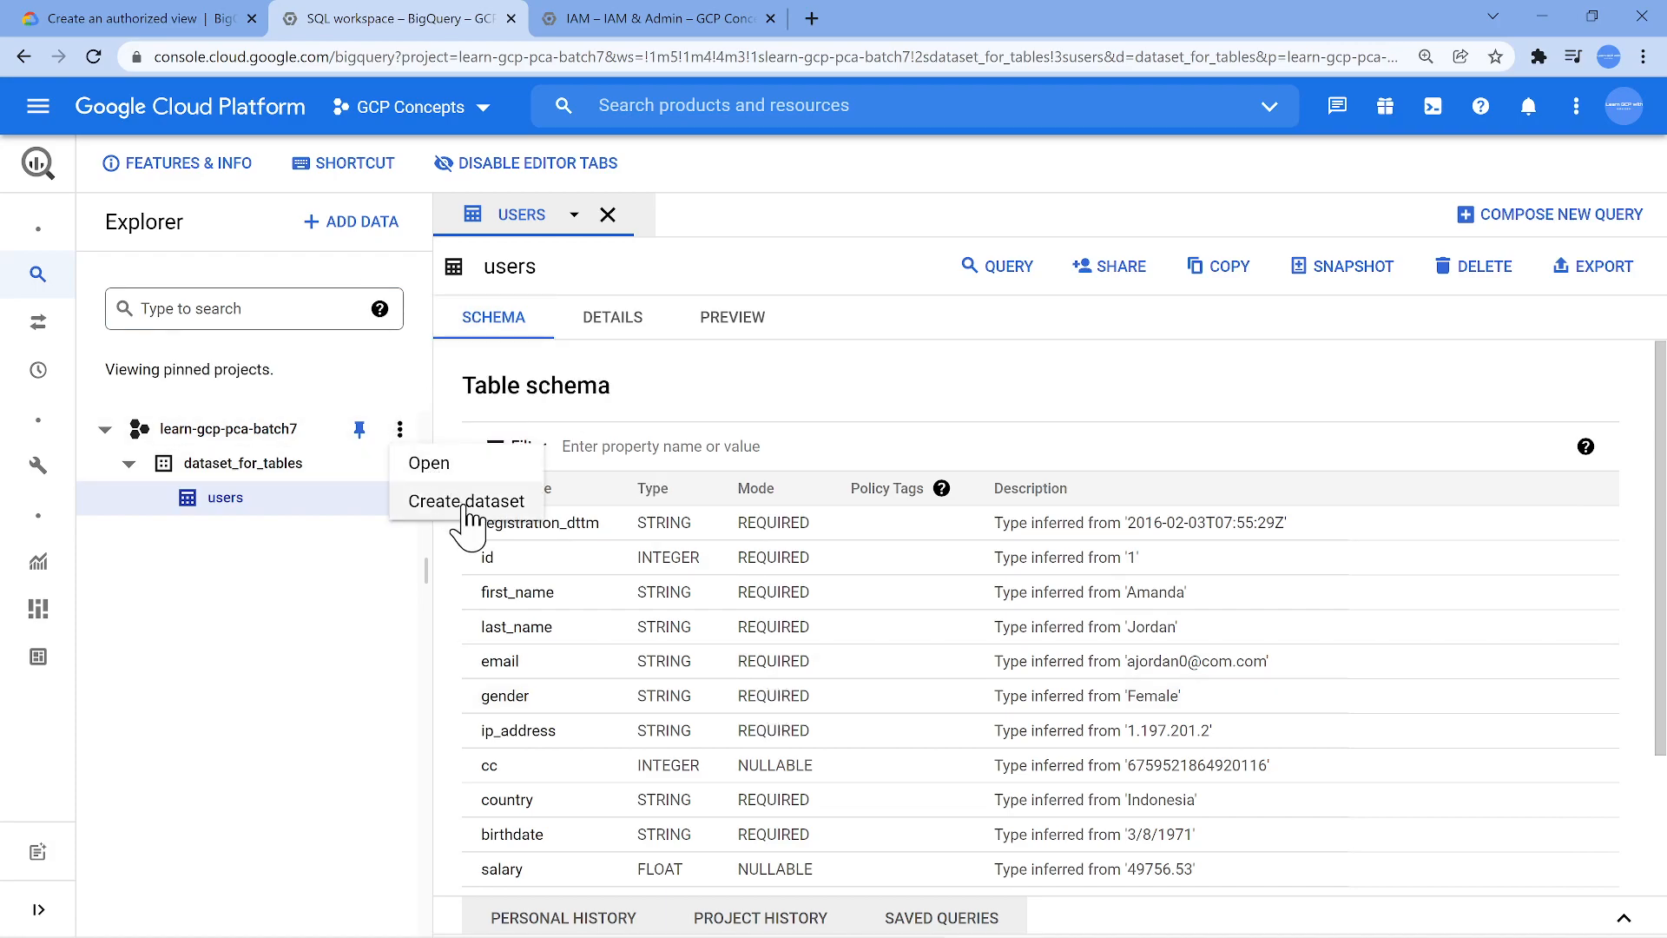
click(465, 501)
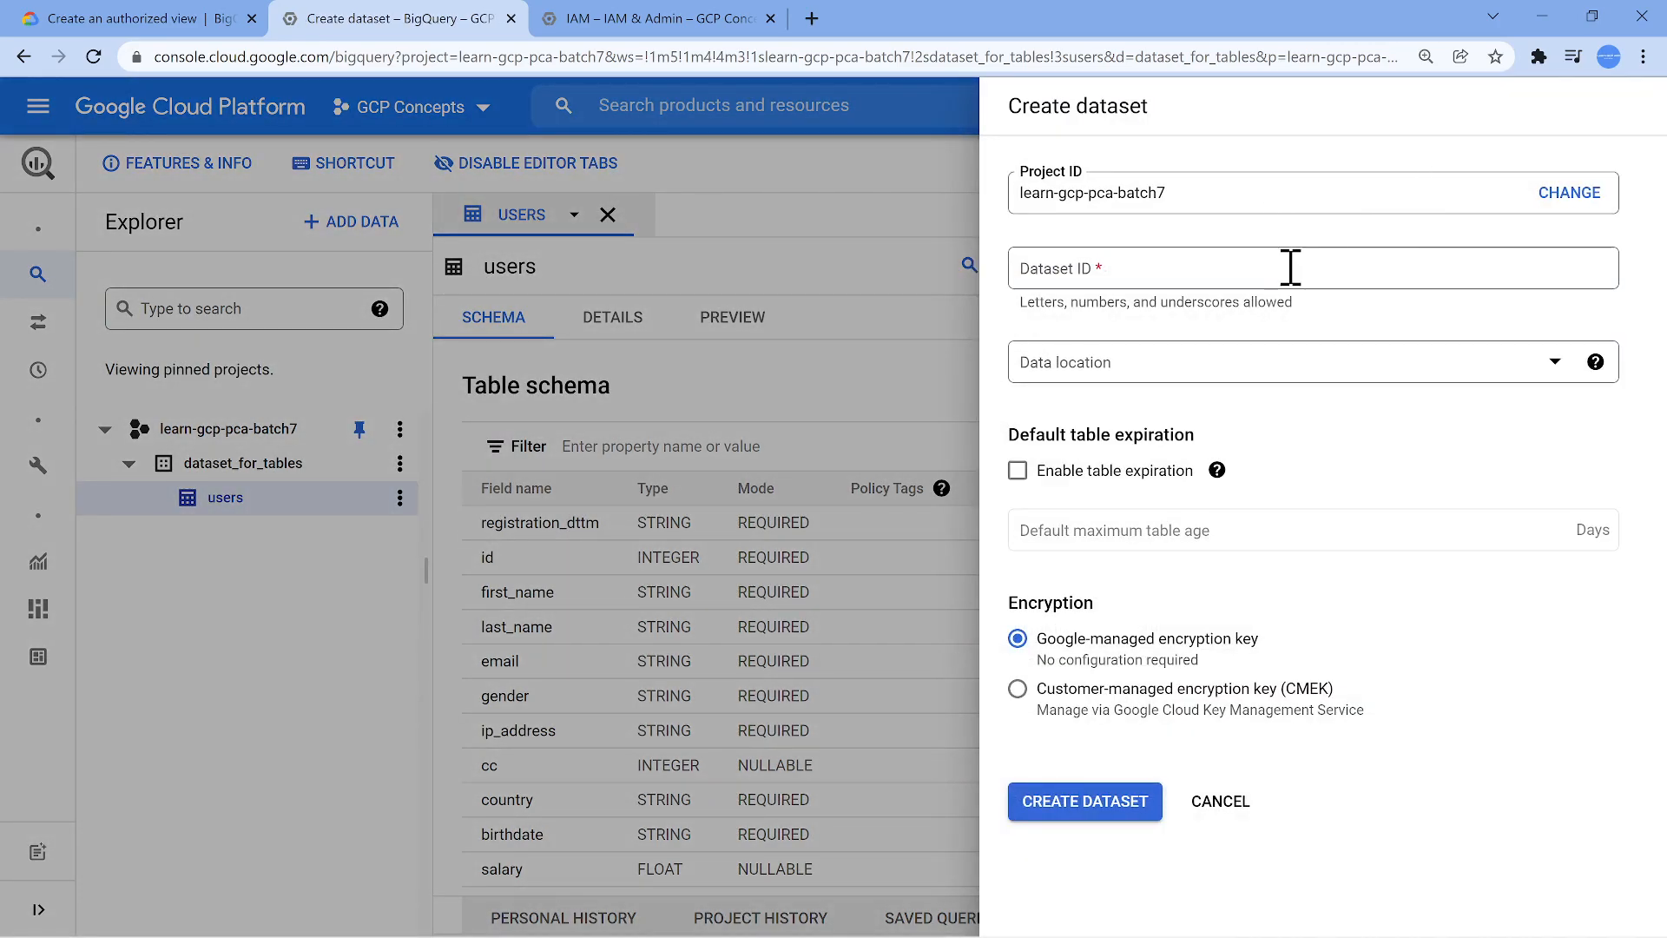
text(data)
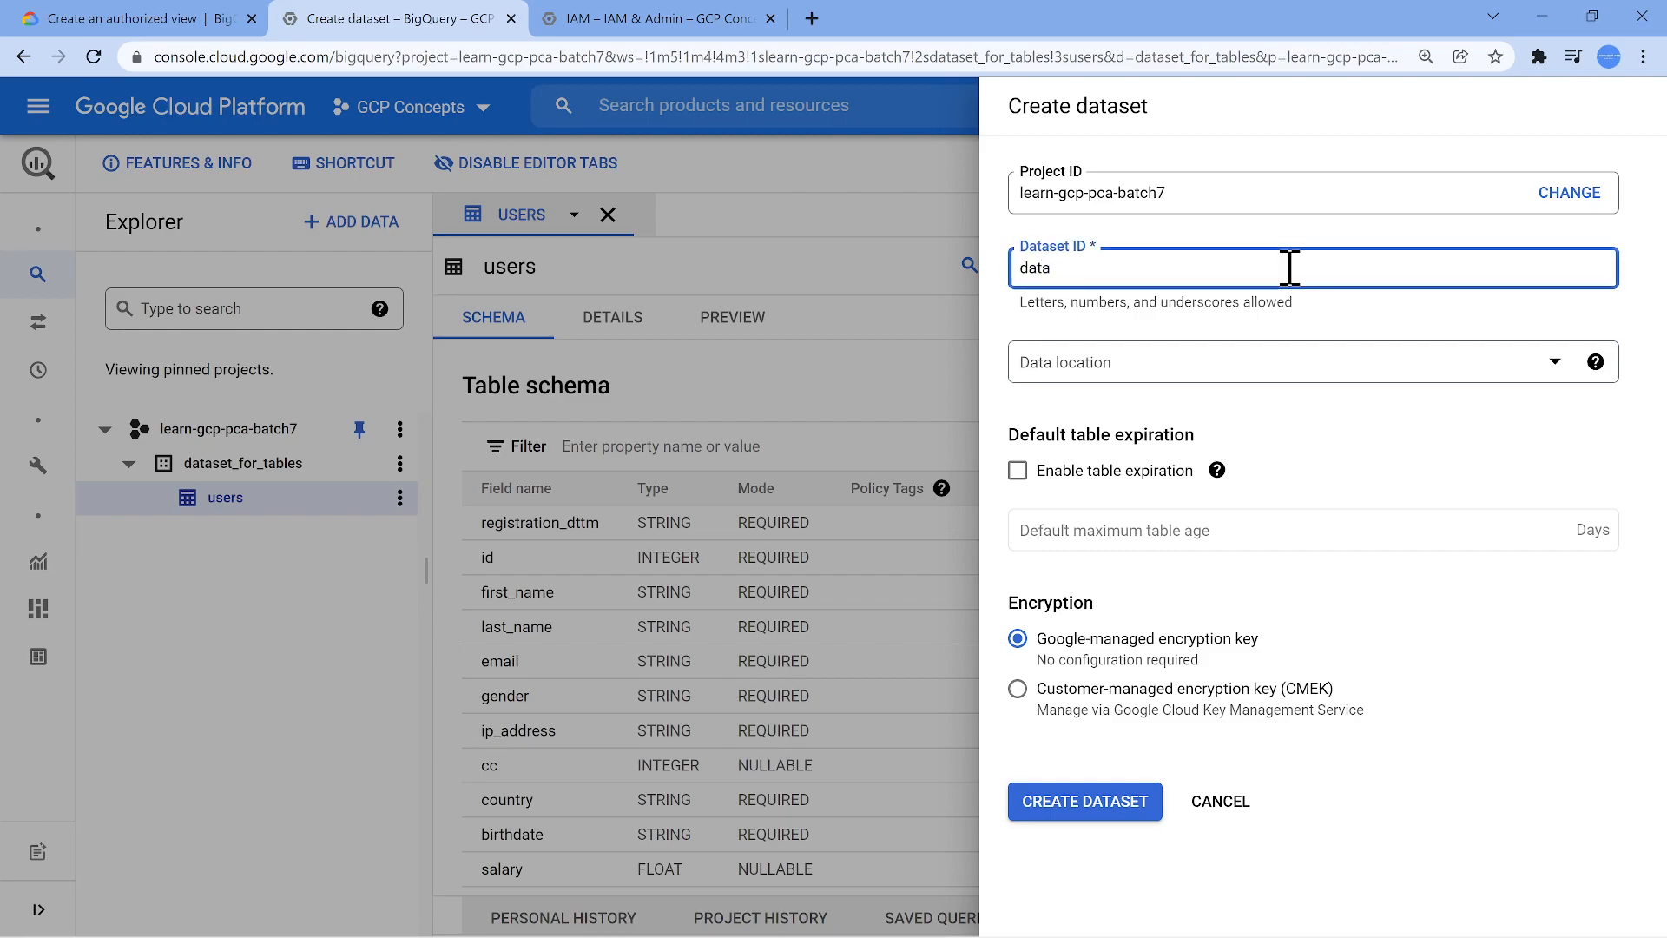
text(dataset_for_views)
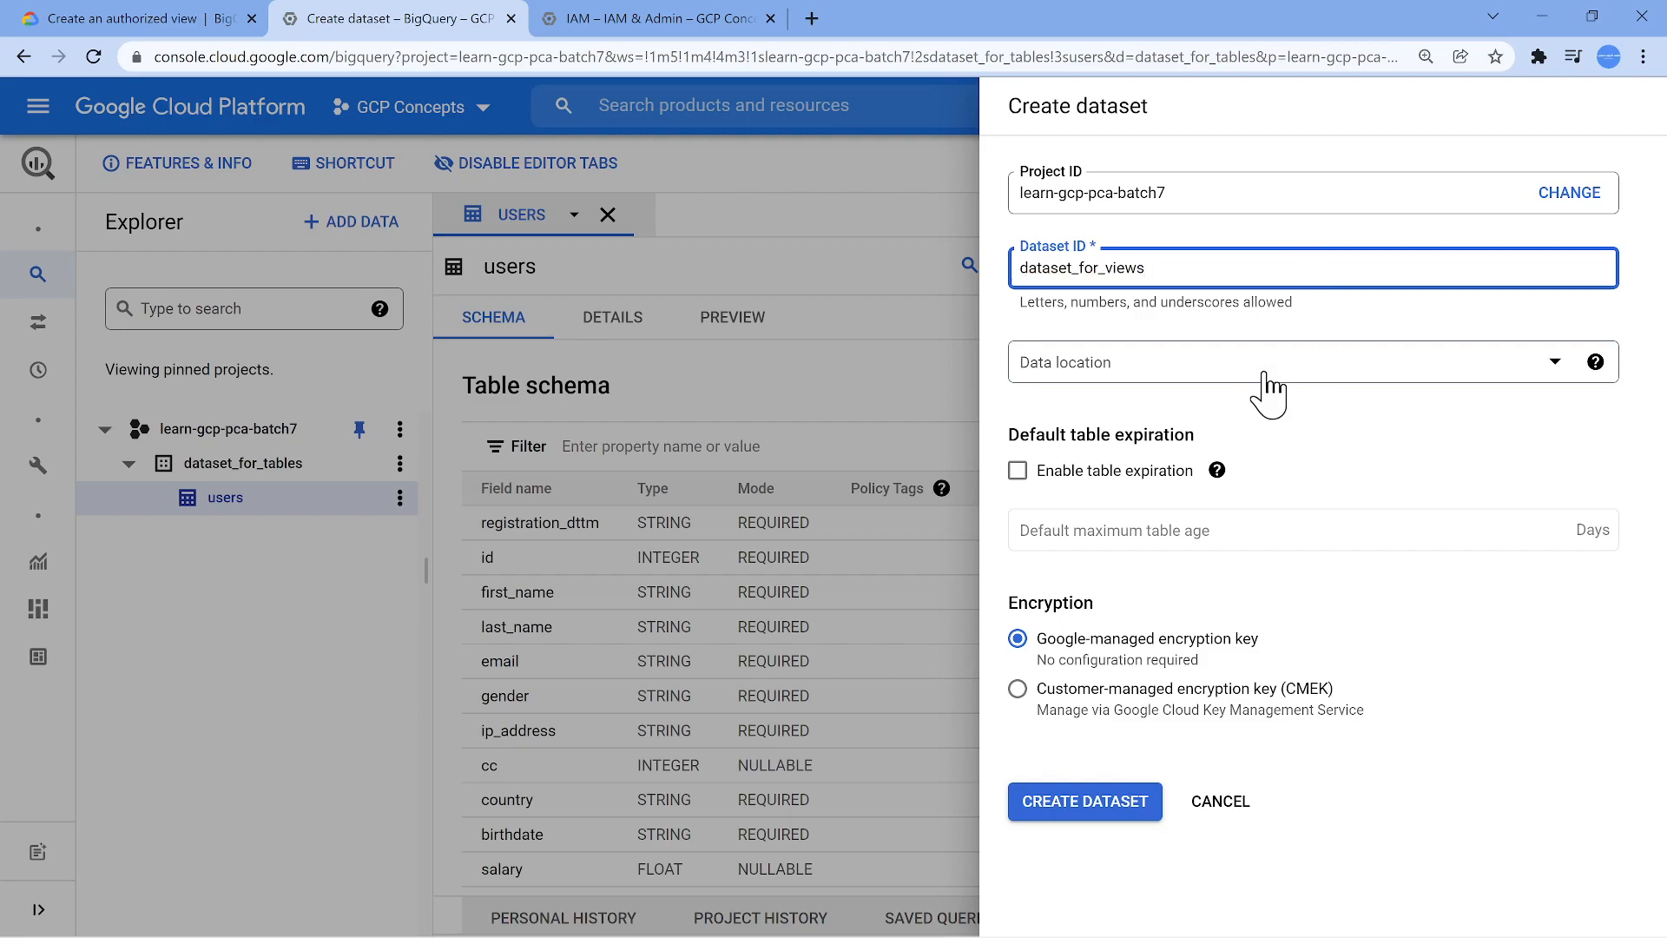
click(1312, 362)
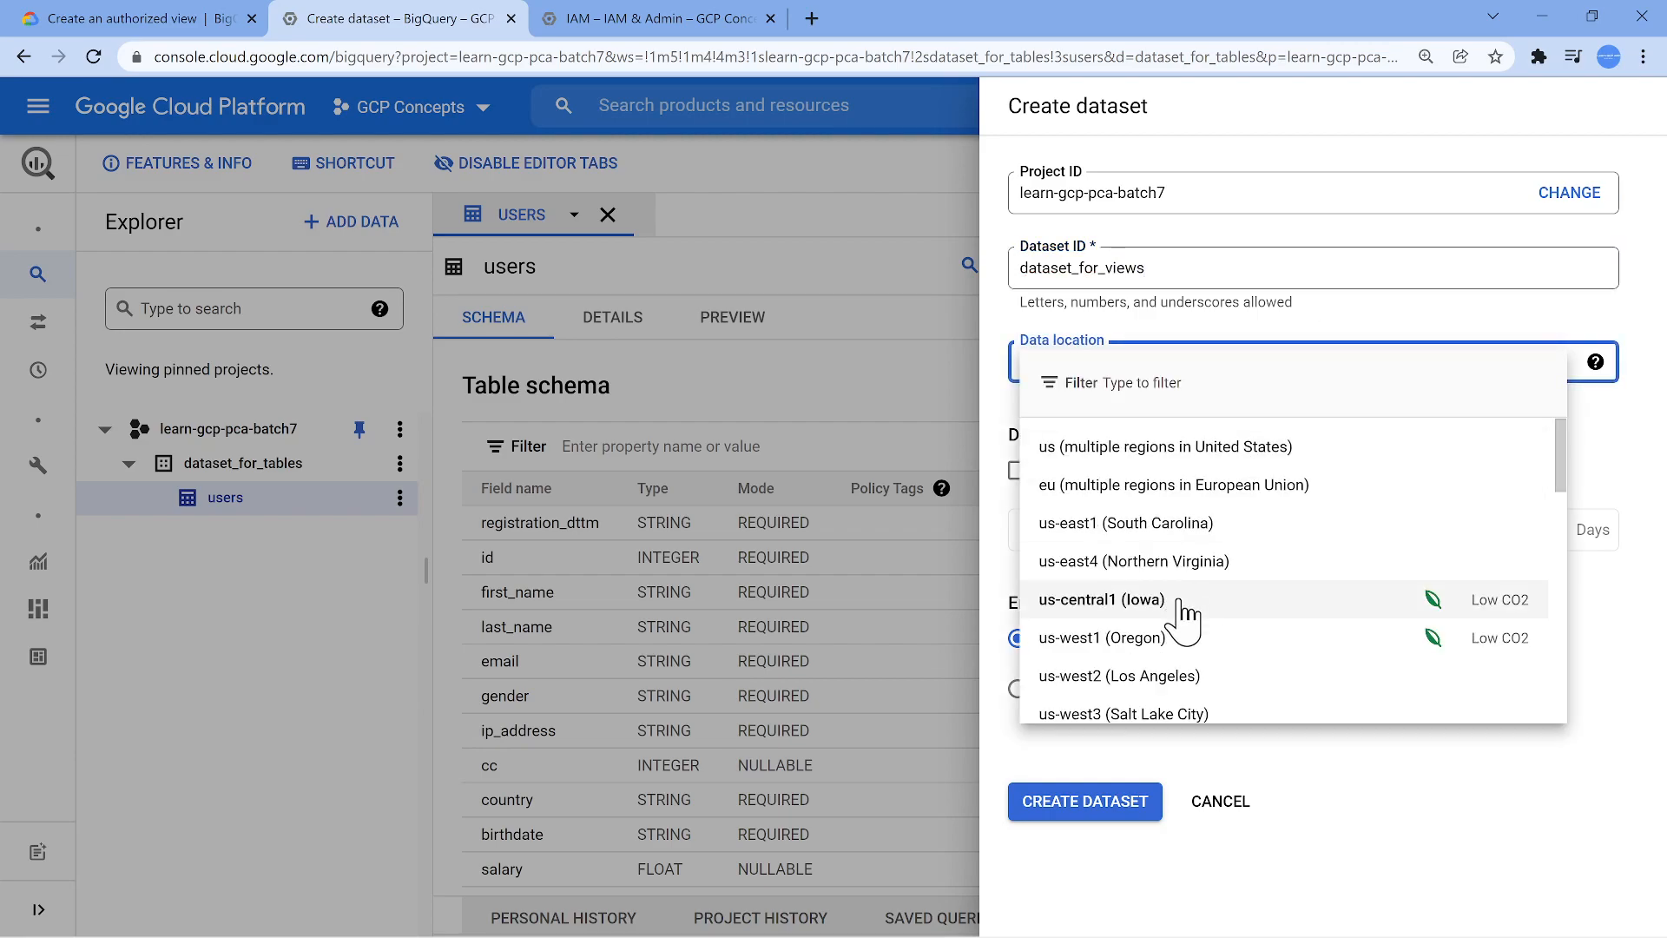
click(1101, 599)
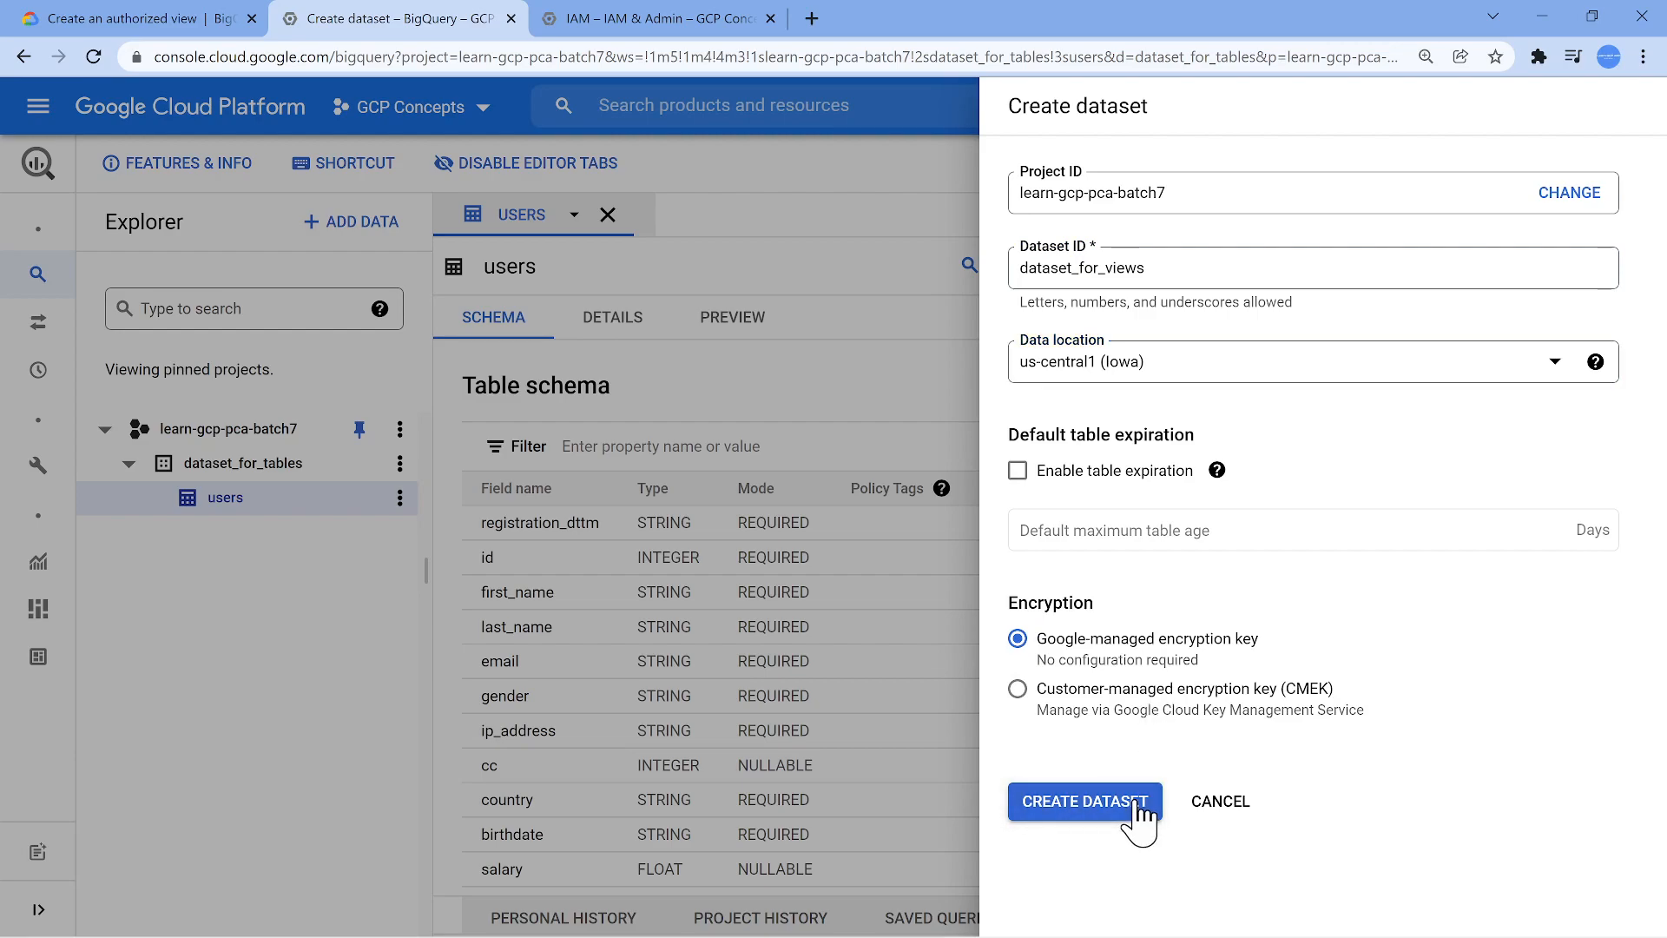
click(1084, 801)
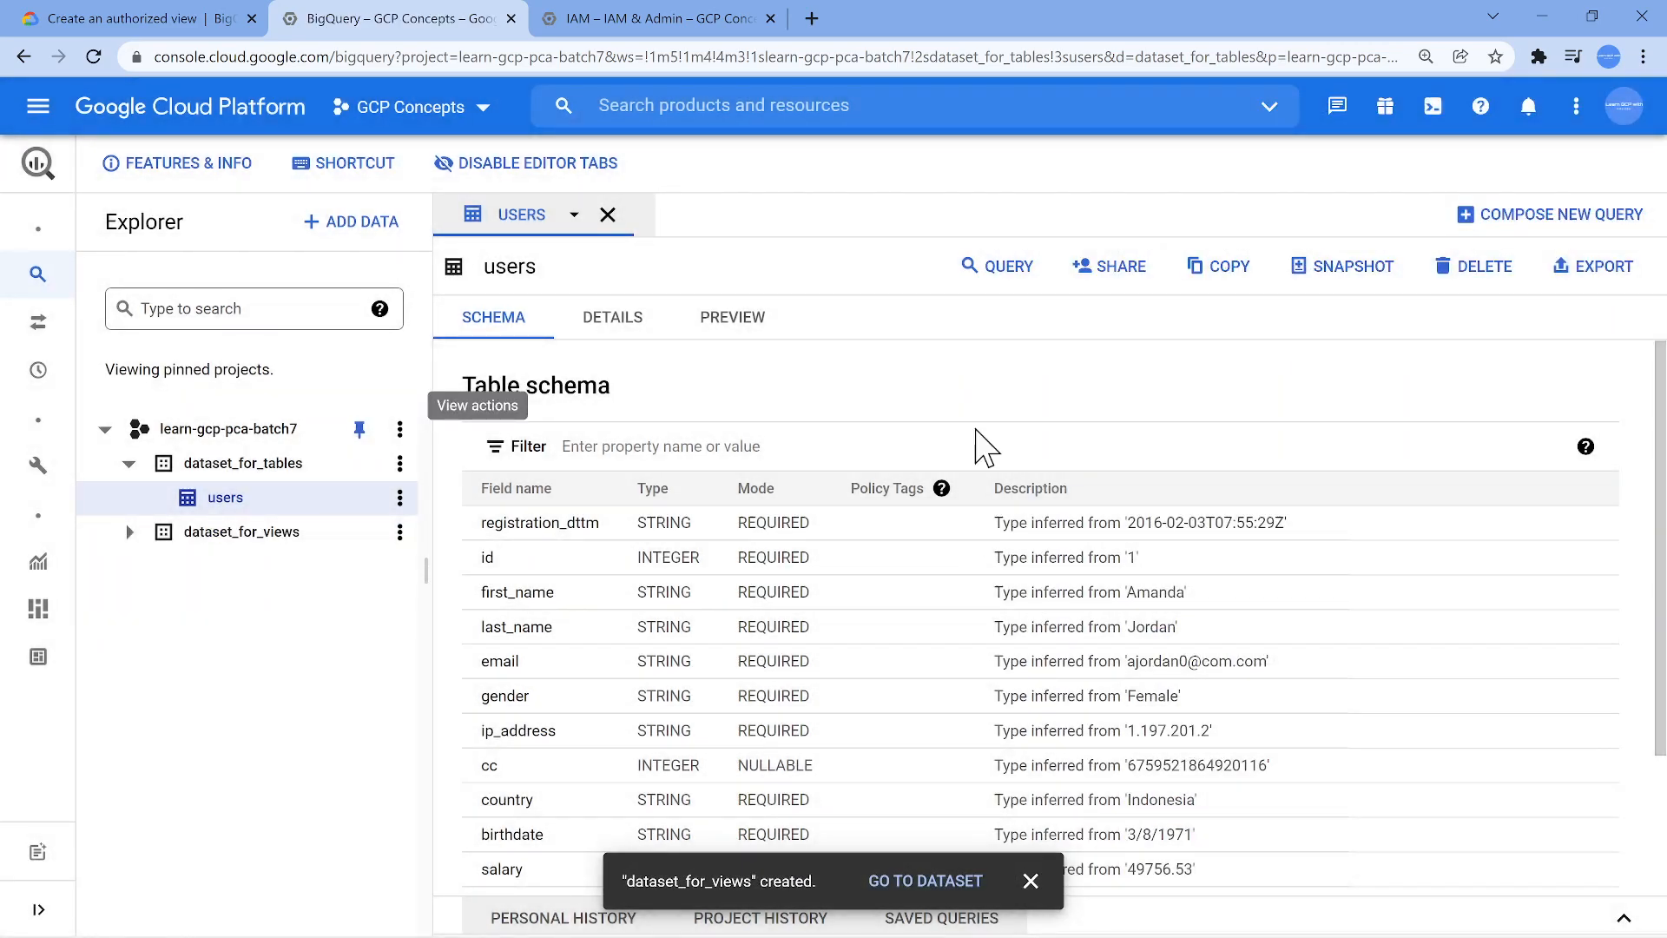
mouse_move(1031, 881)
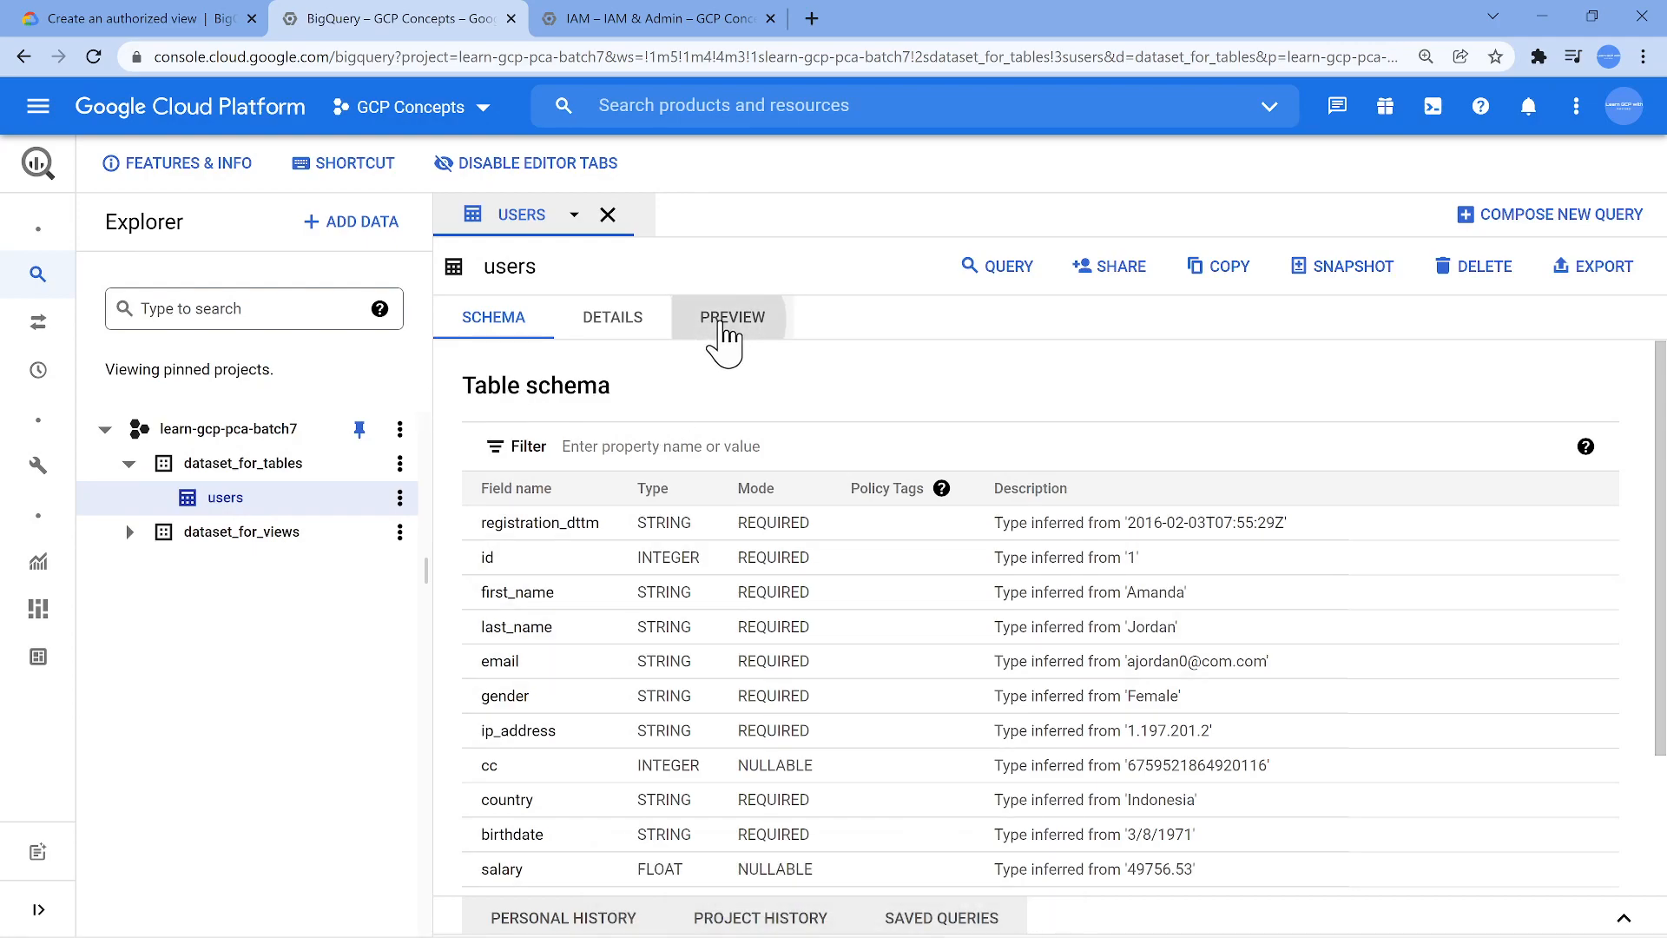
Preview the users table's 1,000 rows, checking its Details and Schema tabs along the way
click(732, 317)
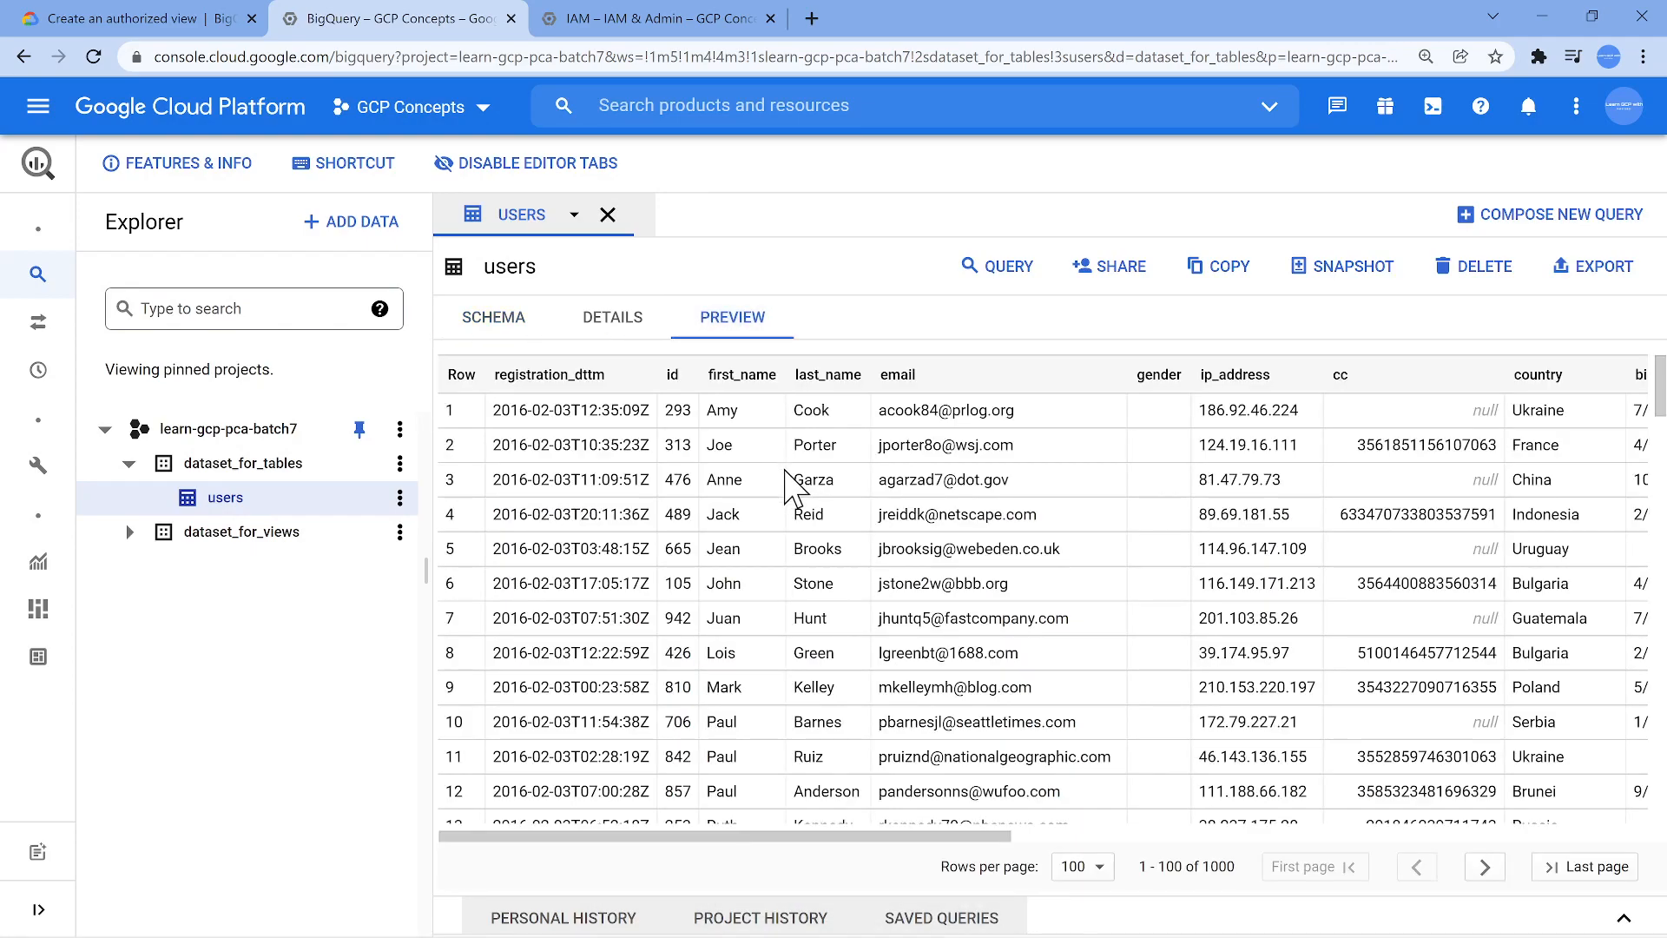
mouse_move(764, 450)
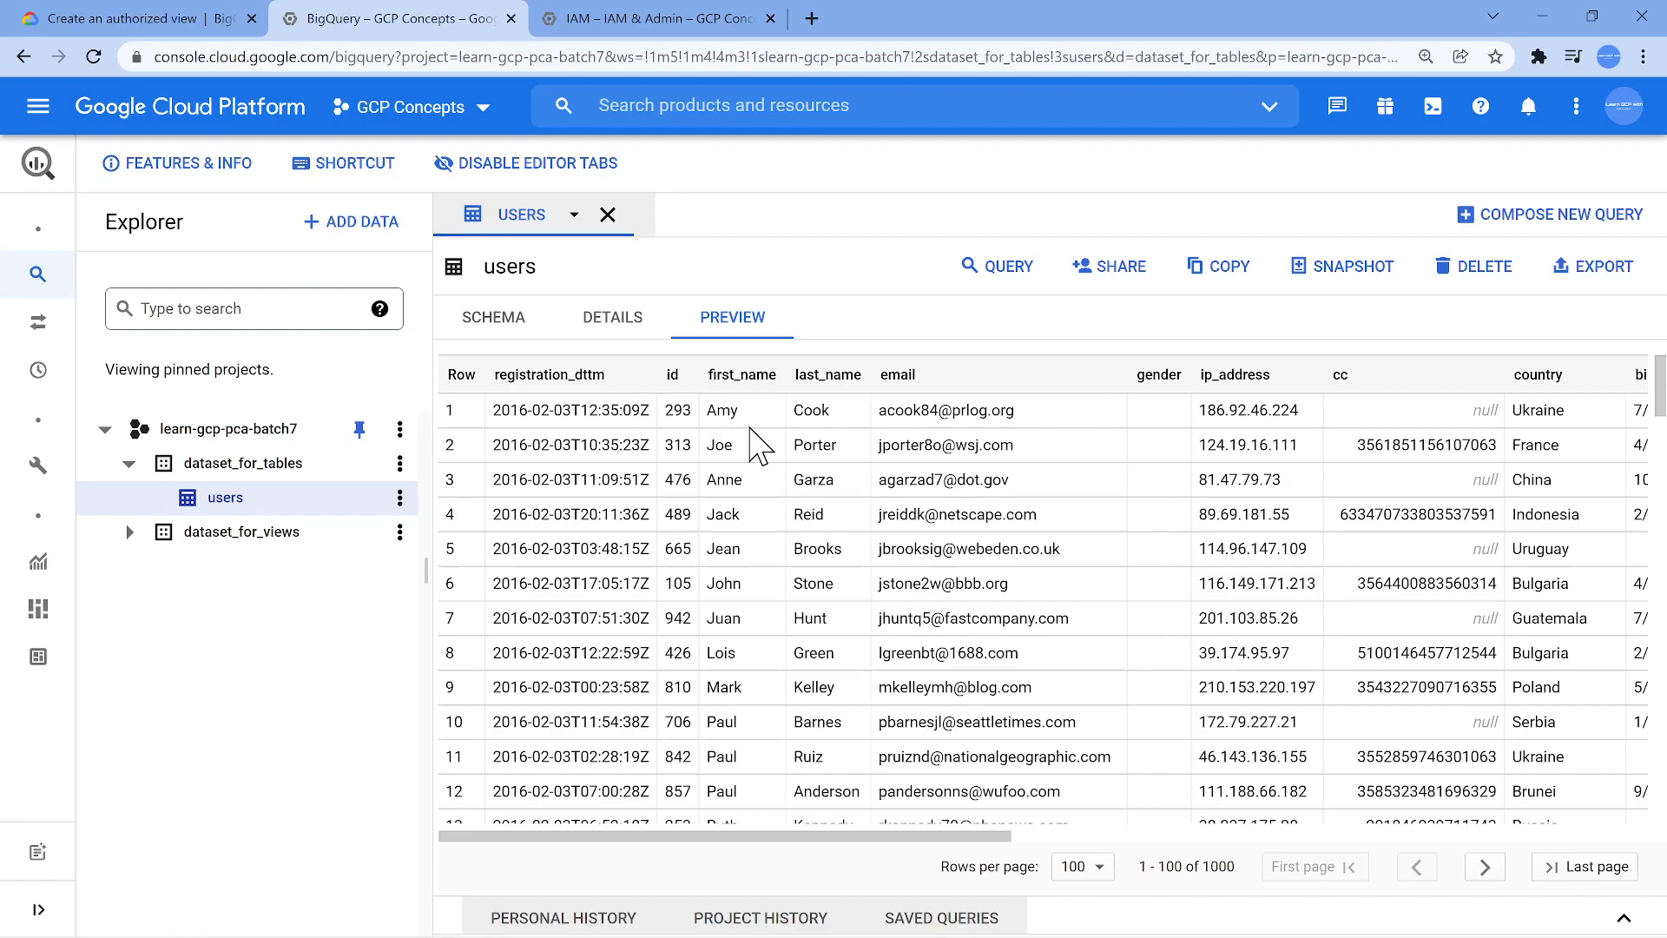
mouse_move(795, 548)
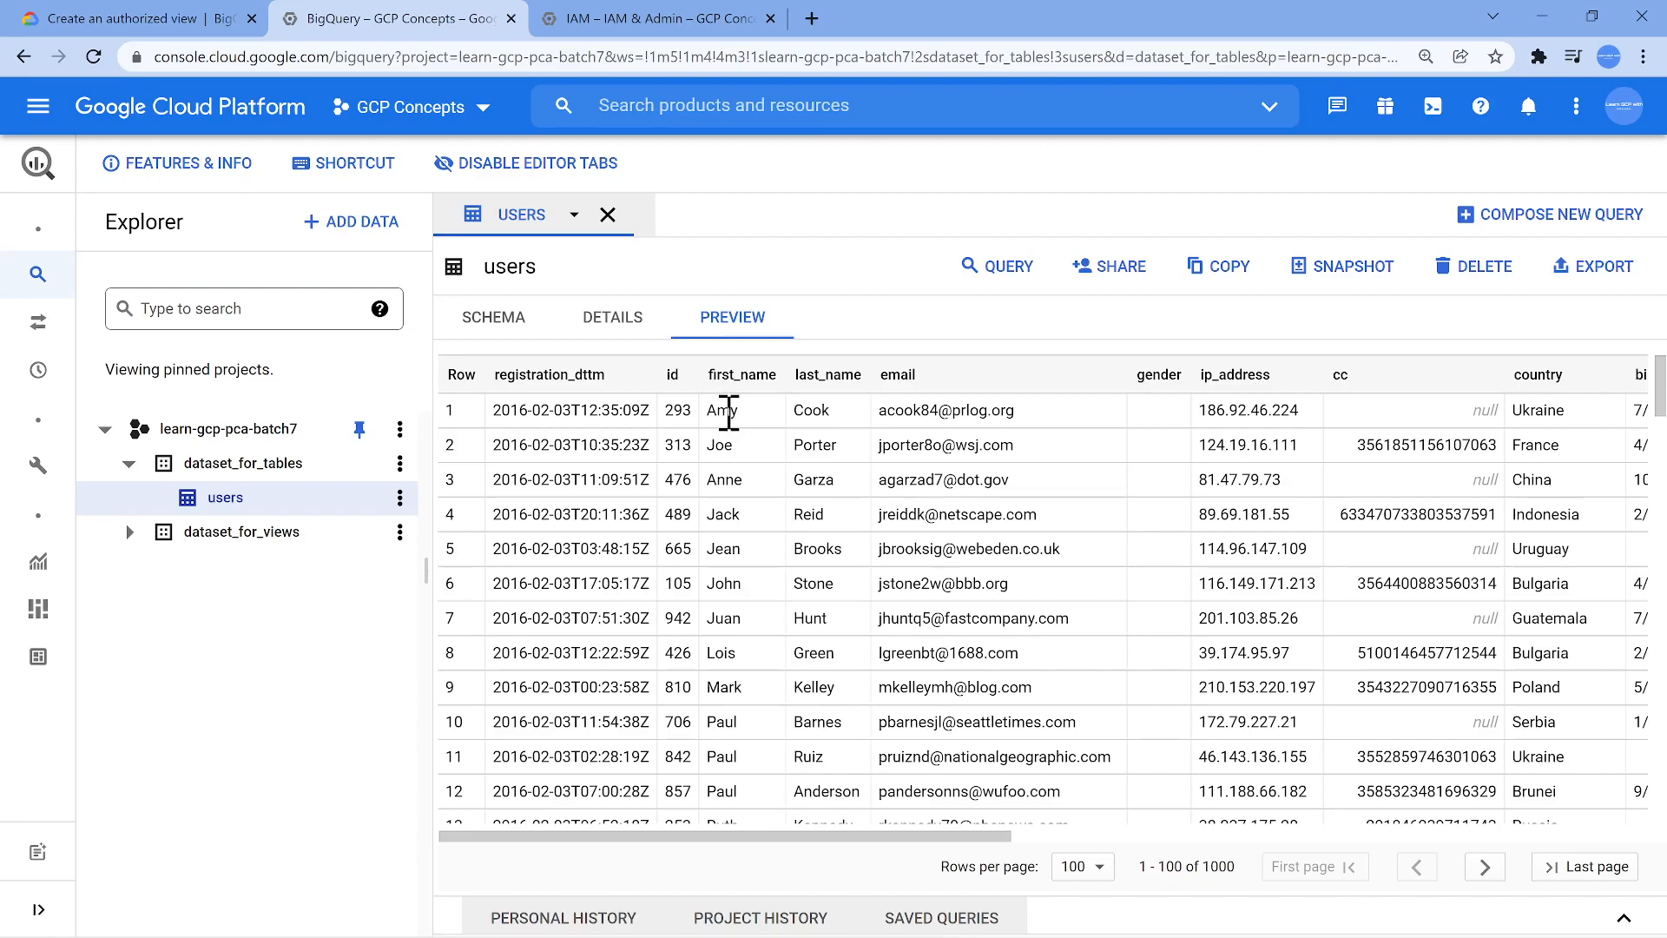
double_click(721, 411)
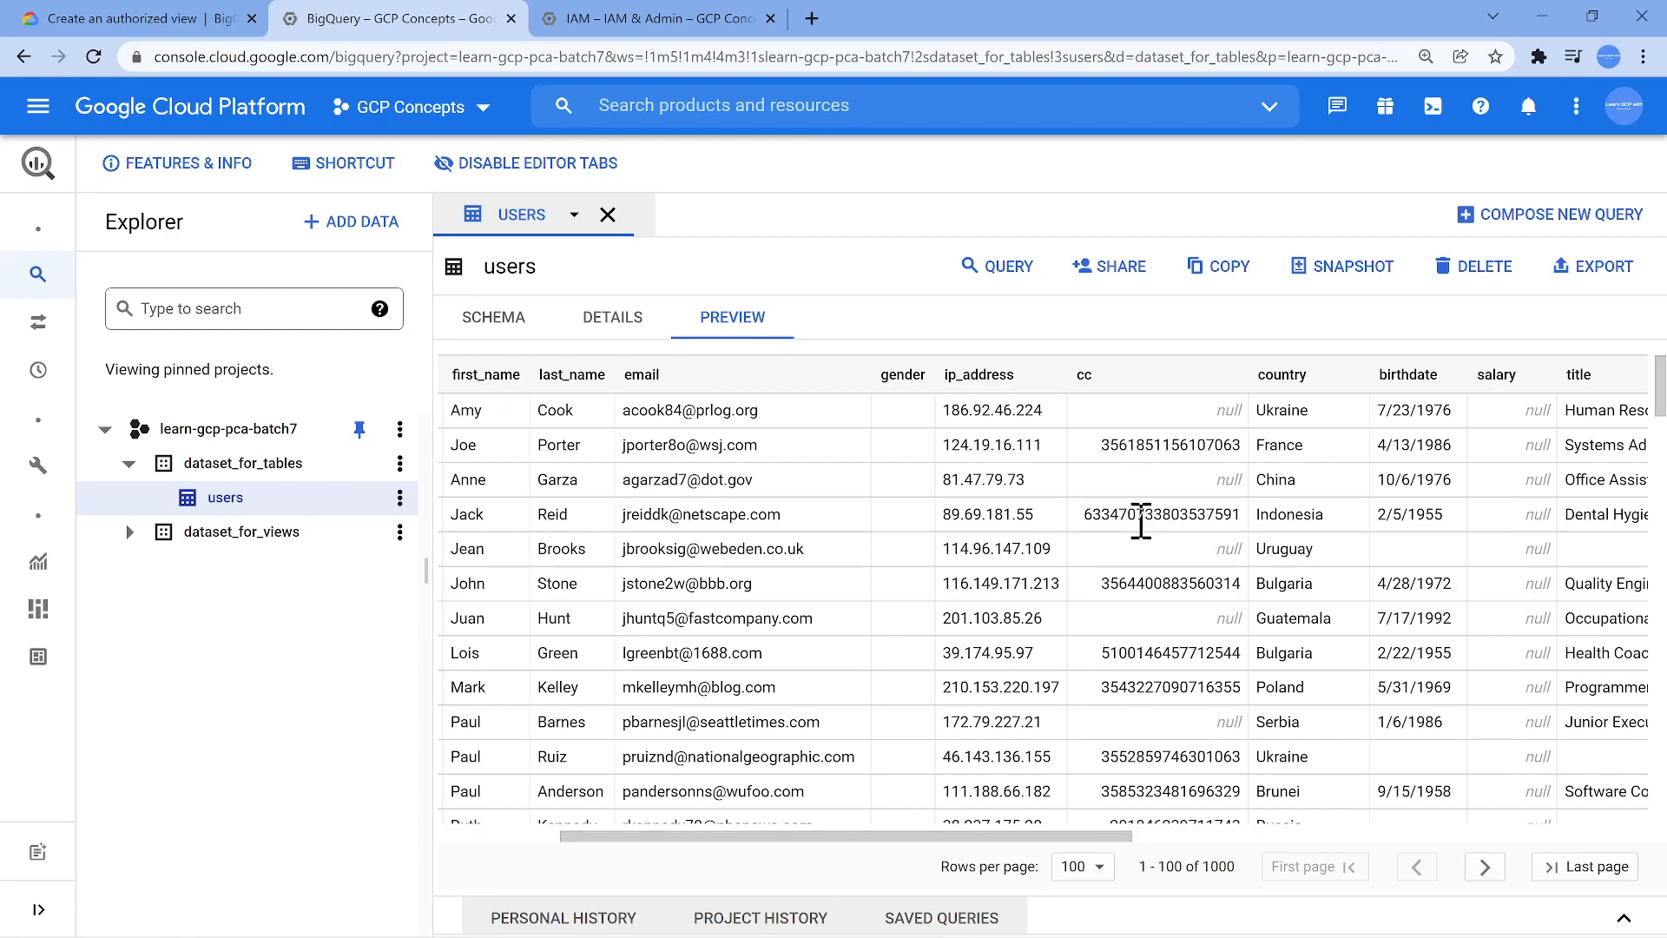
mouse_move(1339, 594)
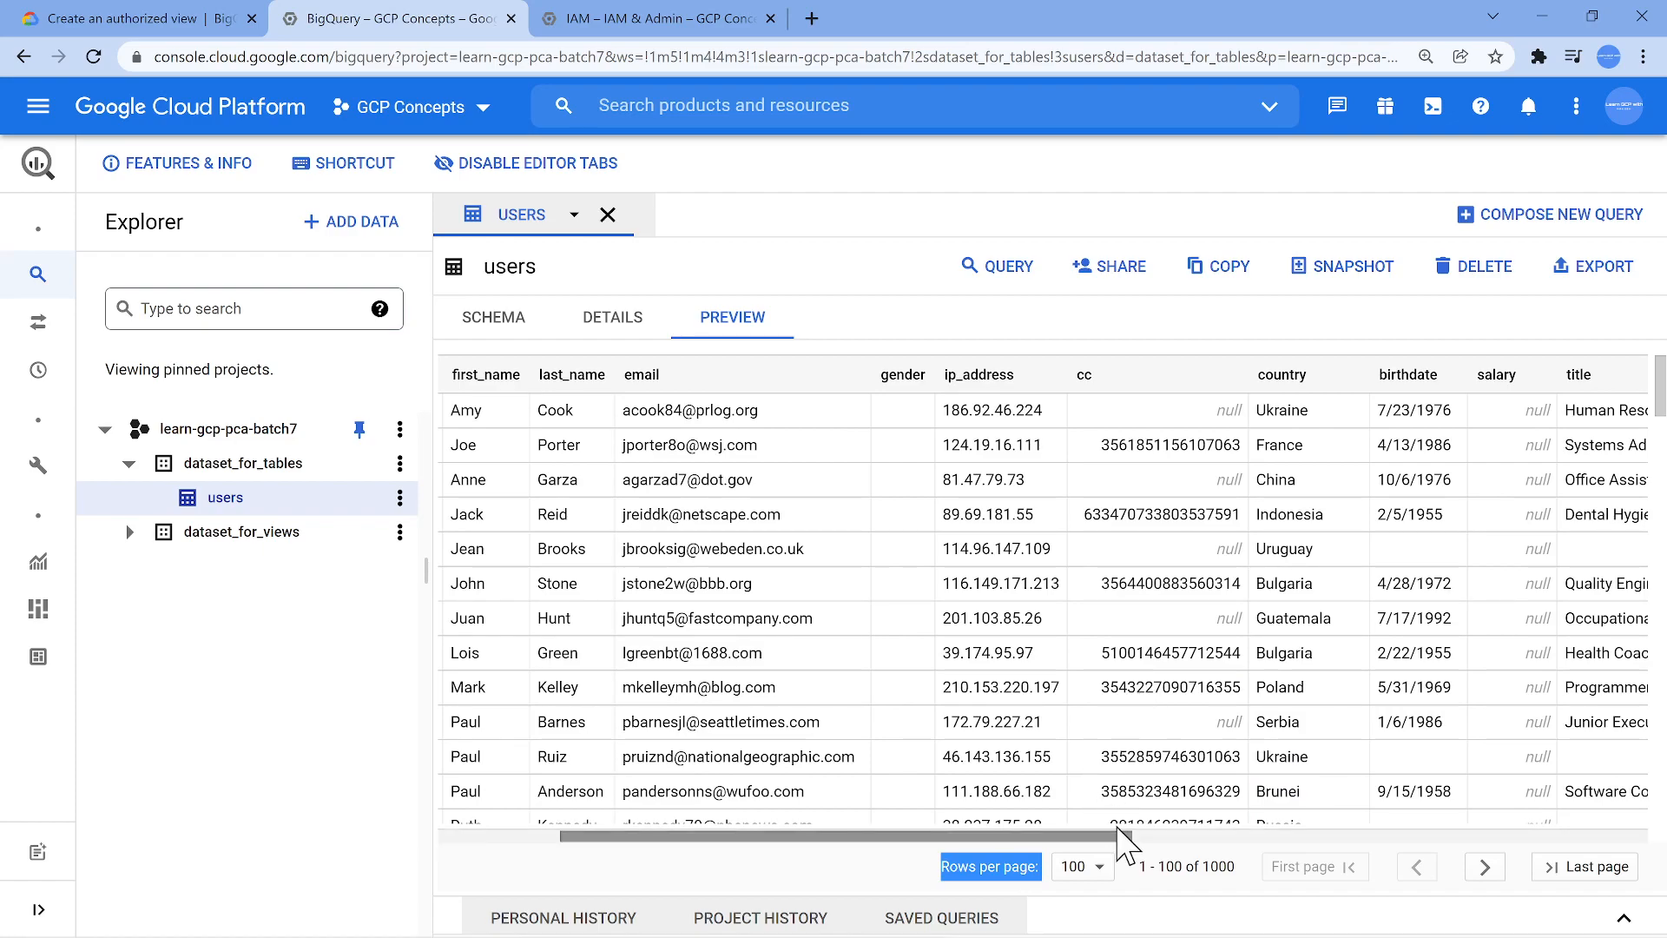
click(611, 317)
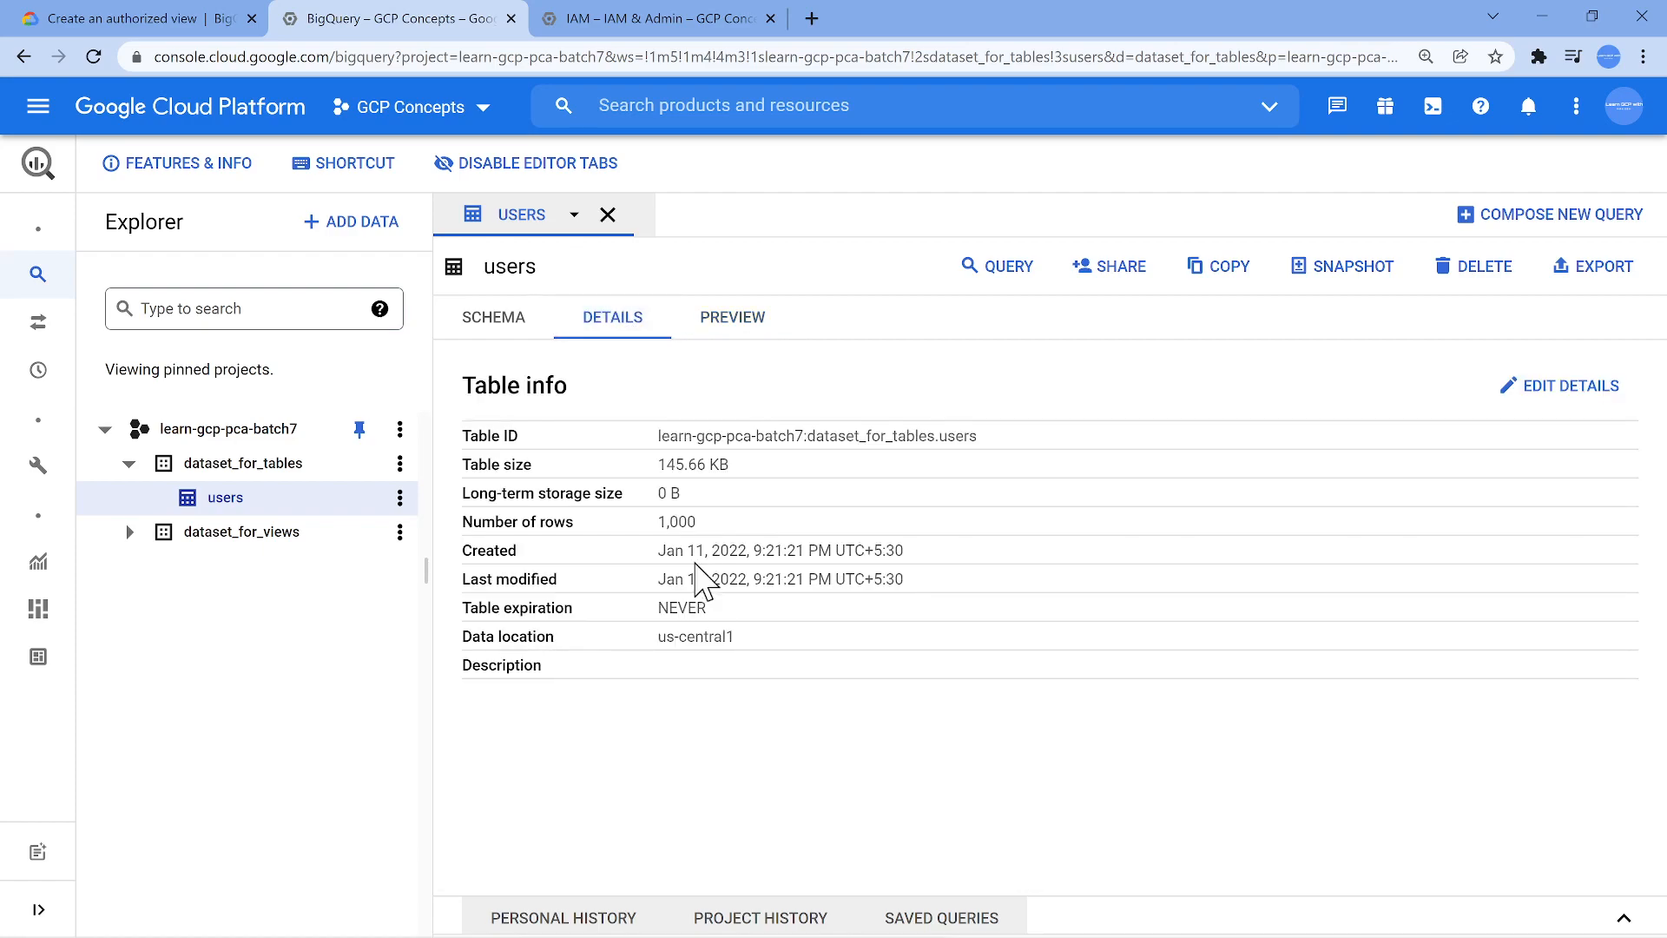
click(493, 317)
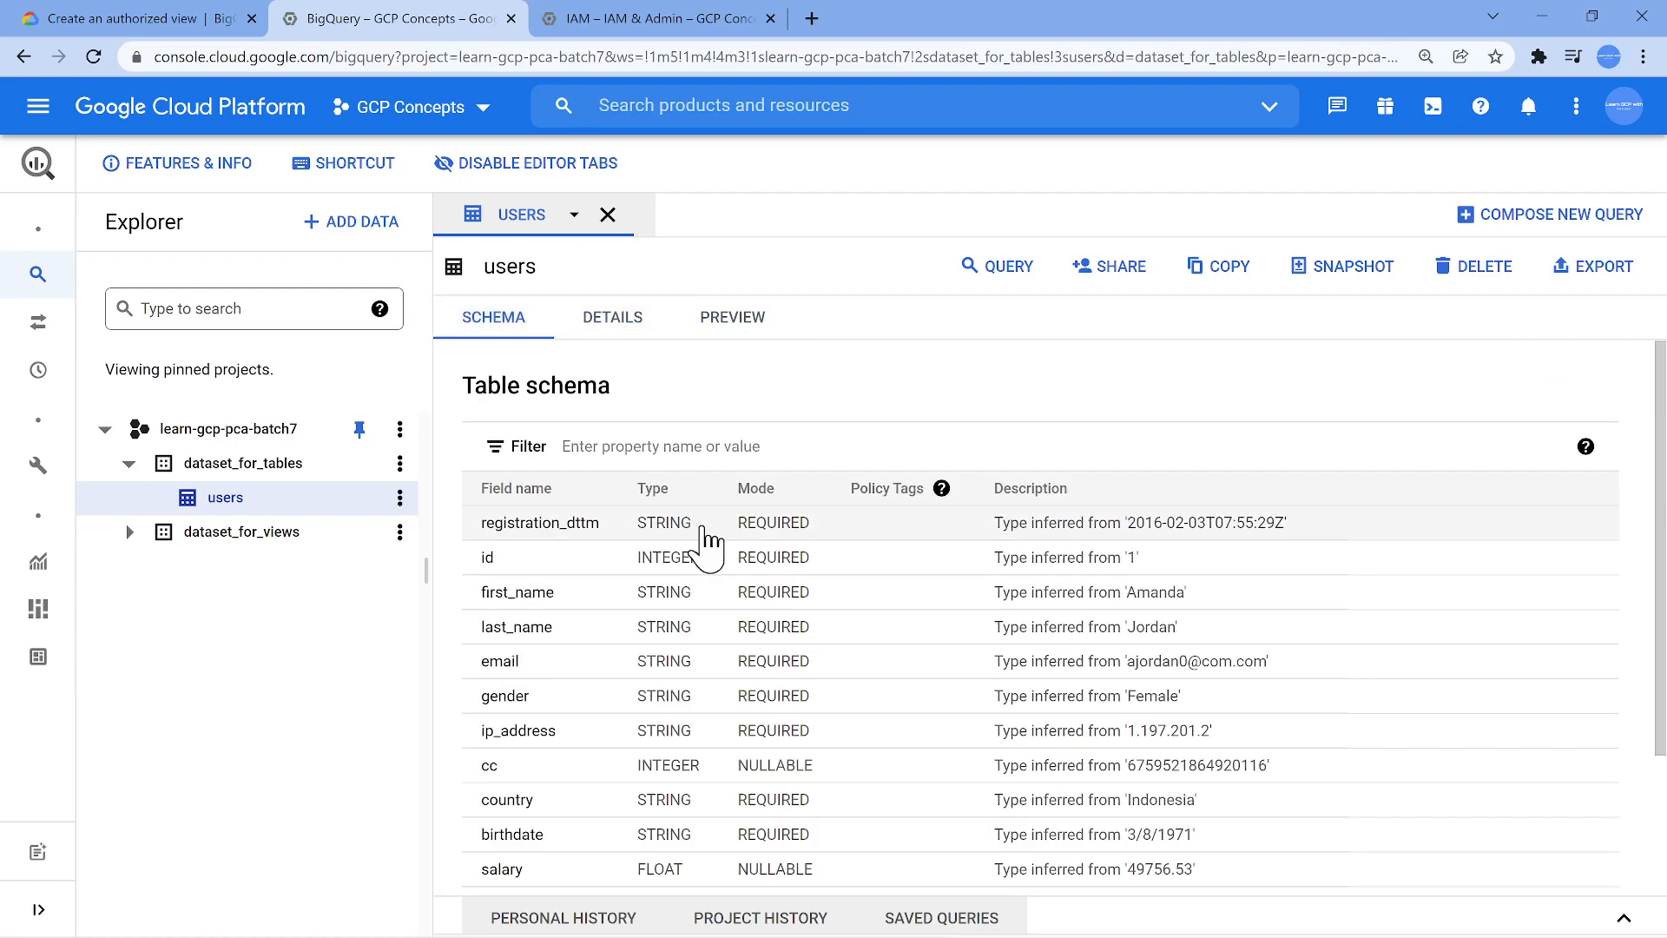
mouse_move(564, 535)
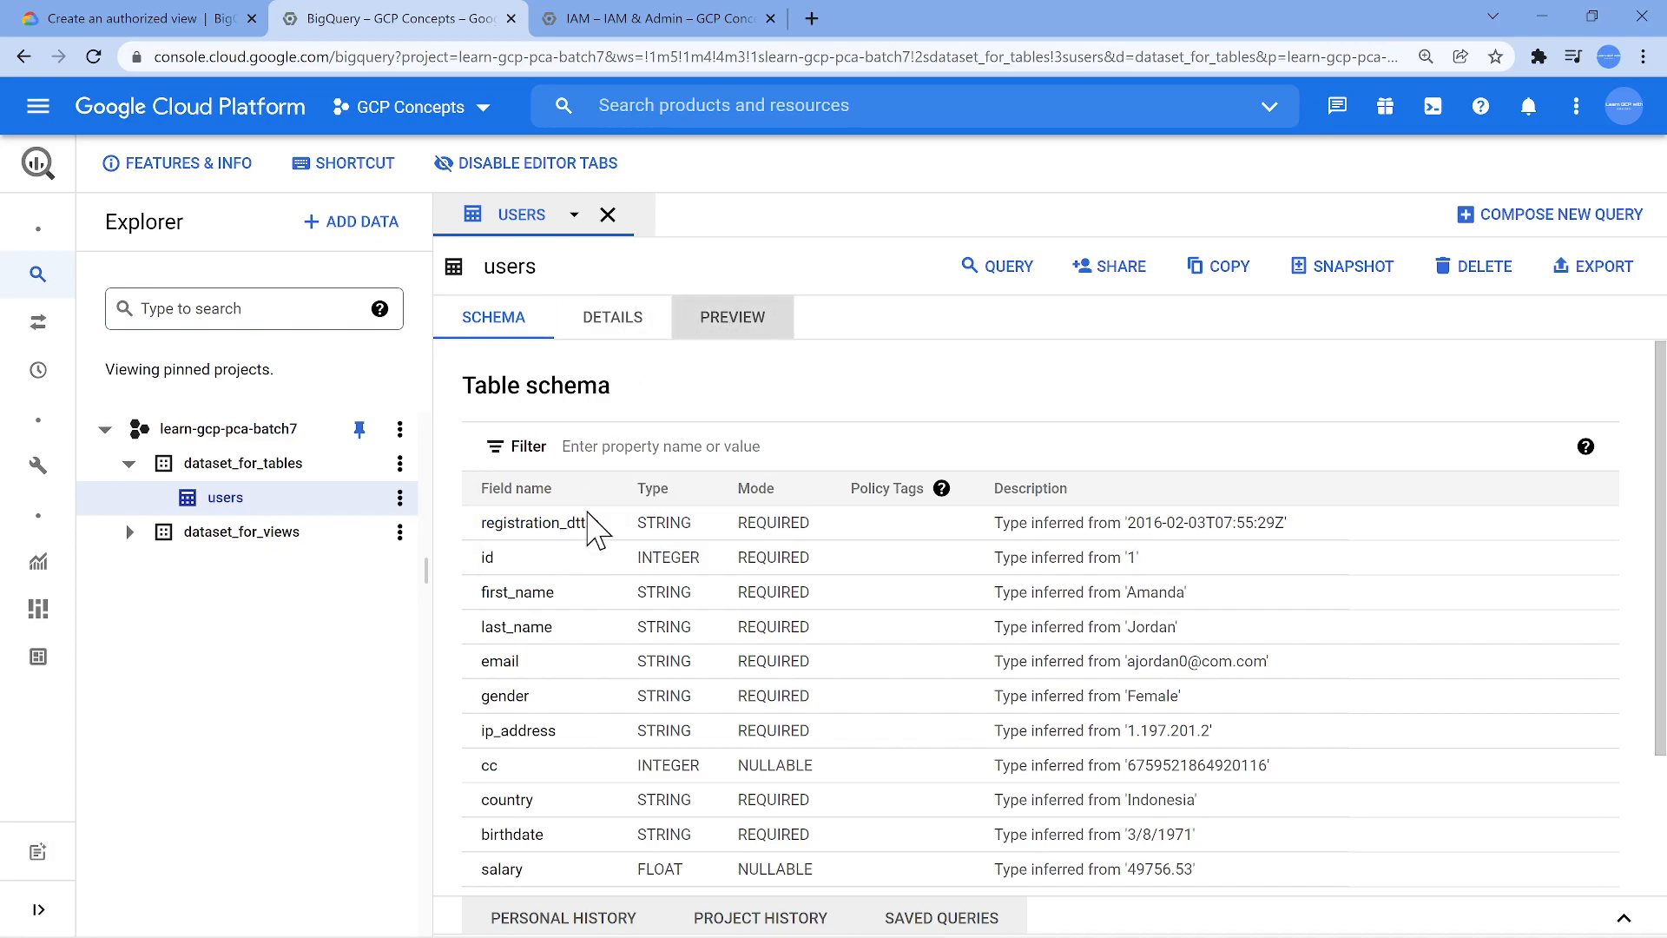
click(732, 317)
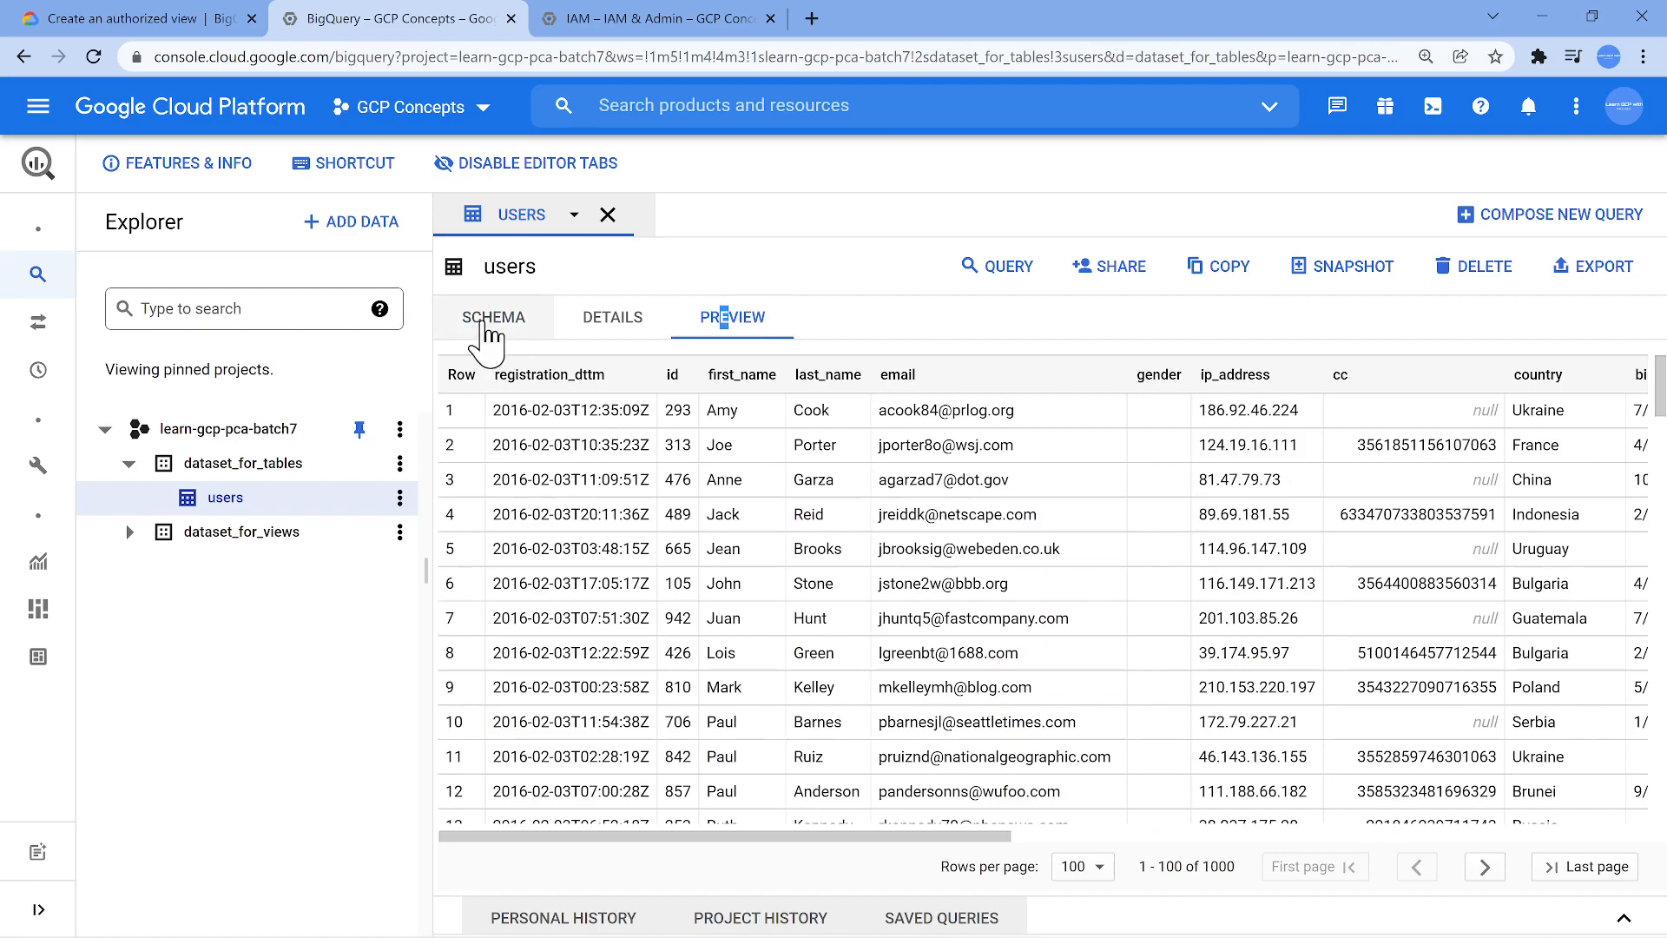
From the users schema, pick registration_dttm, id, country, title and comments into a query draft
click(494, 317)
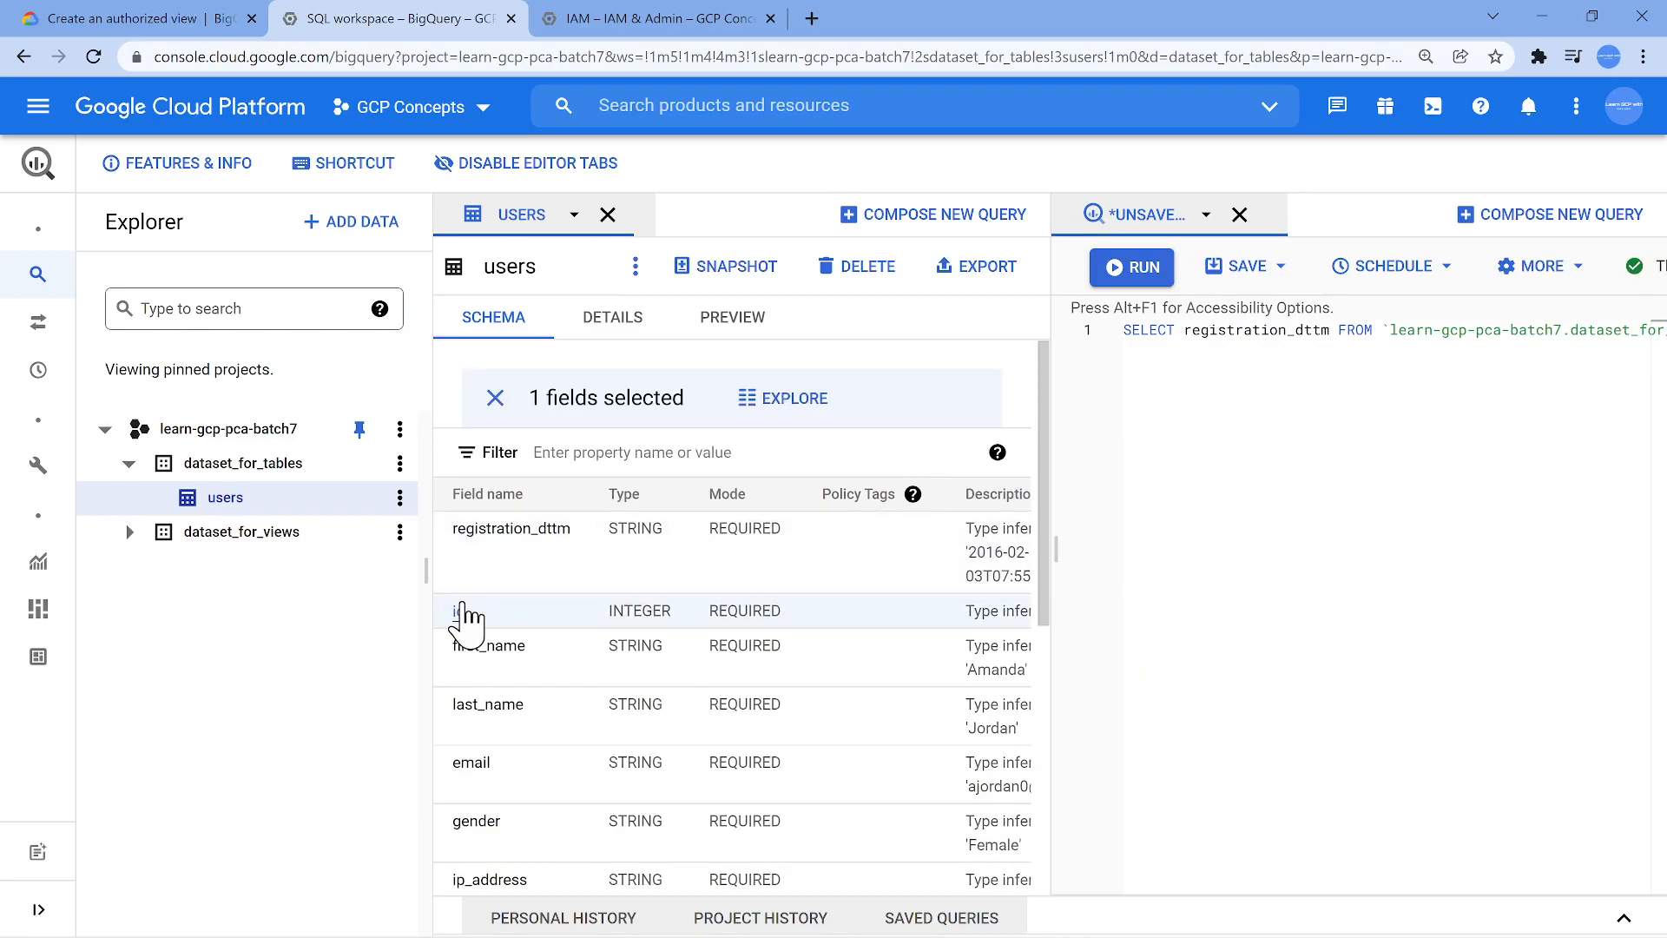
click(457, 610)
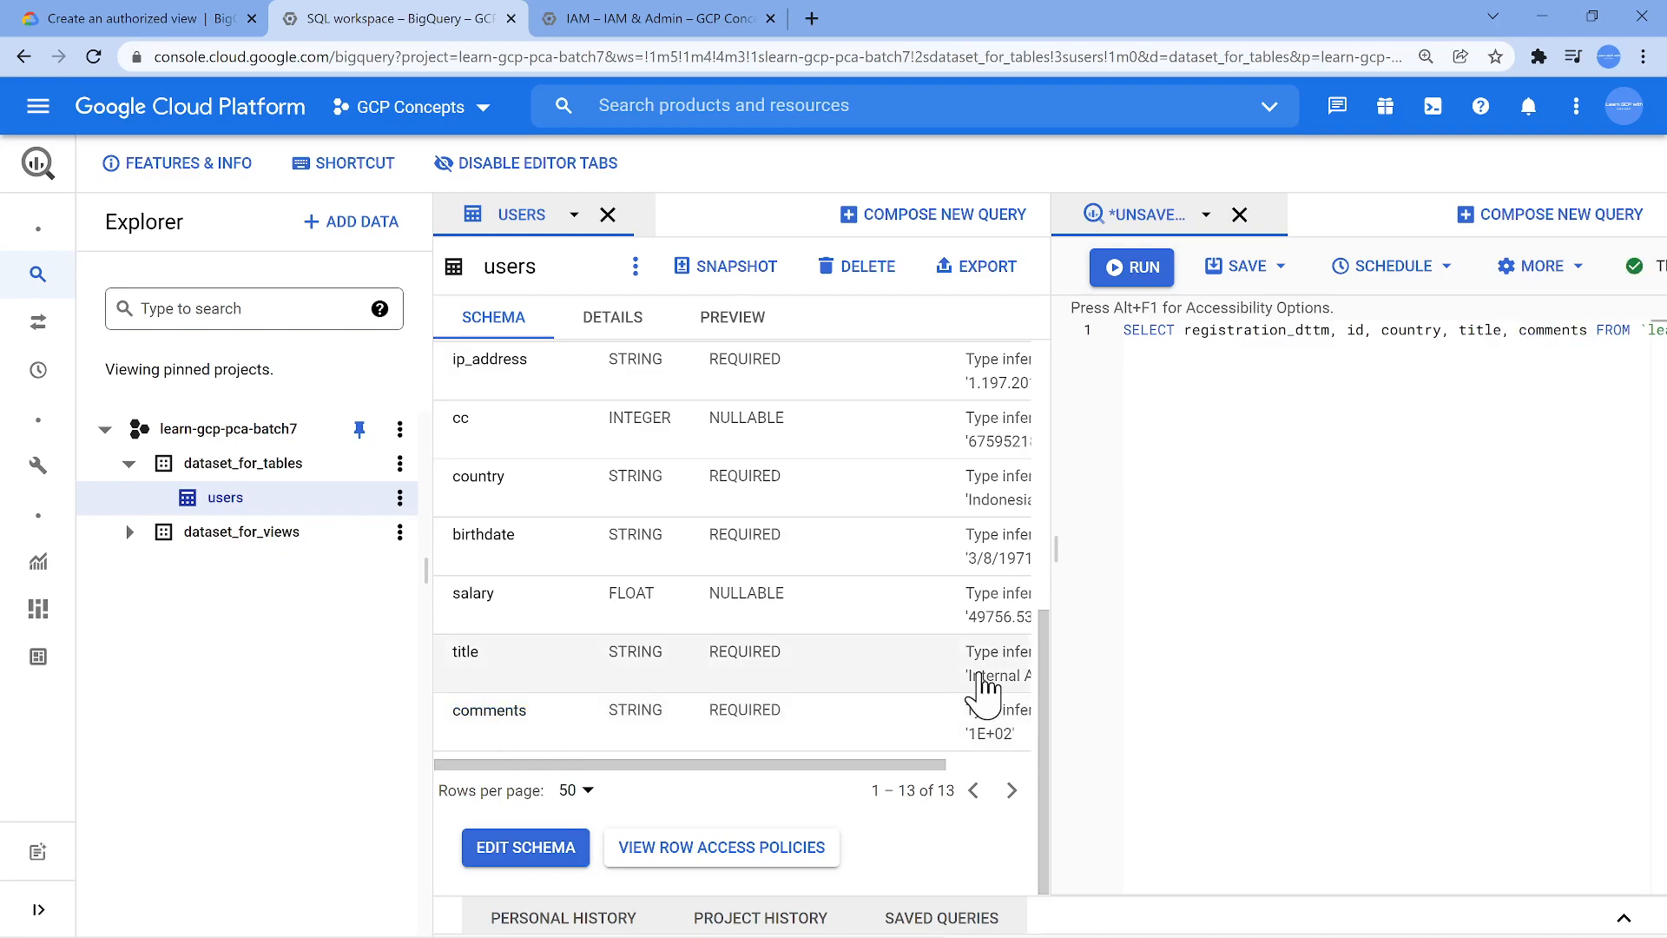
mouse_move(1206, 214)
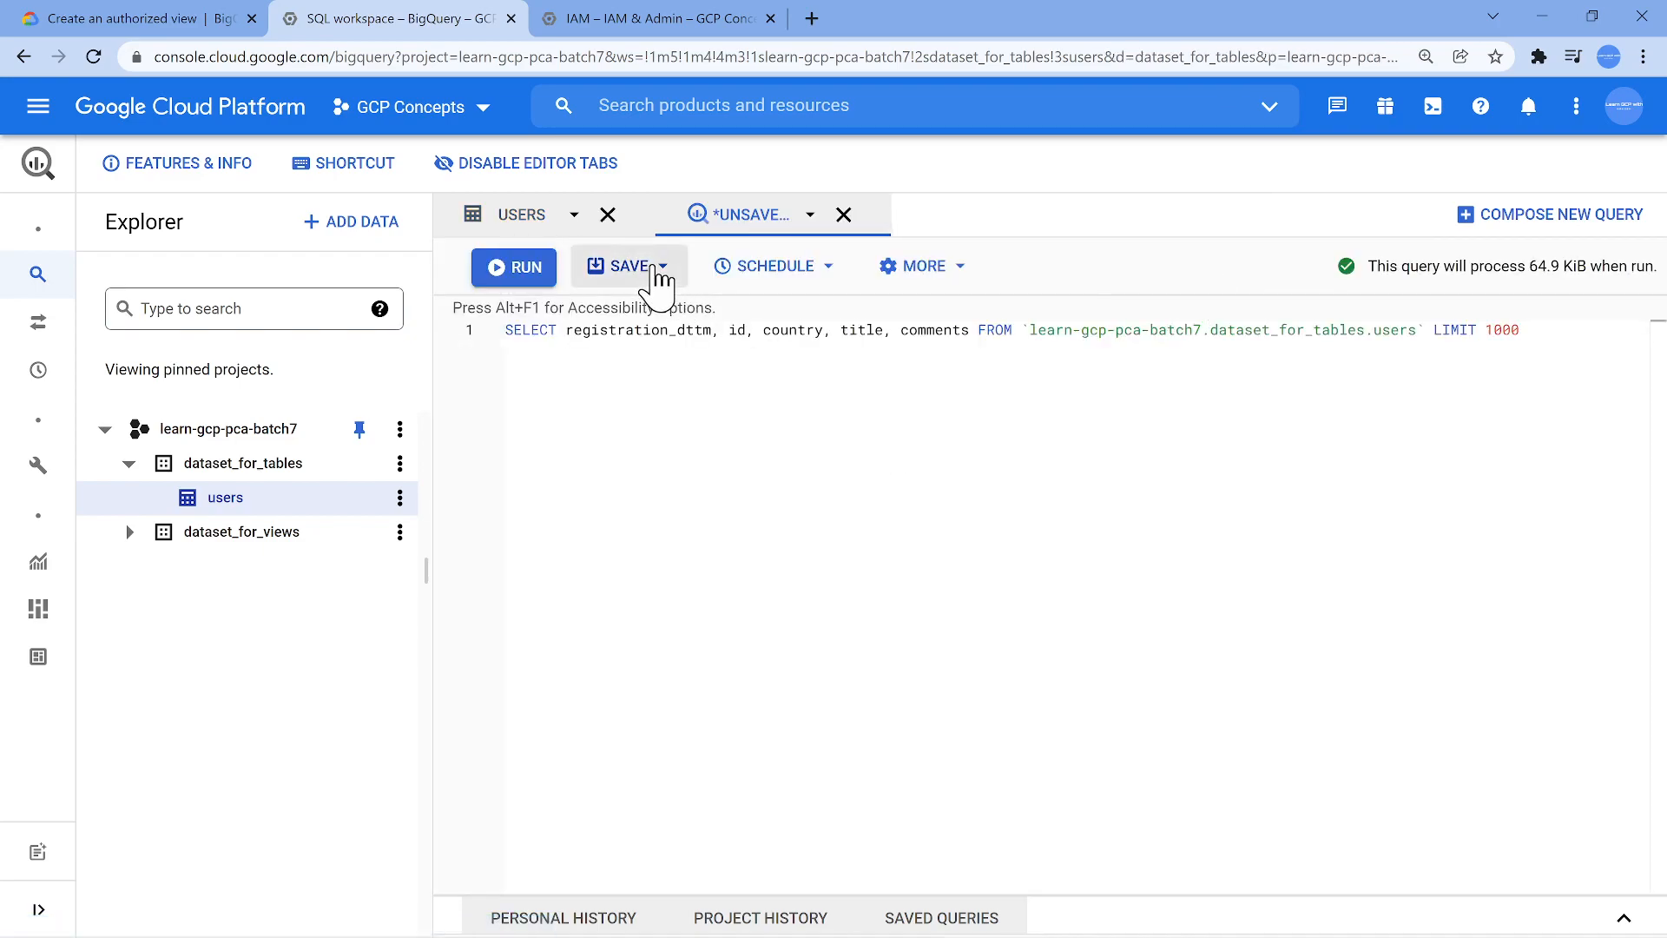
Save the query as view non_confidential_data in dataset_for_views
click(638, 267)
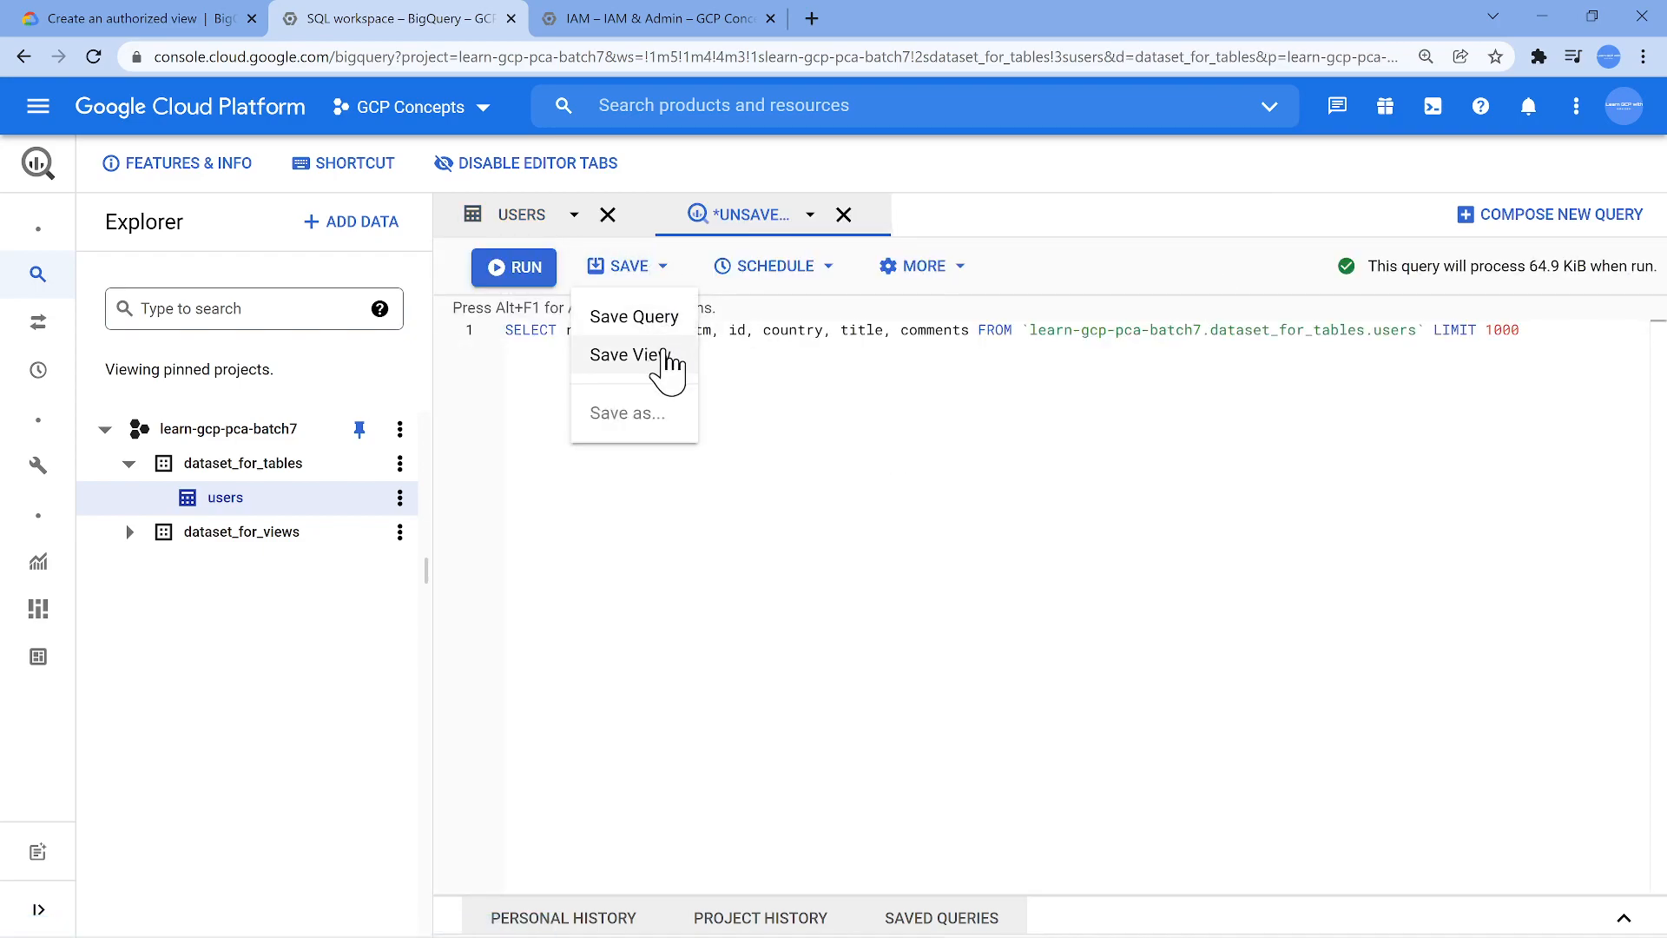
click(631, 355)
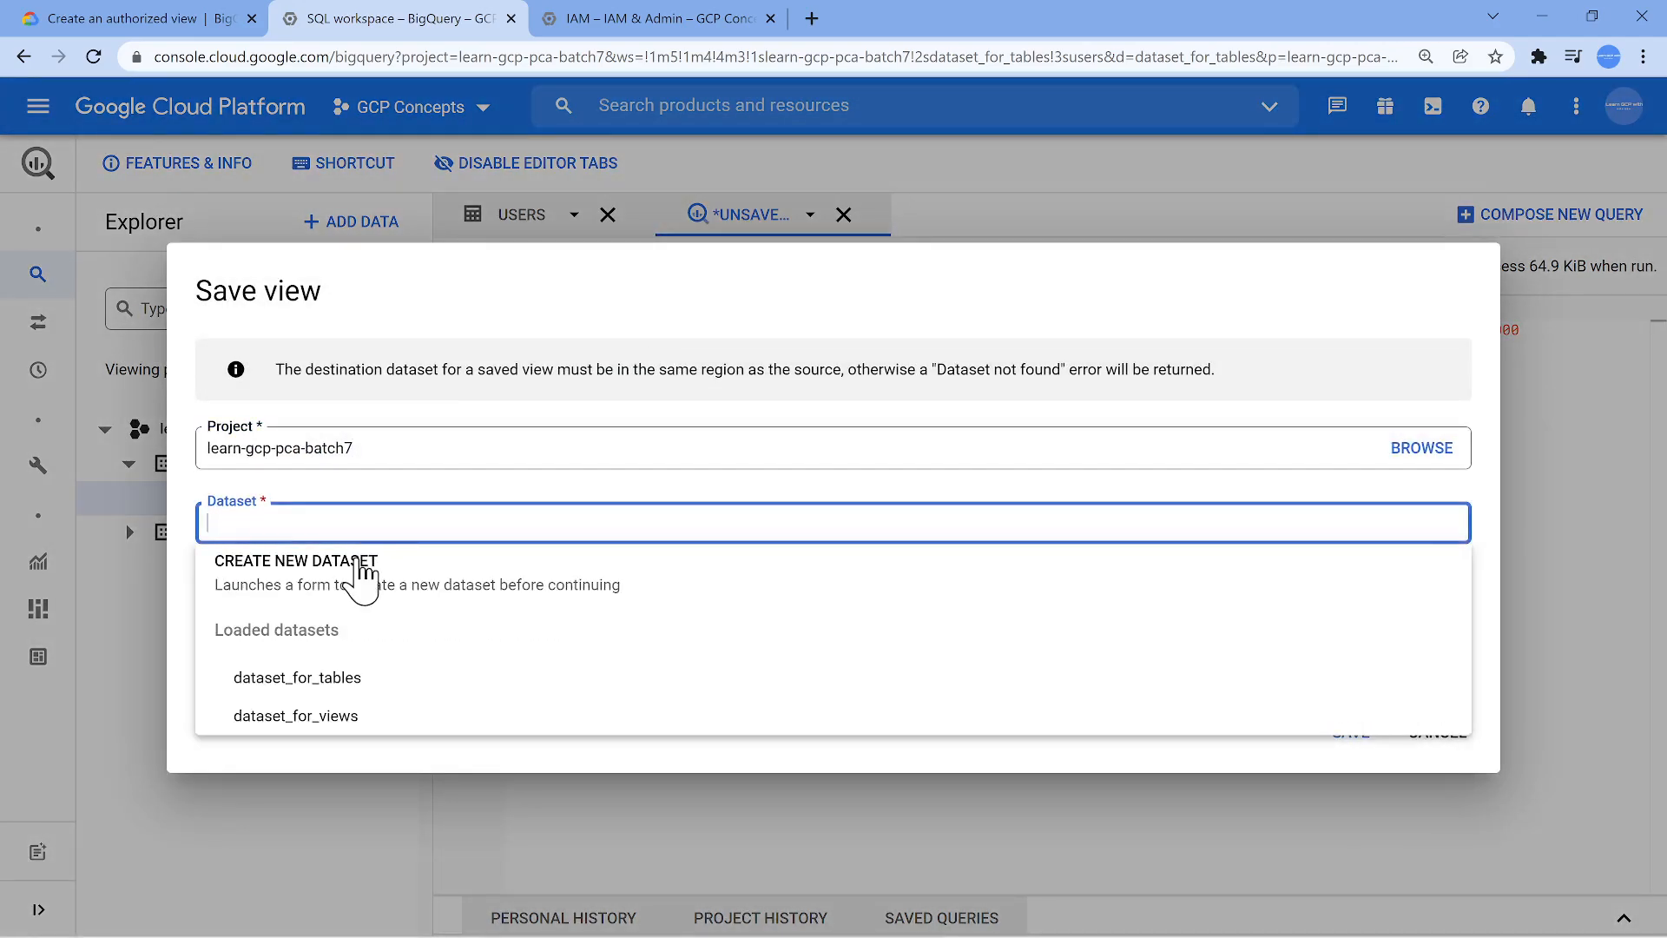
click(295, 715)
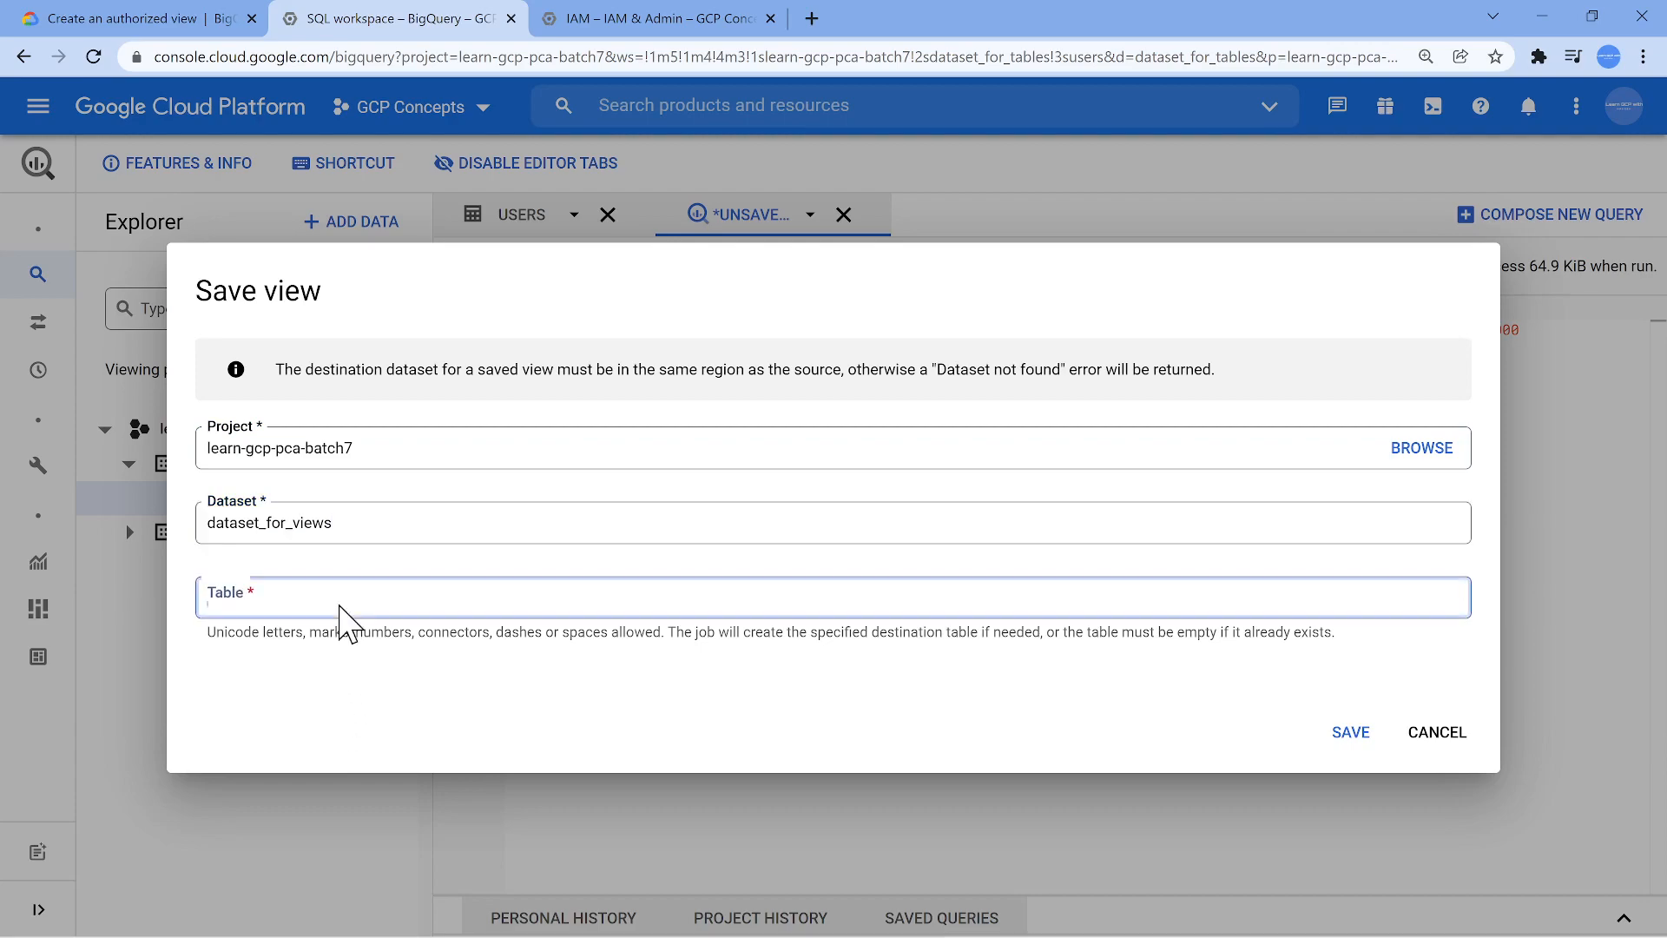
text(non_co)
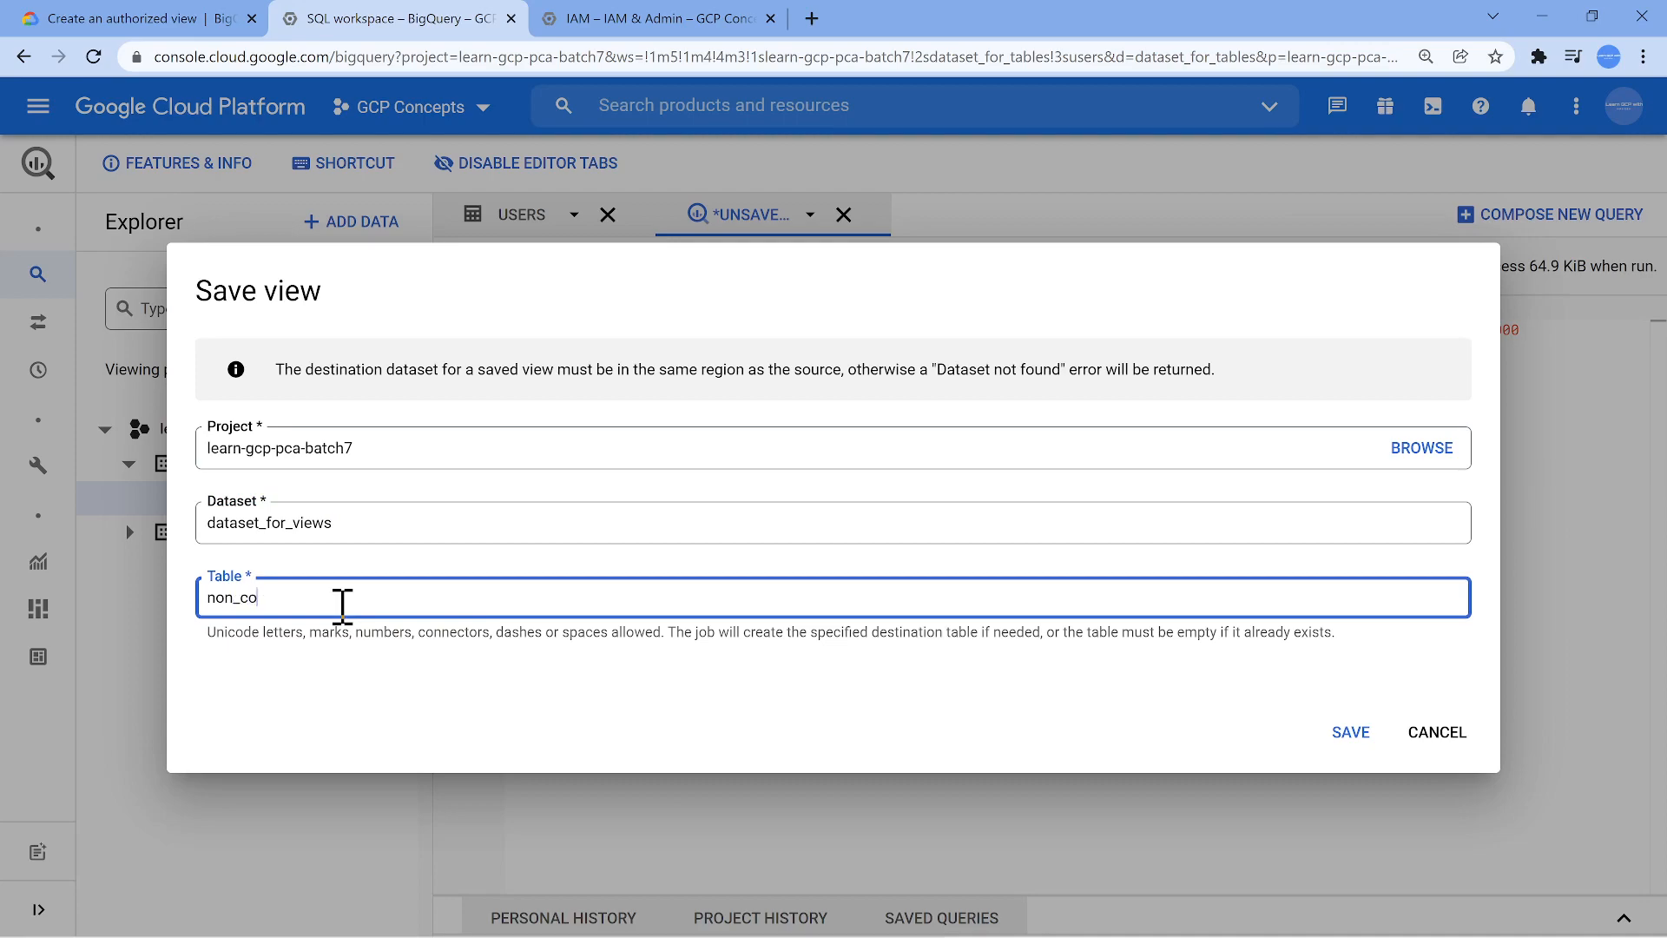
text(nfidenti)
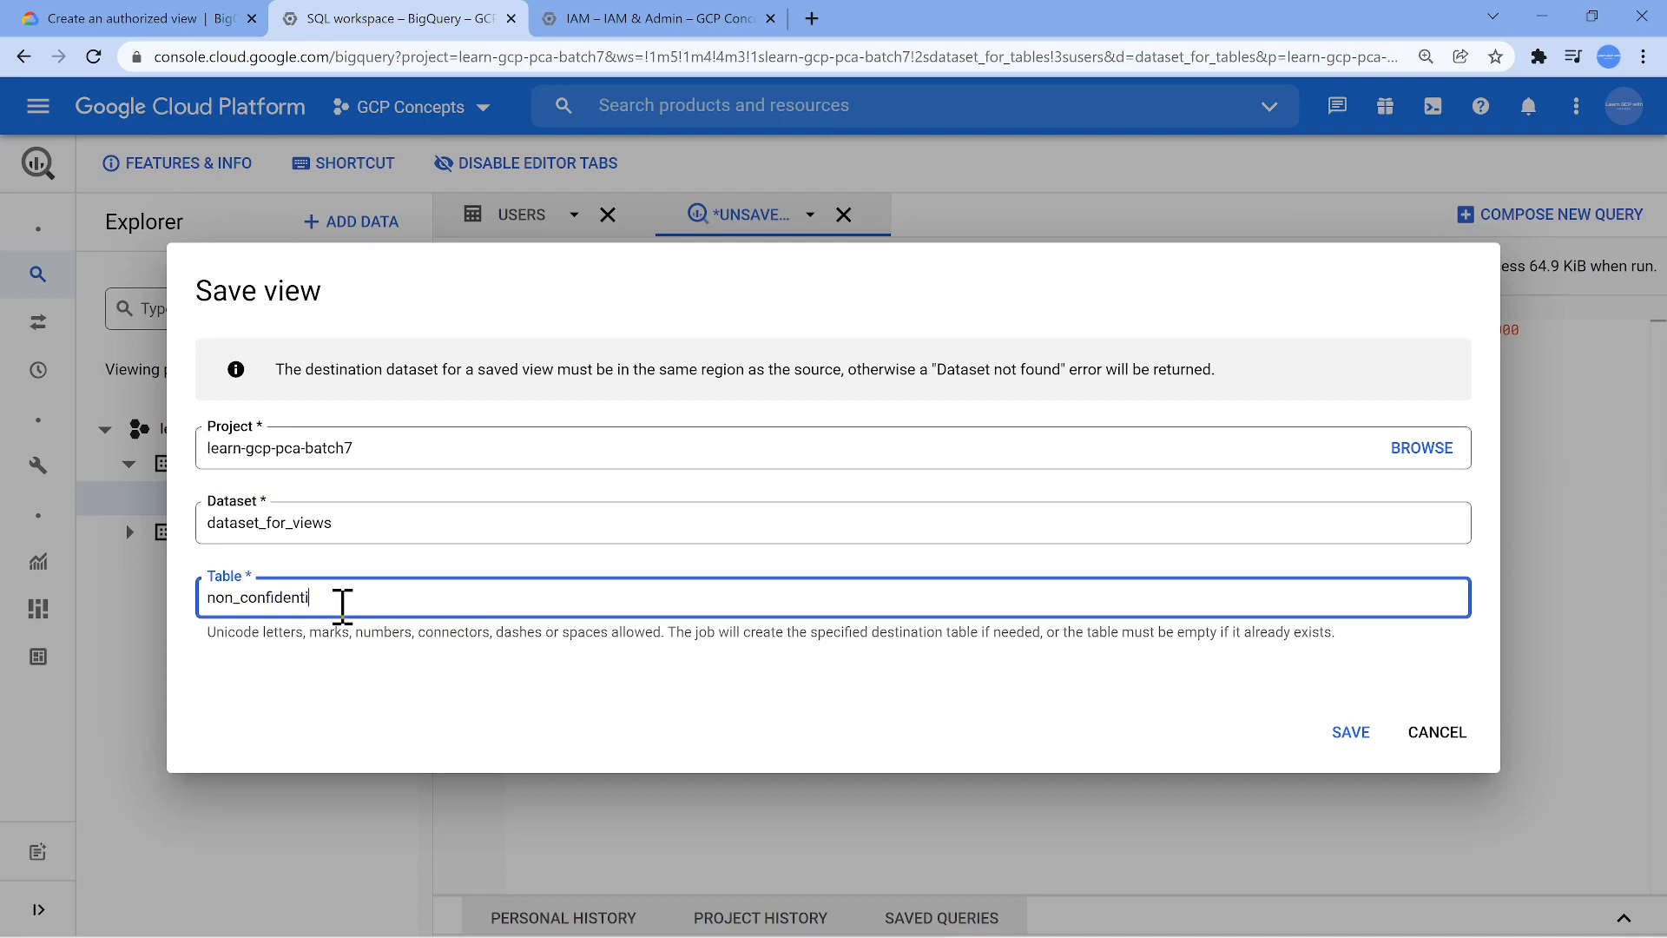
text(al_data)
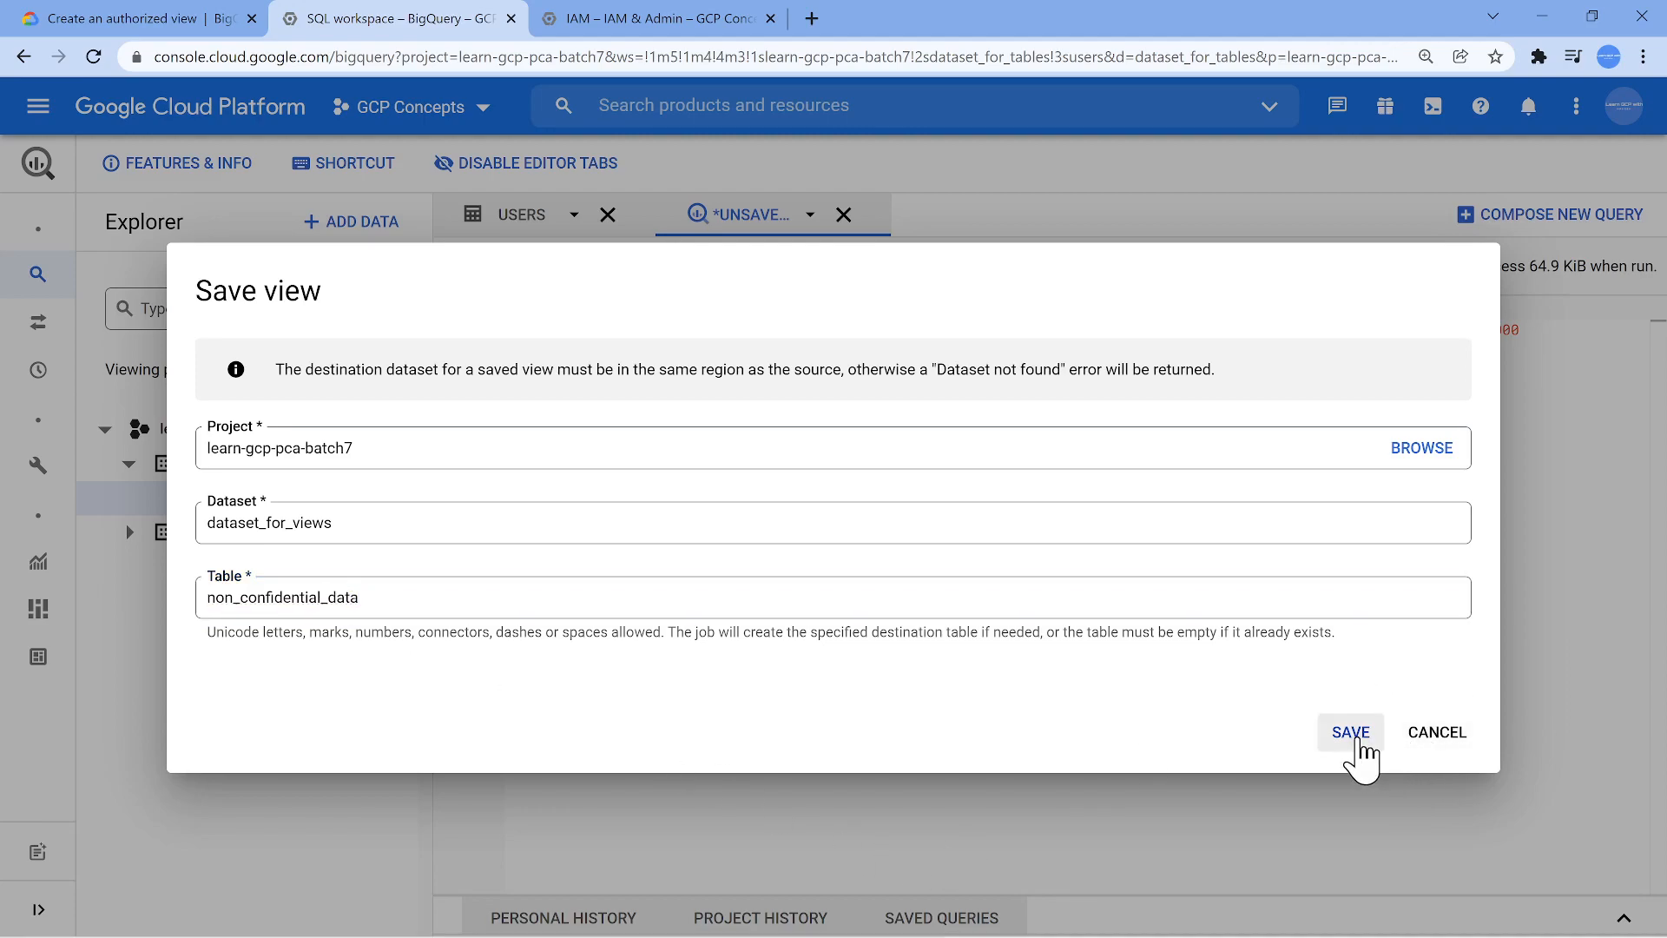
click(1350, 732)
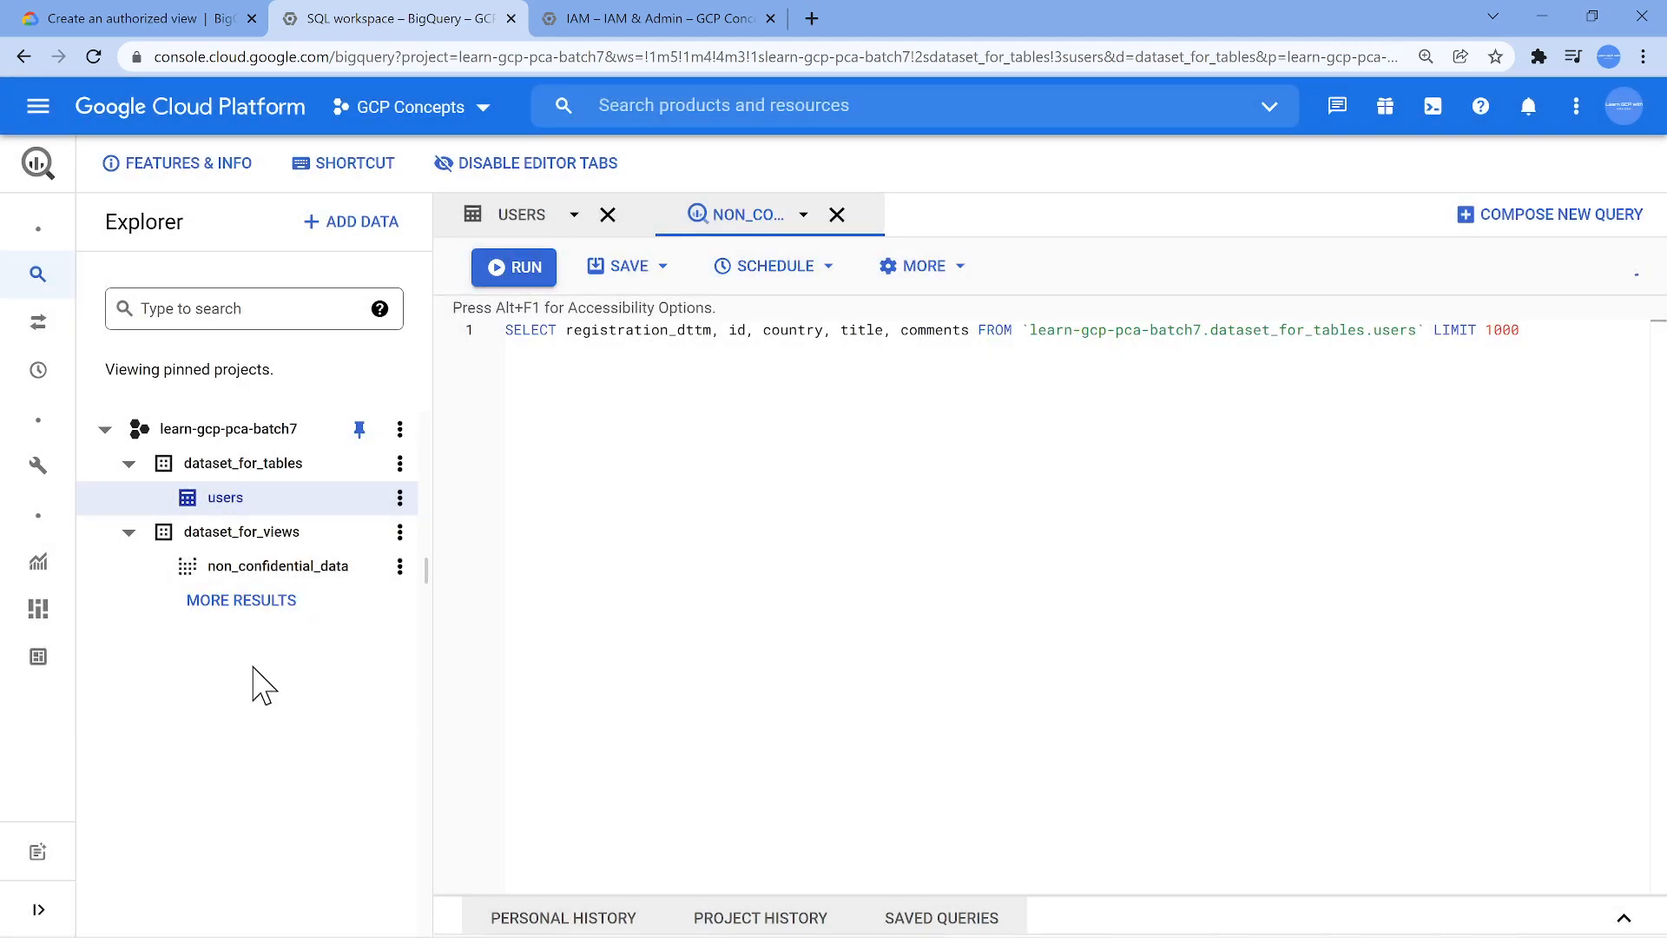
mouse_move(233, 577)
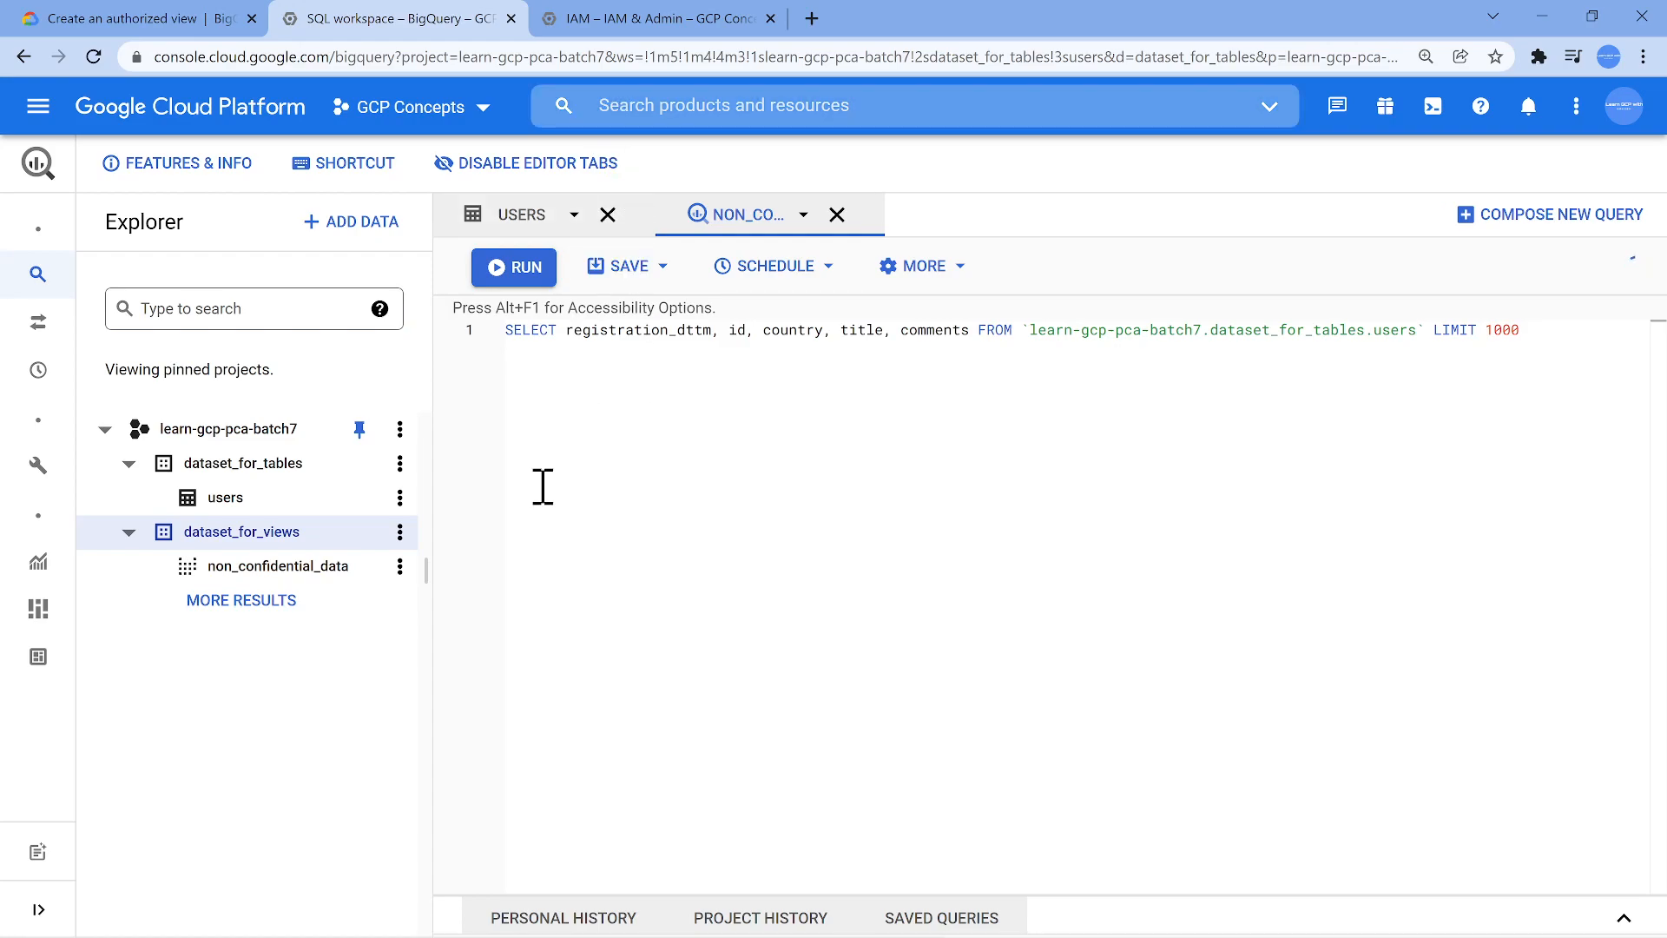
mouse_move(400, 531)
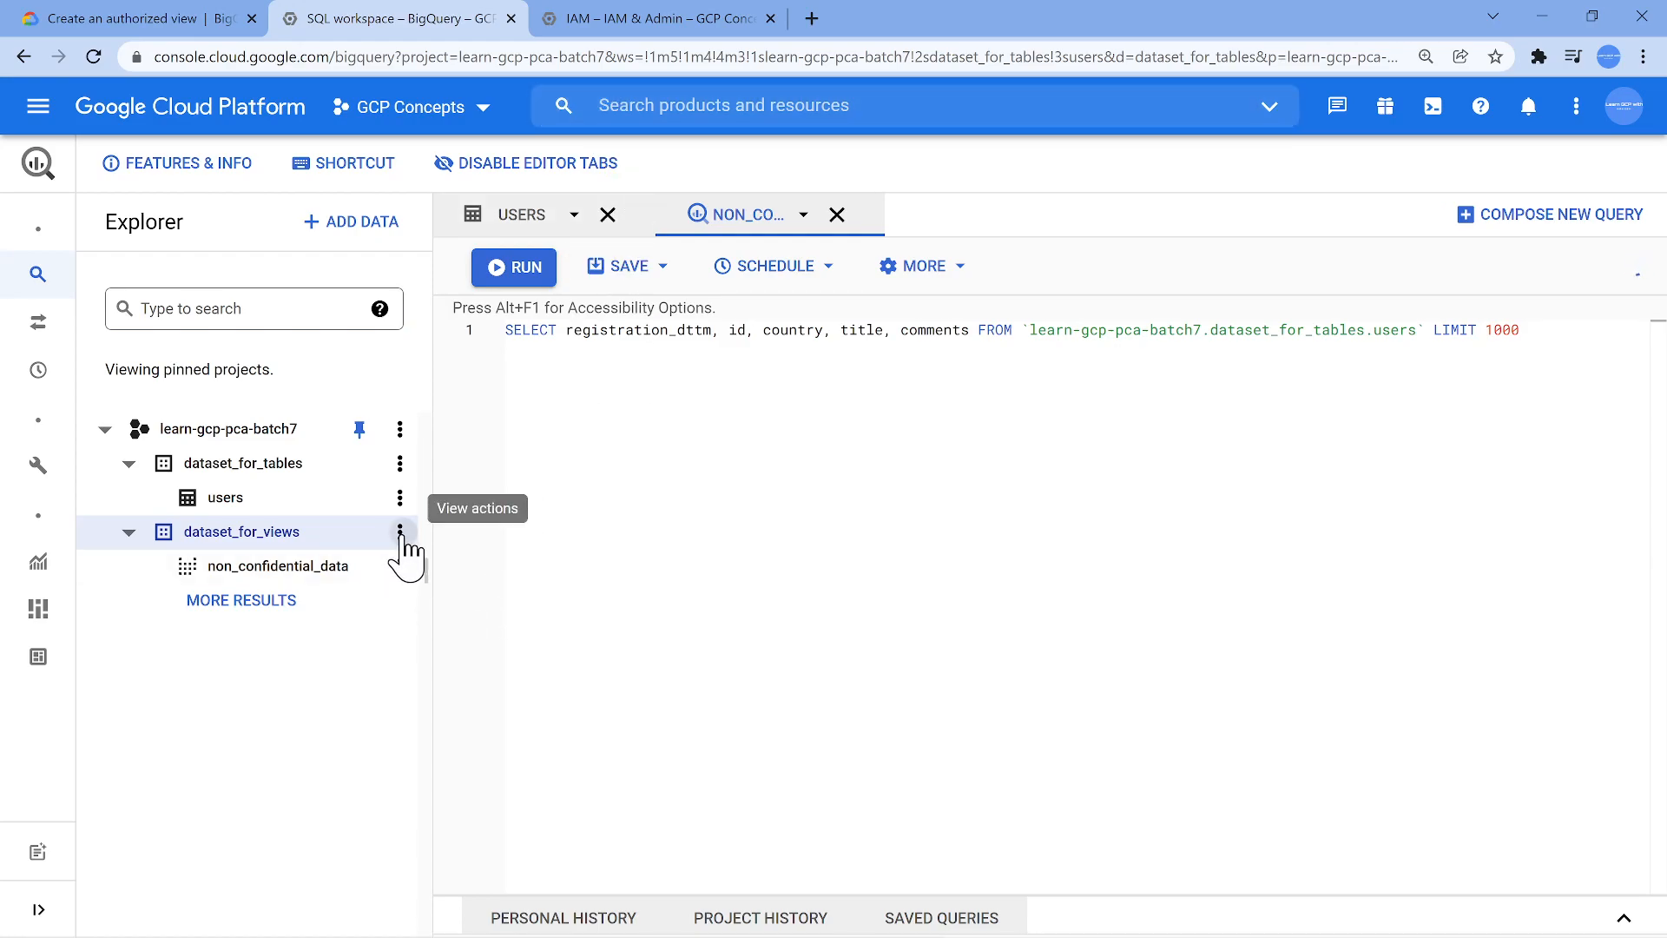
Open the actions menu for dataset_for_views in the Explorer
click(400, 531)
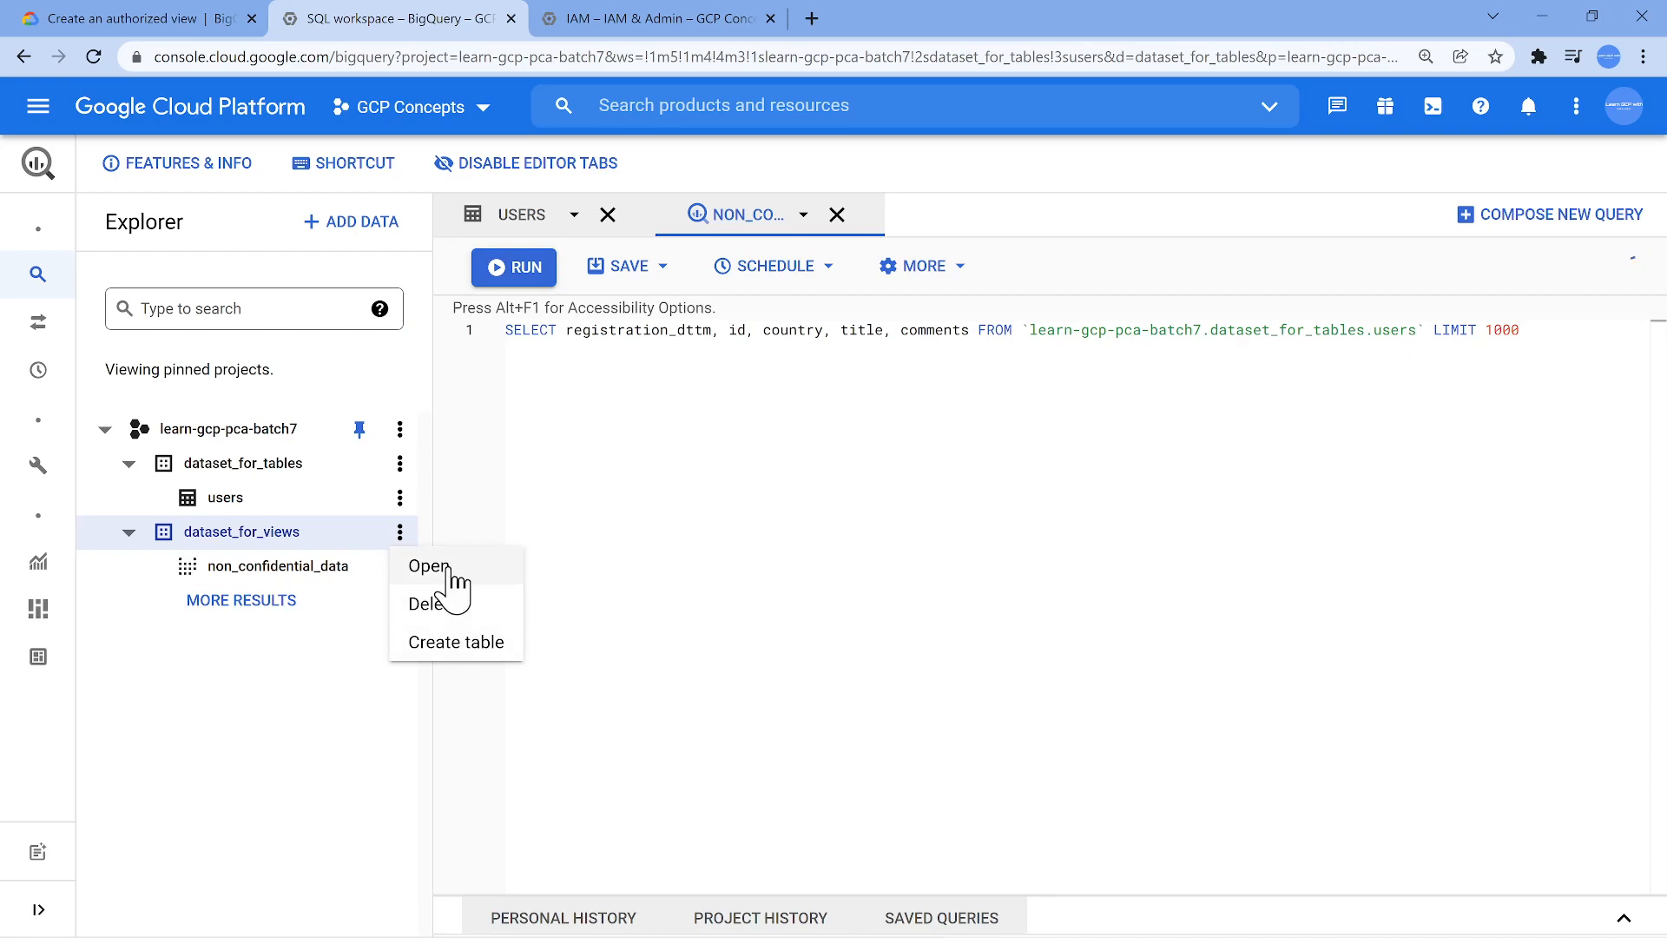
Open dataset_for_views' sharing permissions and hide inherited permissions
click(426, 565)
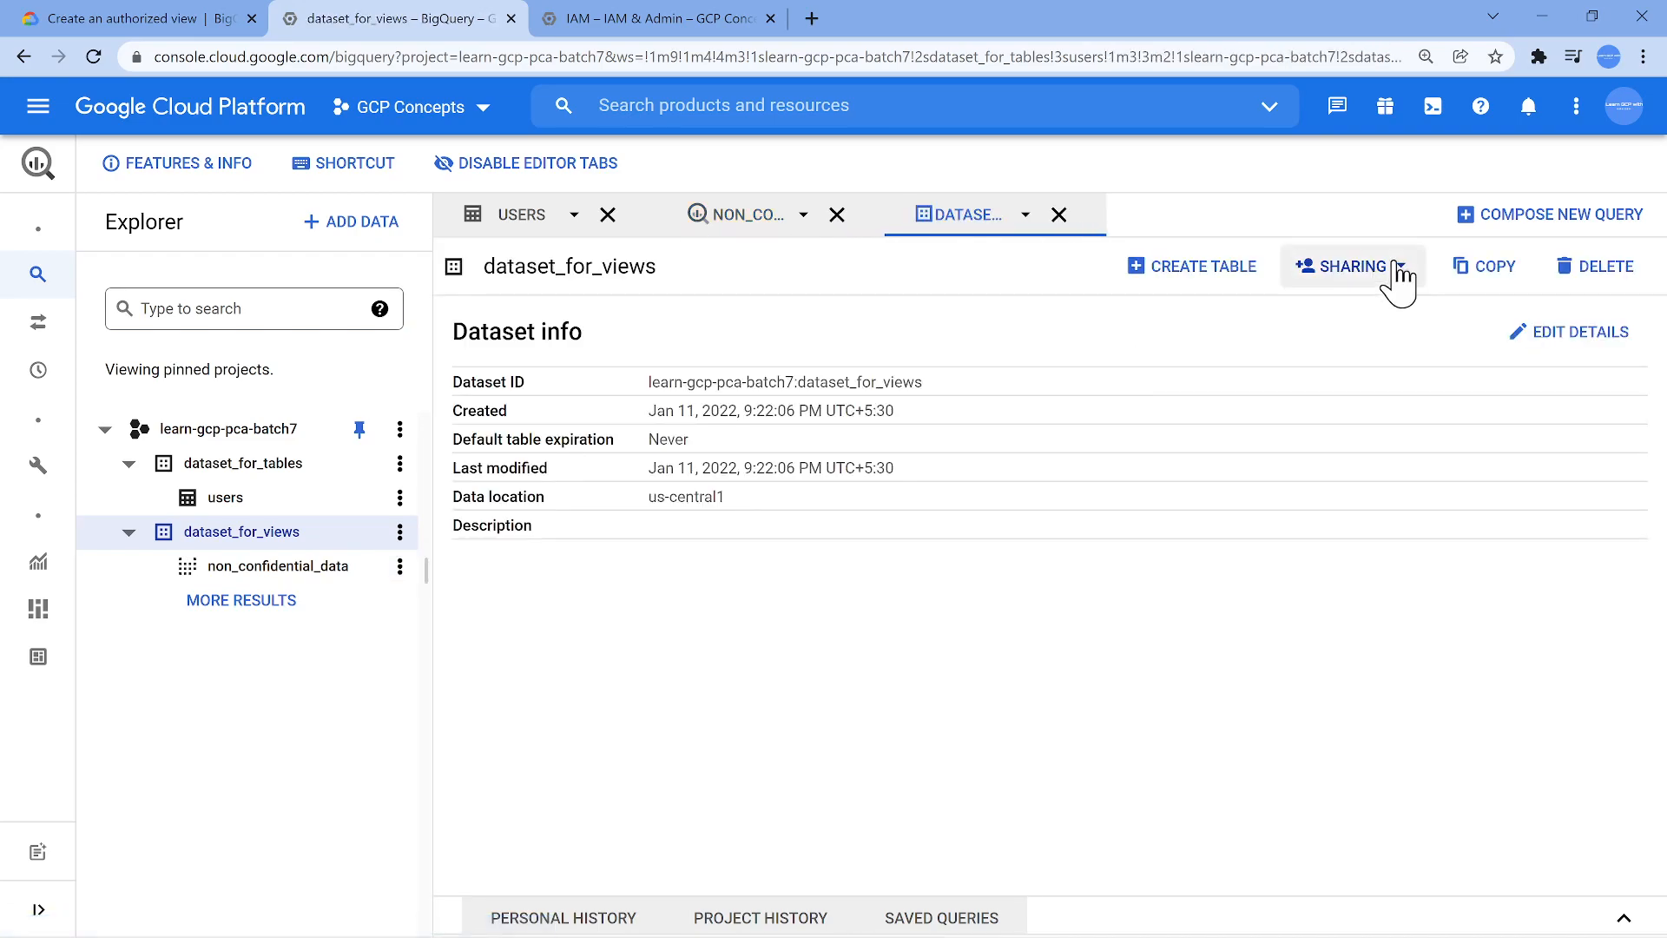
click(1354, 265)
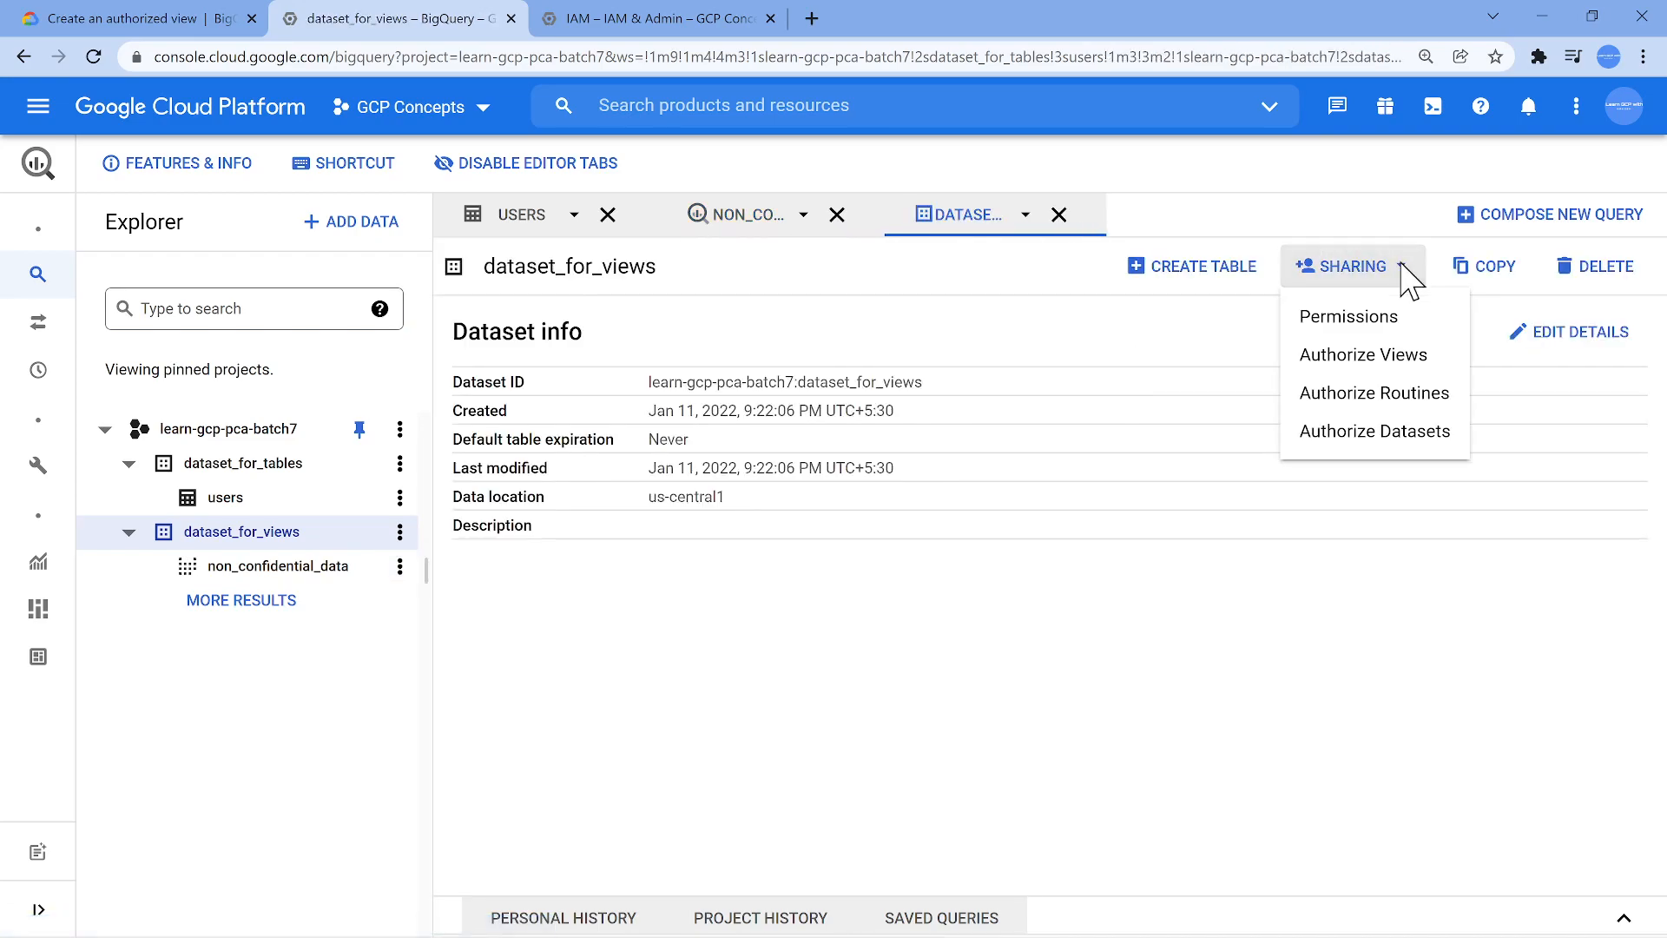
click(1349, 317)
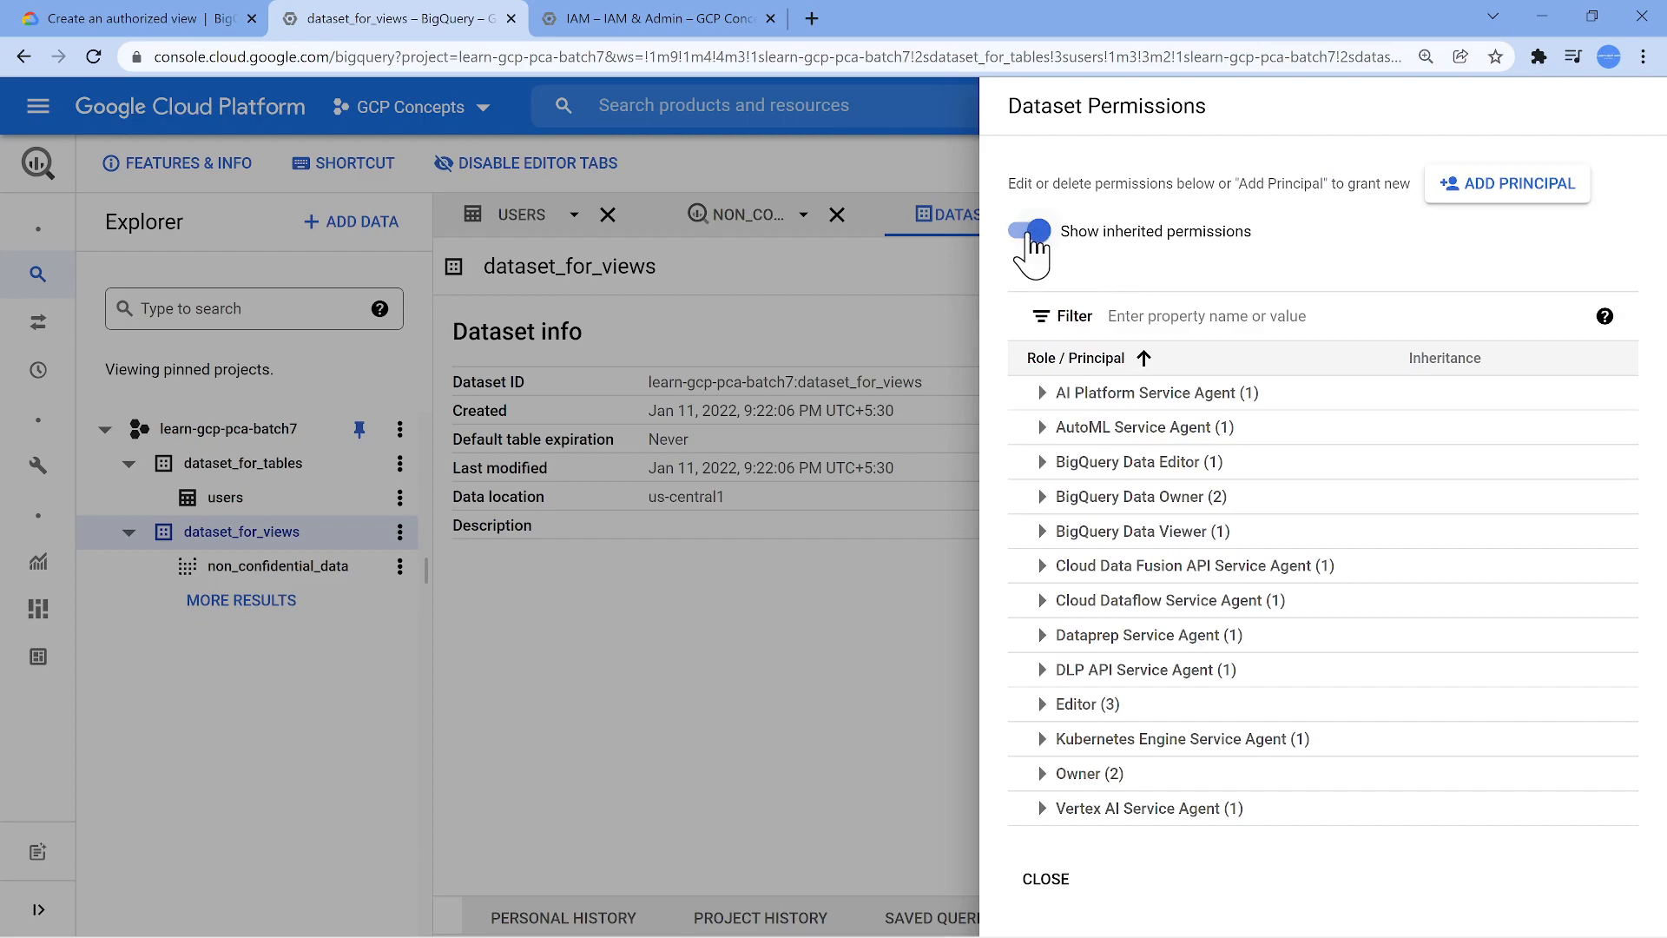
click(1029, 231)
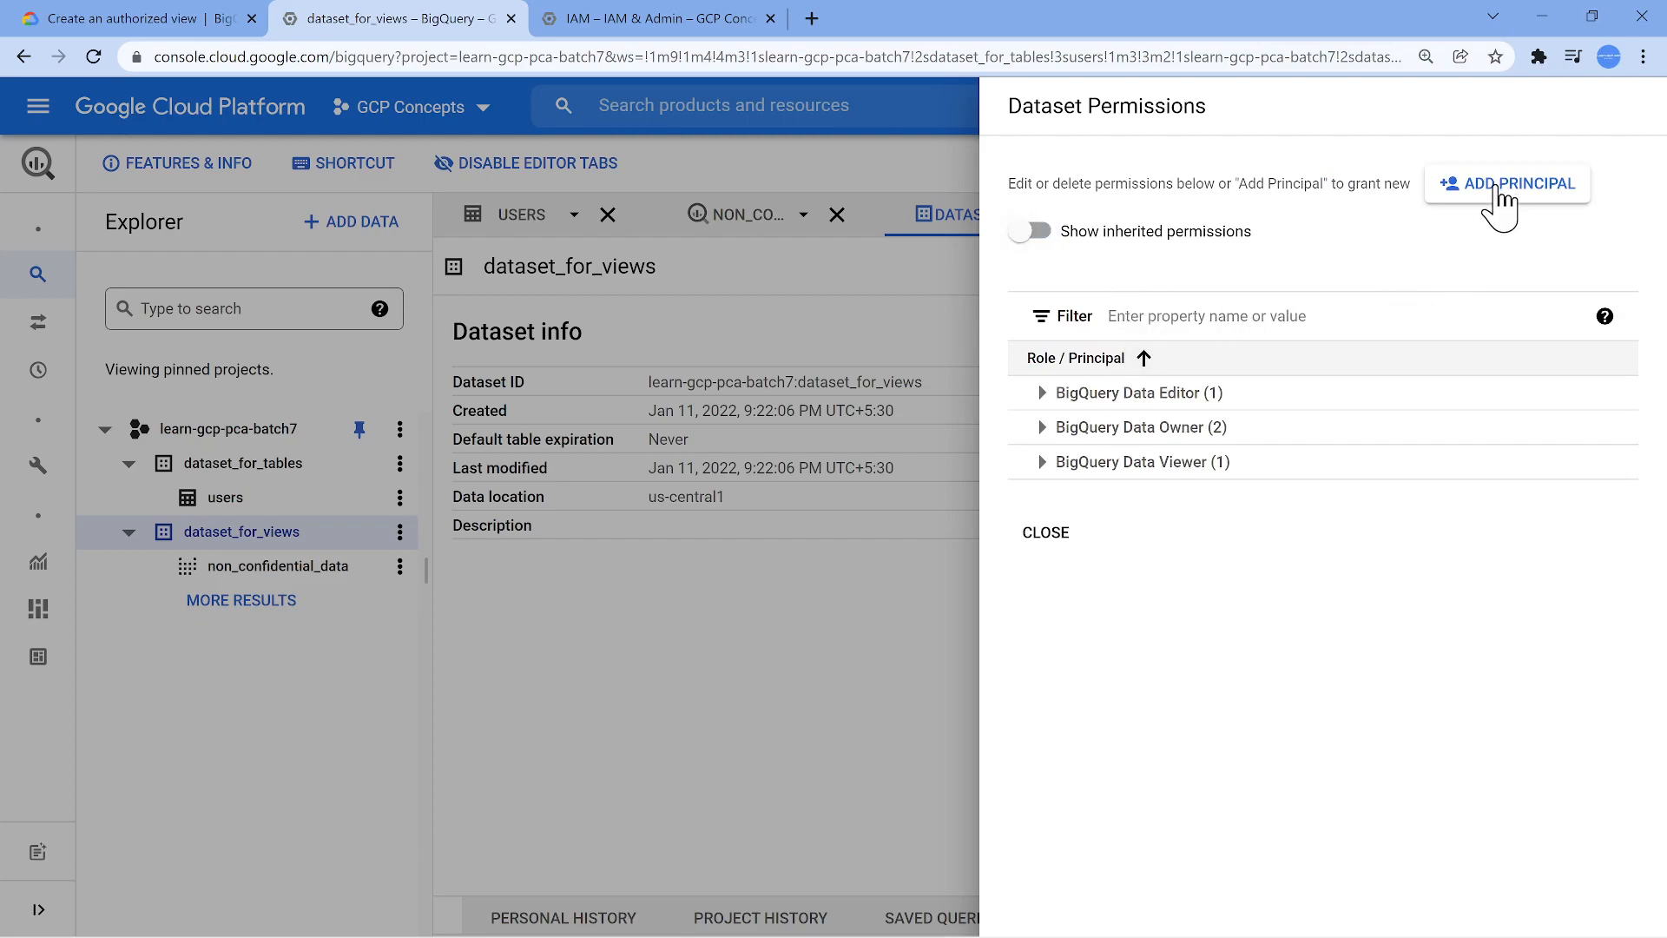
click(1518, 183)
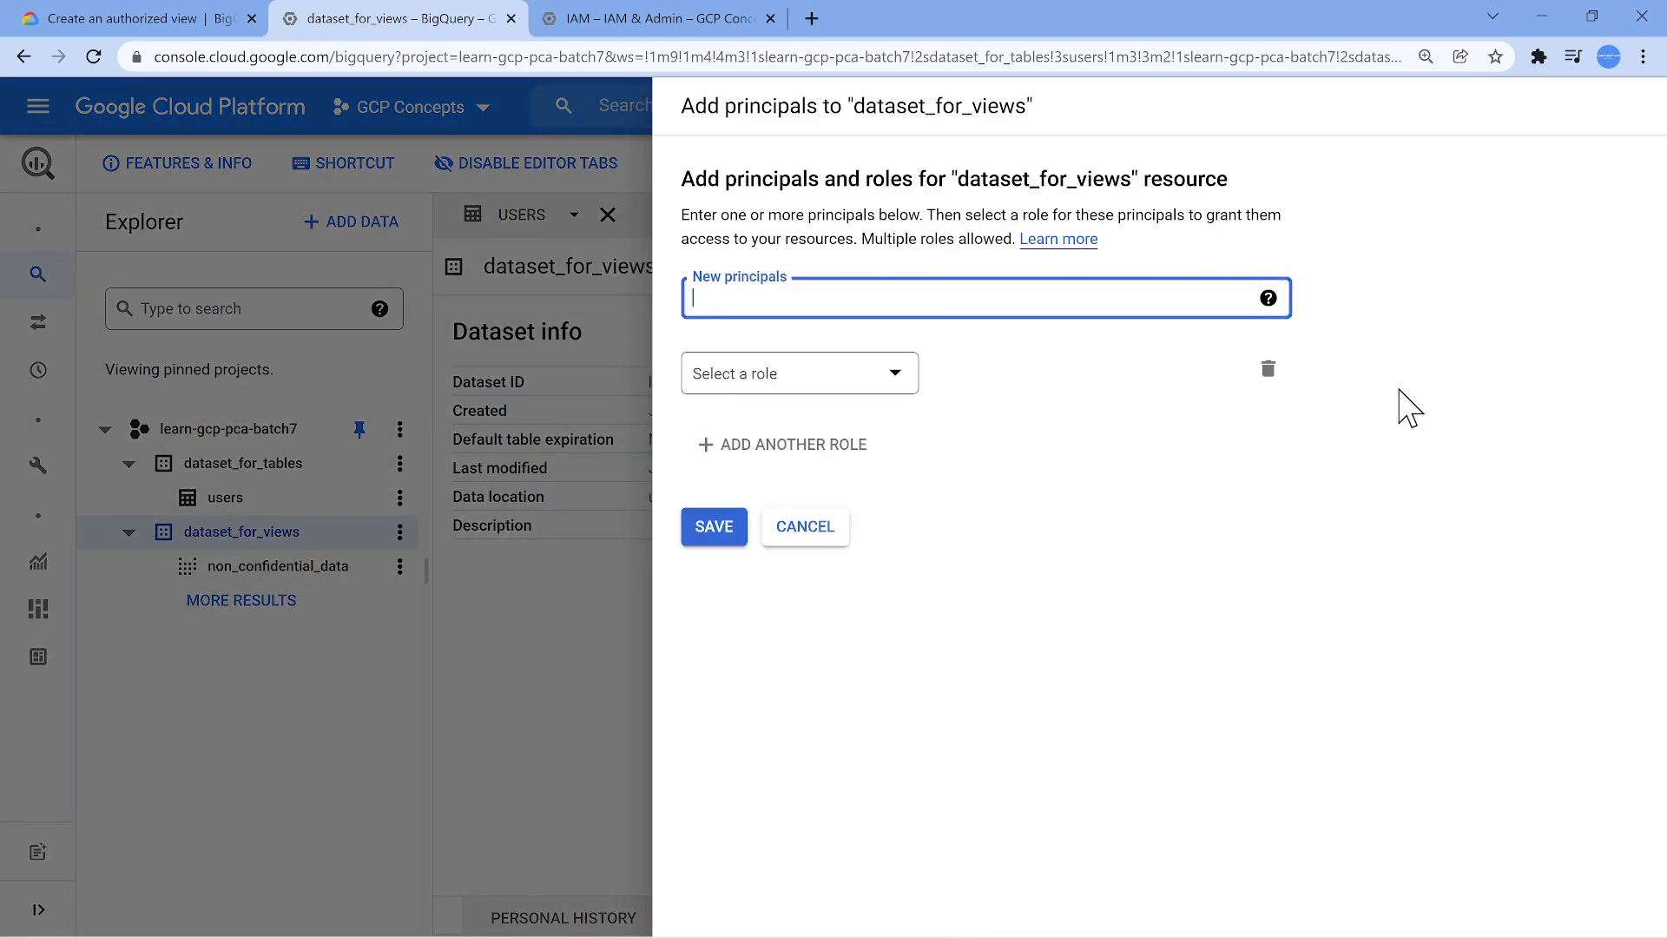
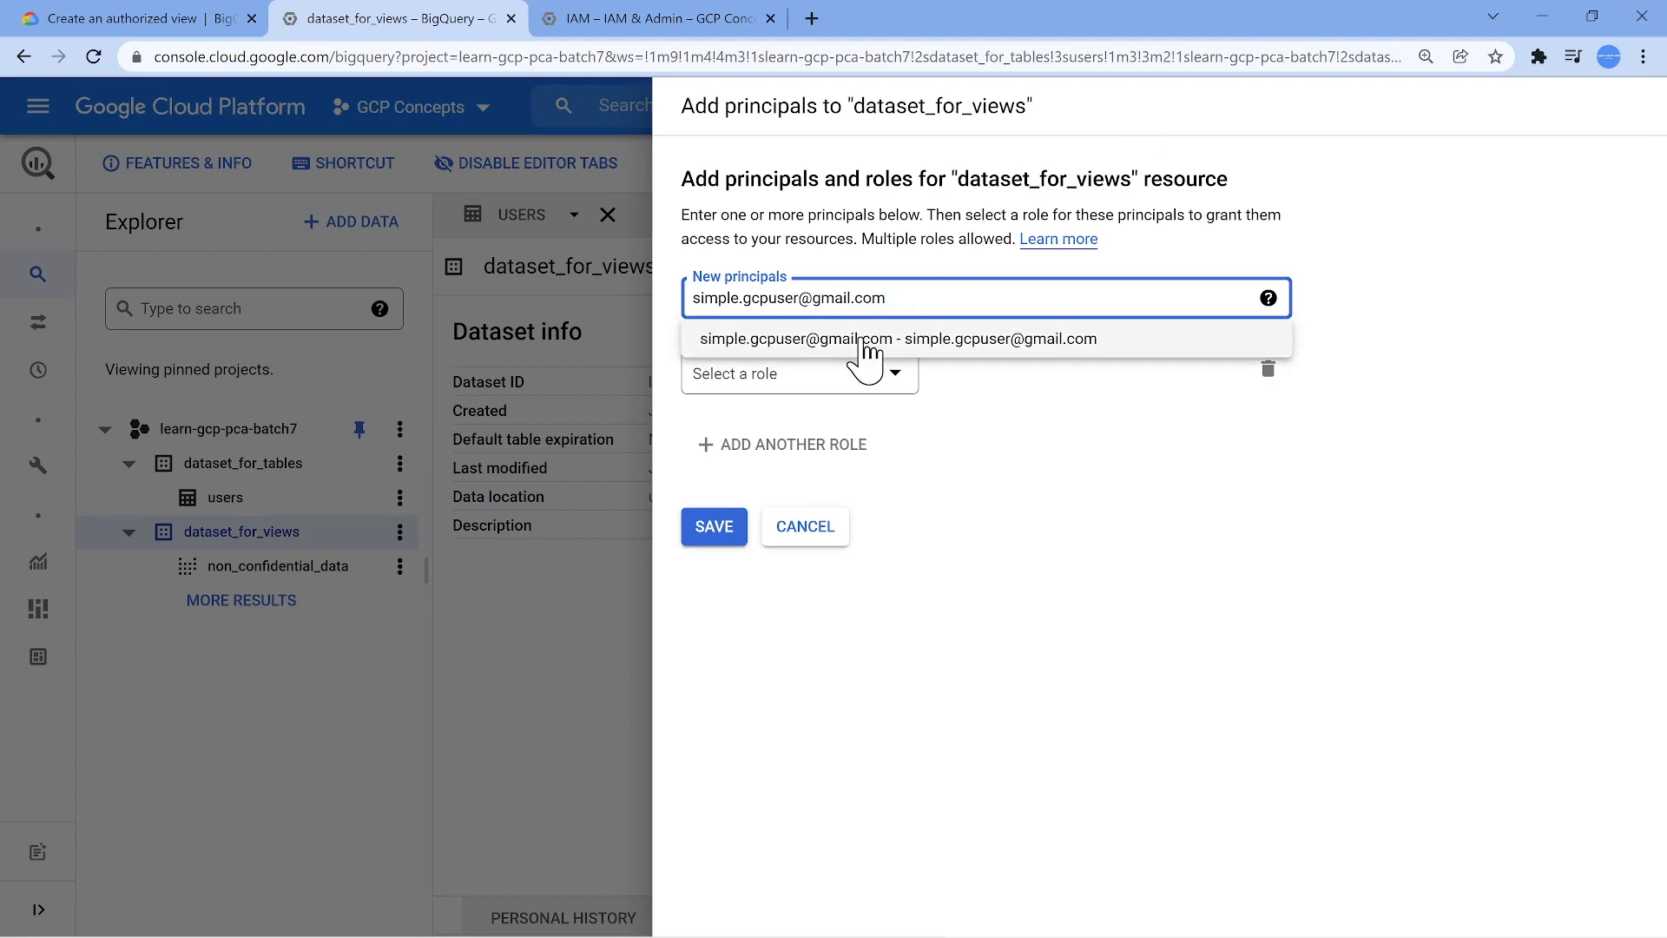
click(799, 373)
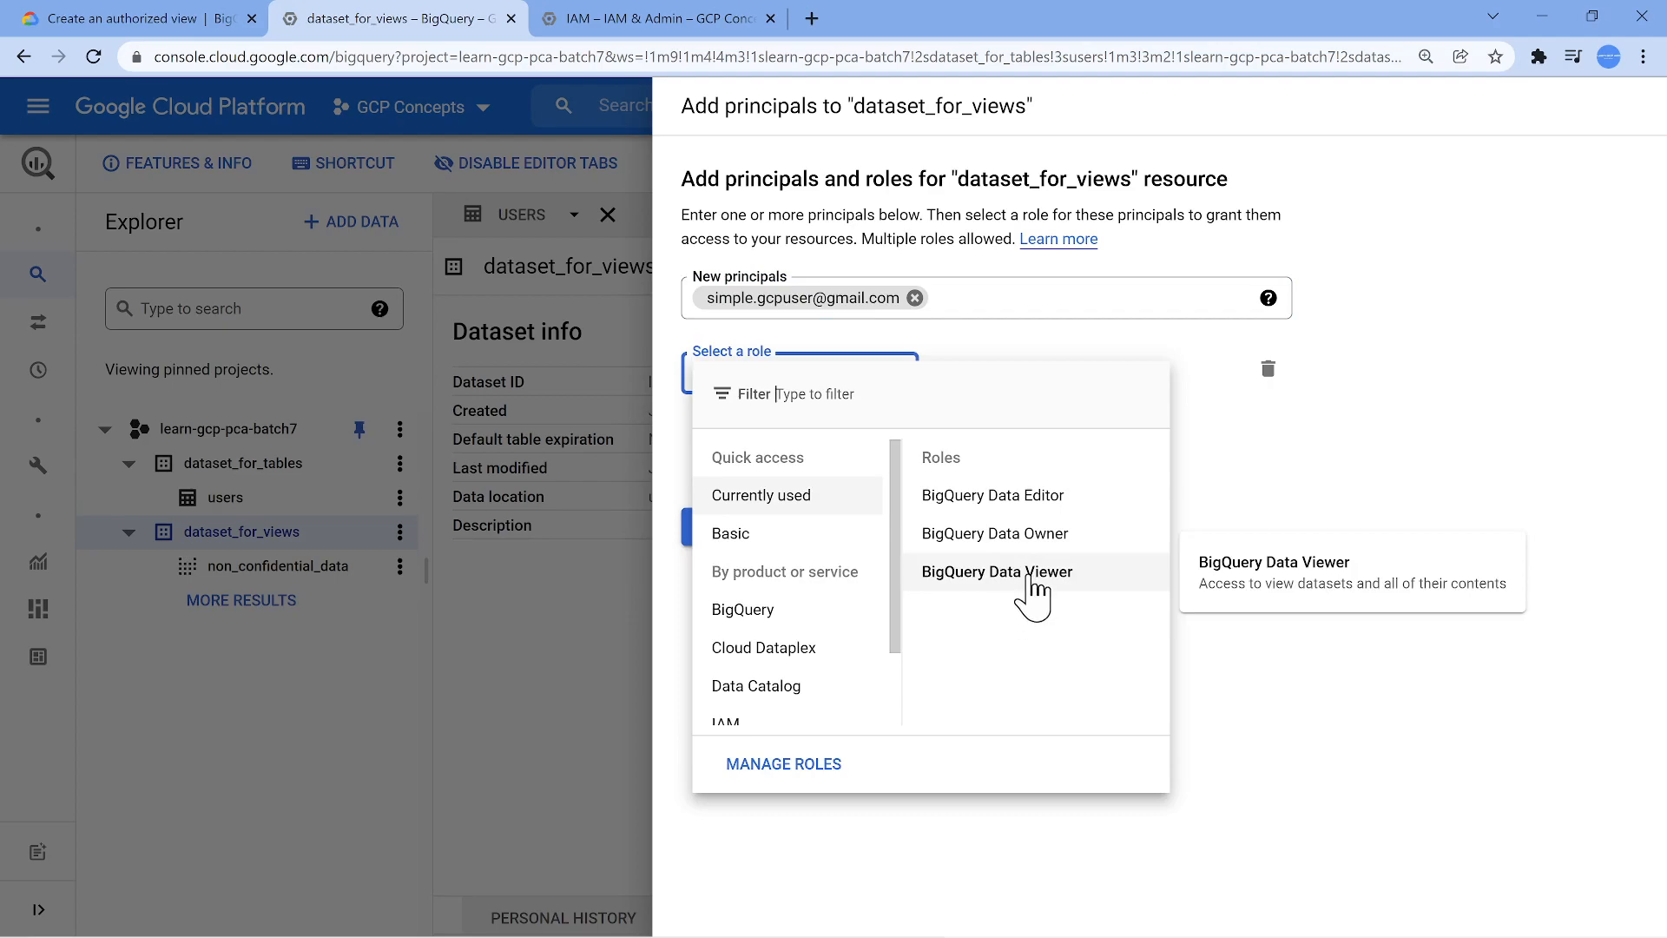
click(997, 571)
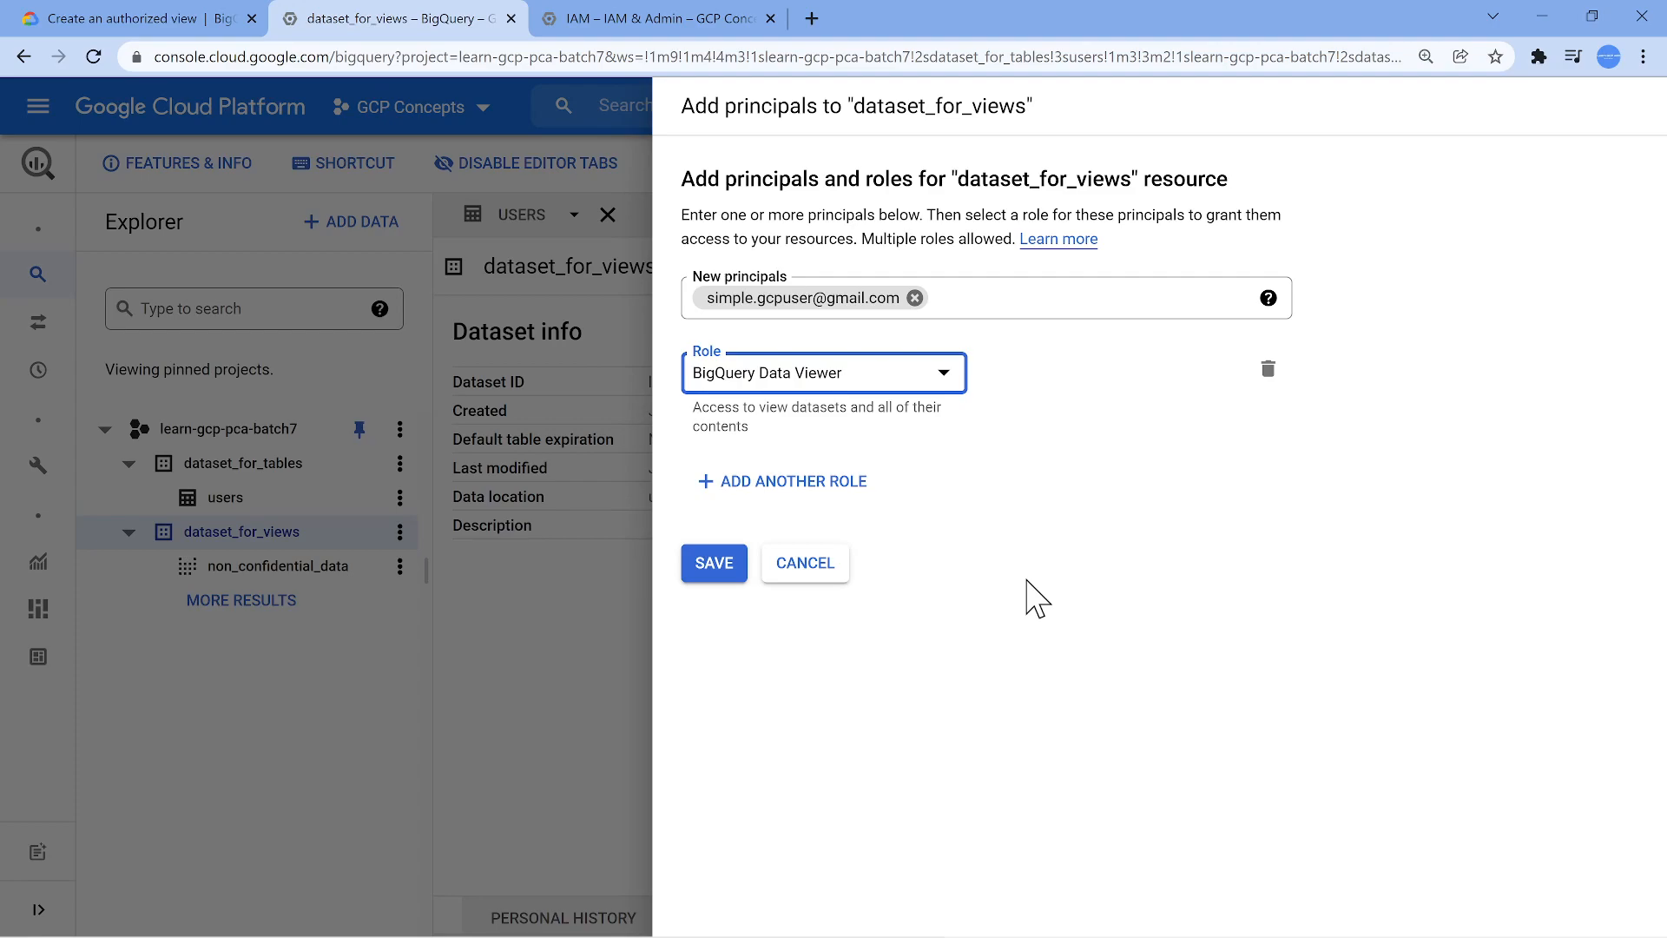
click(714, 563)
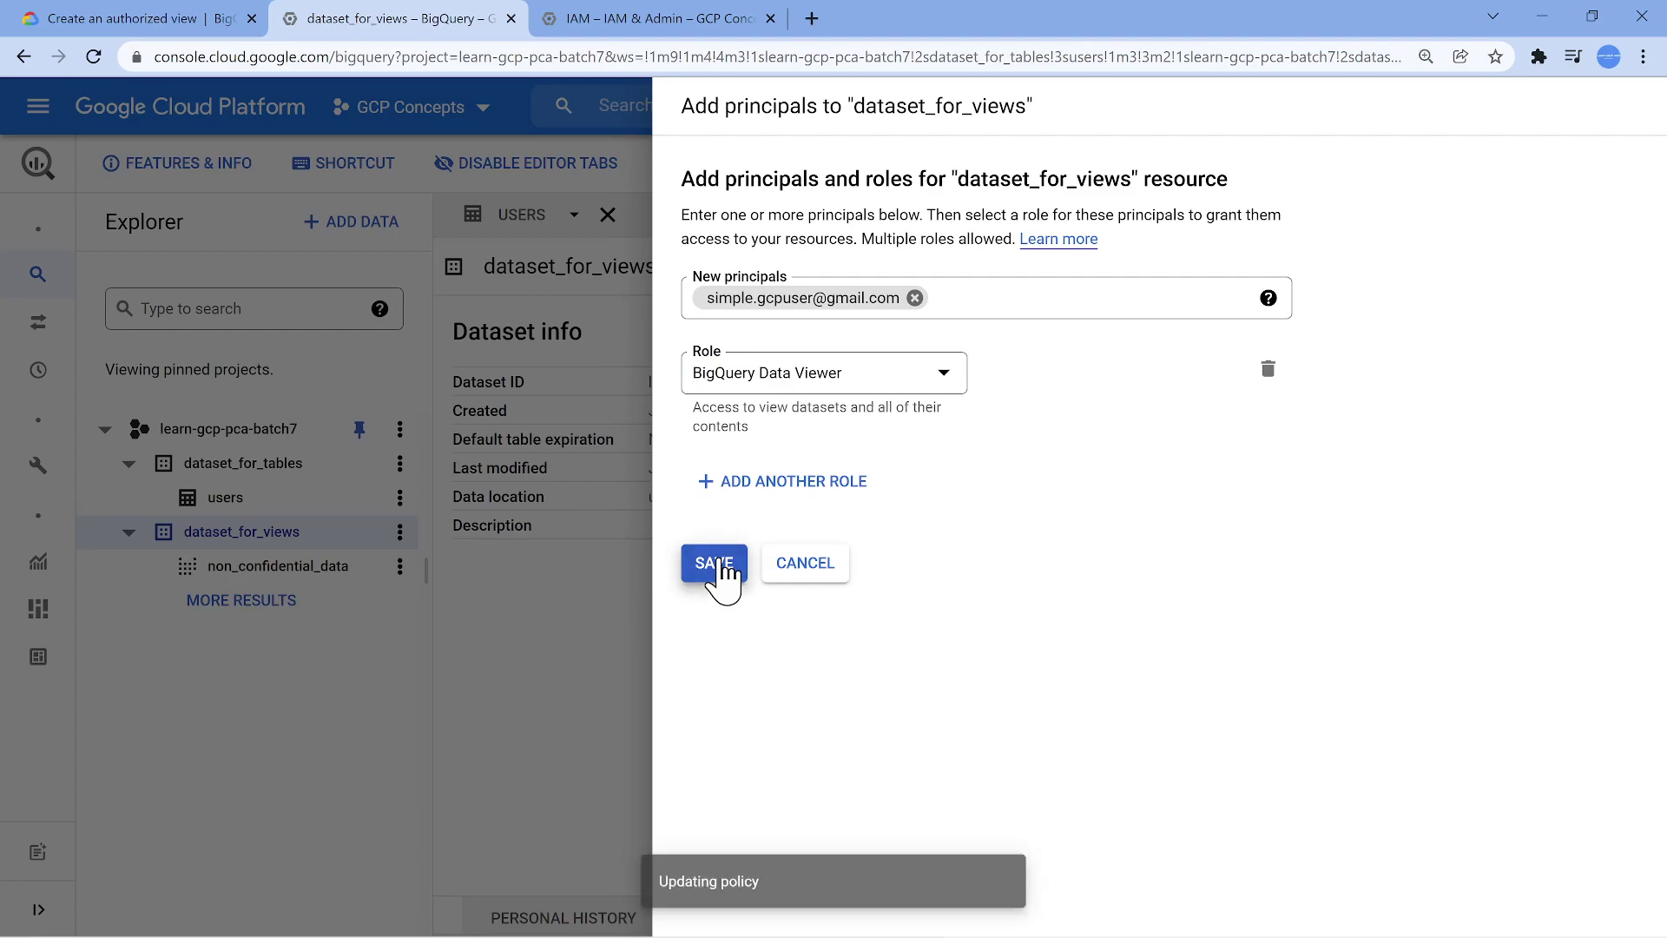
click(713, 563)
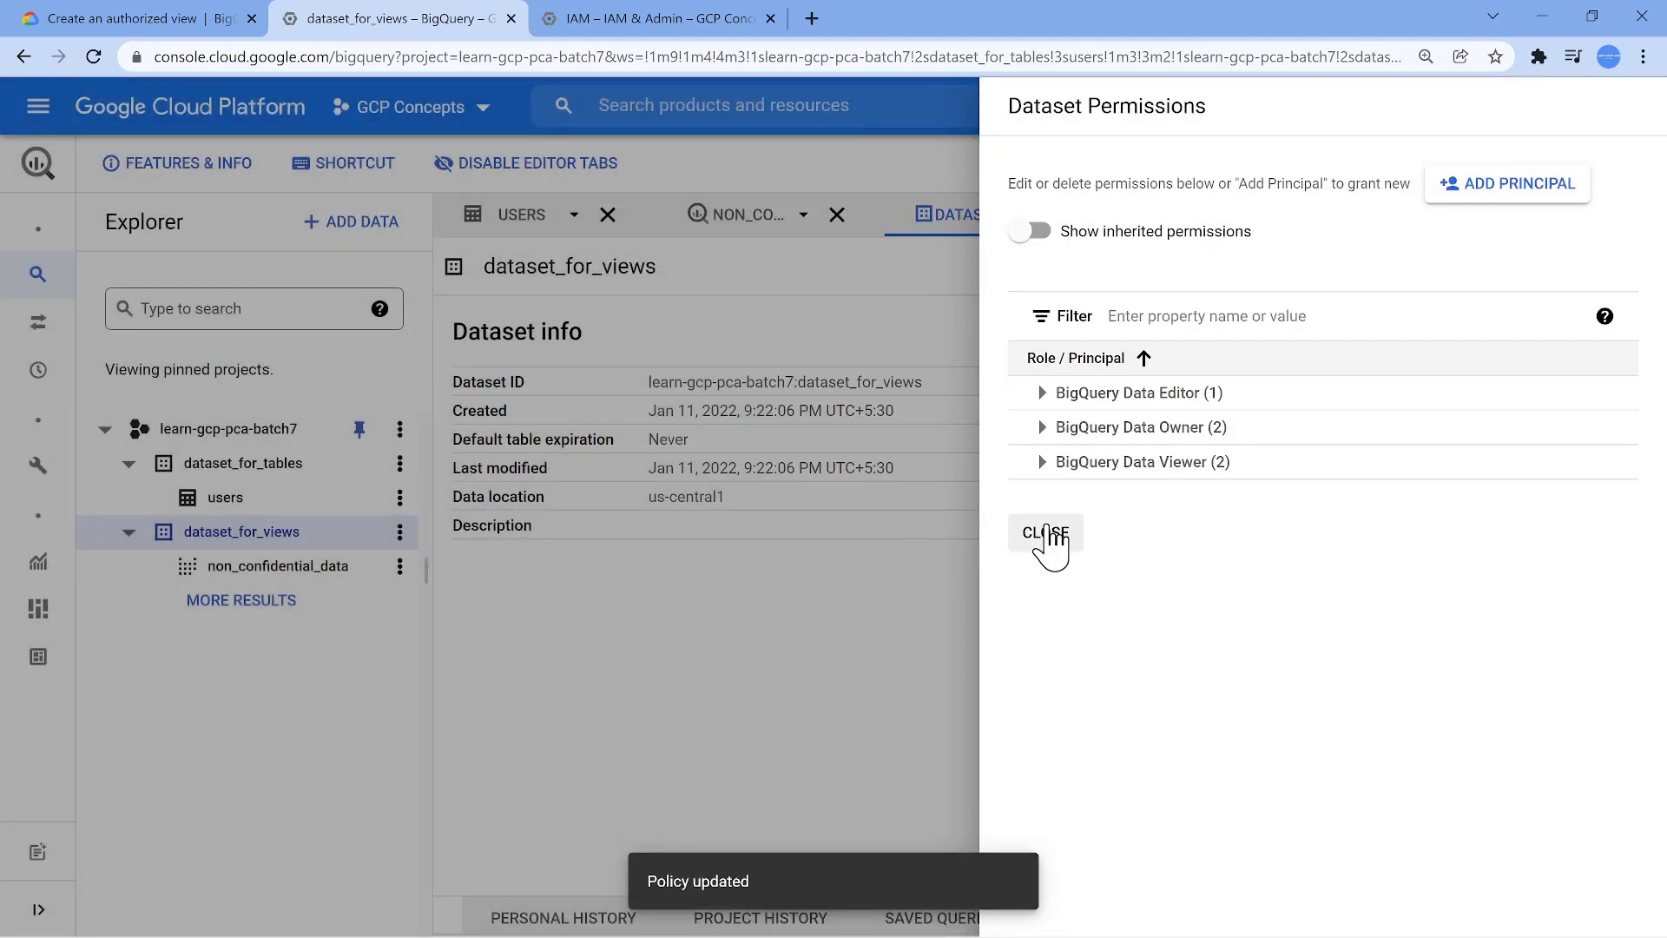
click(1045, 532)
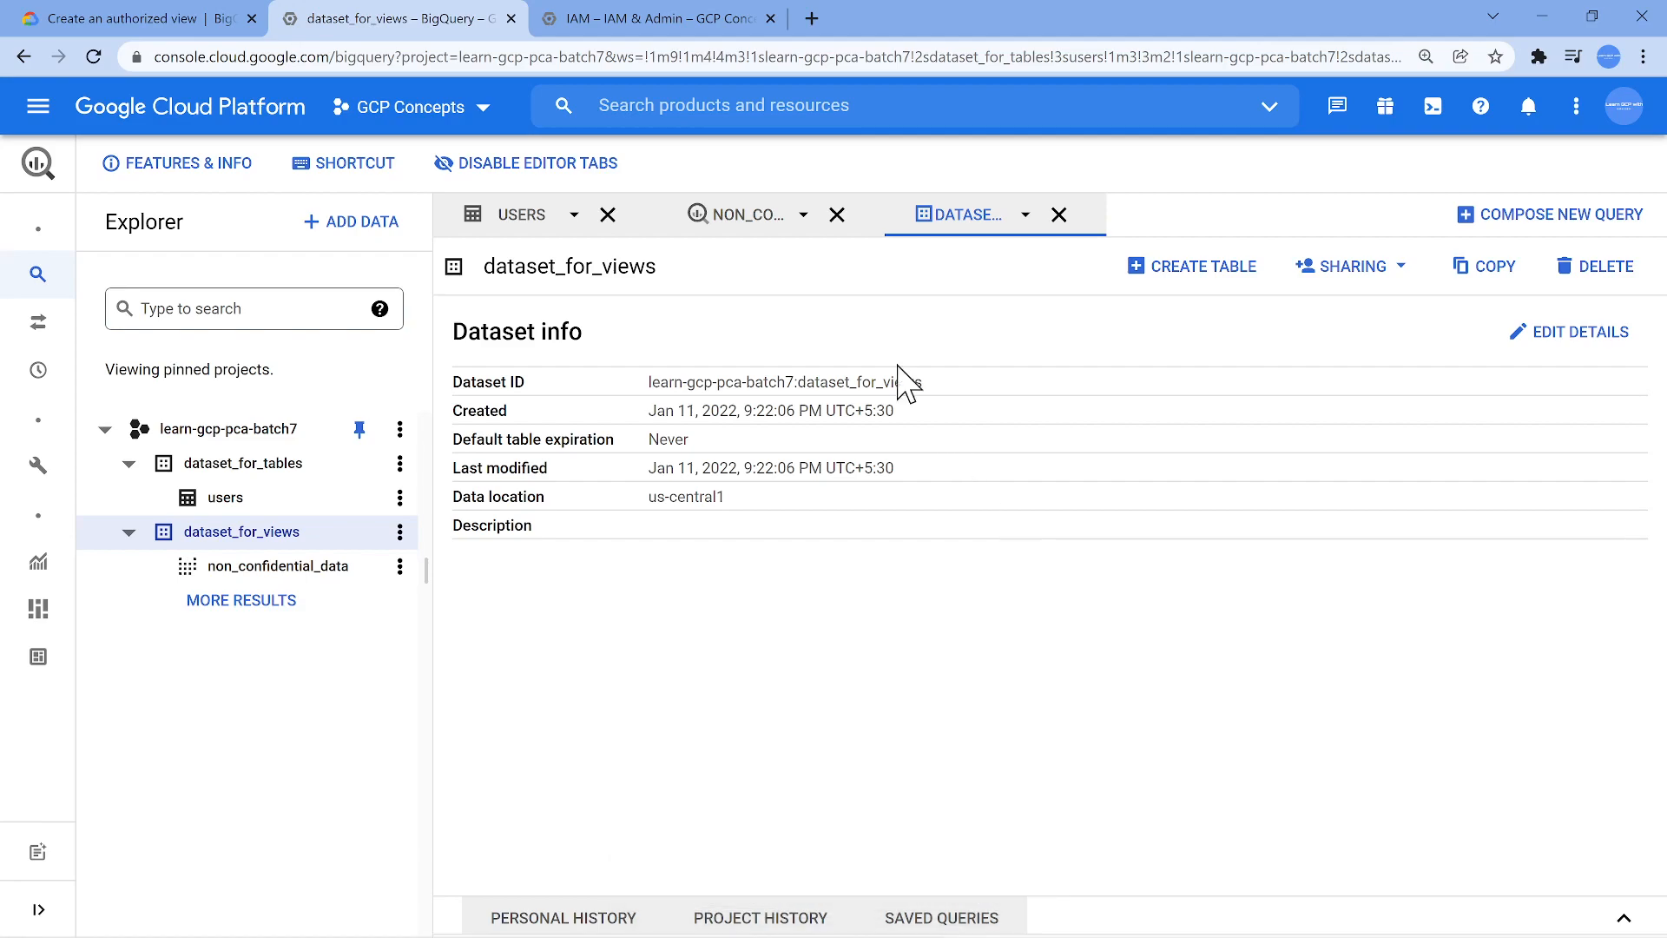
click(690, 17)
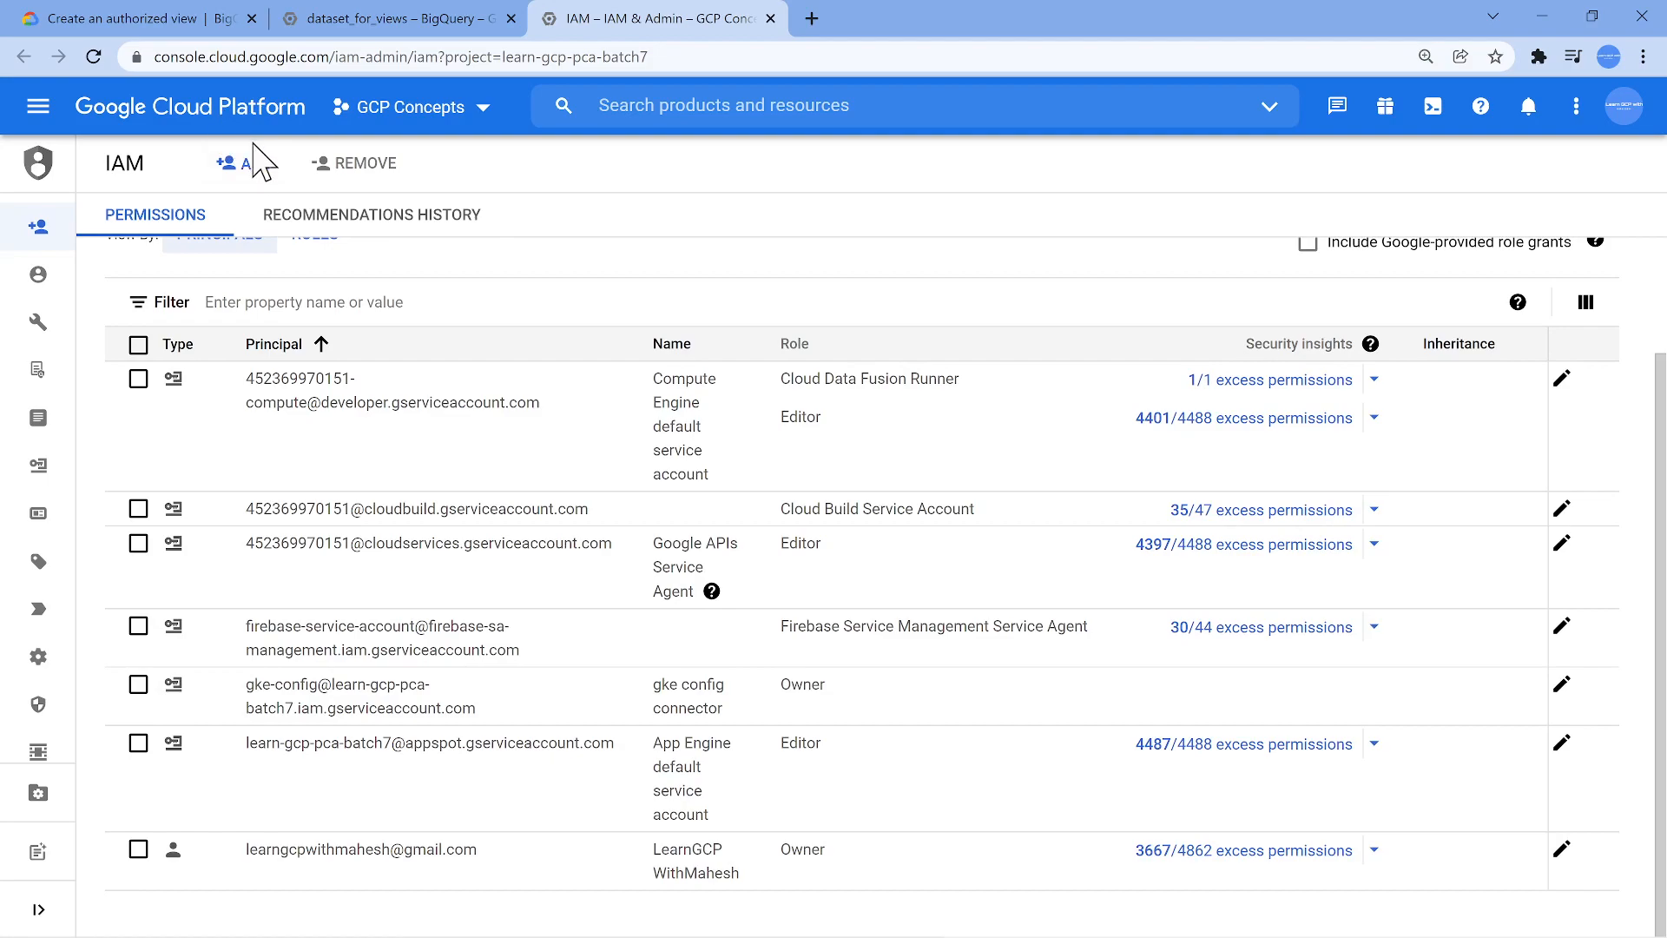
click(243, 163)
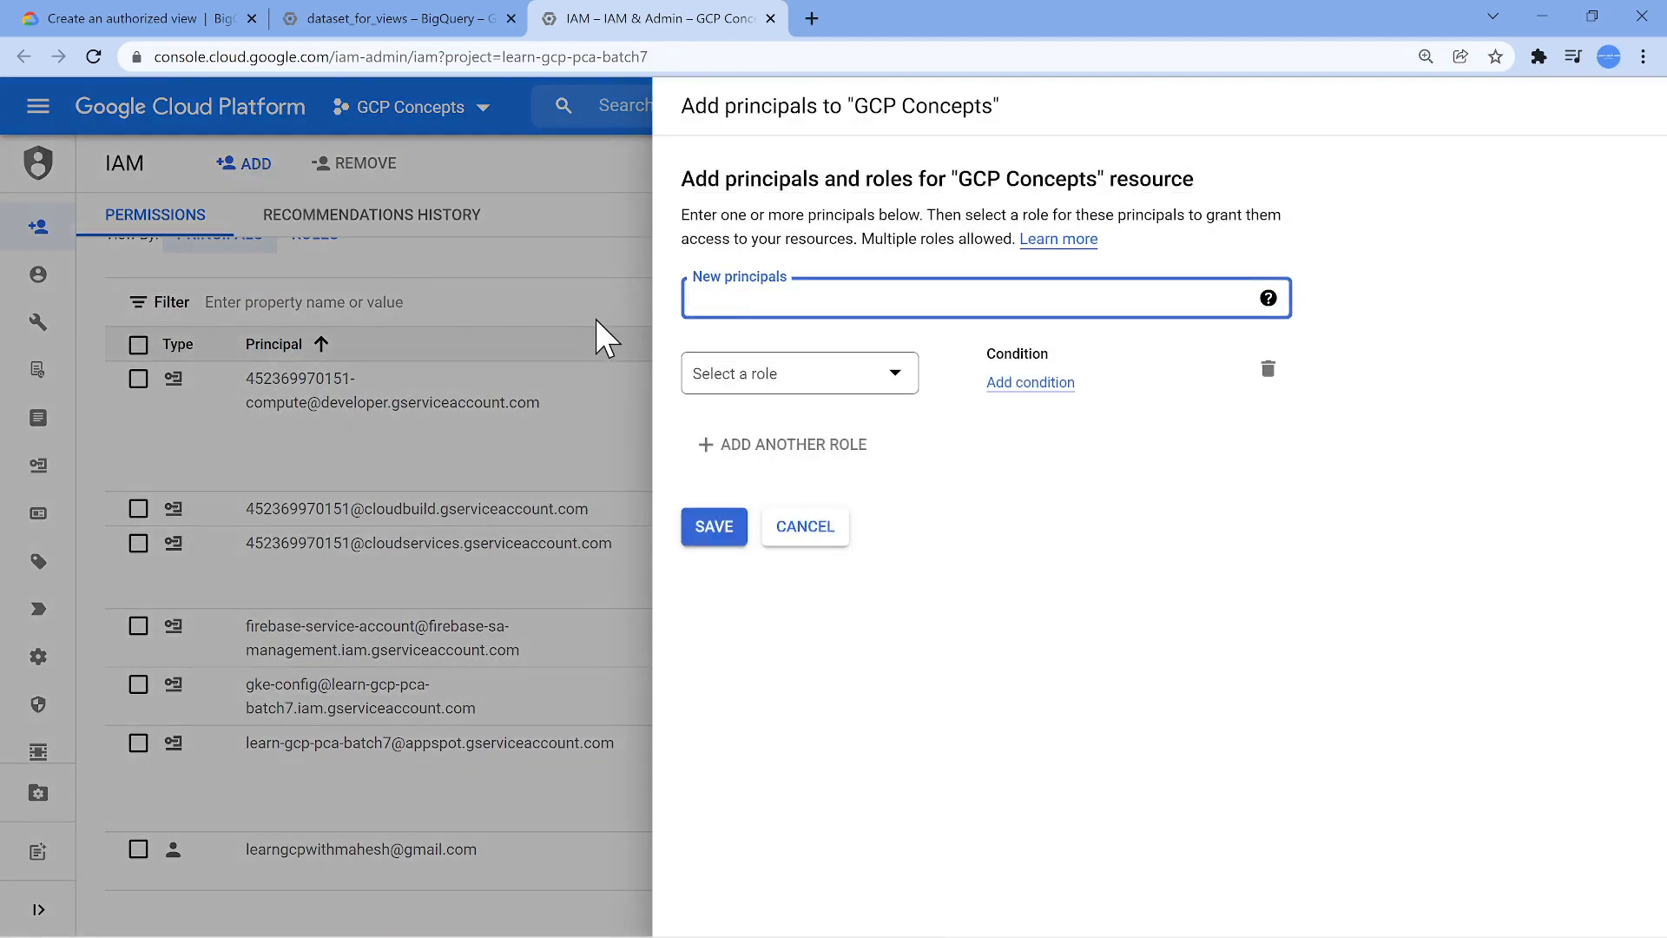
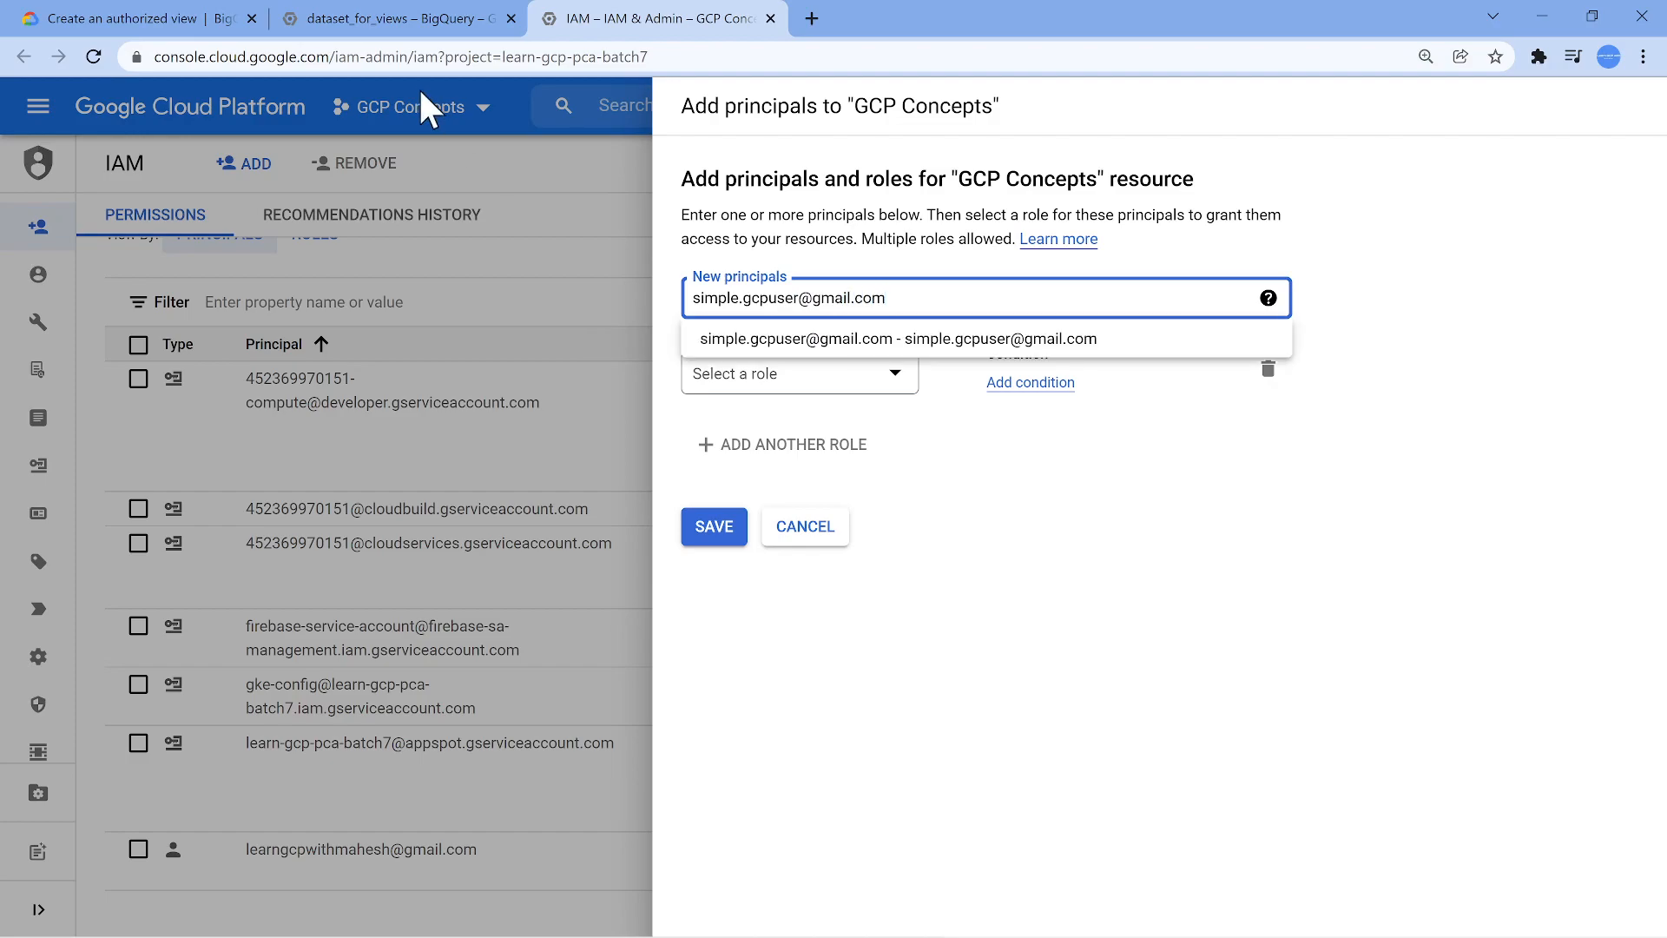
click(896, 338)
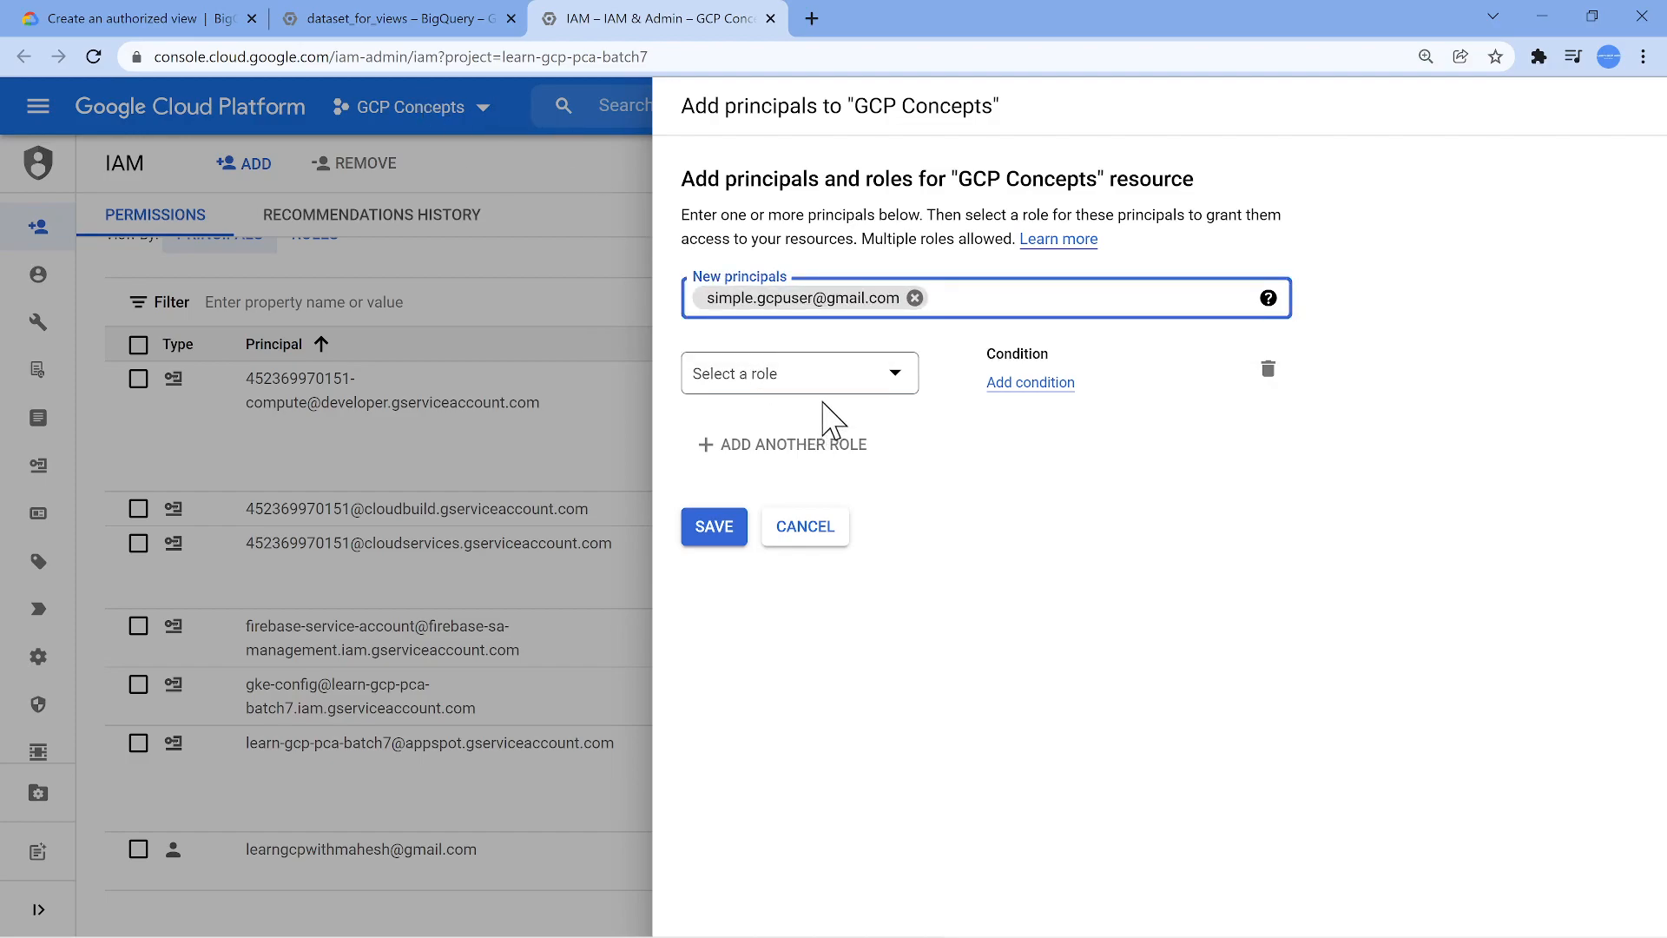
click(800, 373)
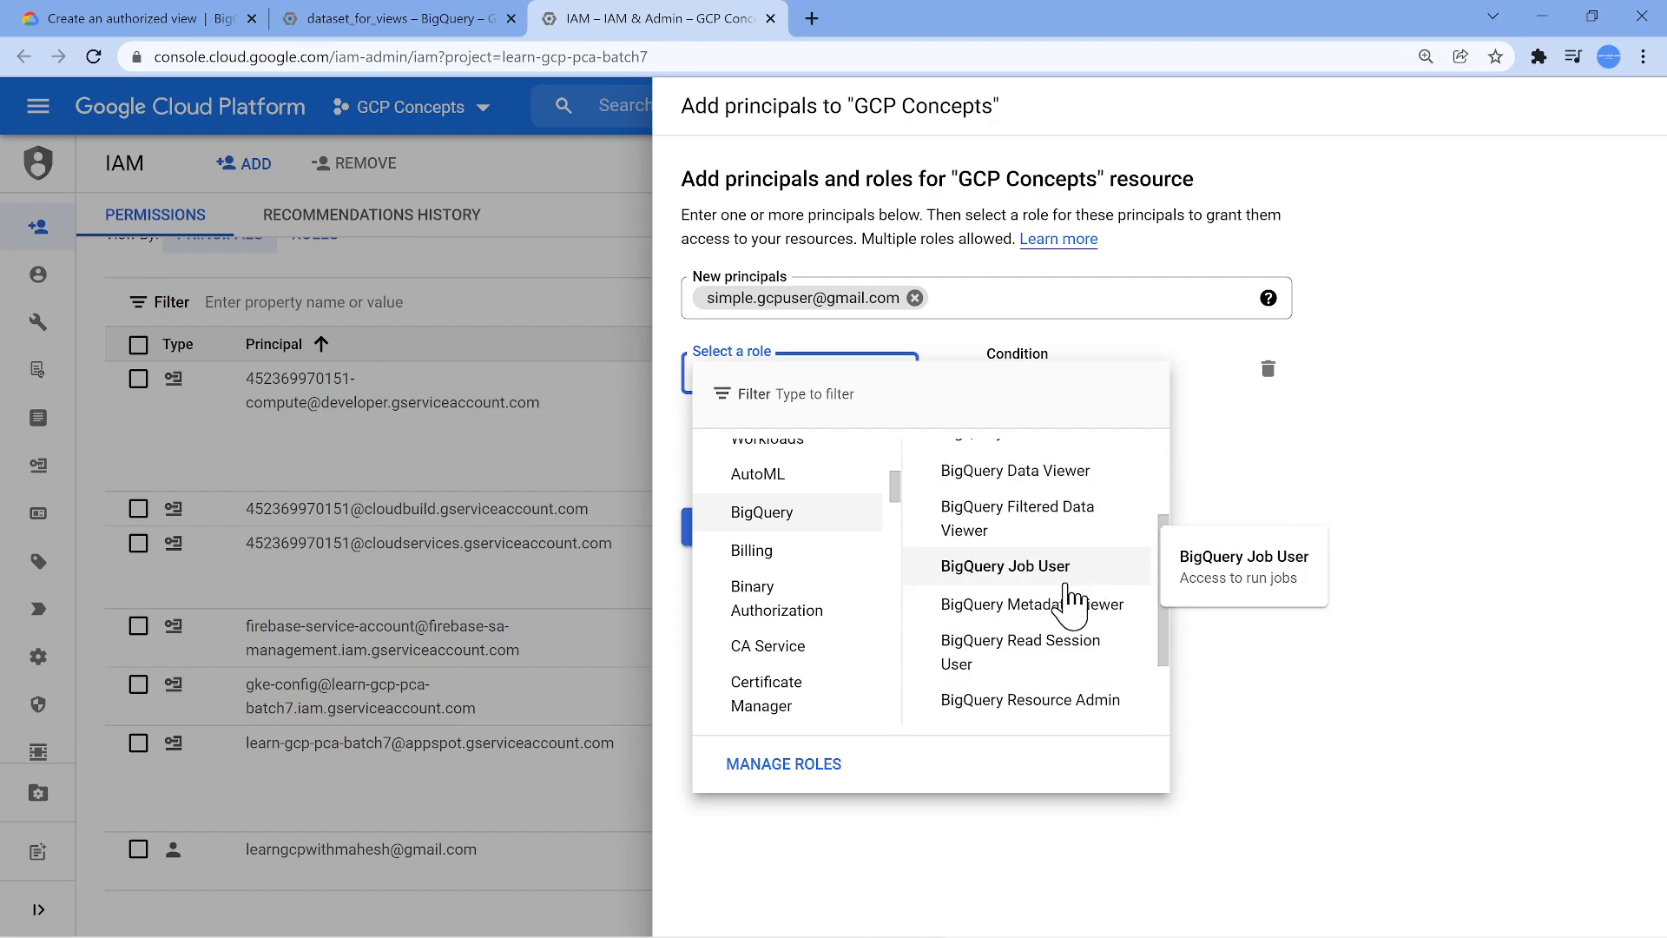
mouse_move(1080, 586)
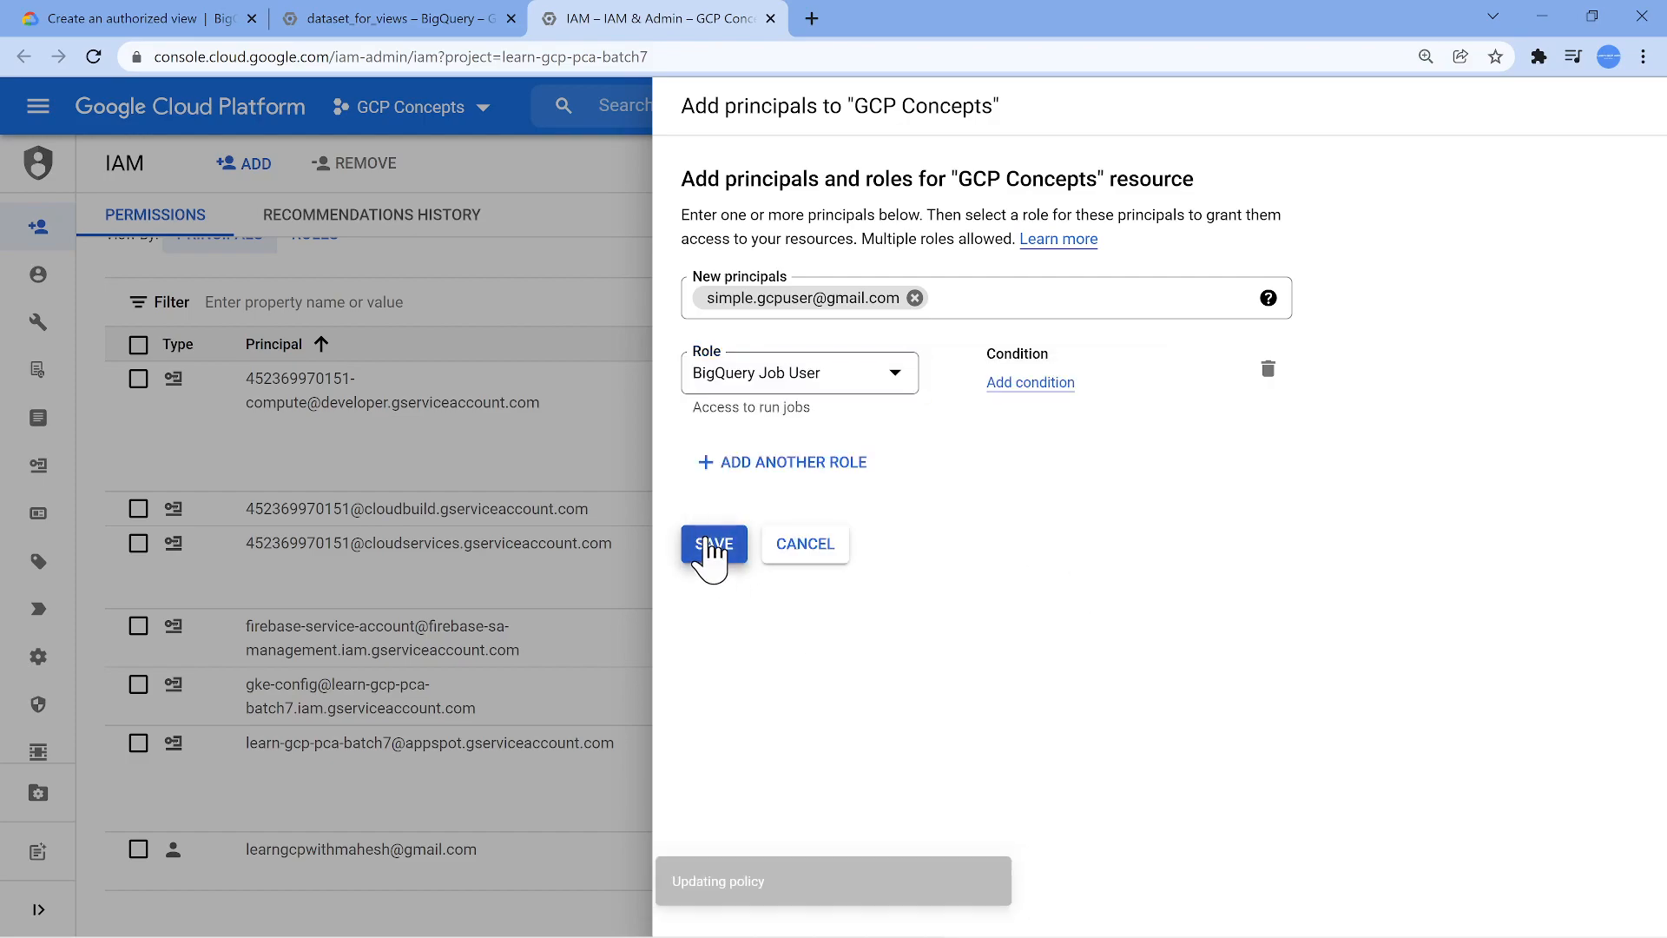
click(714, 543)
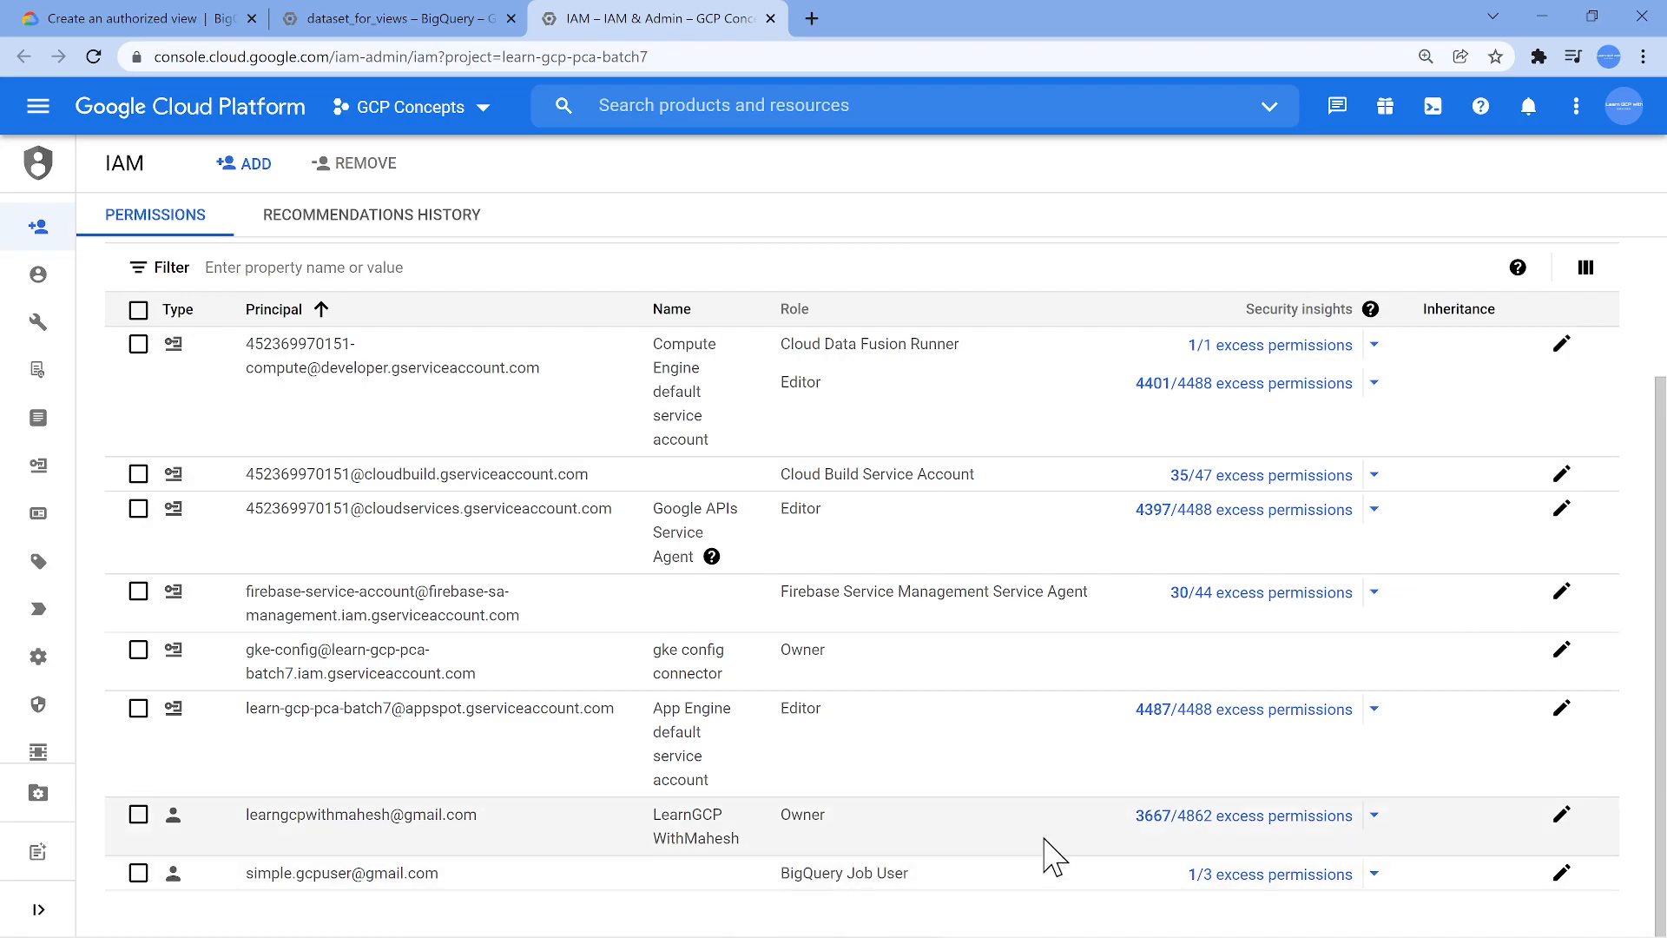
mouse_move(925, 649)
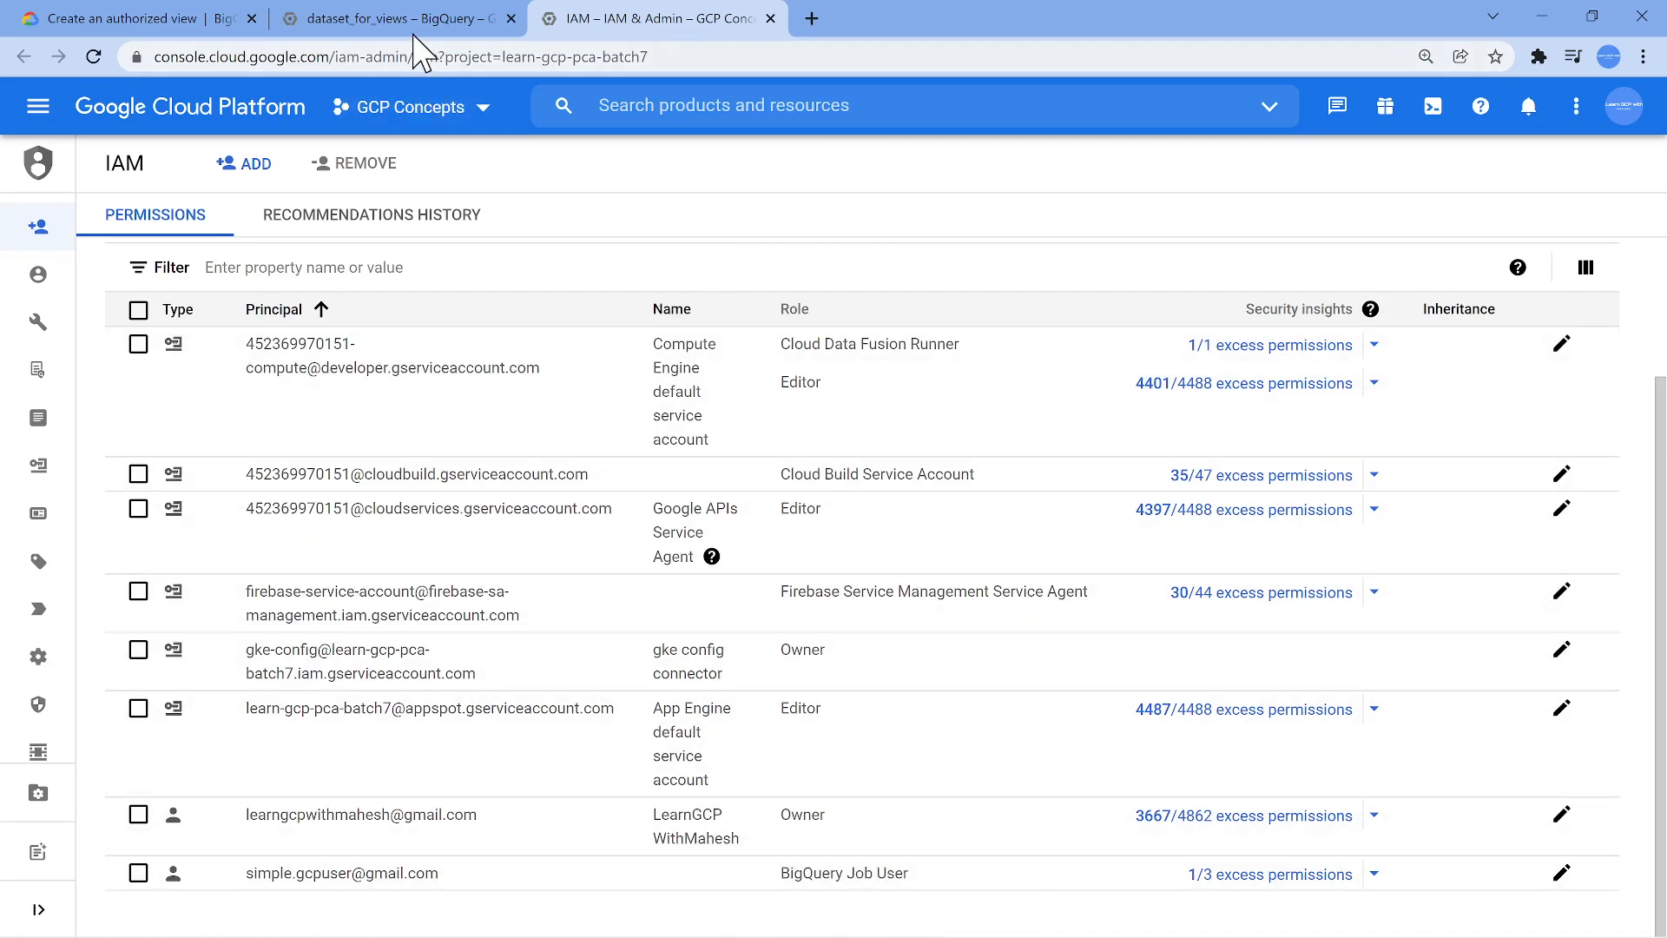
Go back to the BigQuery tab showing dataset_for_views and its non_confidential_data view
click(411, 17)
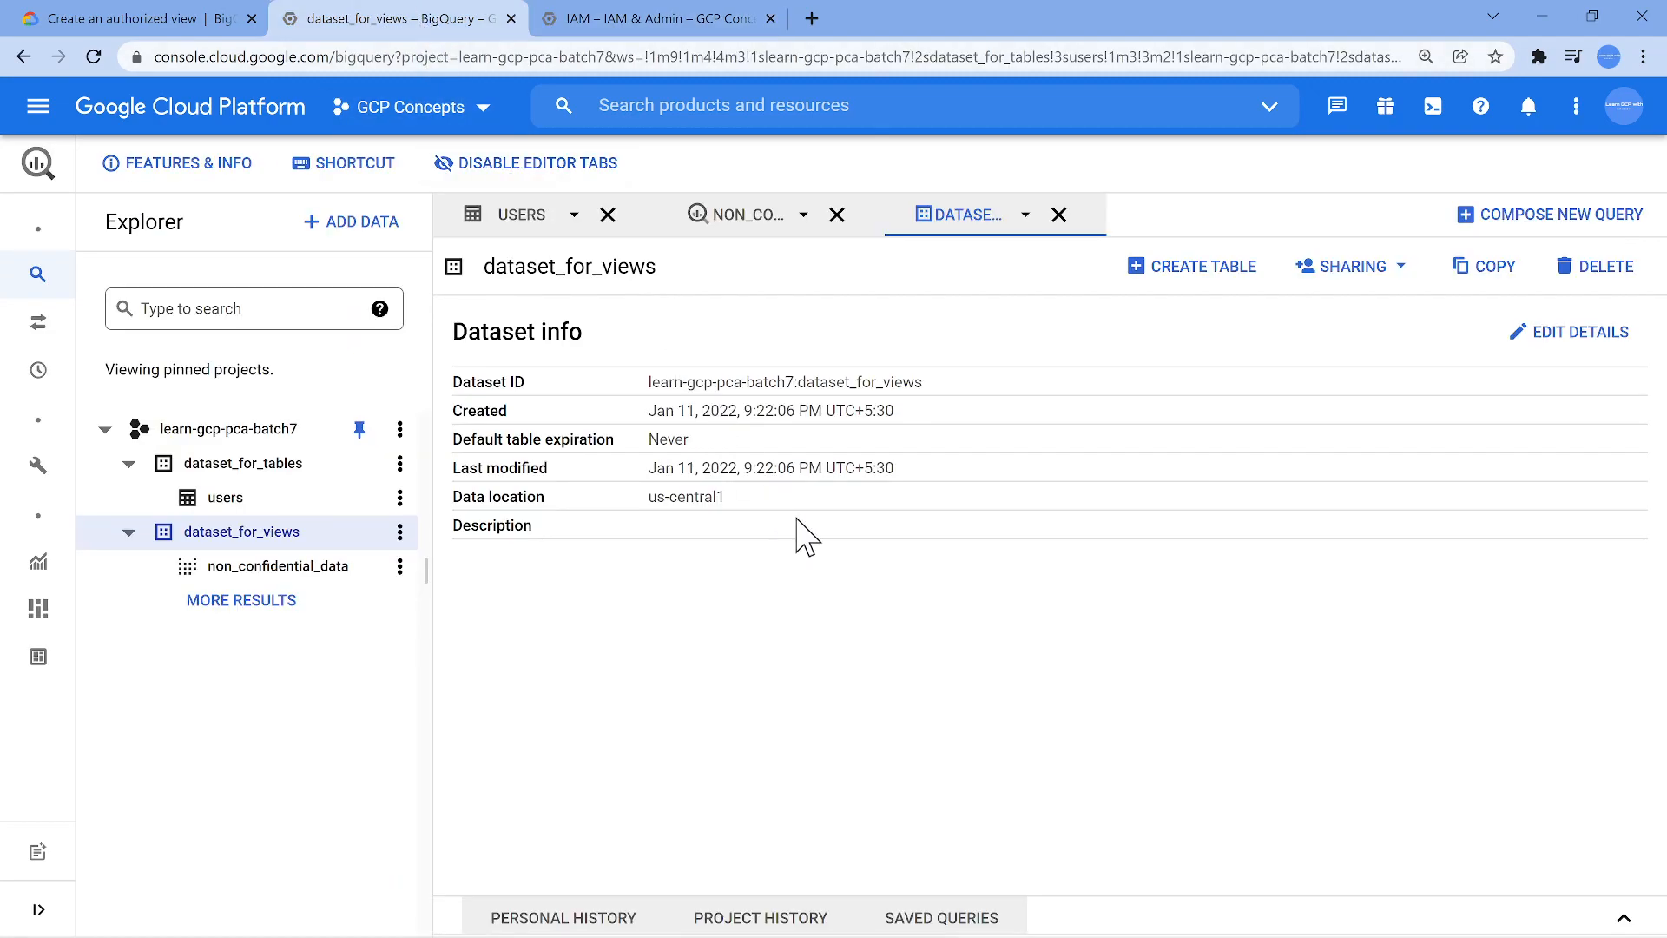
mouse_move(1624, 918)
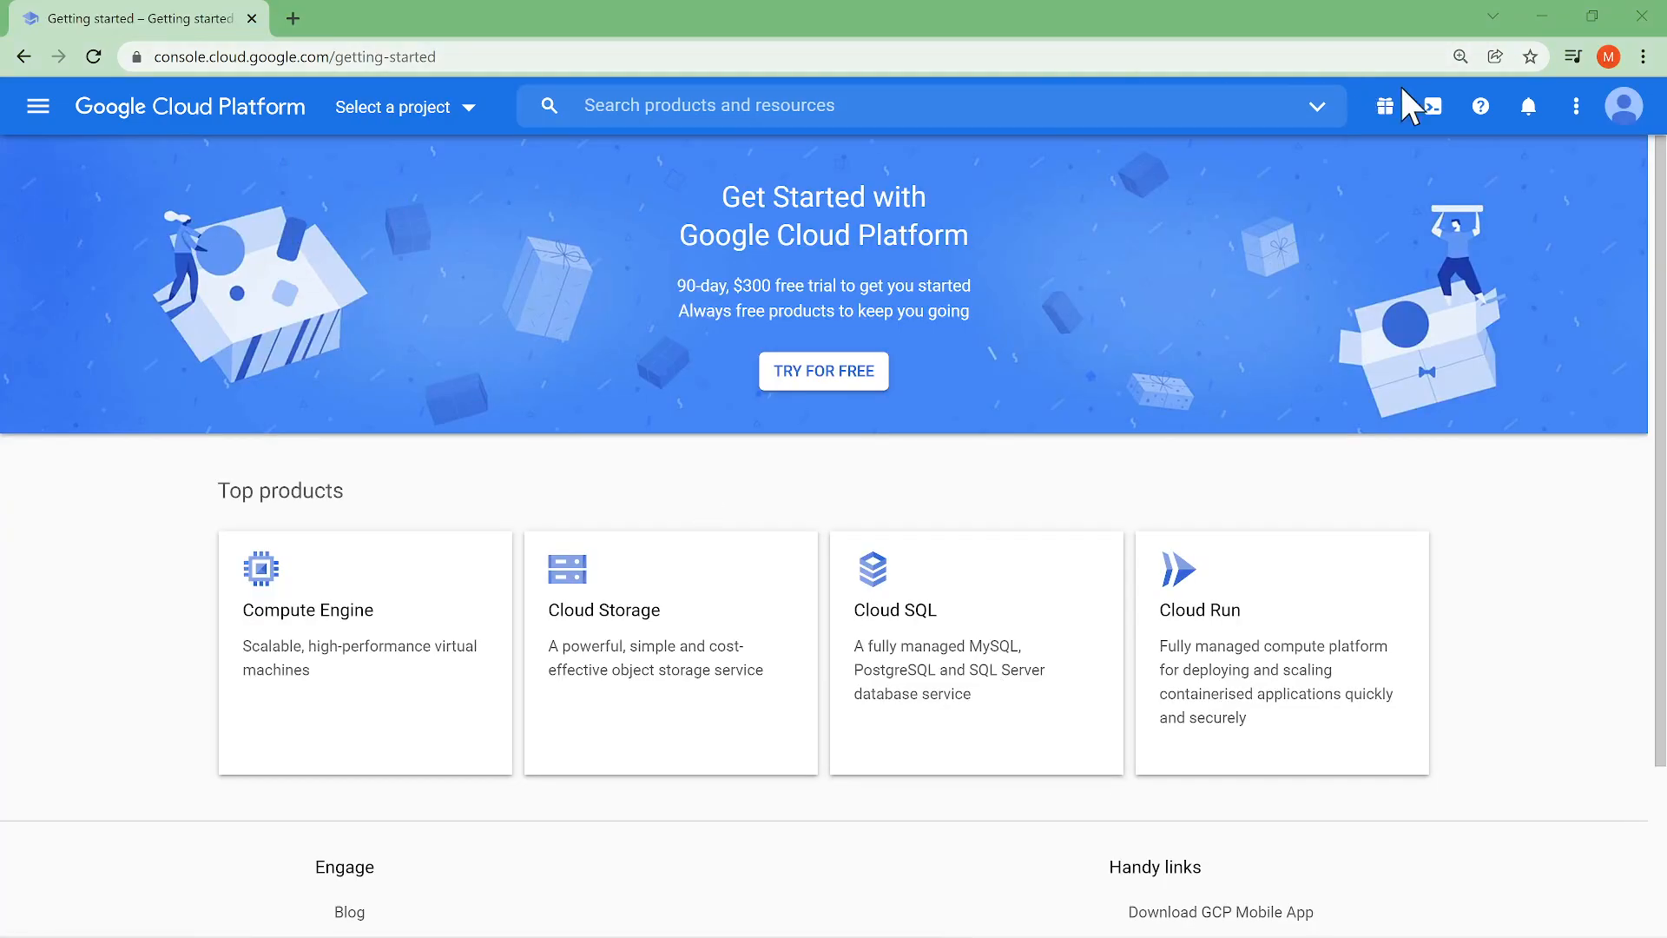
Check the signed-in account and reload the console to pick up the new access
click(1623, 105)
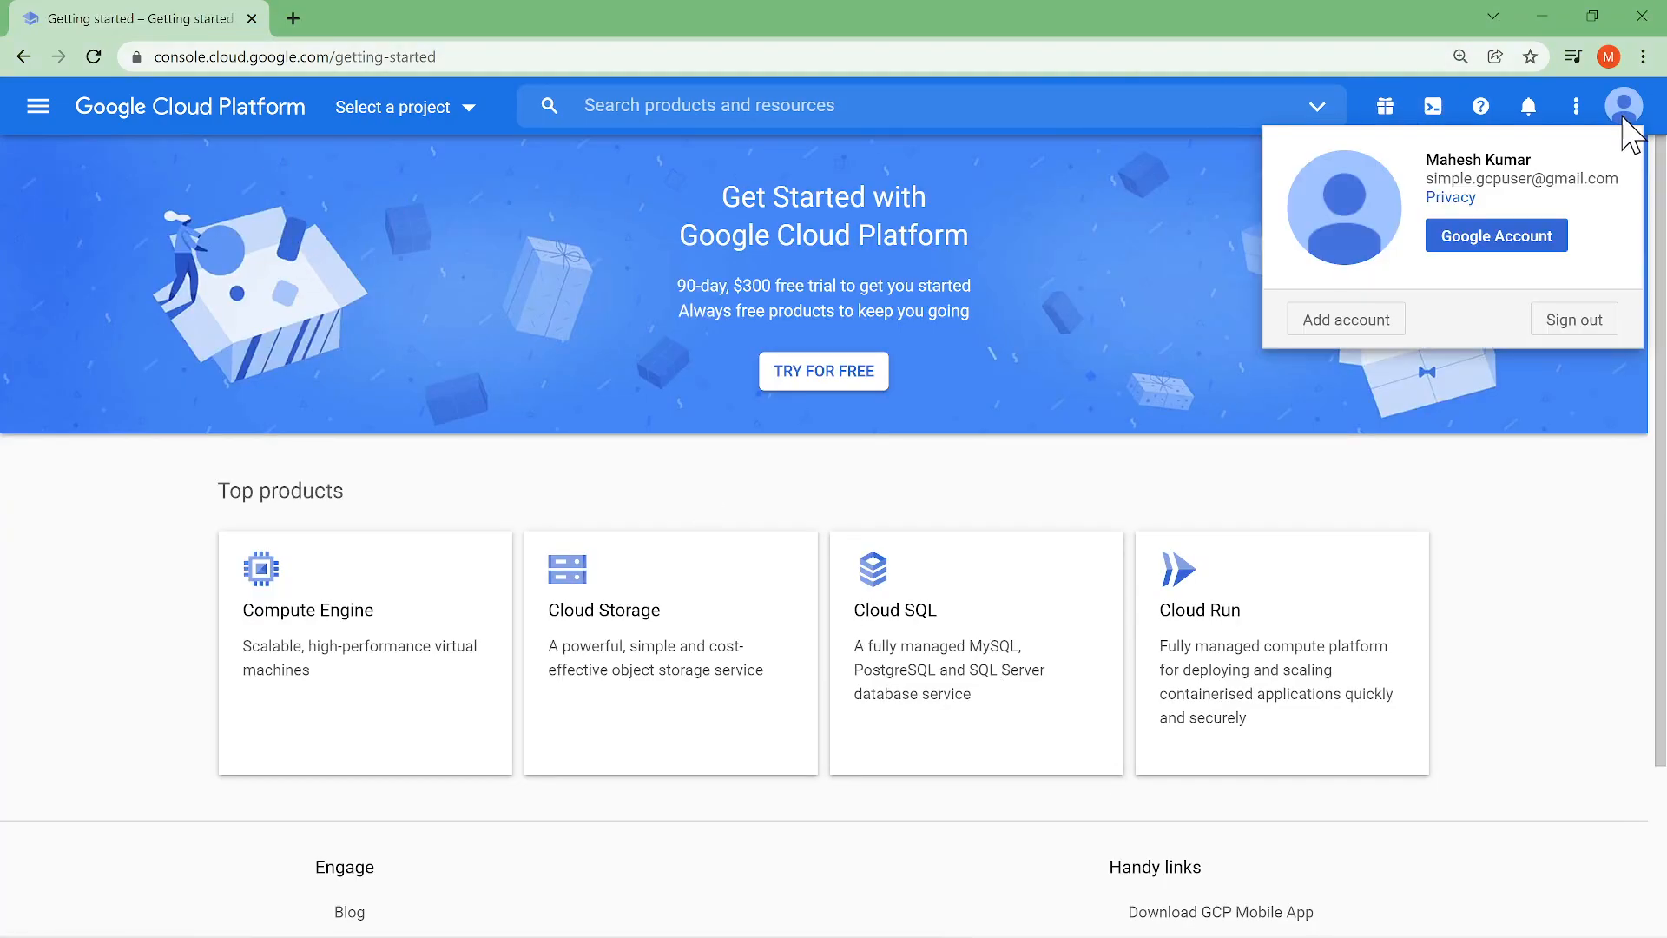
mouse_move(161, 54)
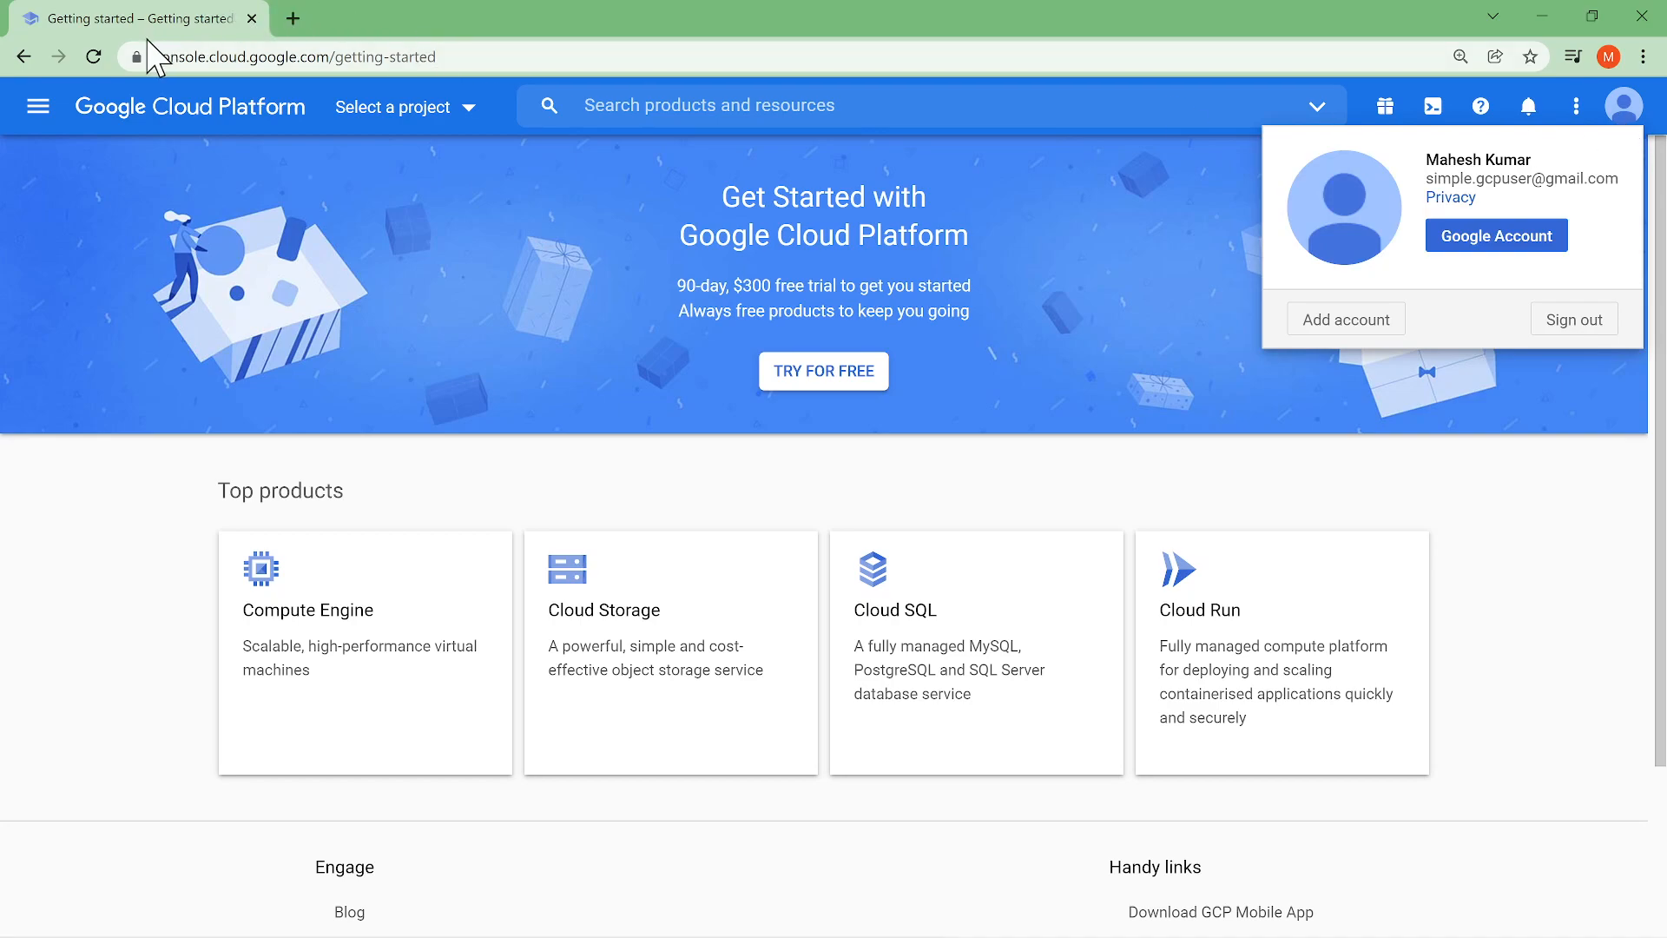
click(94, 55)
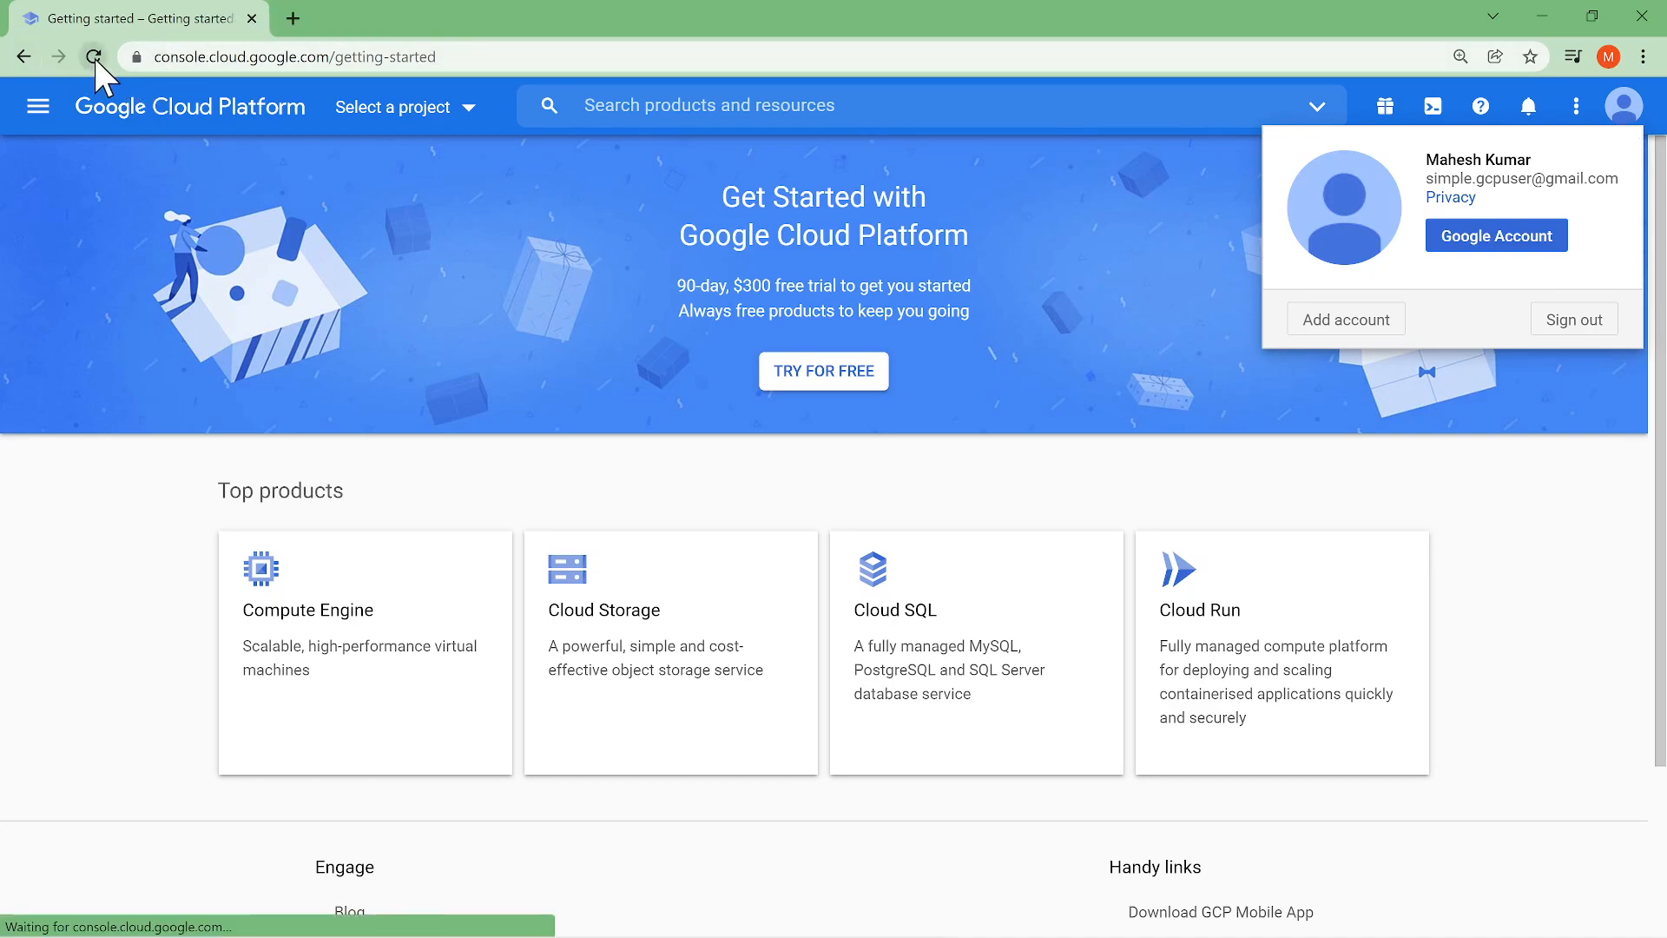
click(93, 55)
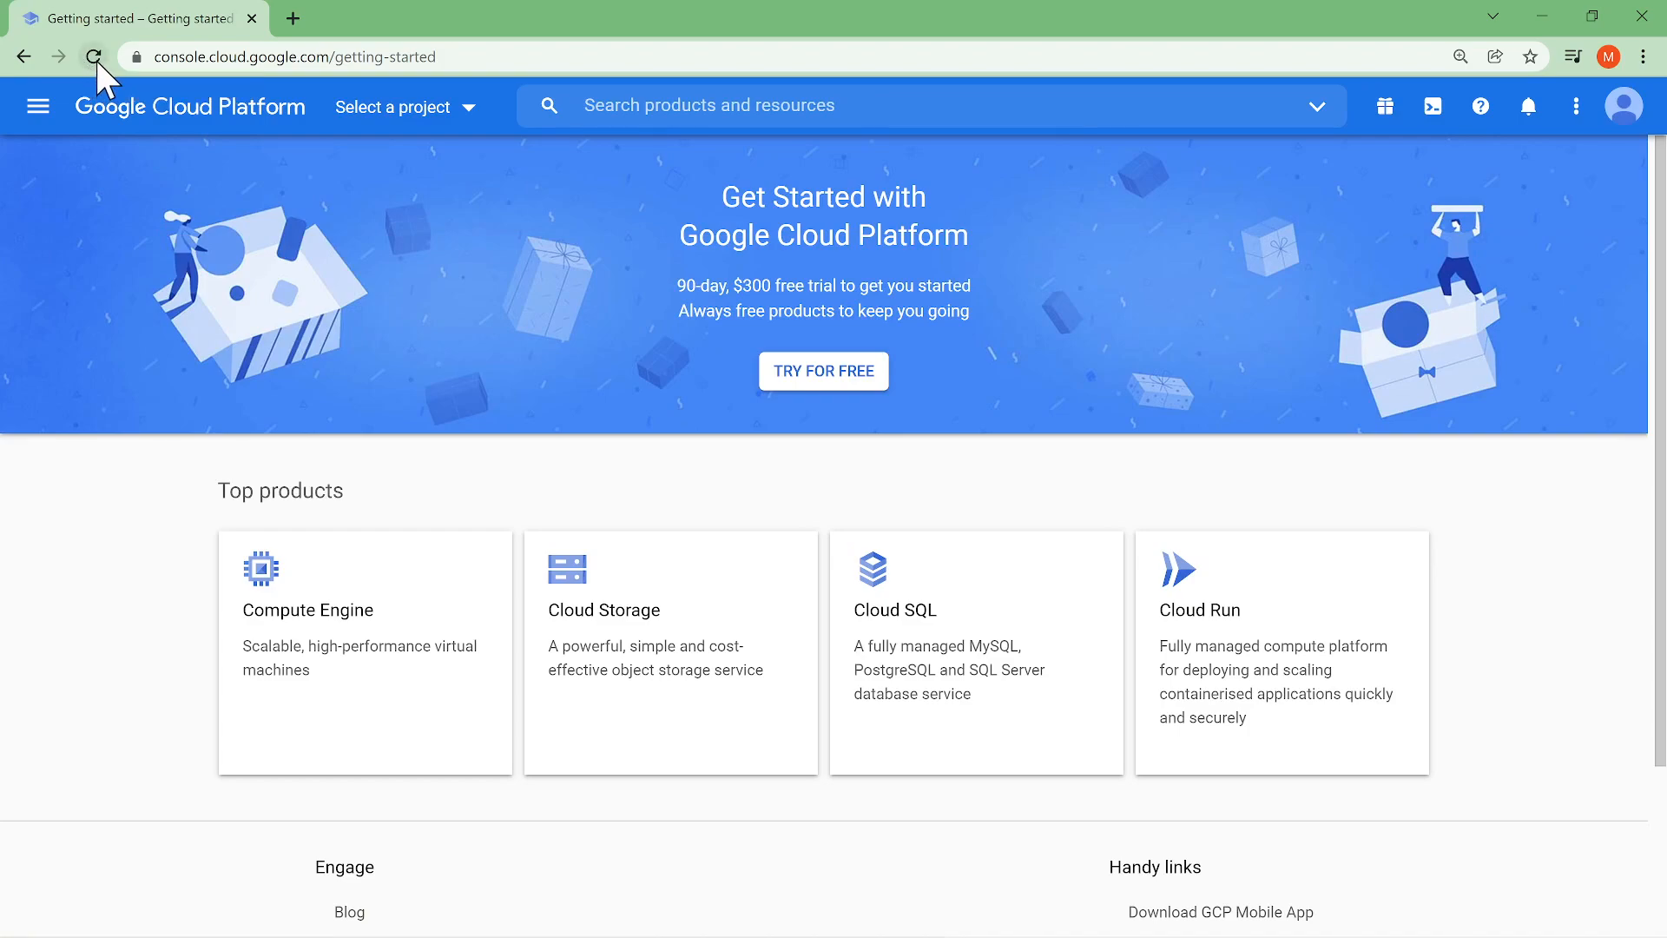
click(93, 55)
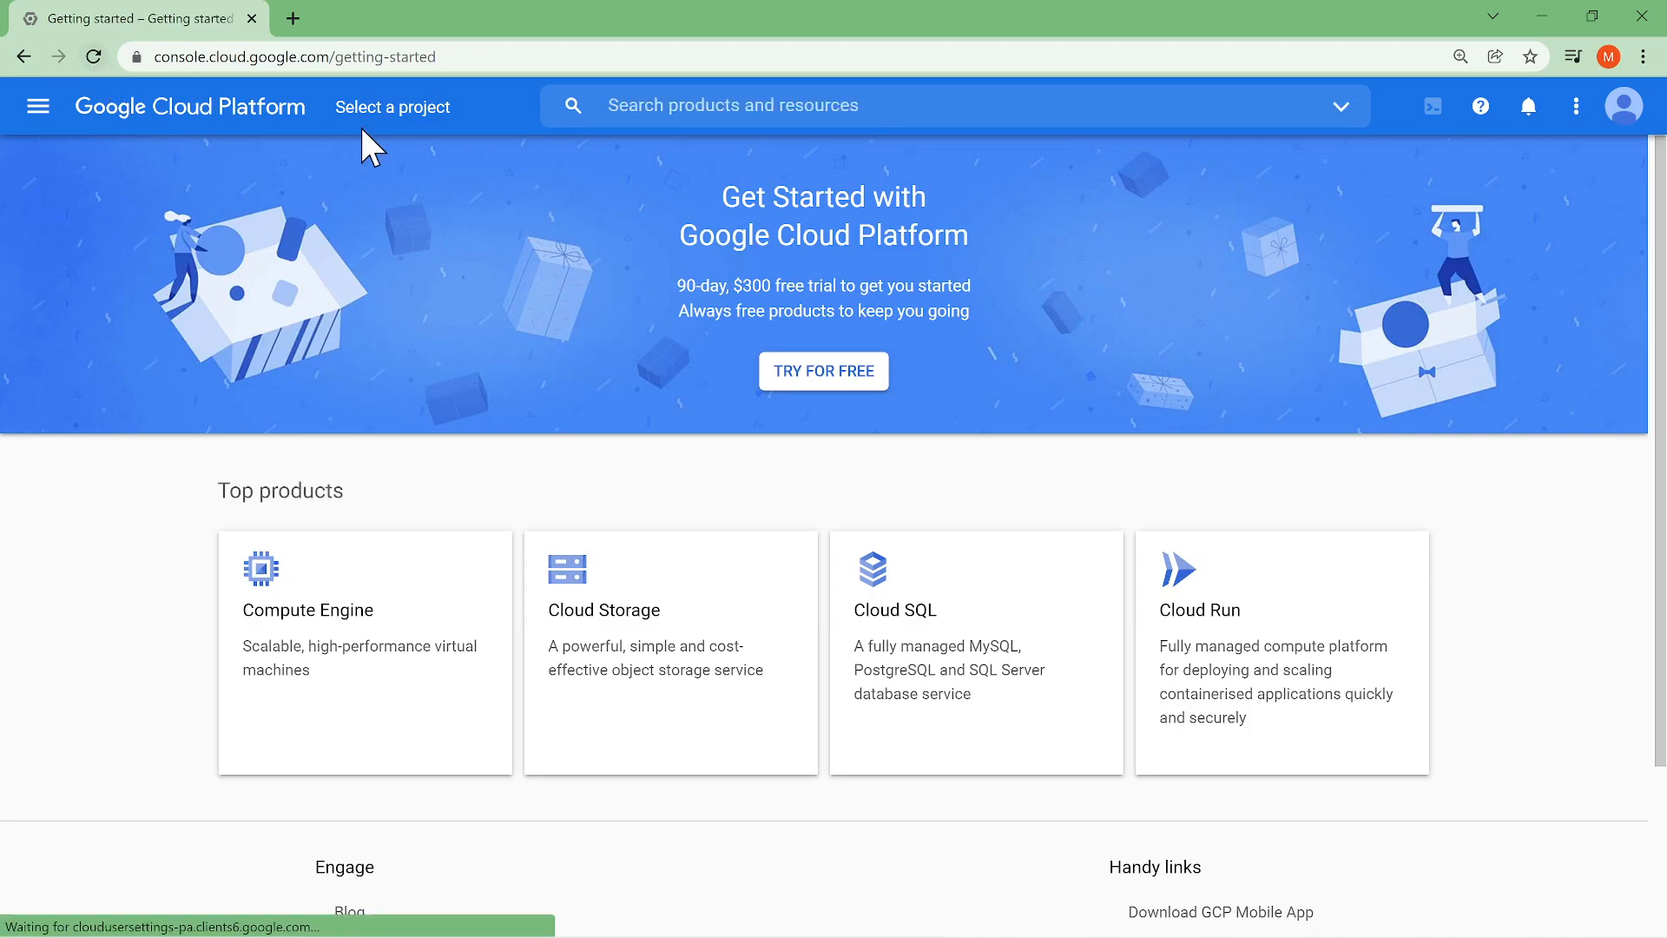
Switch the console to the GCP Concepts project from the ALL projects list
click(391, 107)
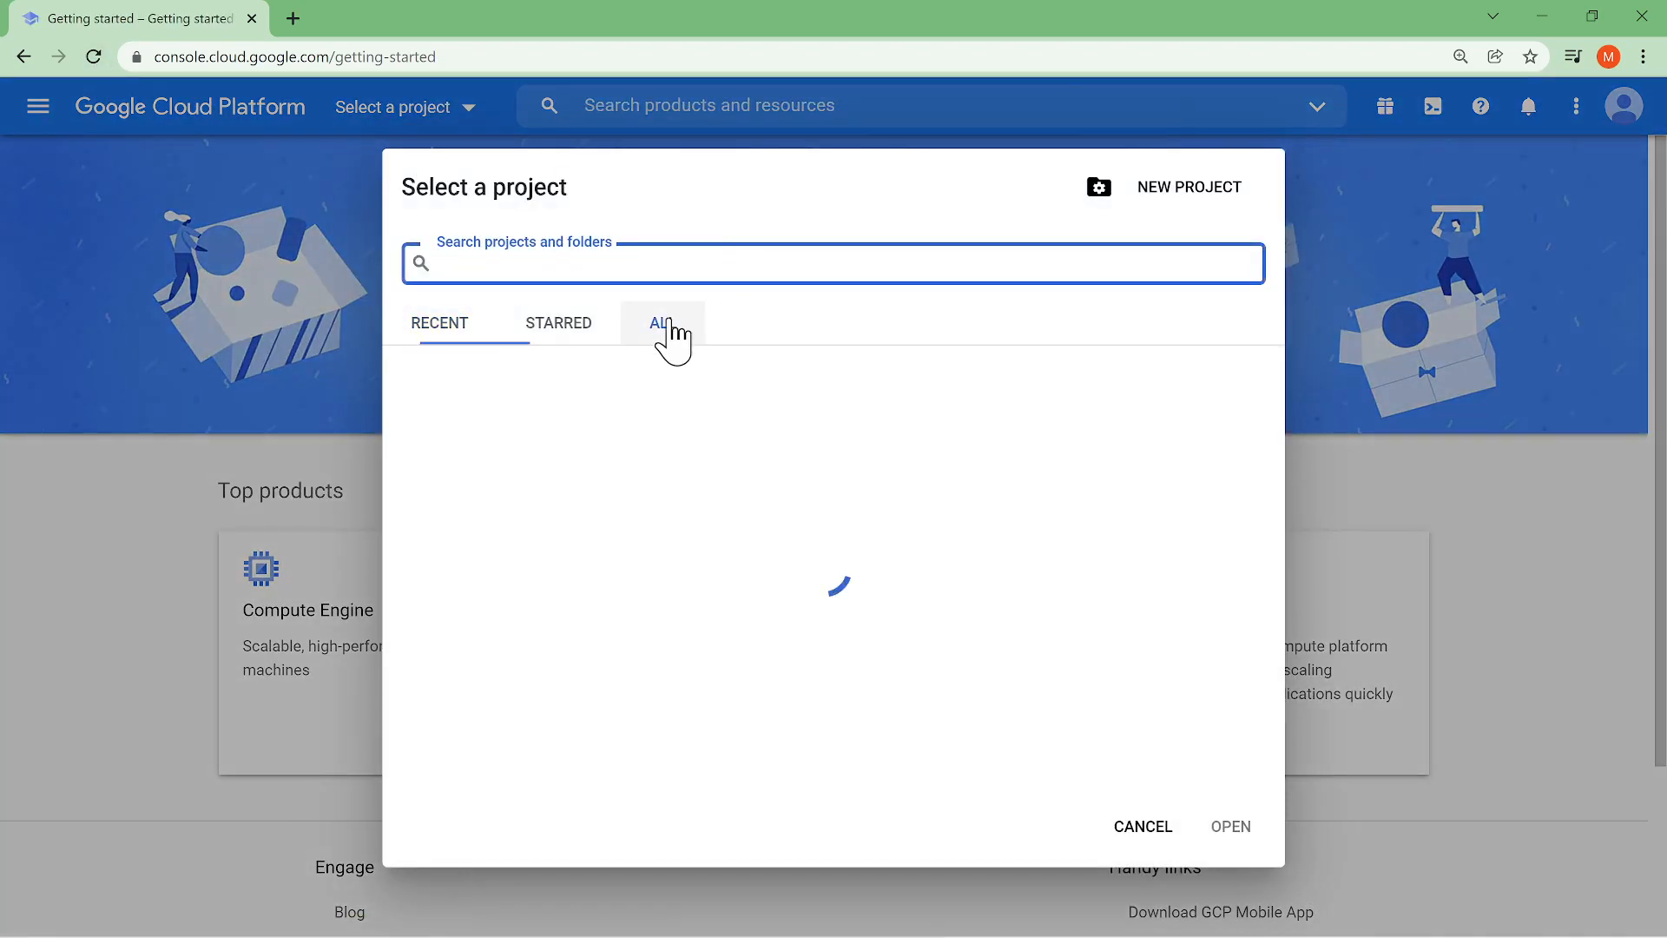
click(663, 322)
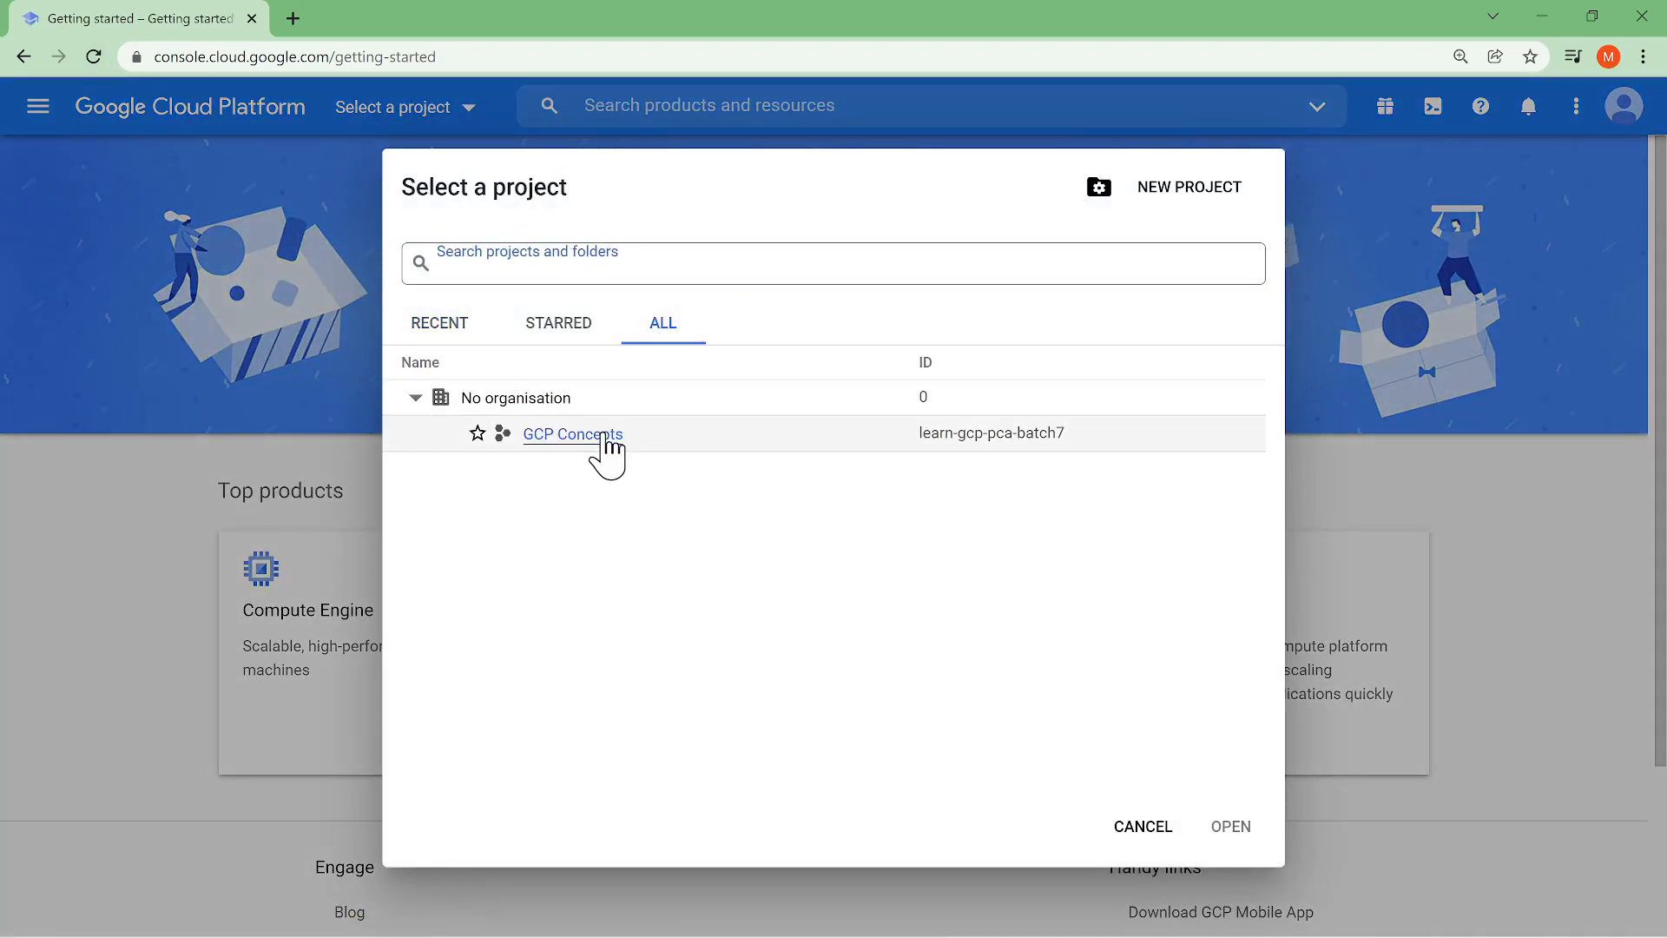
click(572, 435)
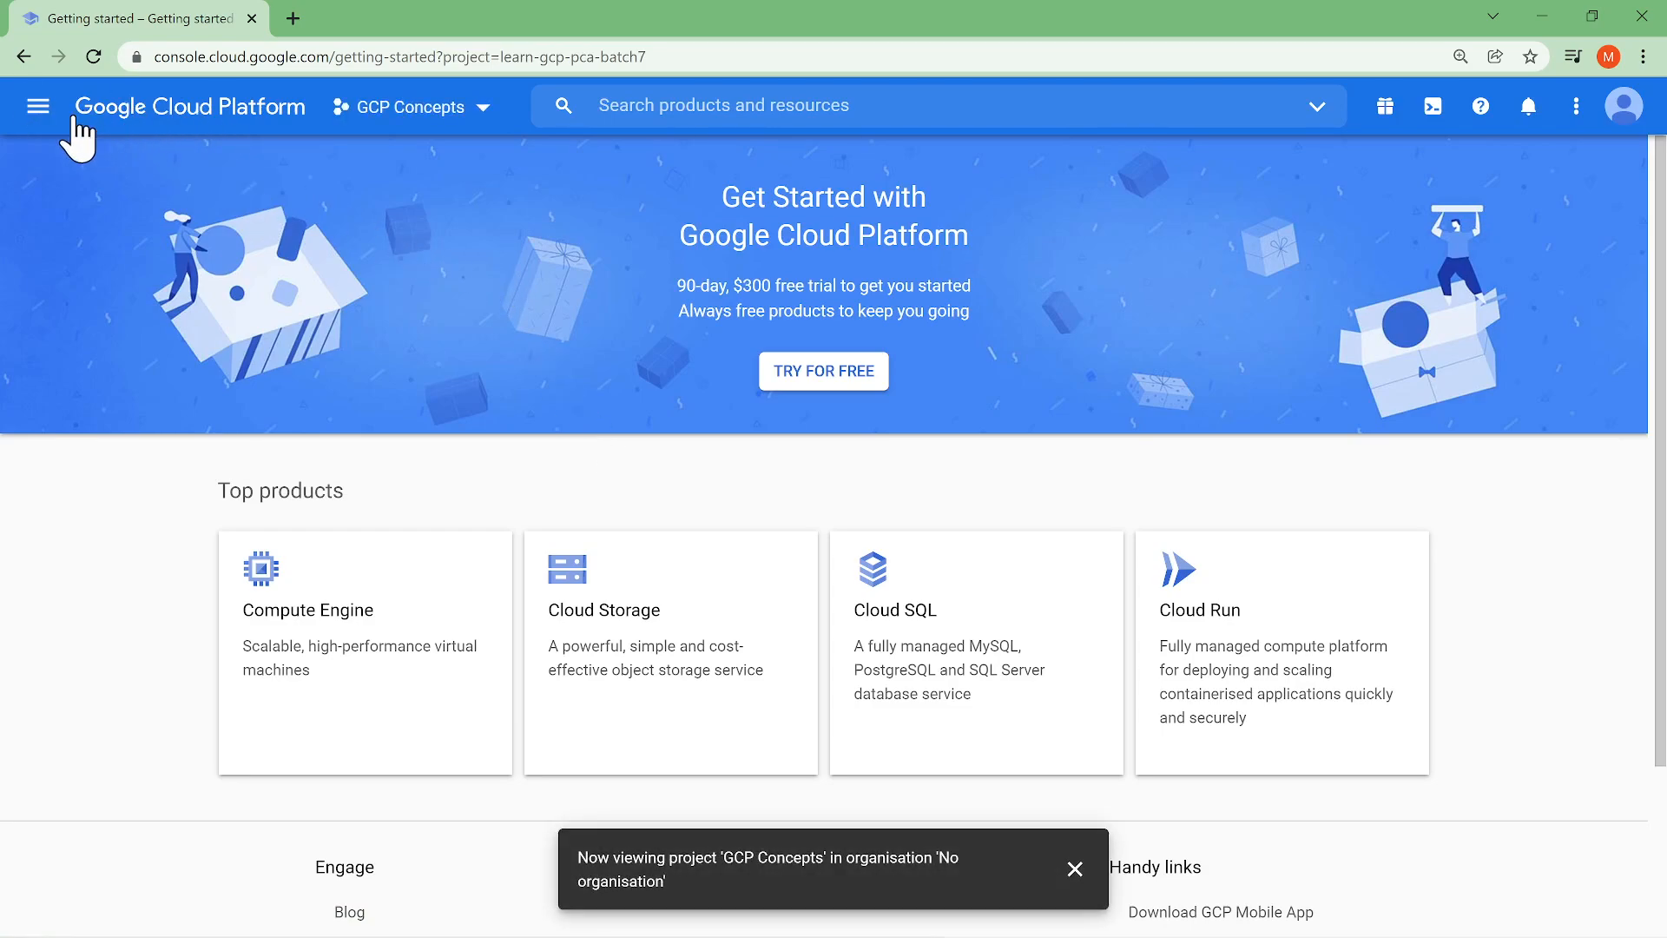
click(38, 106)
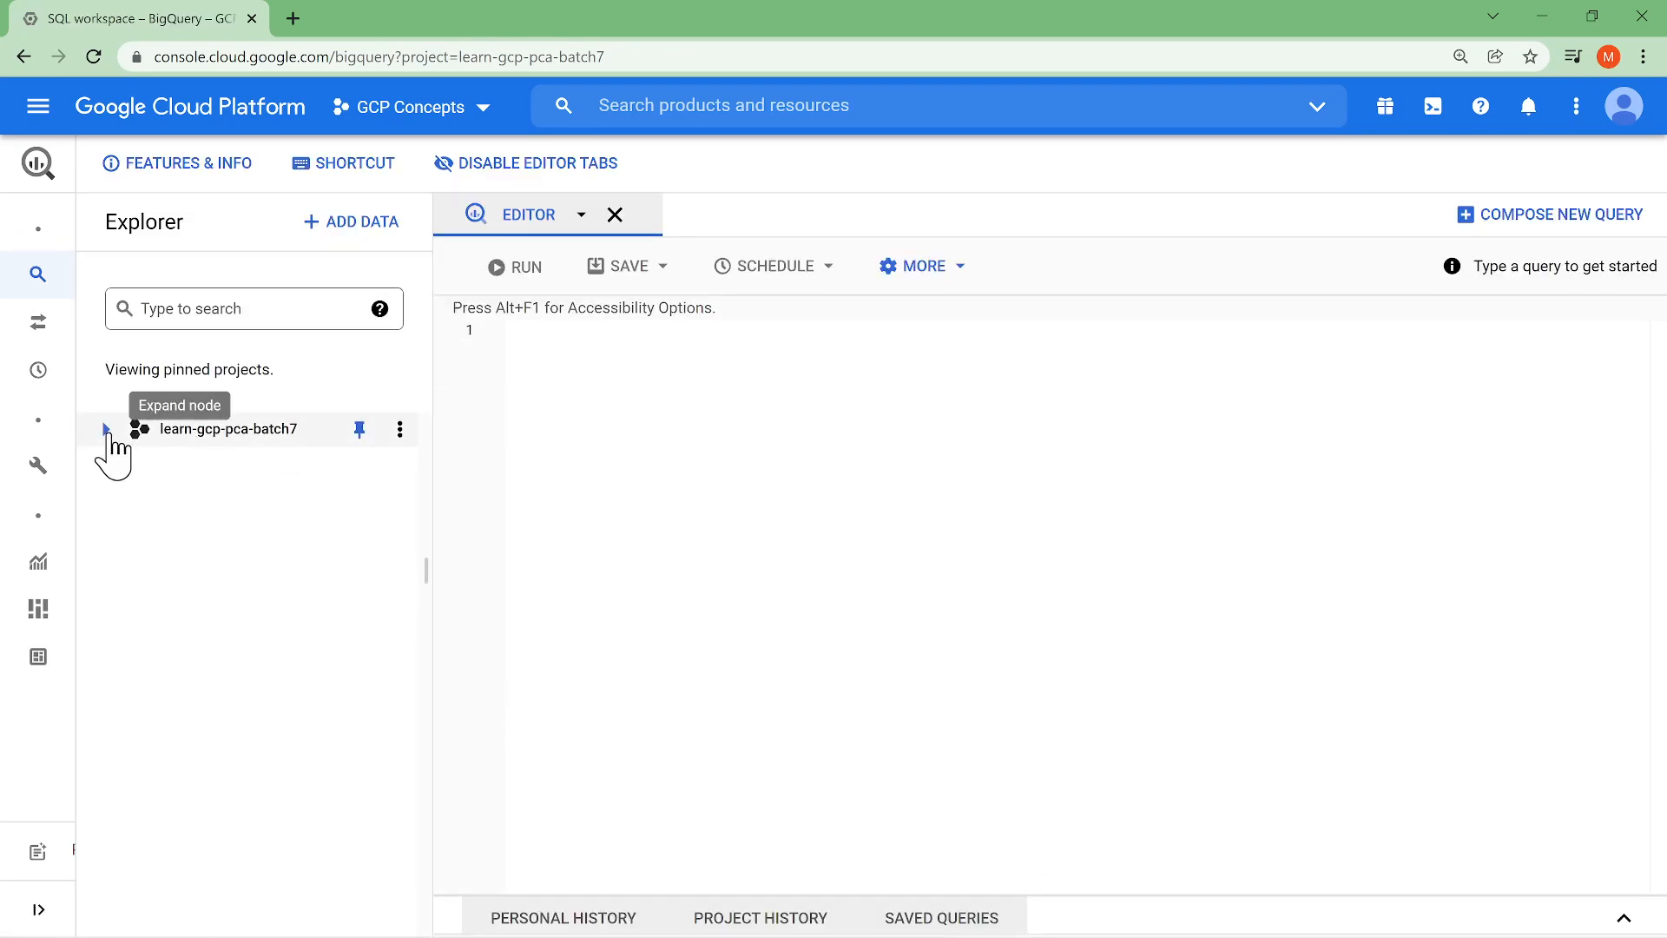
Expand the project and dataset_for_views, then show non_confidential_data's details and defining query
click(105, 429)
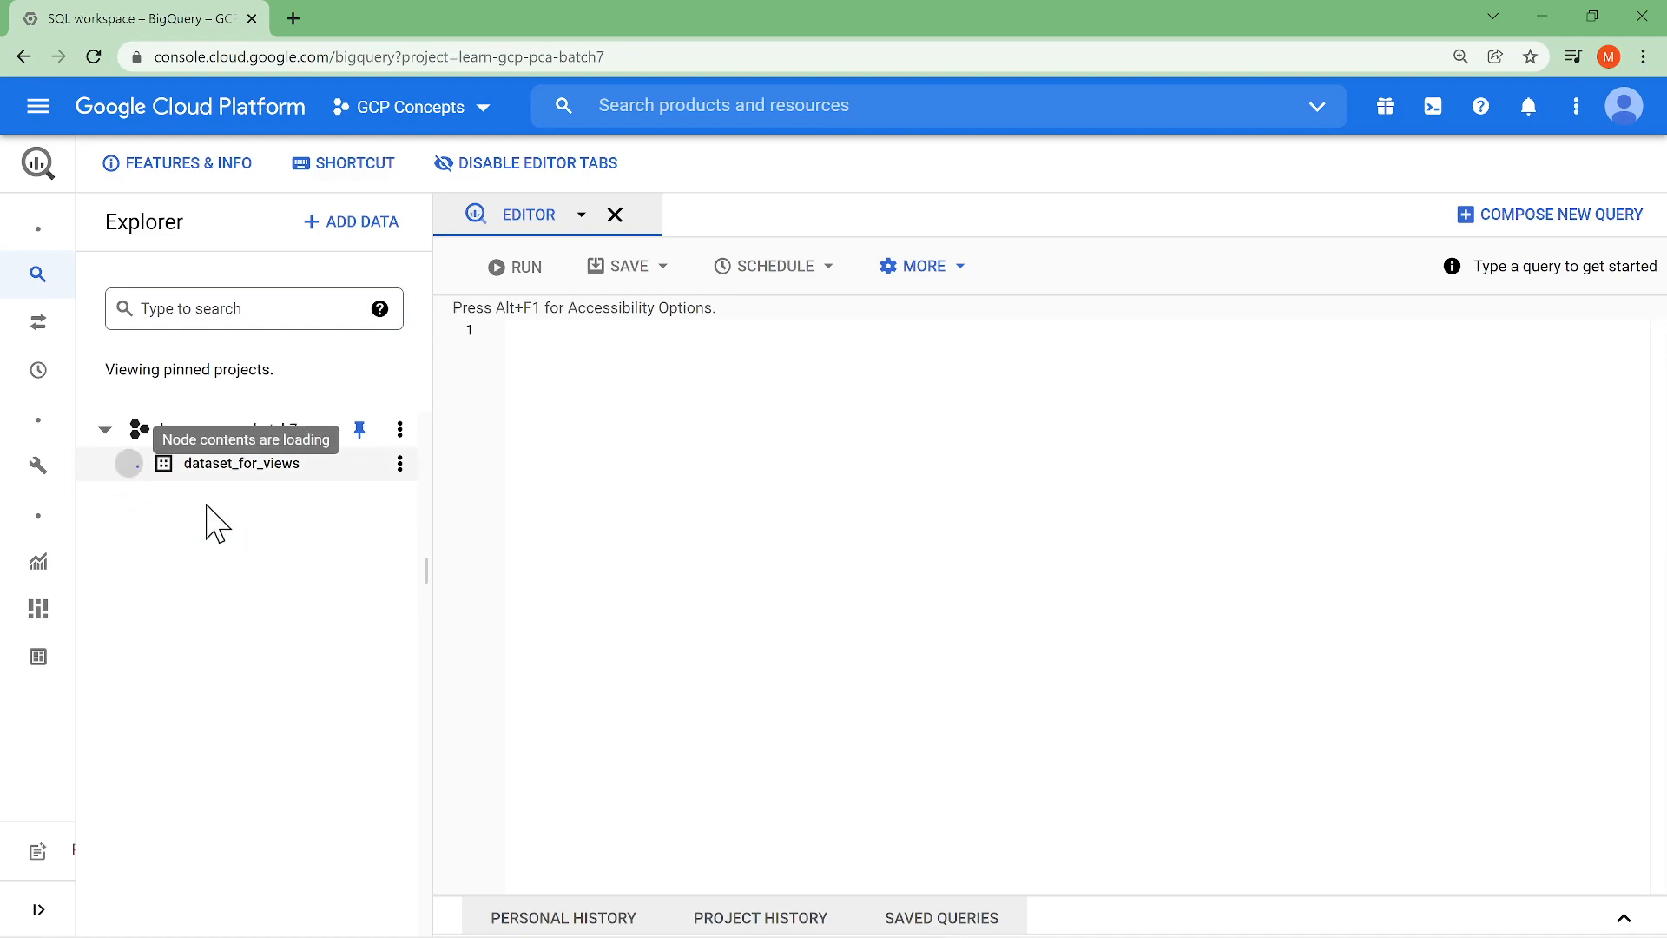
click(127, 463)
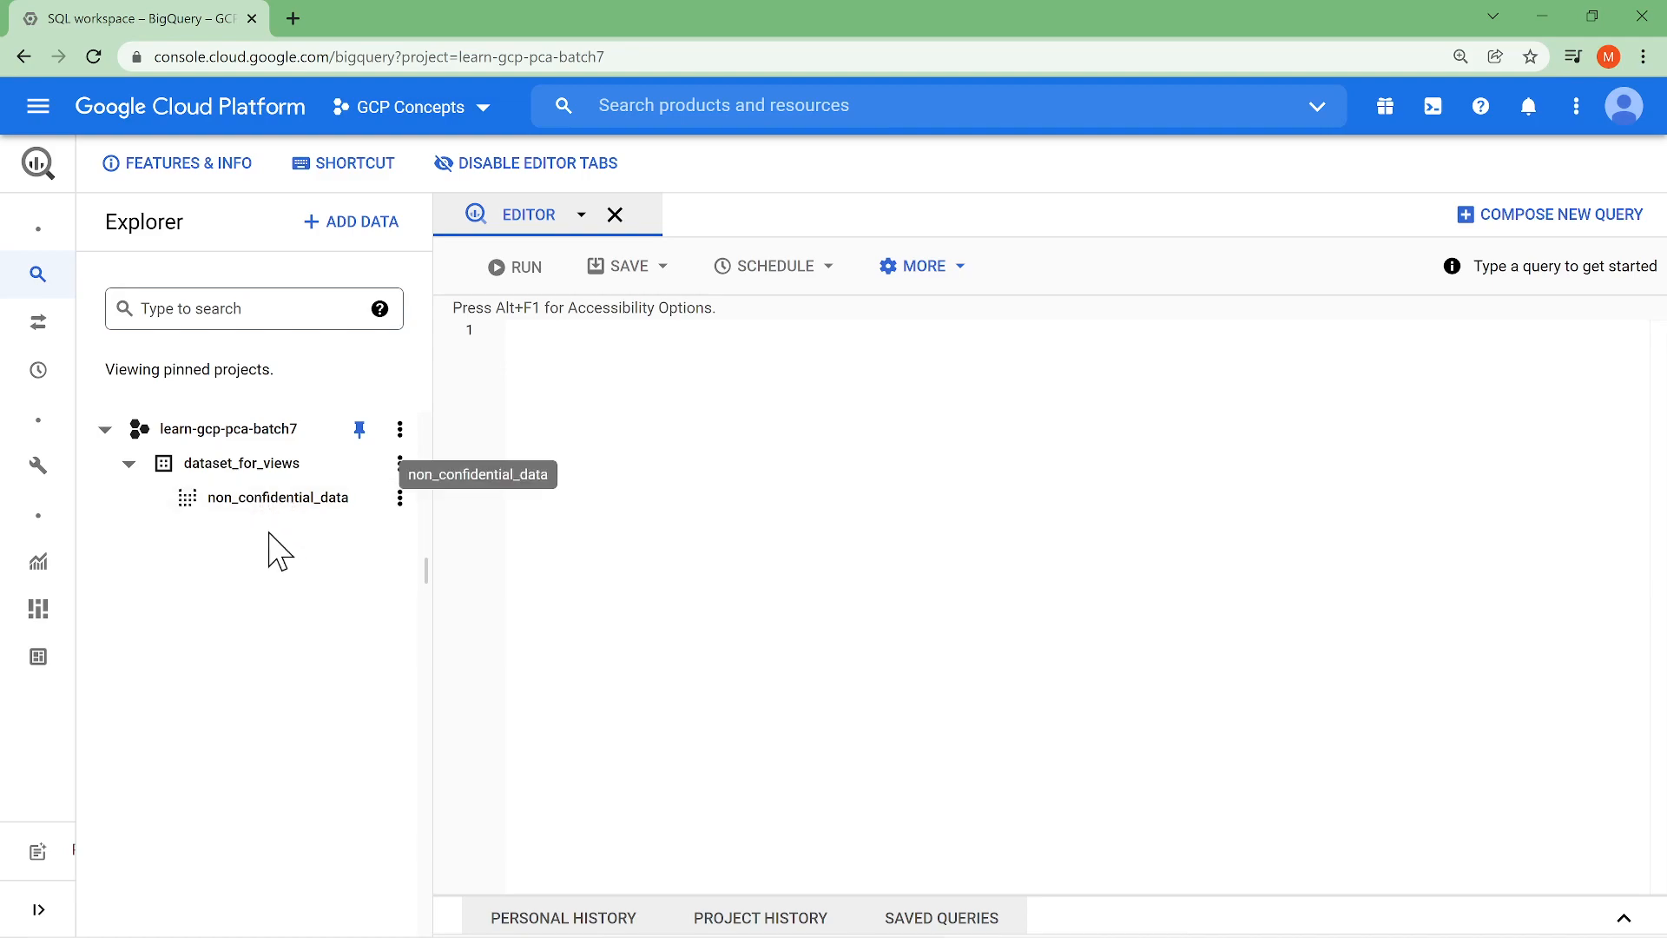
click(277, 497)
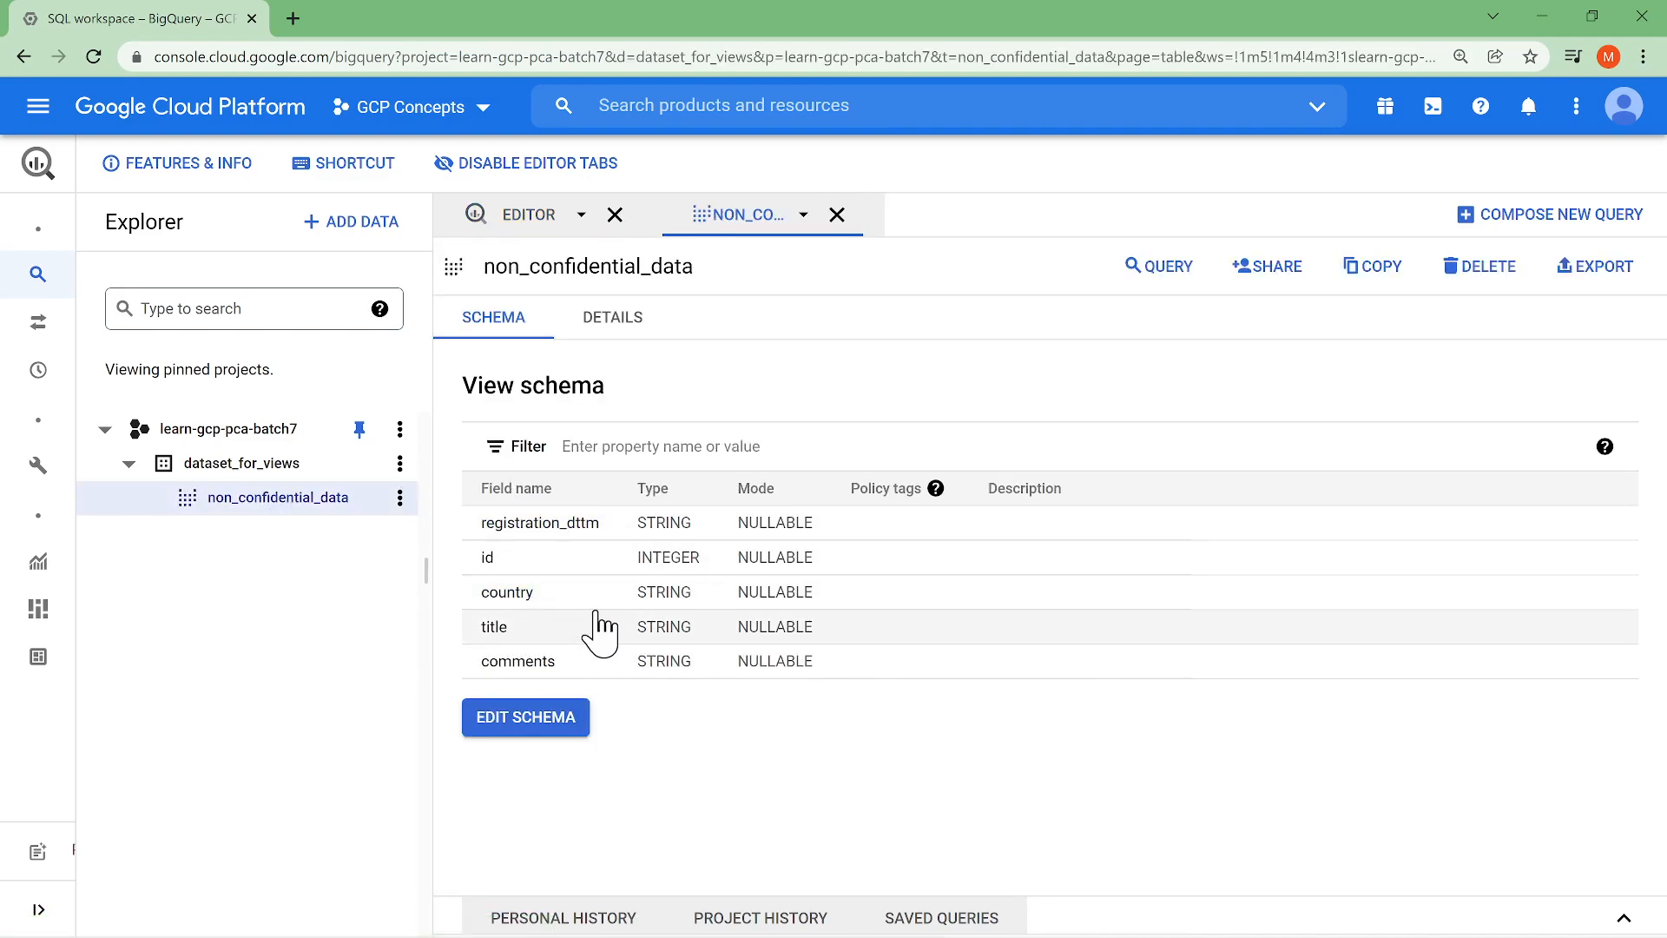
mouse_move(603, 619)
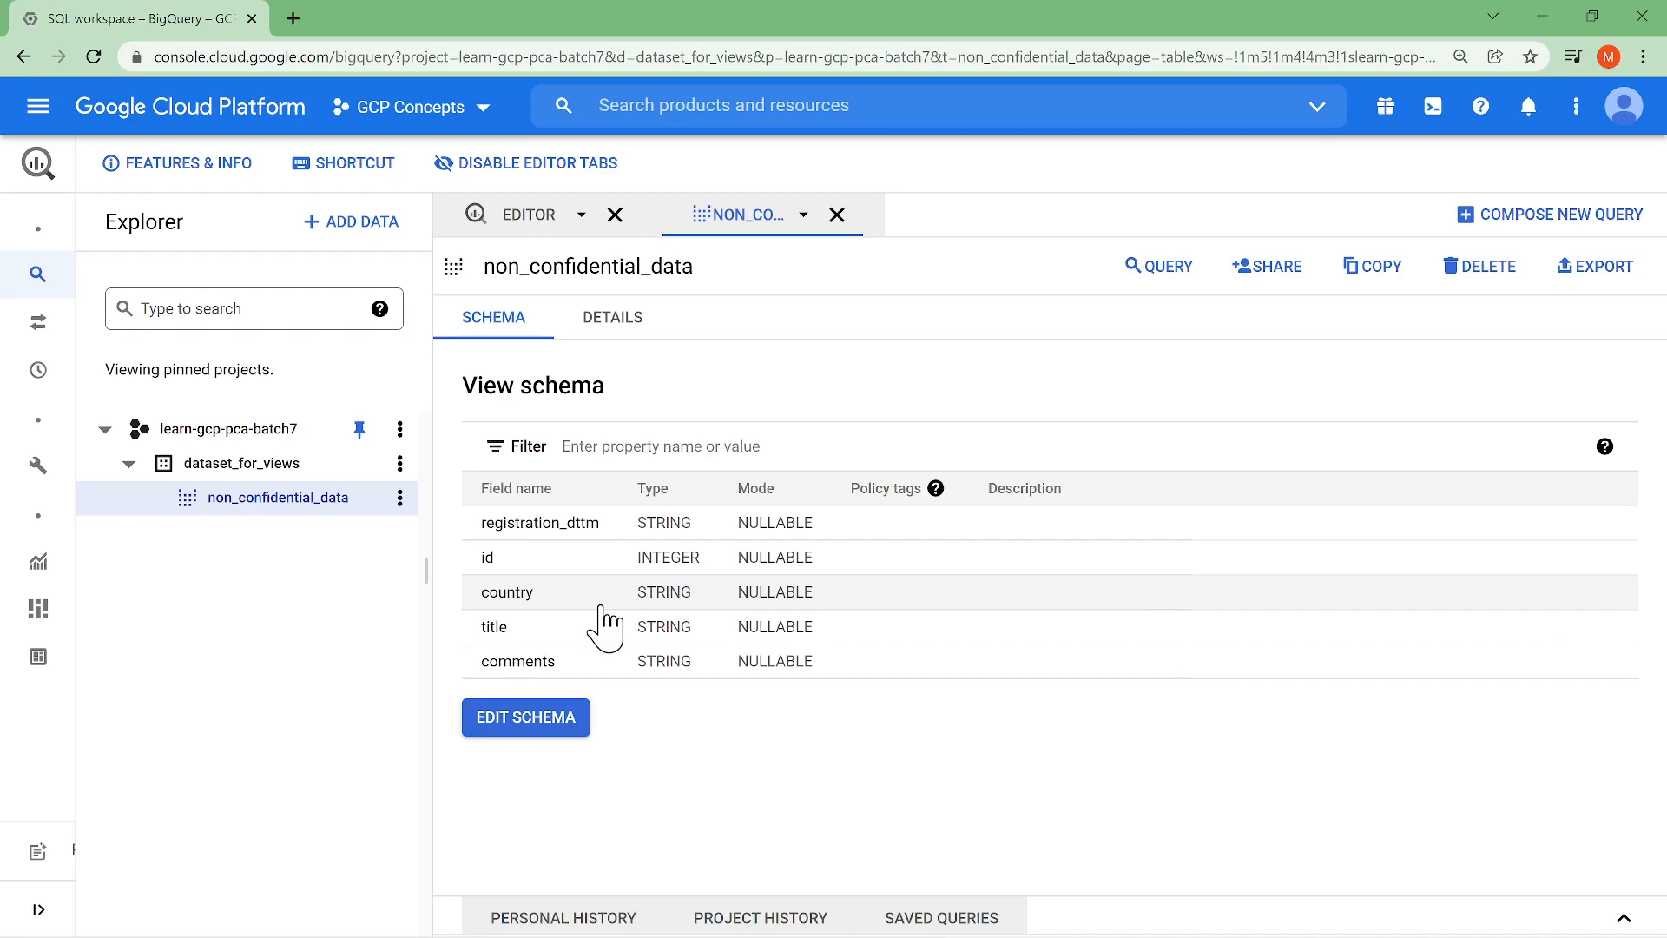
click(611, 317)
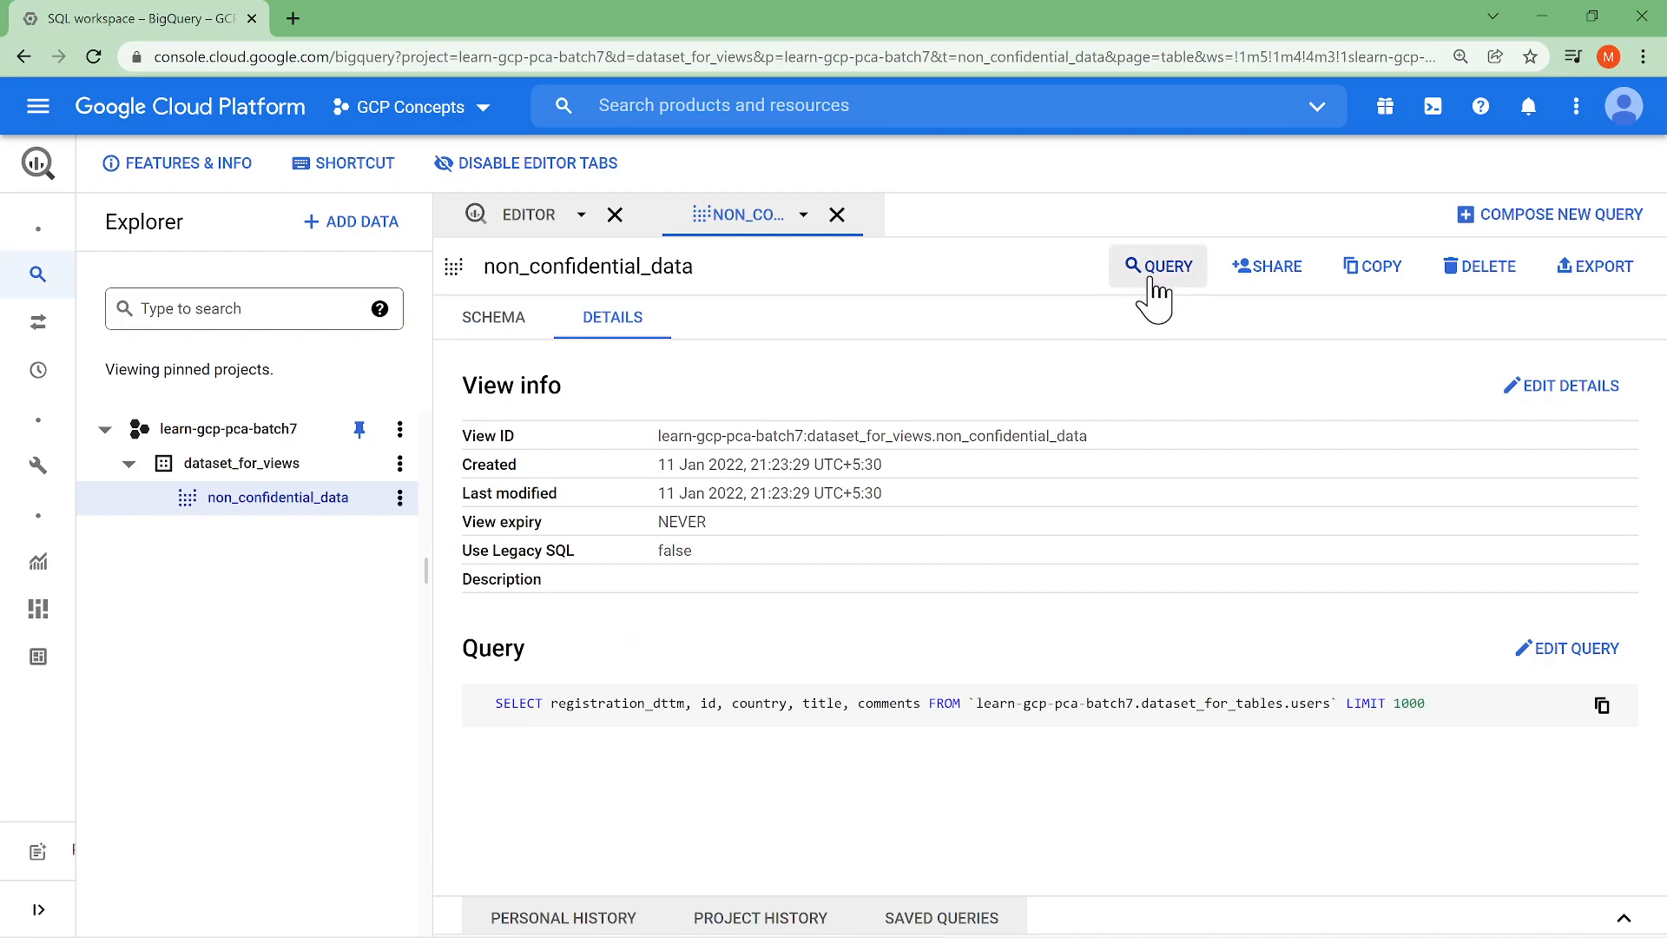
click(1158, 265)
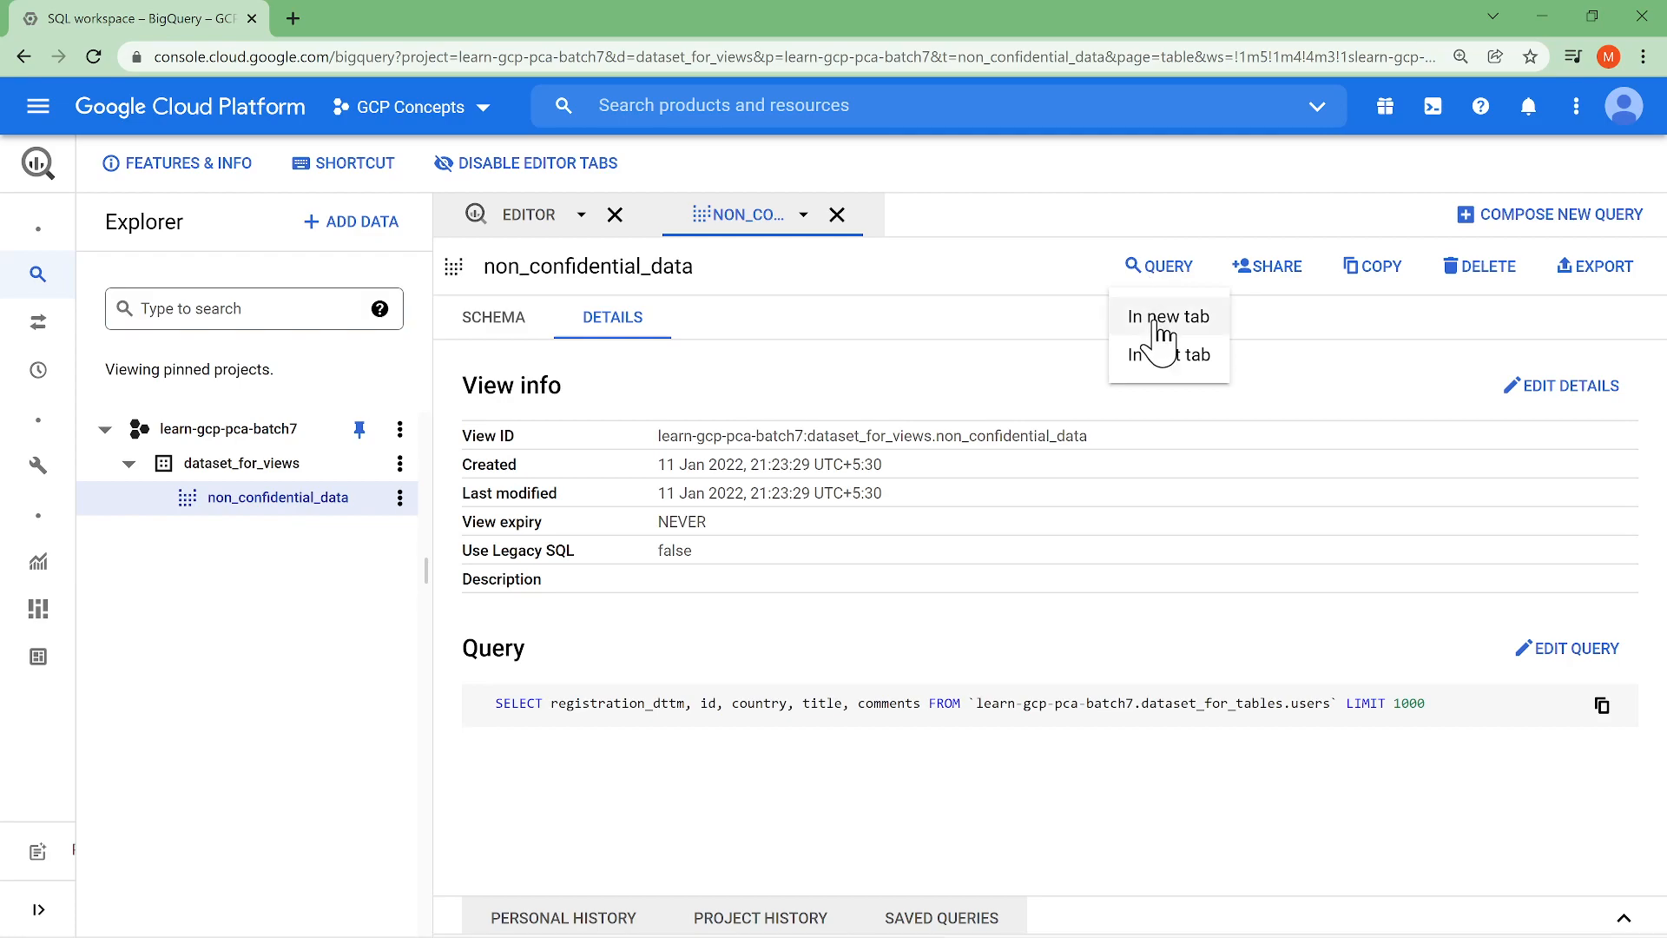
Run SELECT * on non_confidential_data in a new query tab, hitting Access Denied
click(1169, 316)
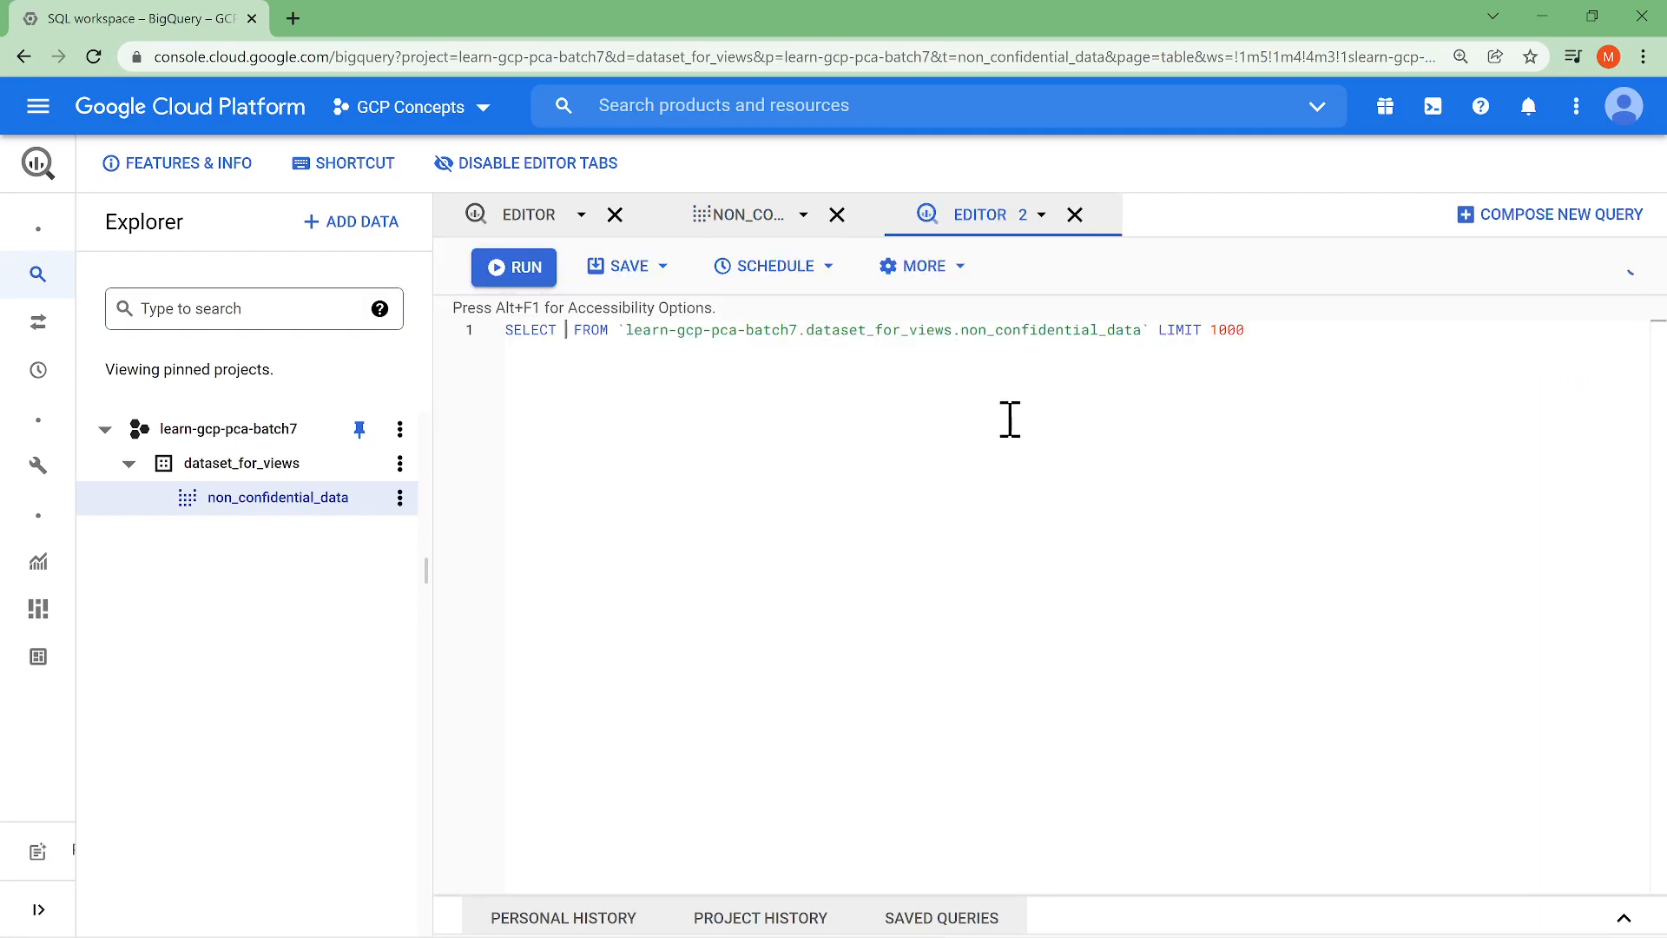
text(*)
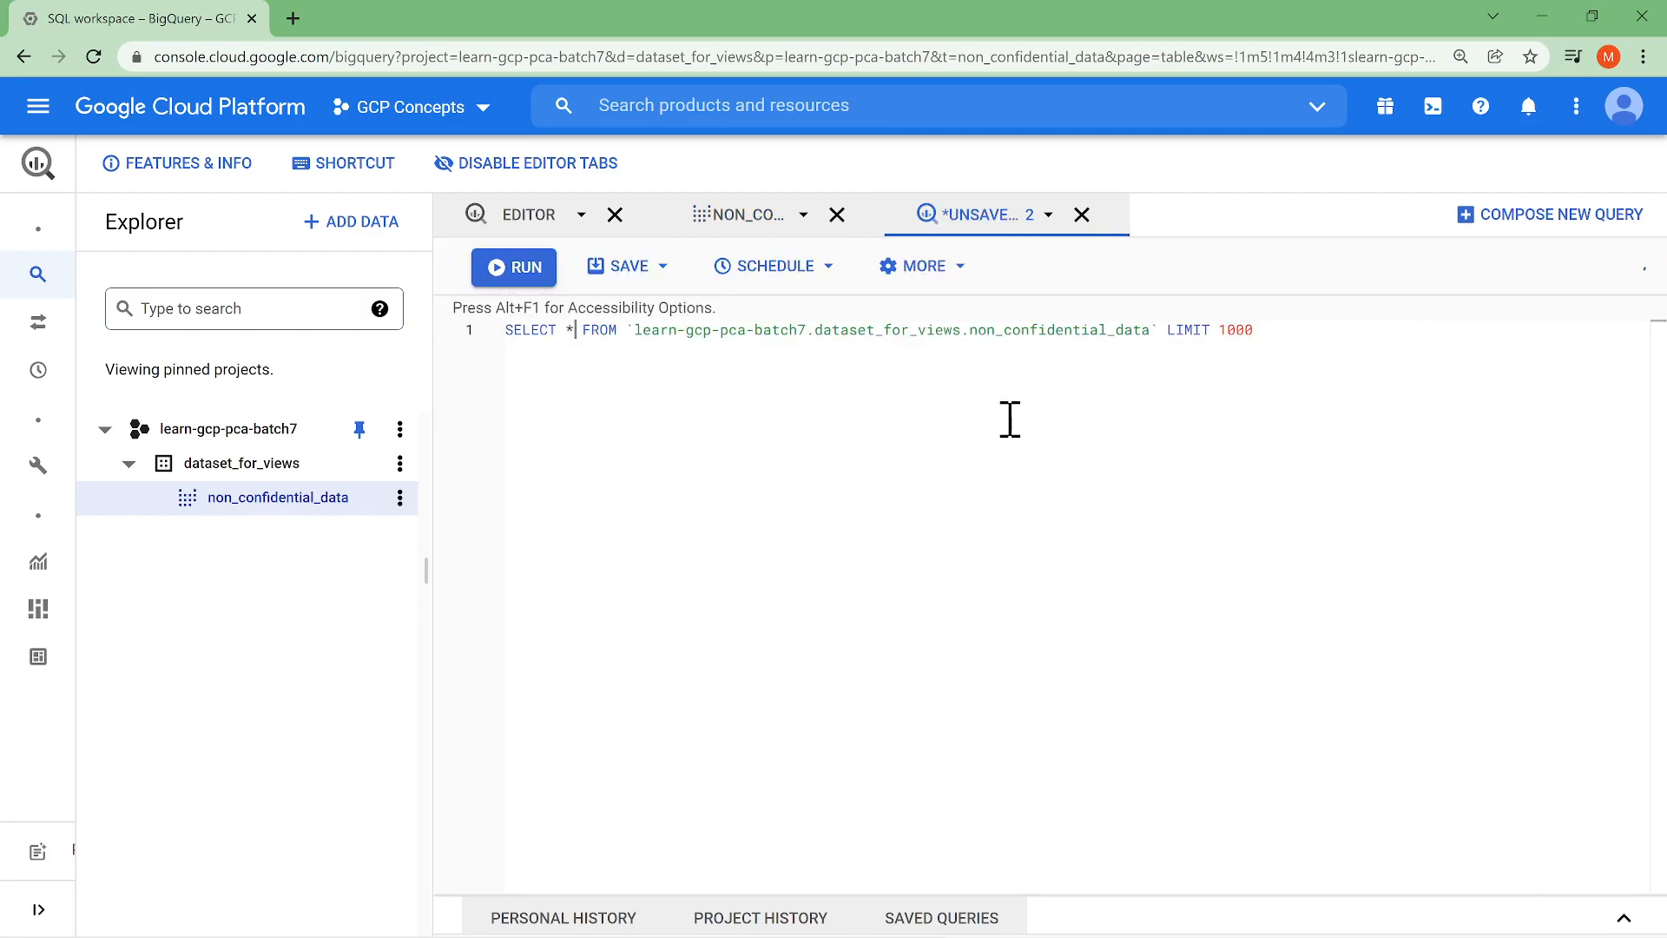
click(513, 267)
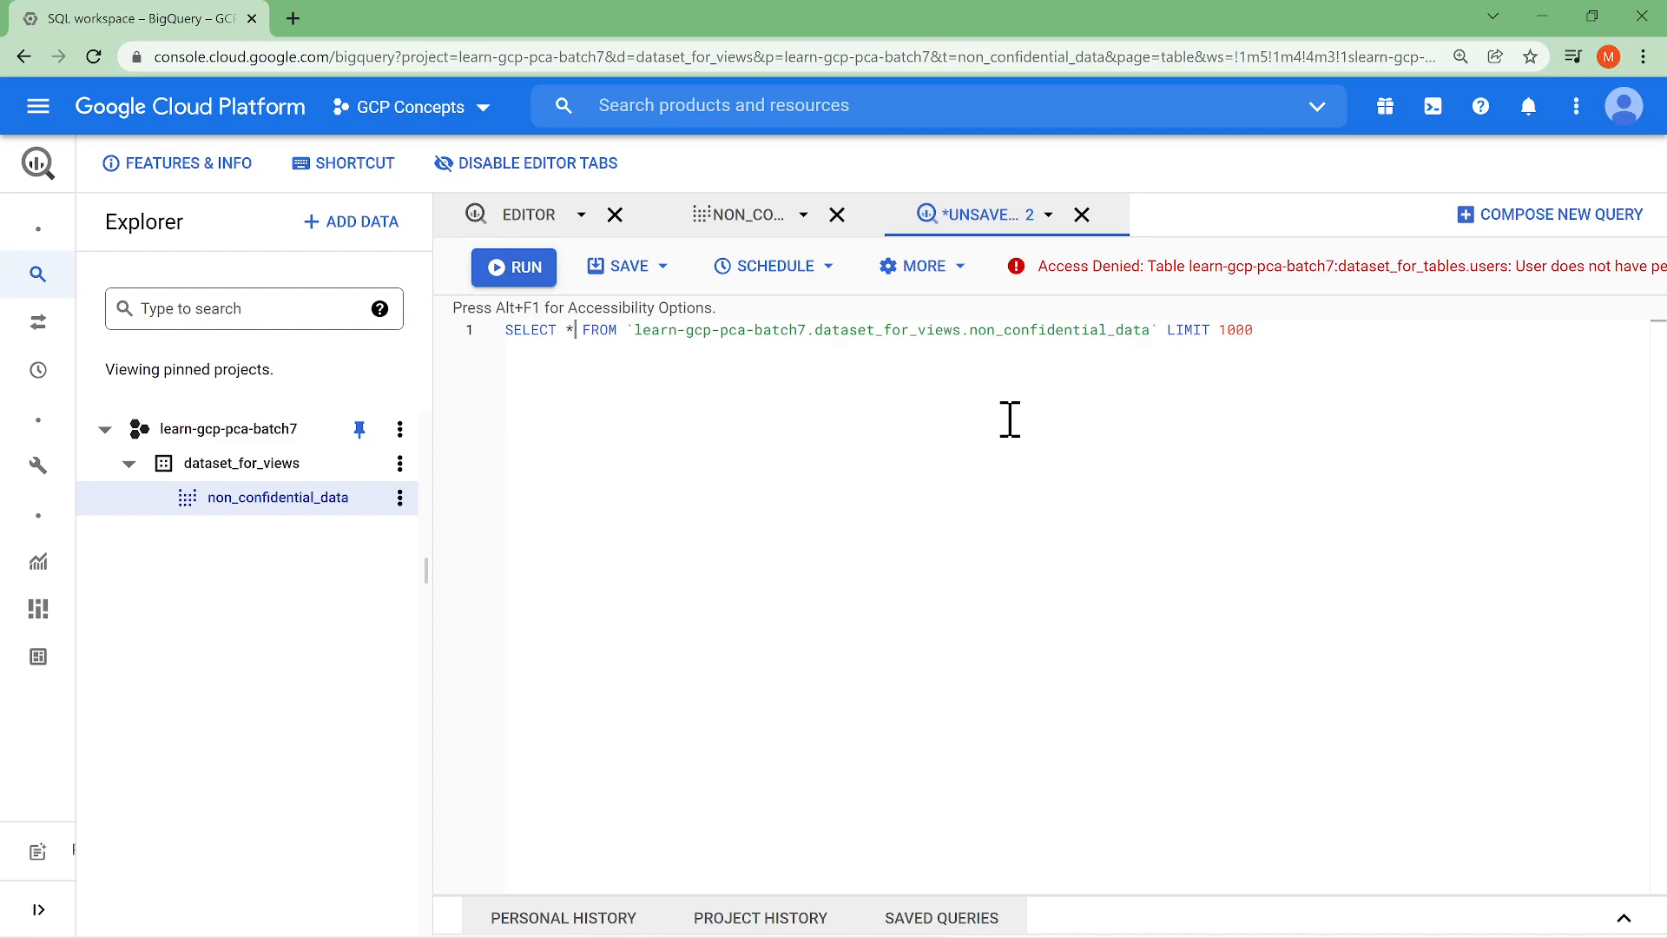
mouse_move(1058, 333)
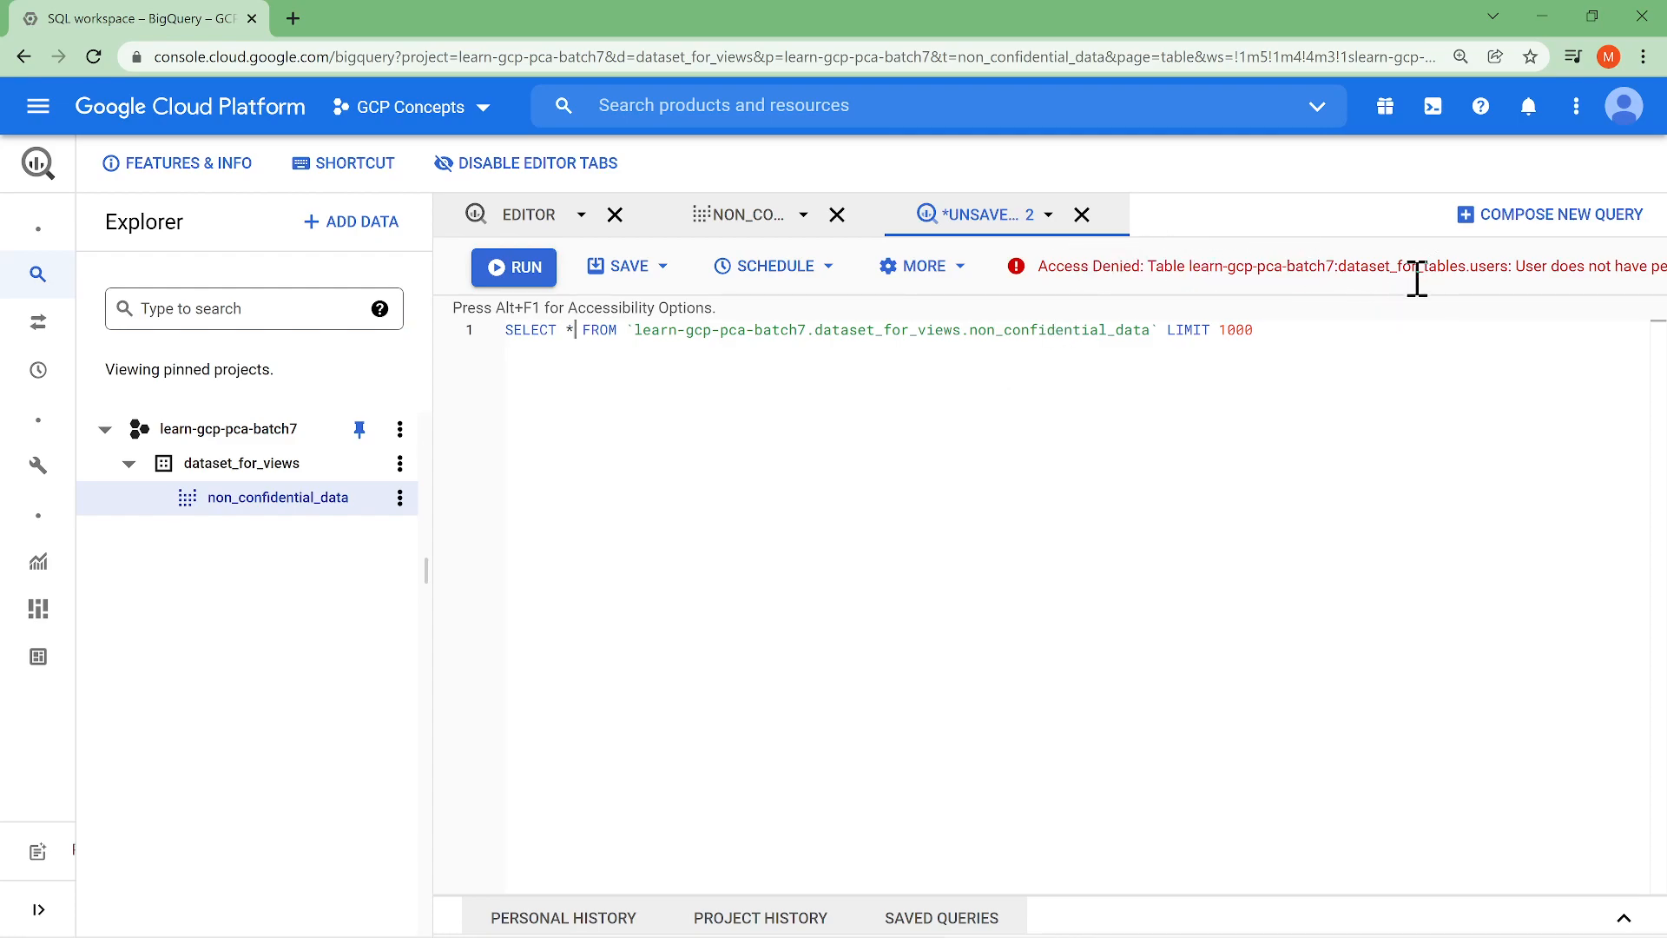
mouse_move(1390, 268)
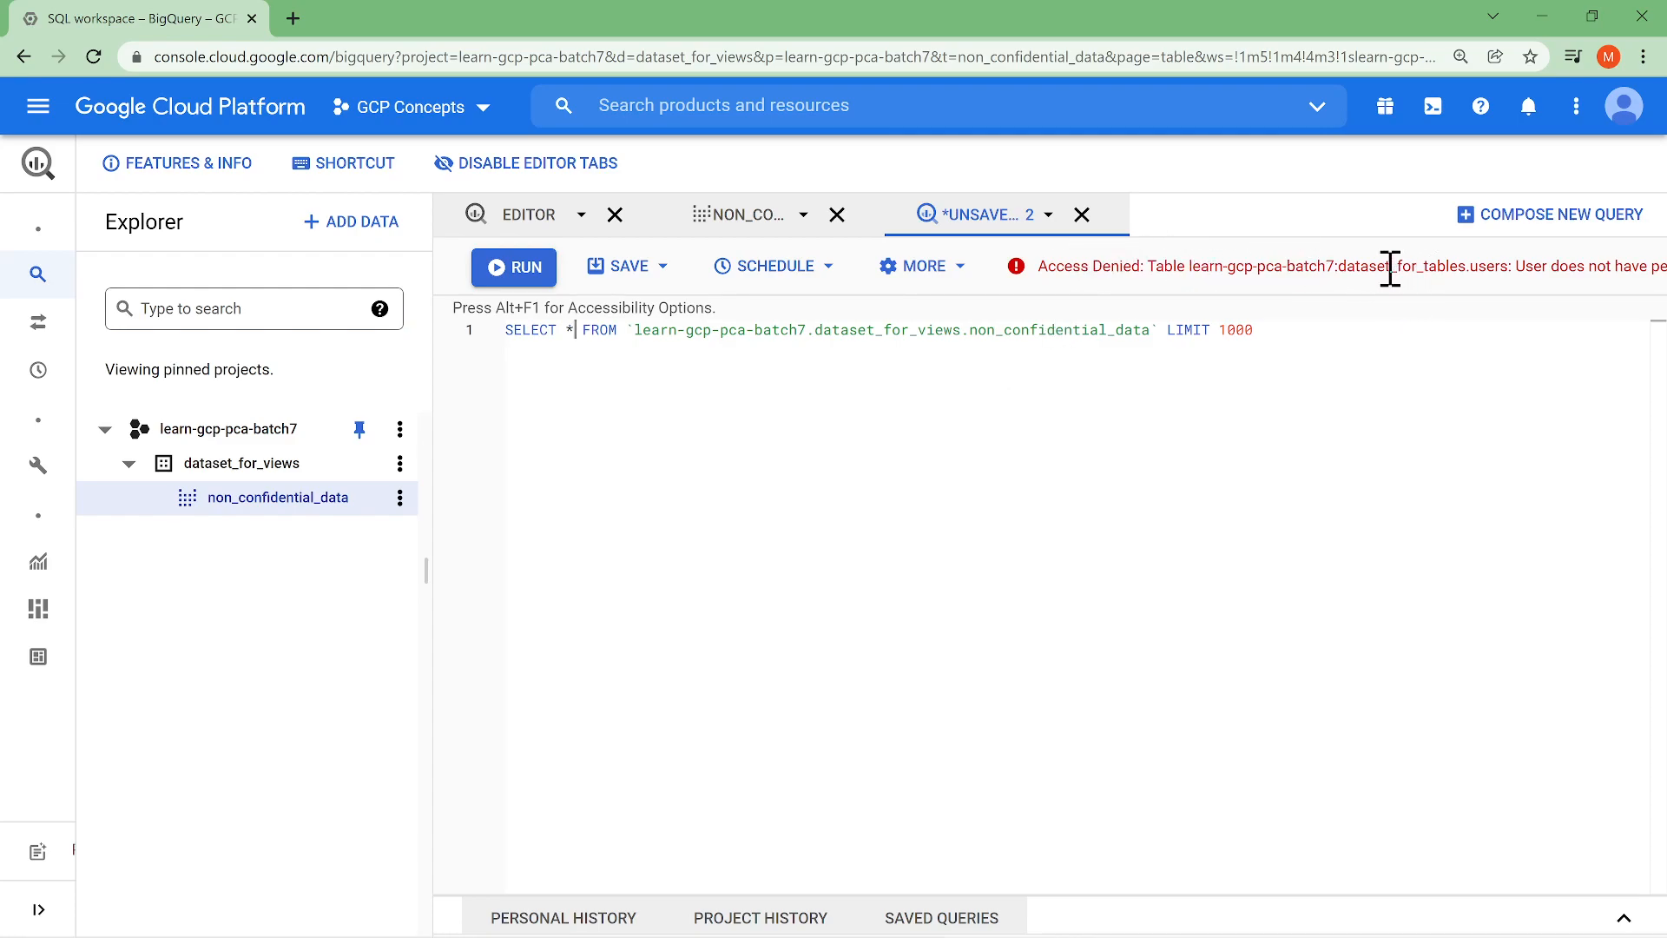
mouse_move(1452, 304)
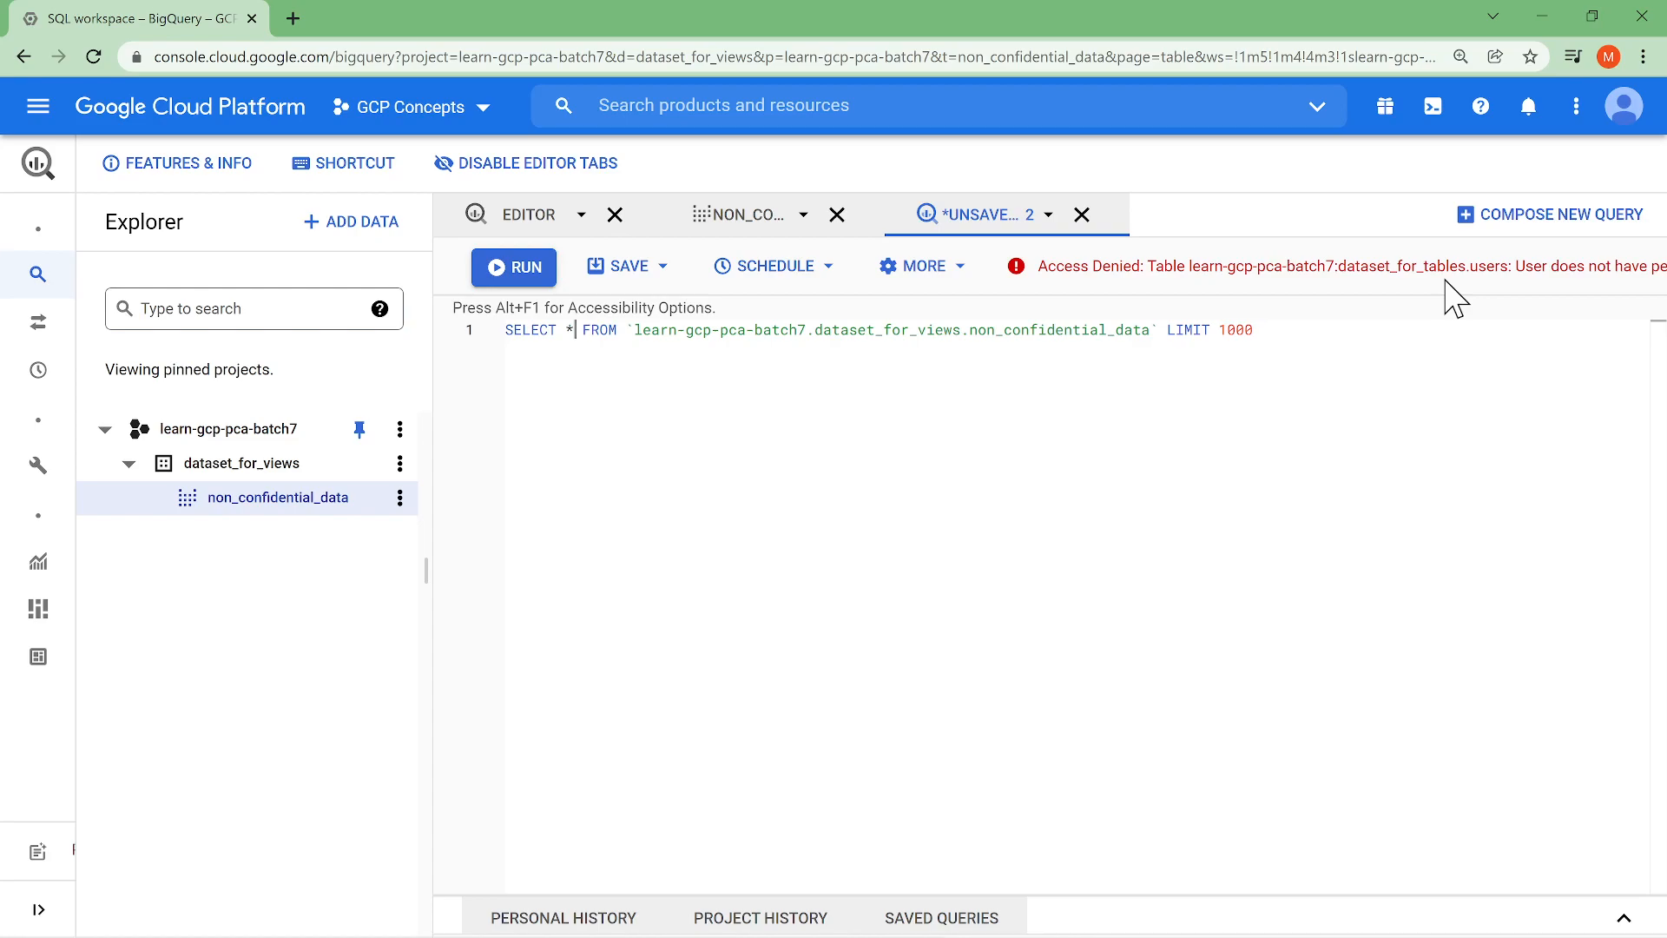
mouse_move(1582, 694)
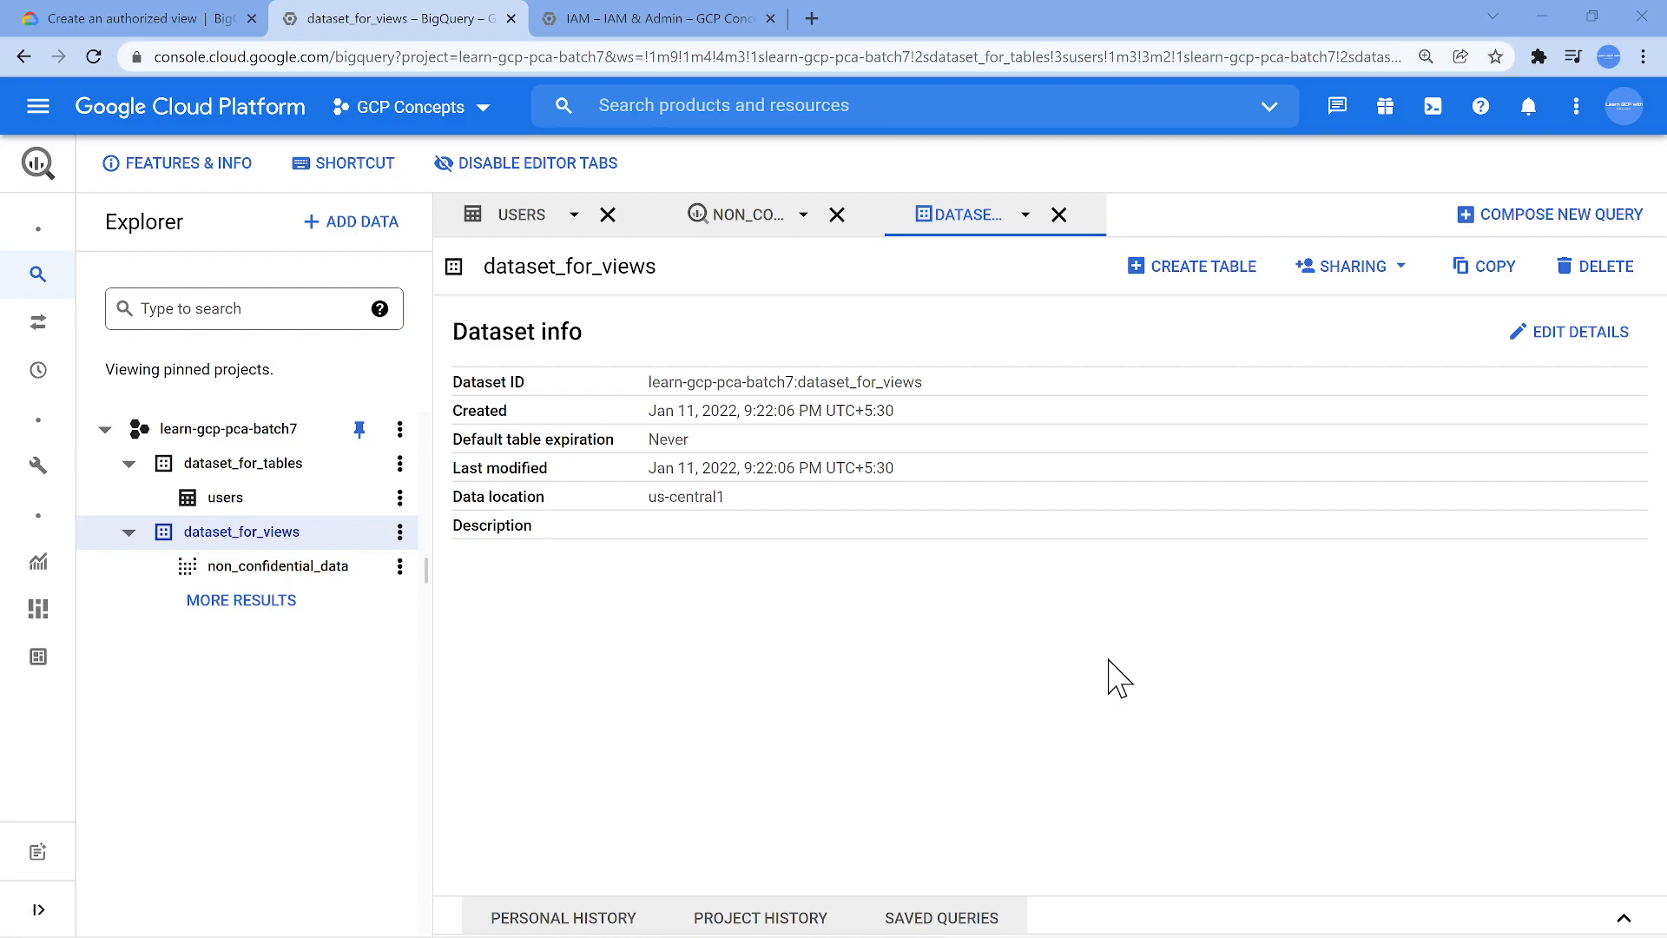
mouse_move(287, 475)
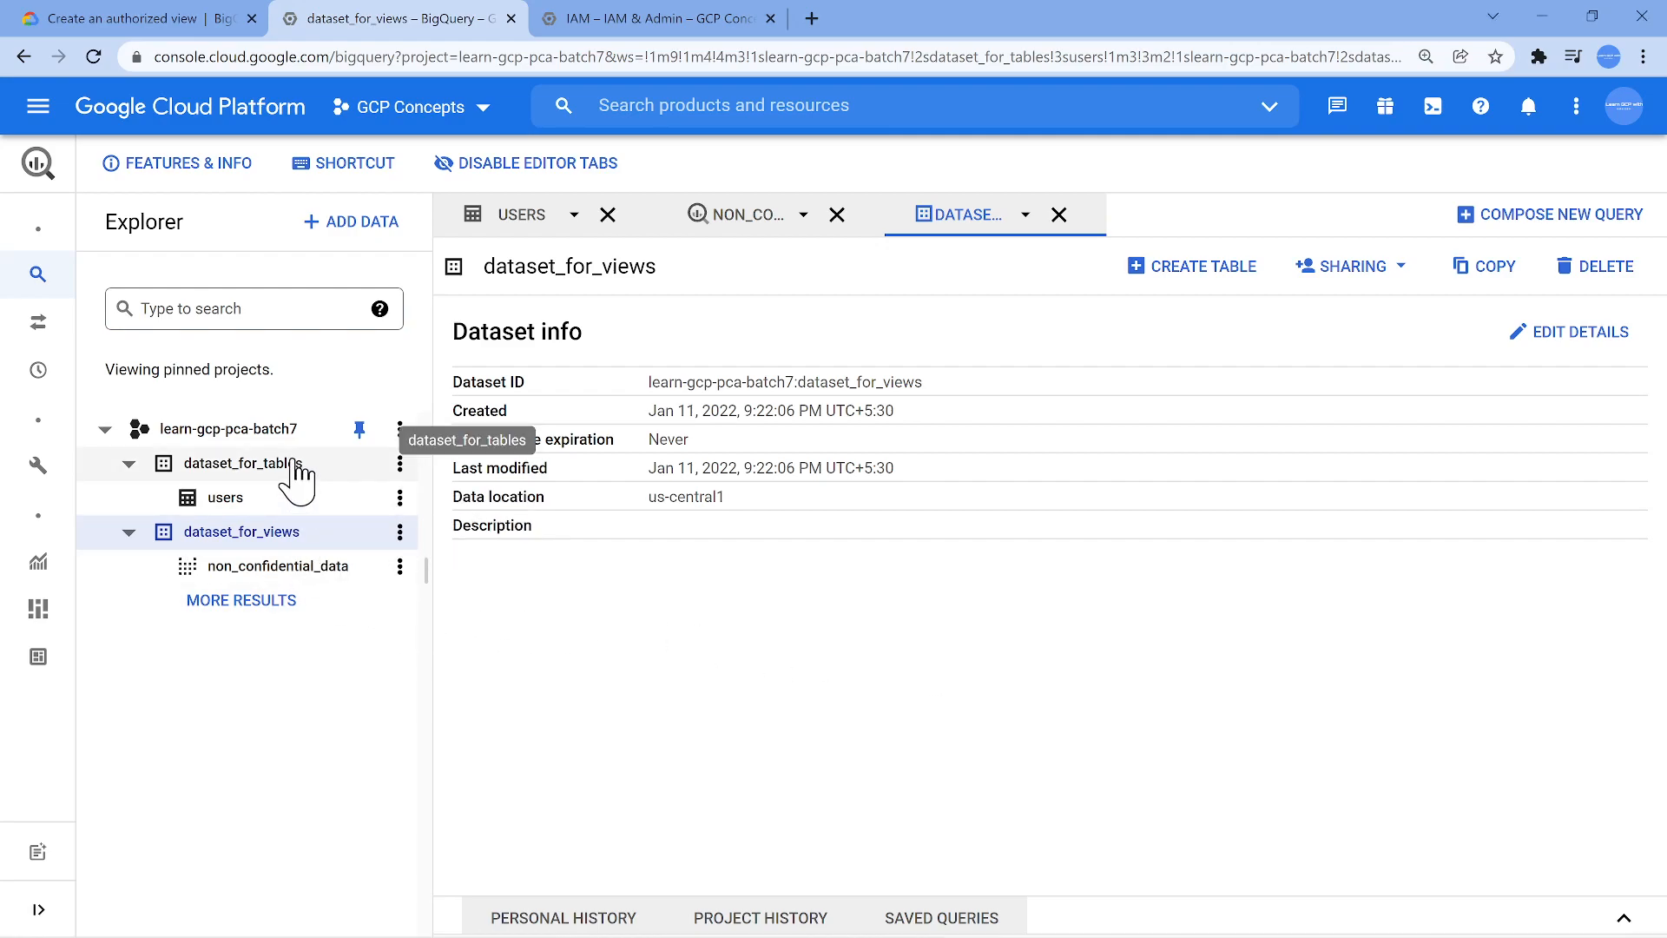
mouse_move(400, 463)
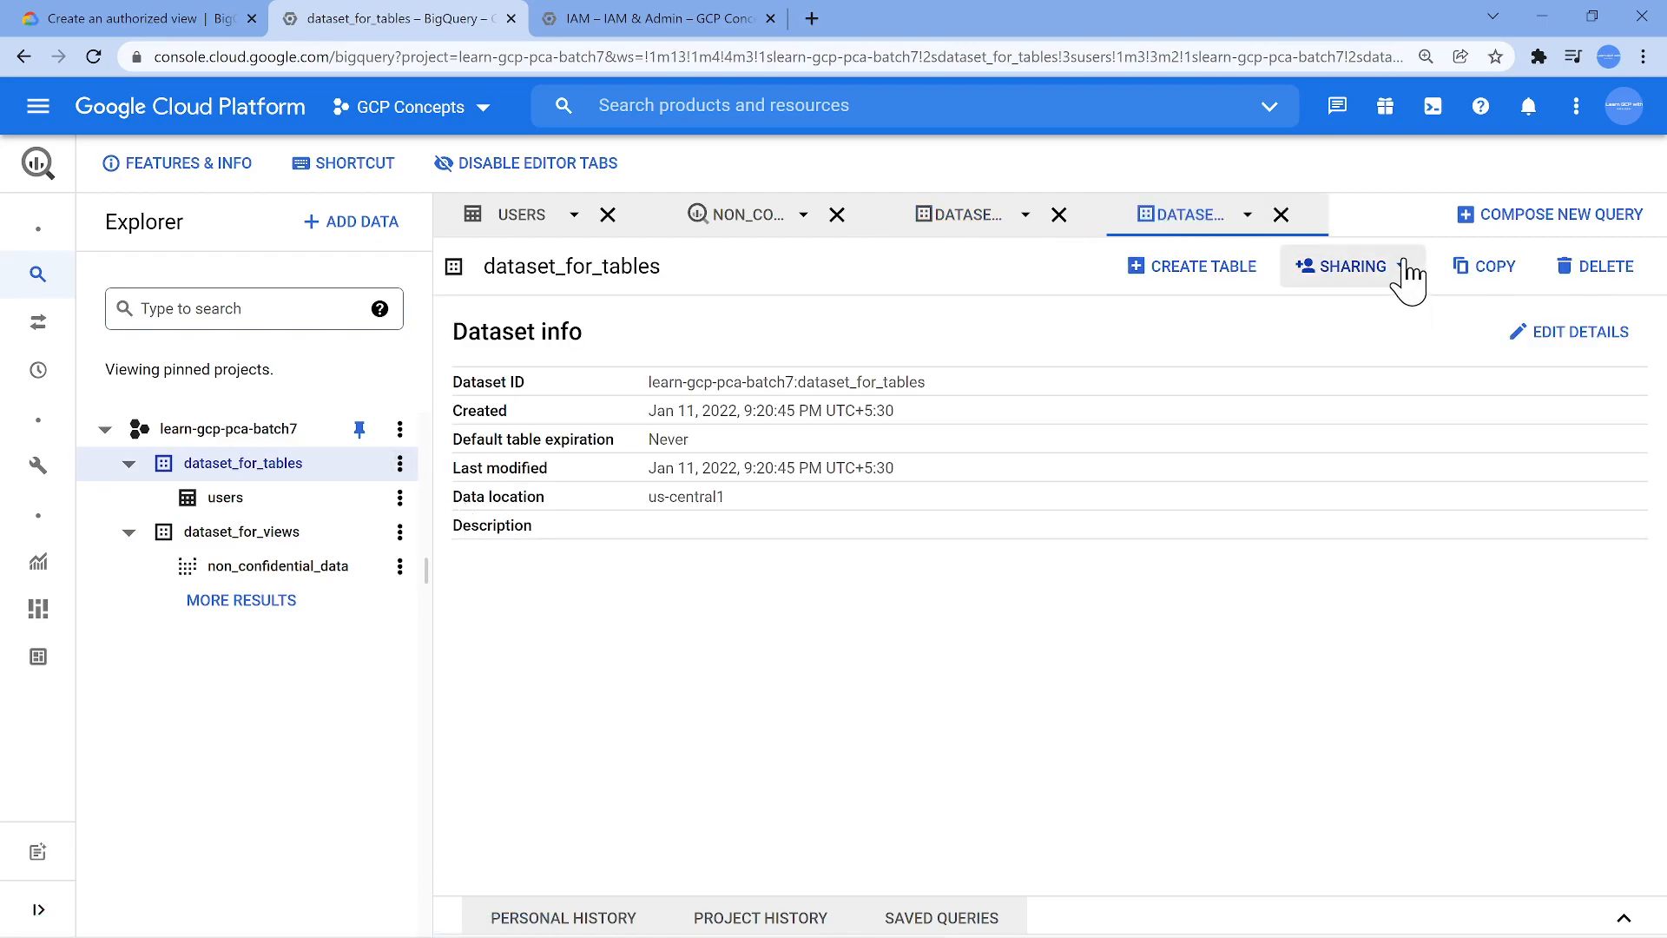
Add non_confidential_data as an authorized view under dataset_for_tables' Sharing > Authorize Views
click(1348, 266)
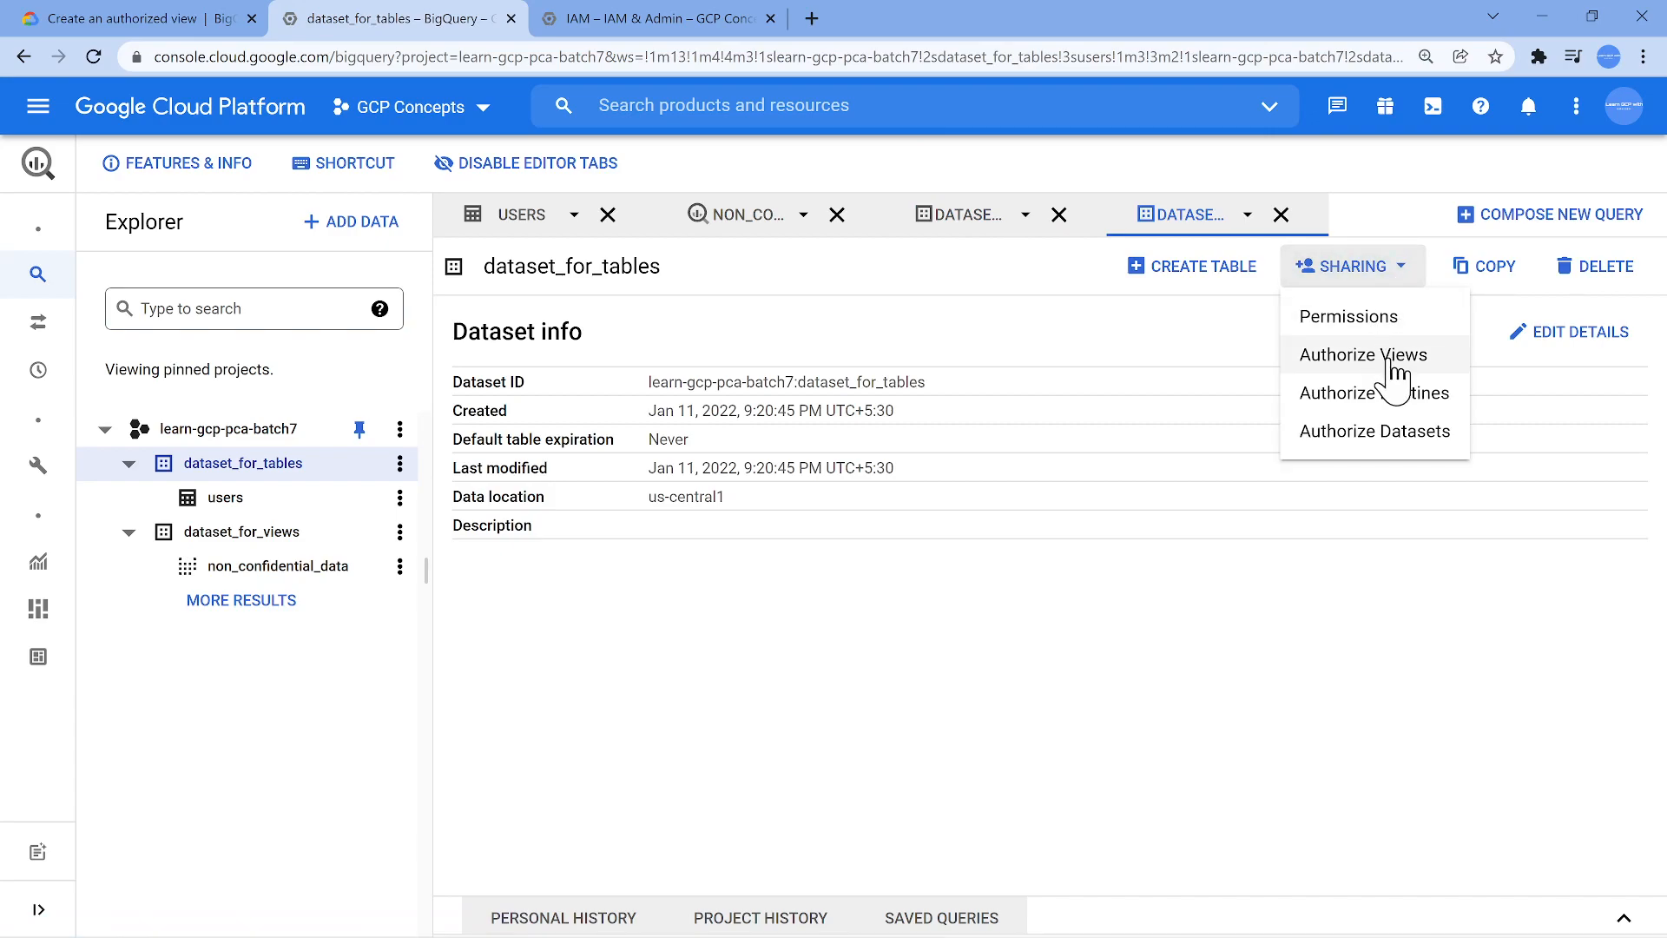
click(1361, 354)
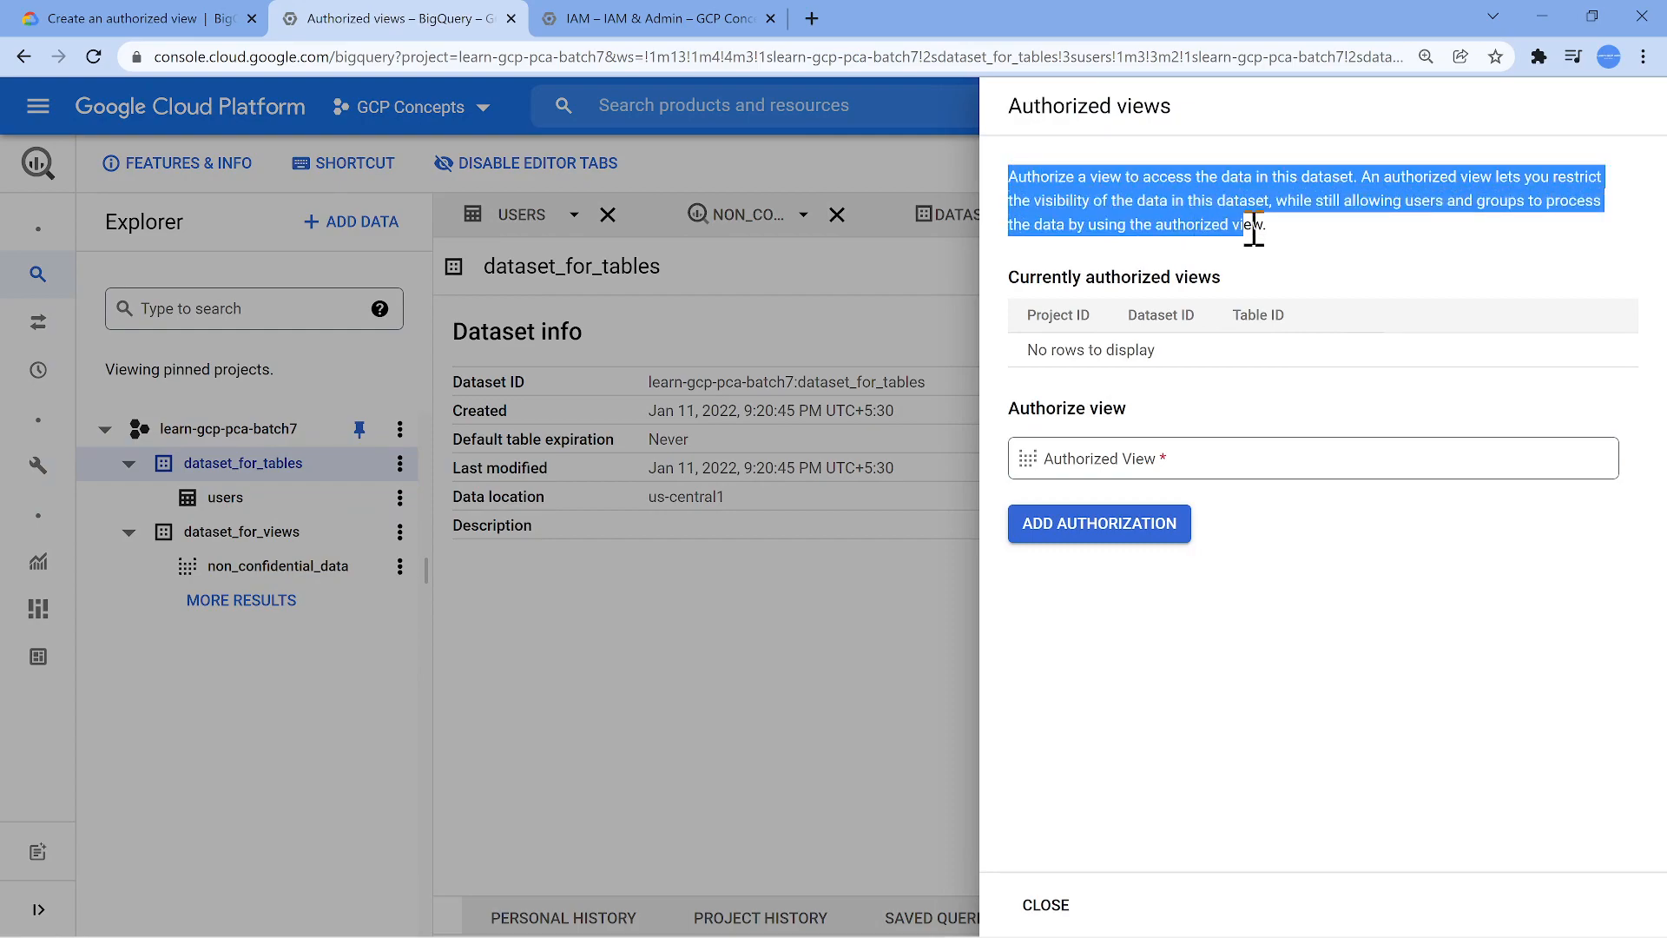
mouse_move(1261, 239)
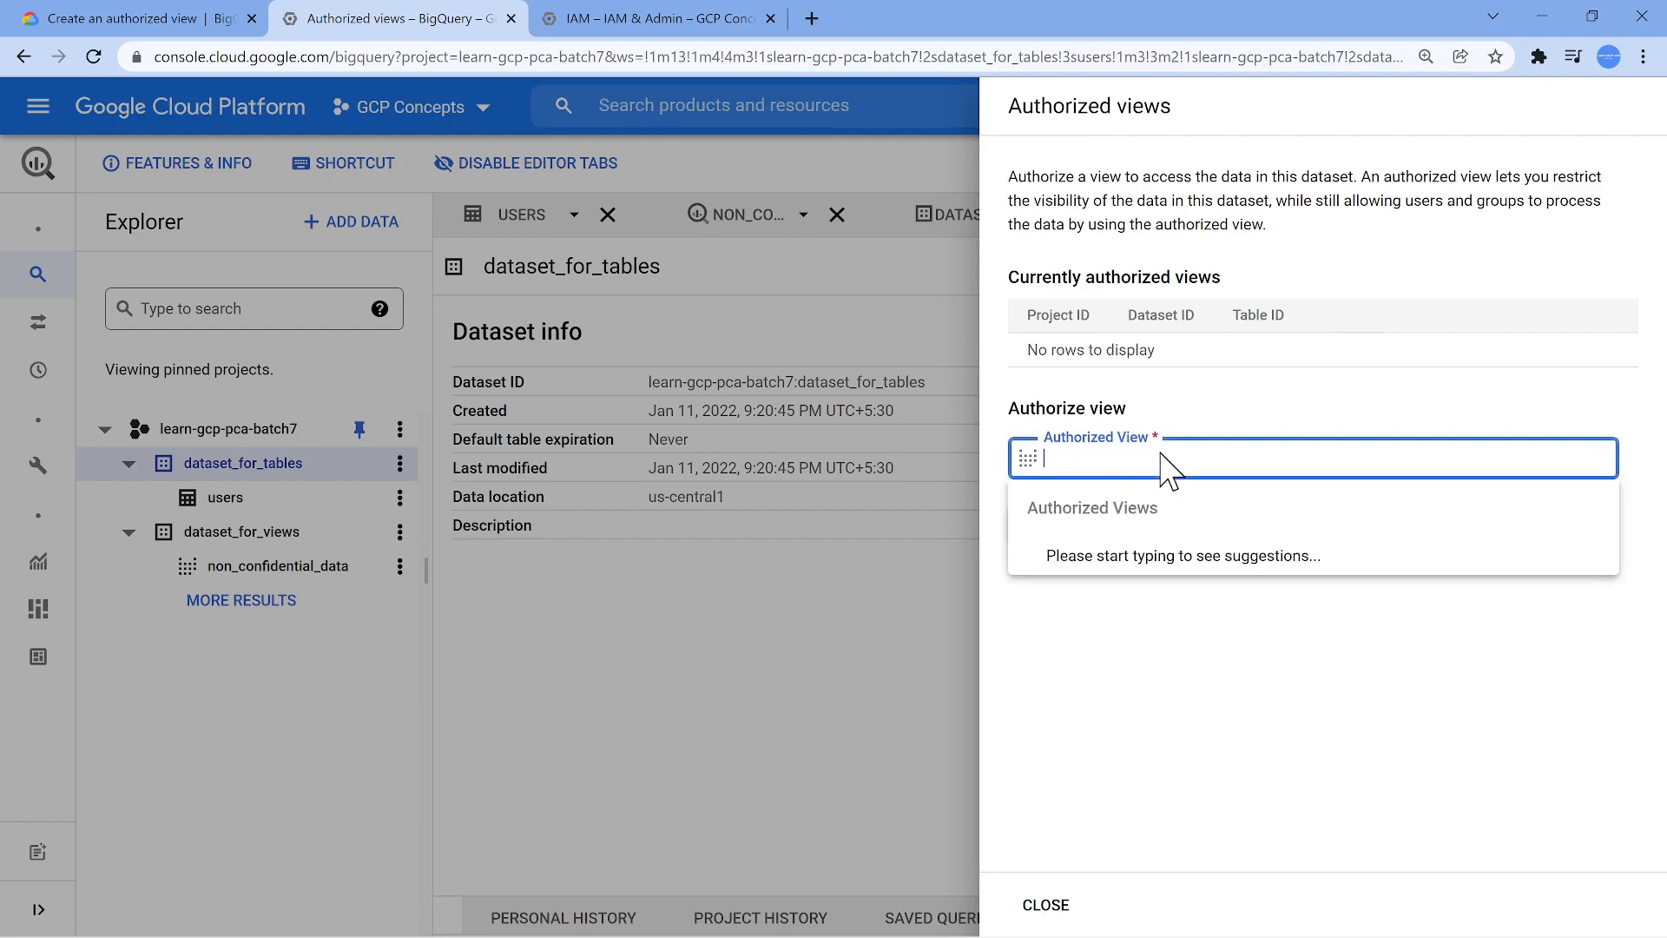
text(non_confidential_data)
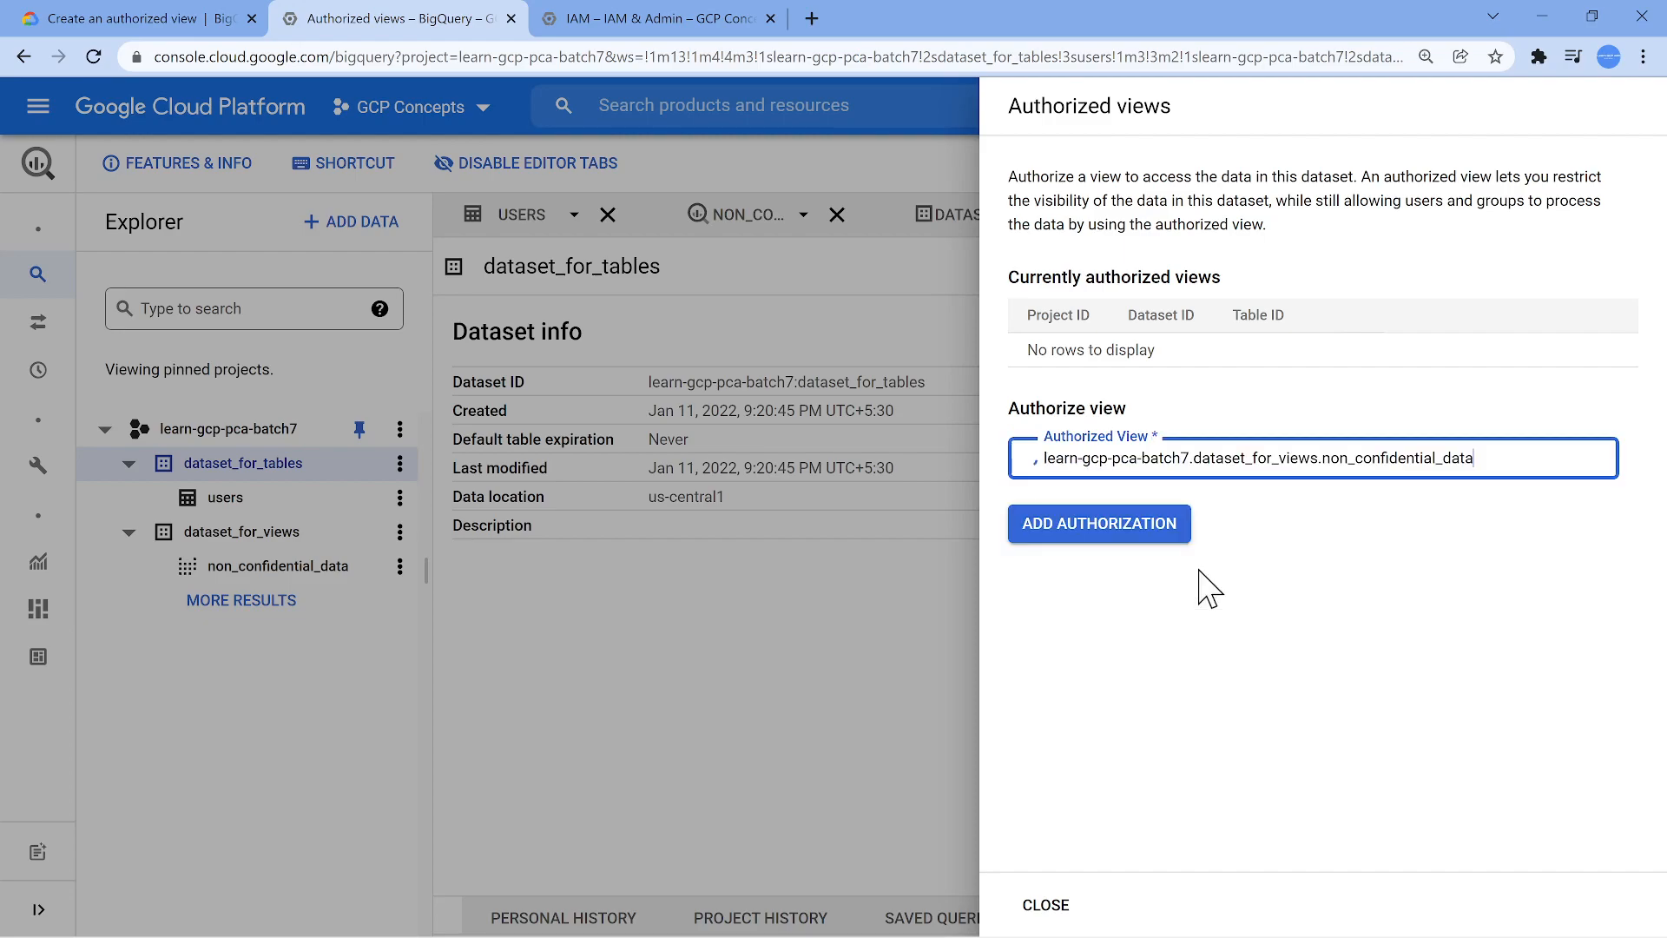
click(1100, 523)
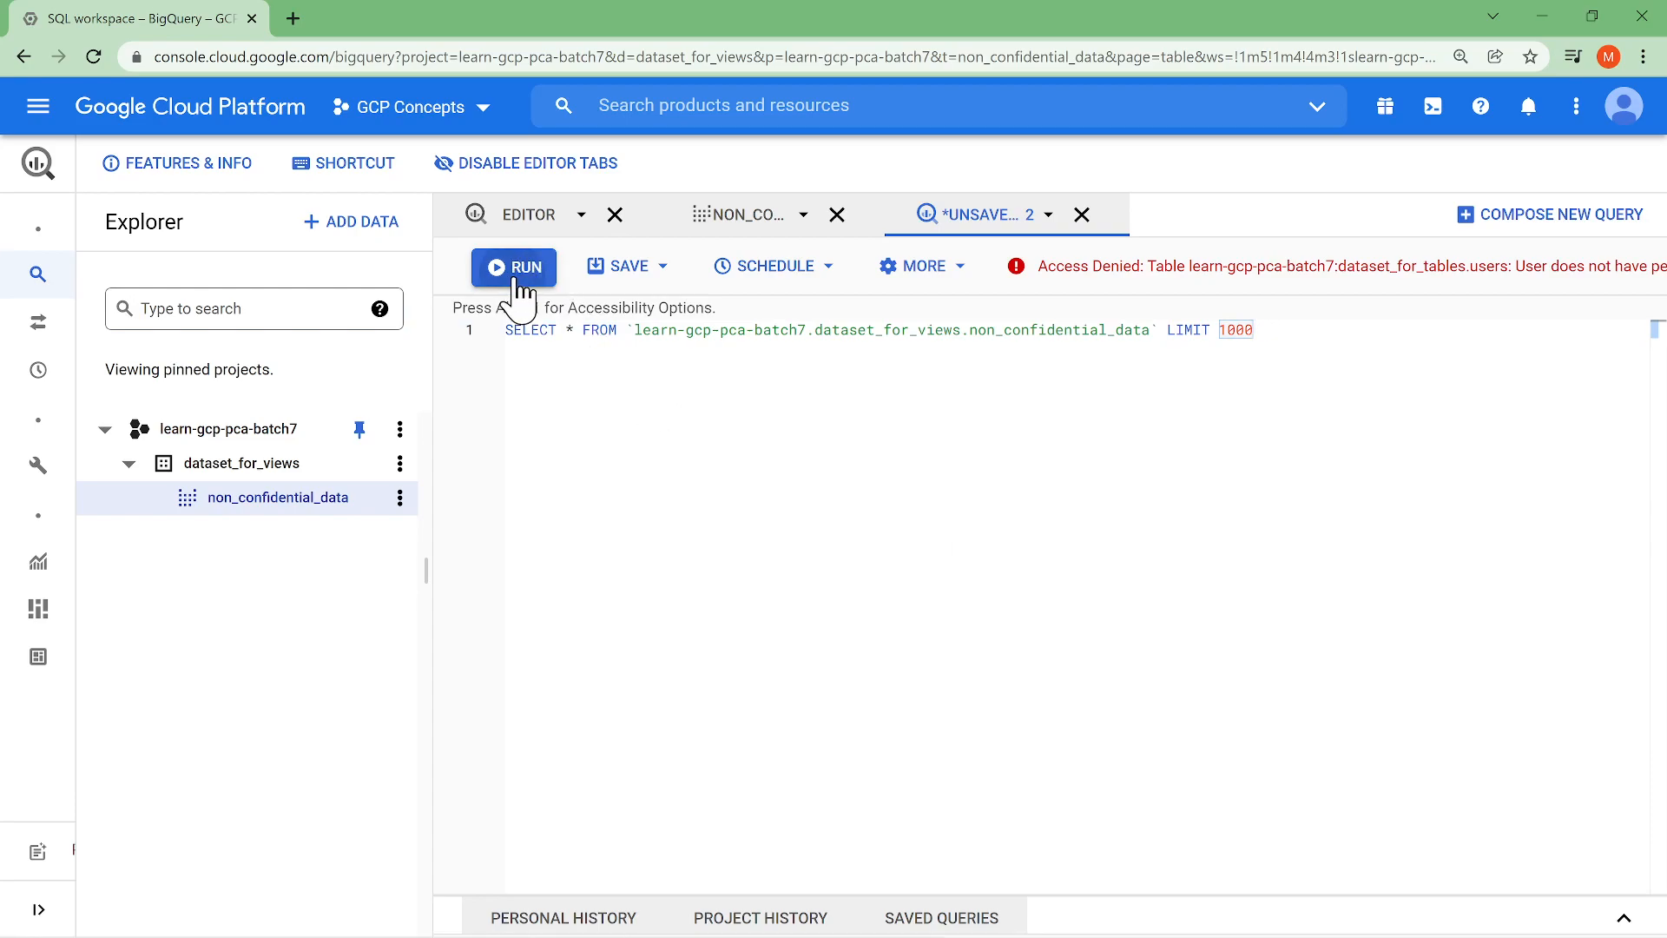
Rerun the SELECT * query and enlarge the results pane to see the returned rows
click(514, 266)
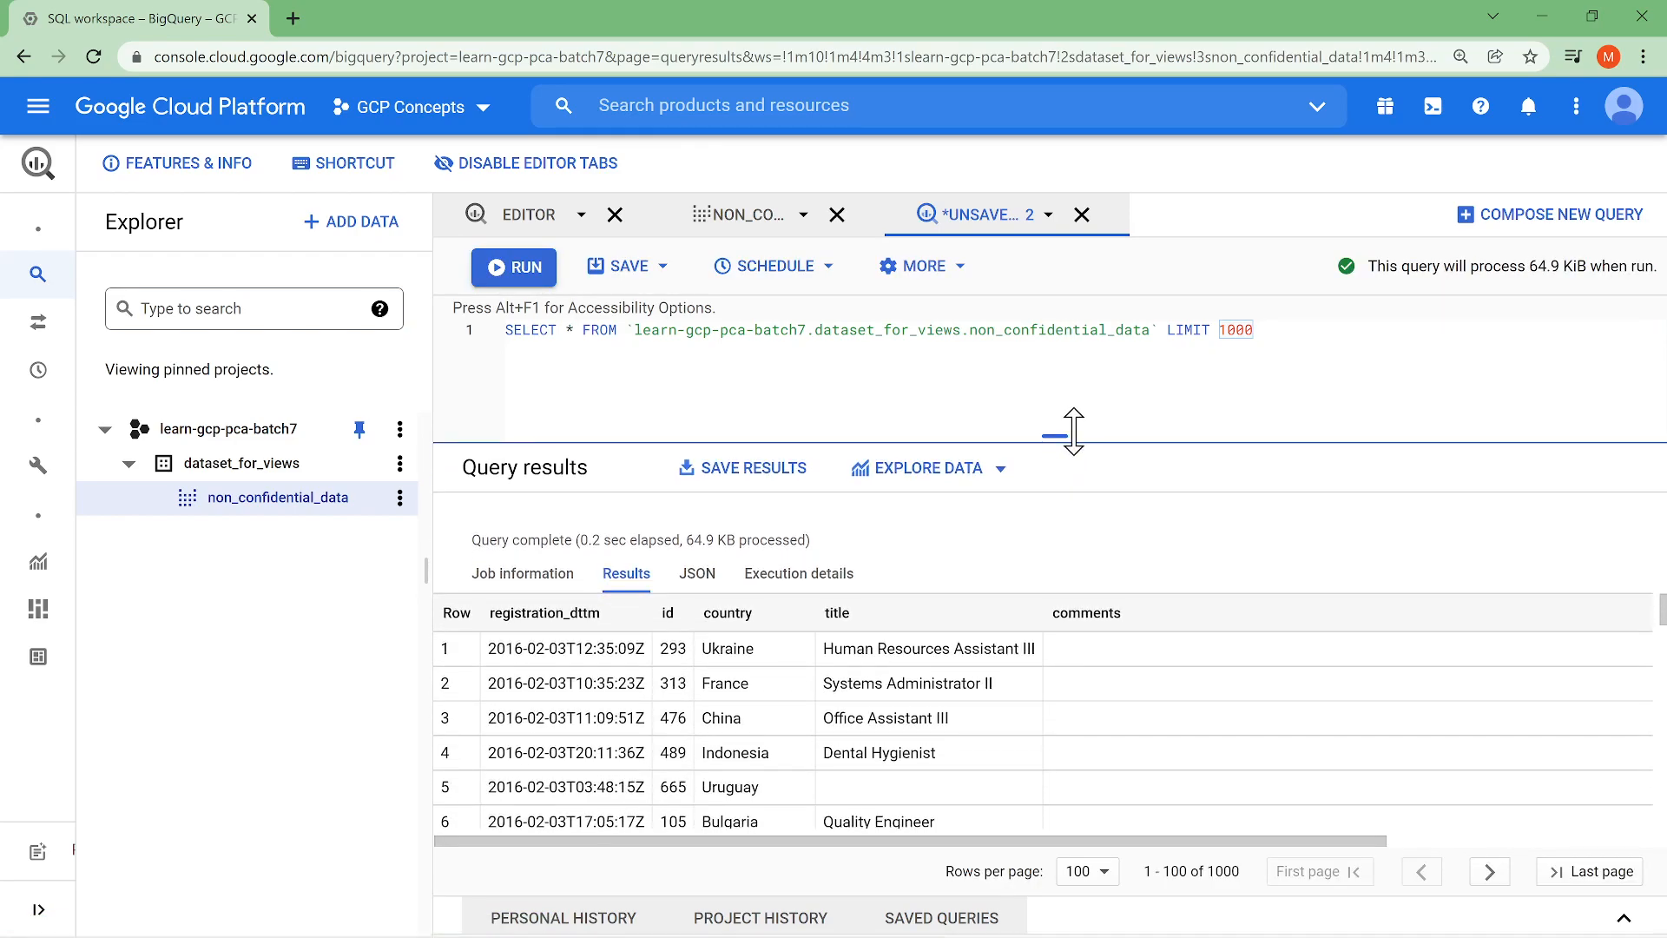
drag(1074, 431, 1053, 426)
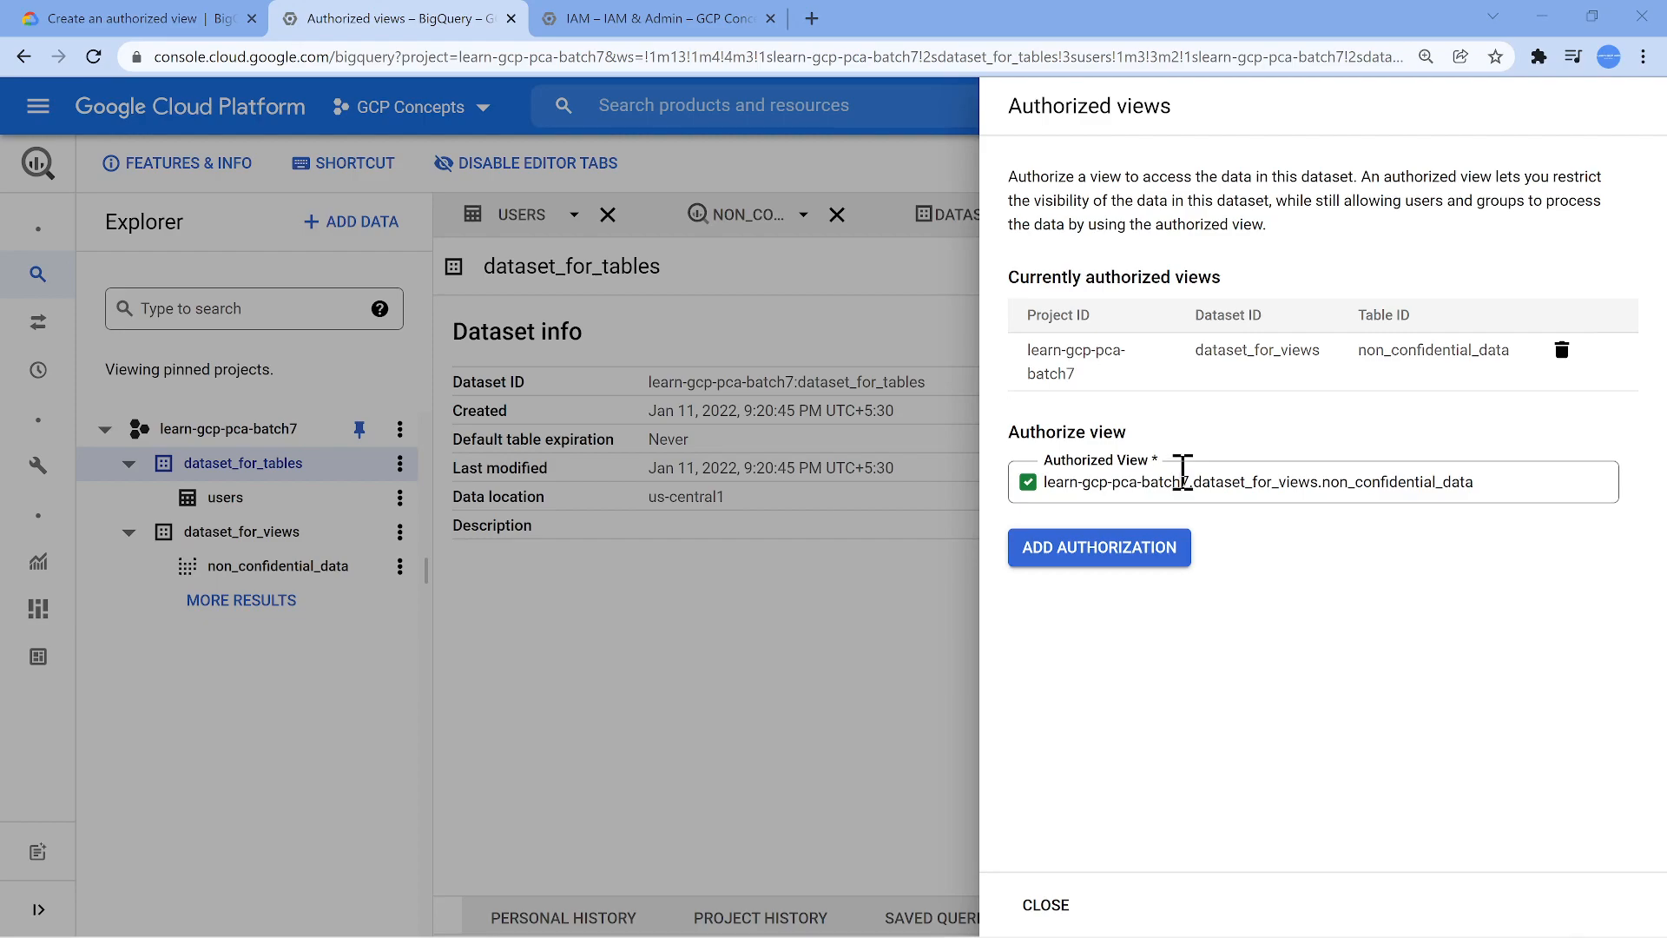
Remove the view authorization, confirm the query is denied, then re-authorize and rerun it
click(1561, 349)
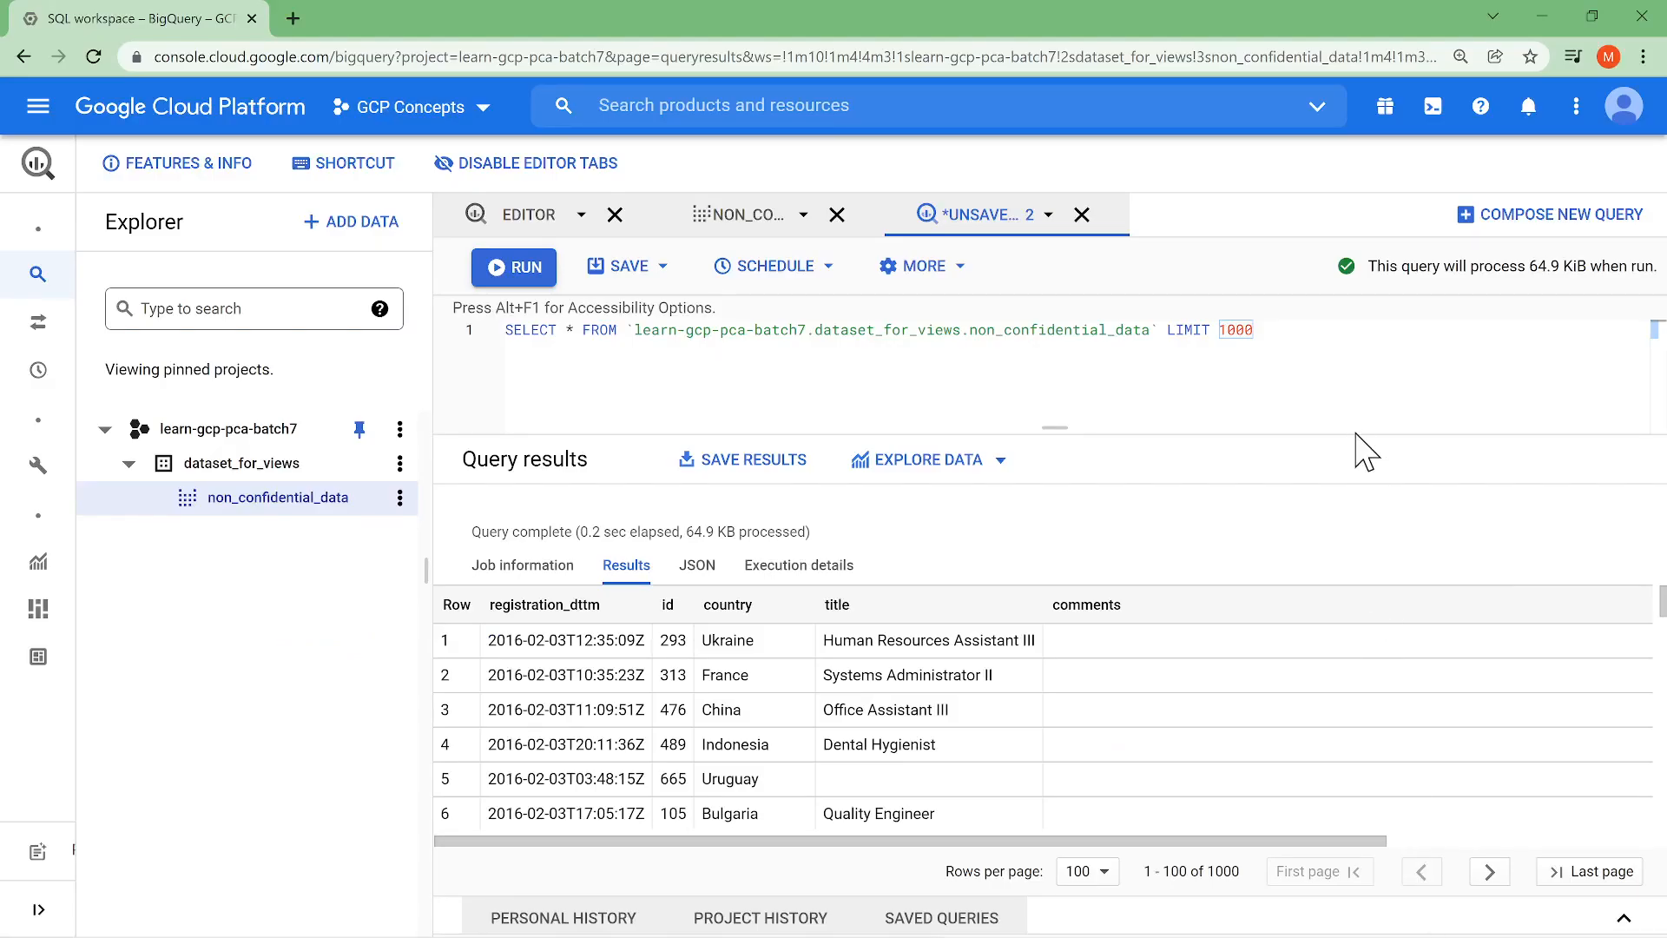
mouse_move(513, 277)
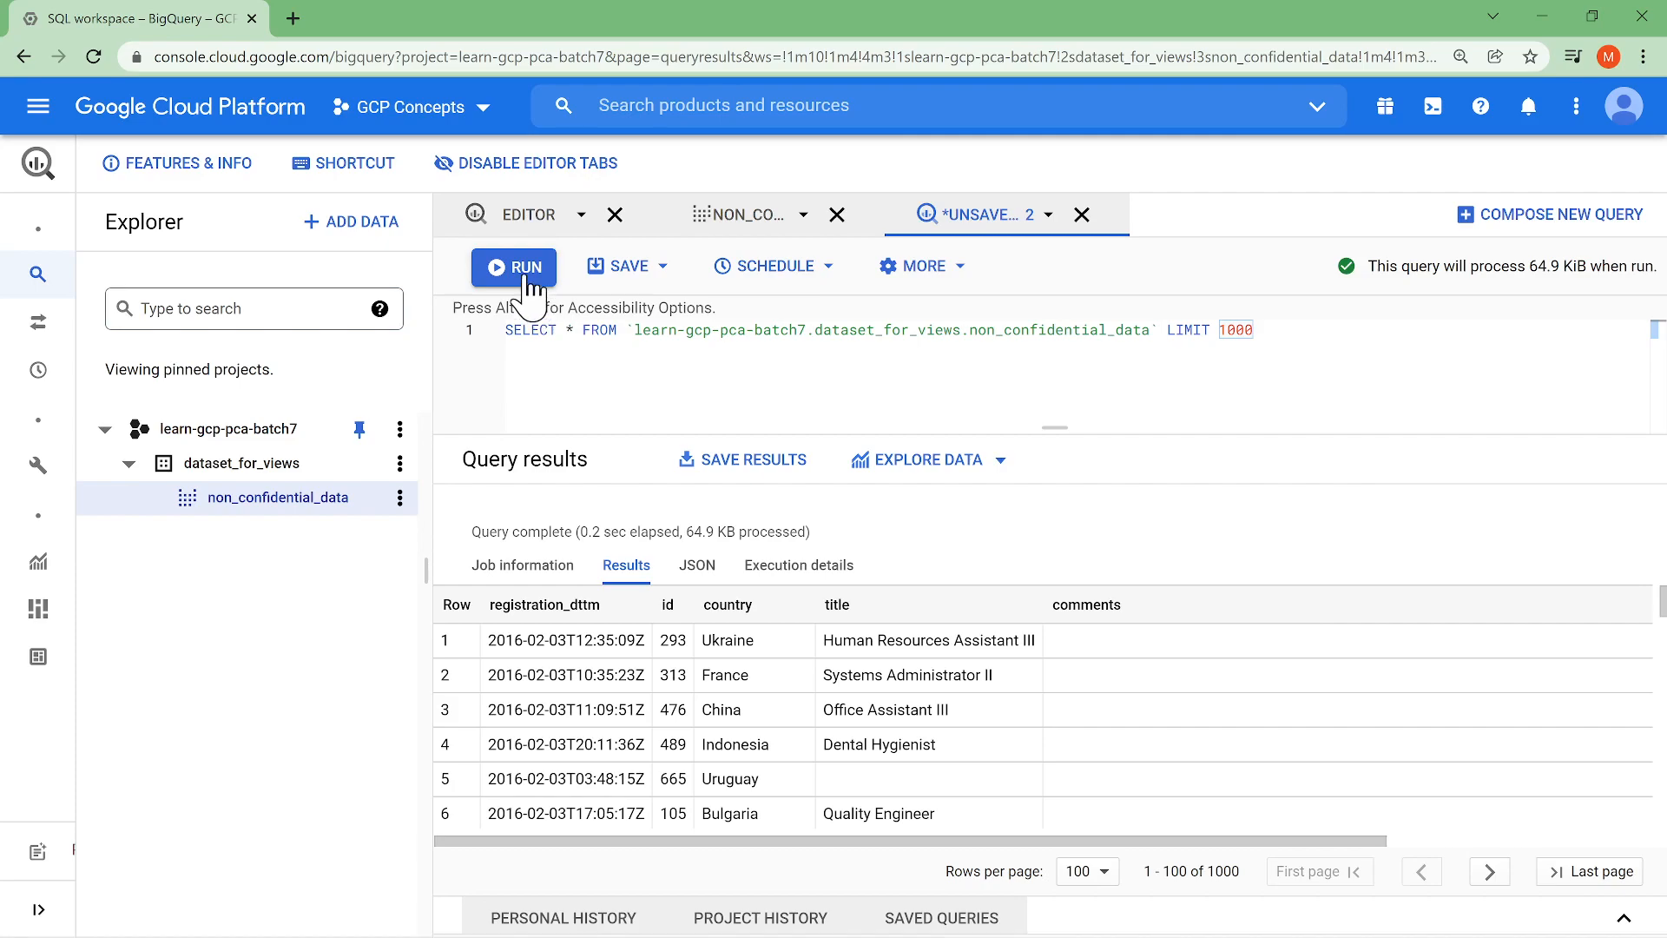
click(514, 266)
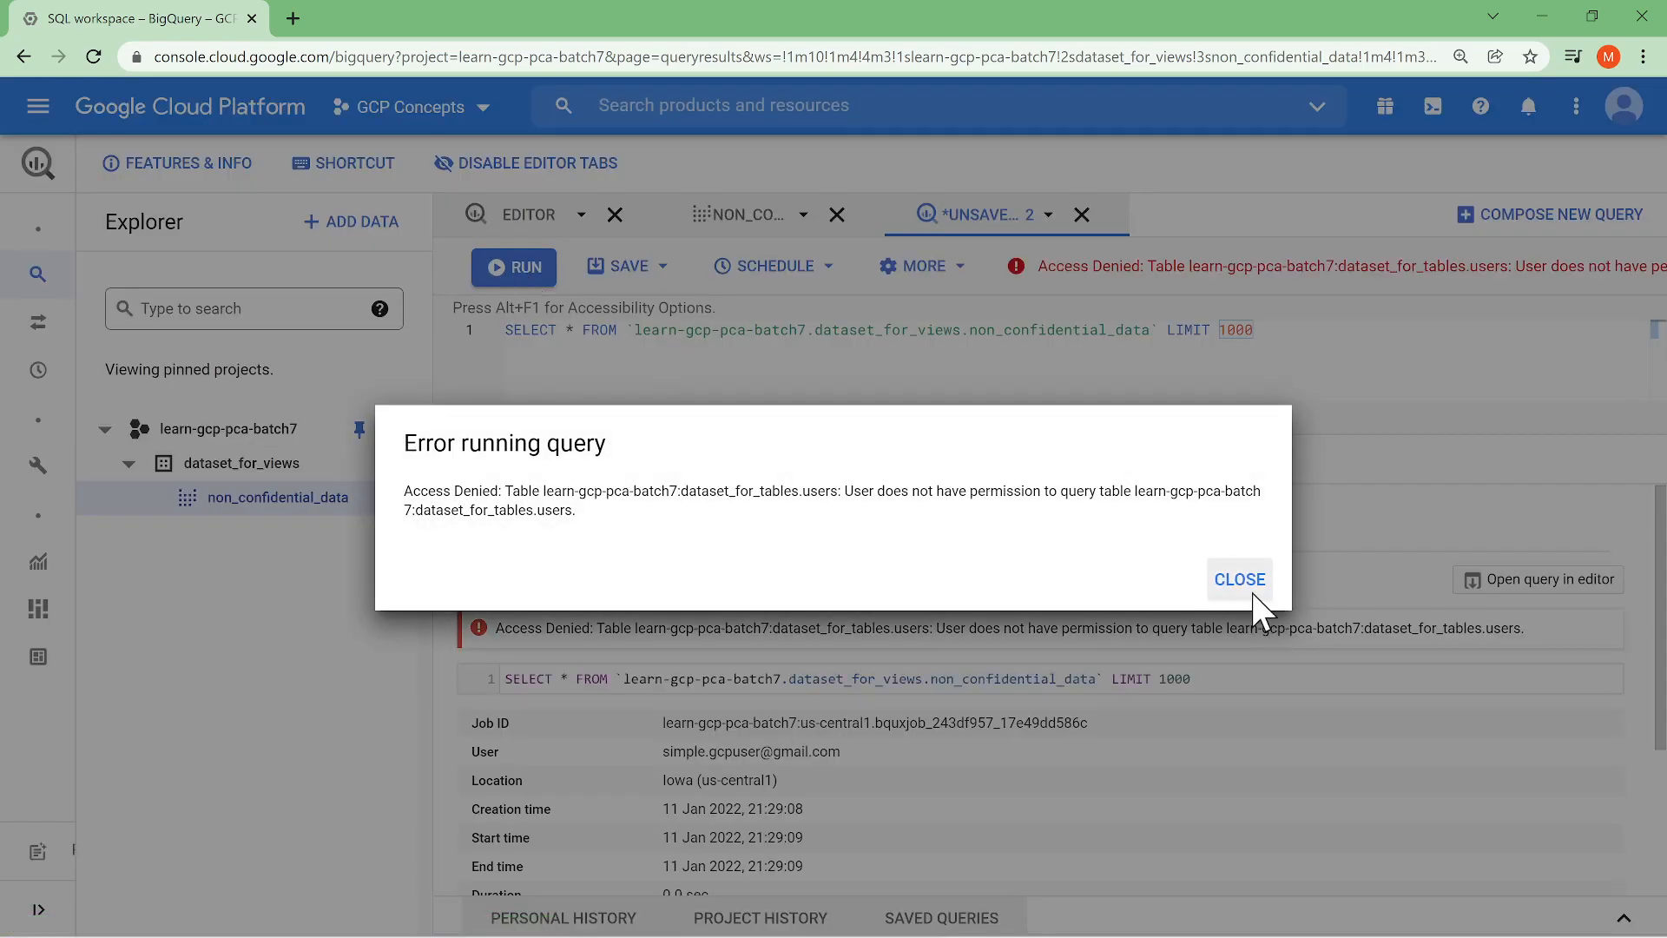
click(1239, 579)
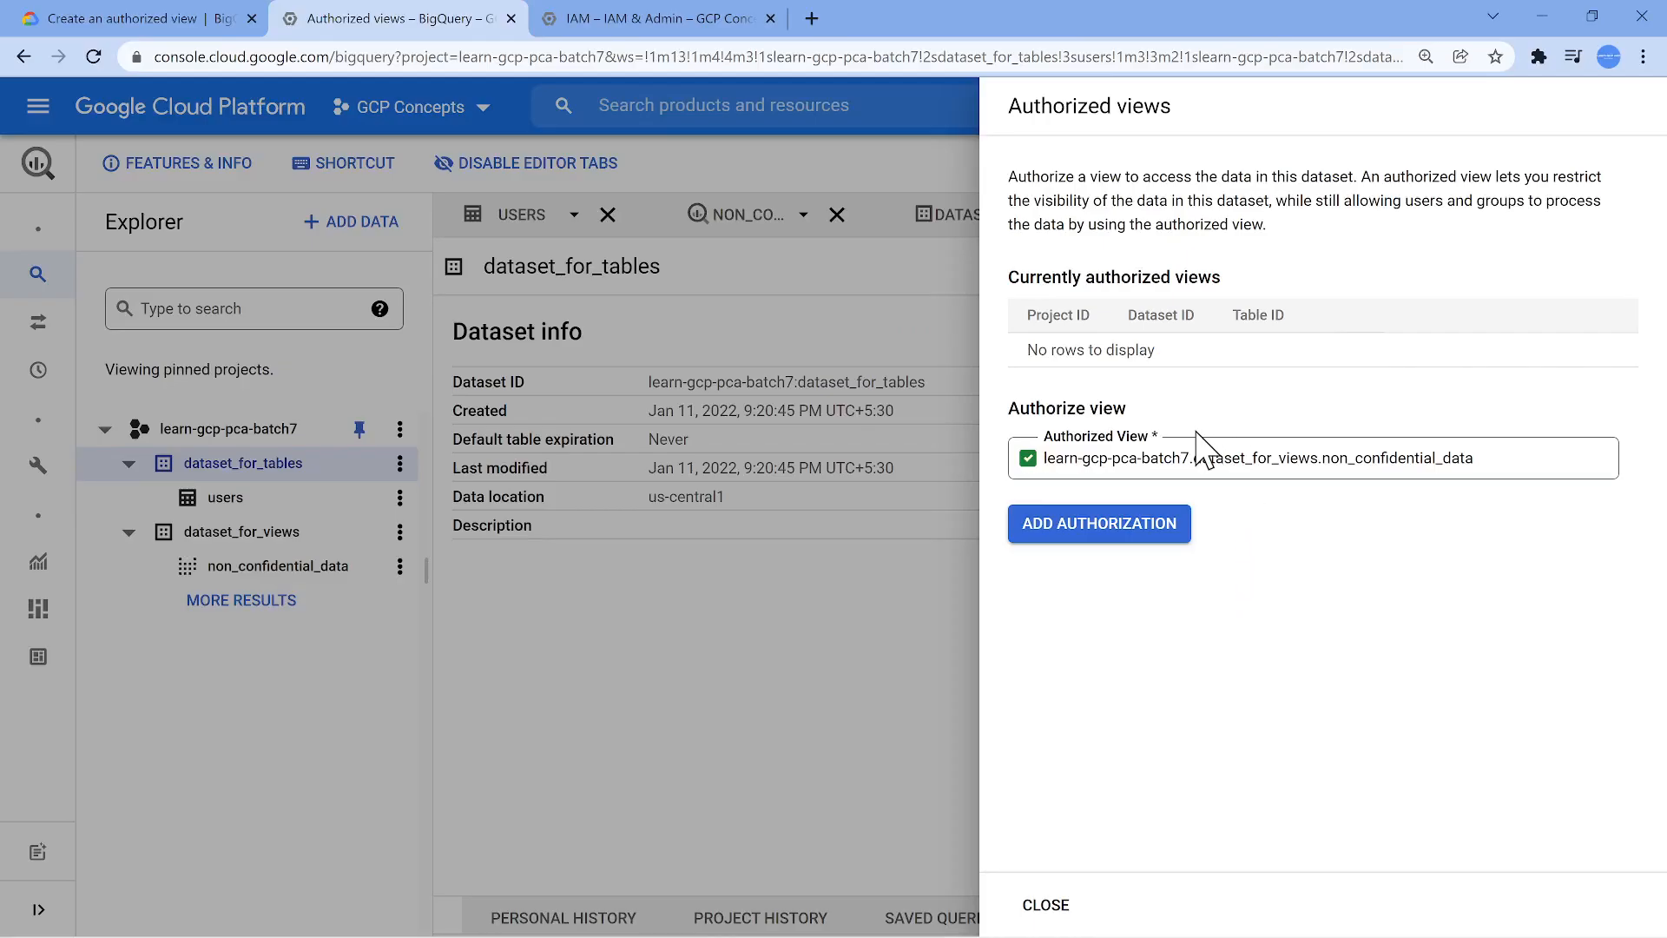
click(1099, 524)
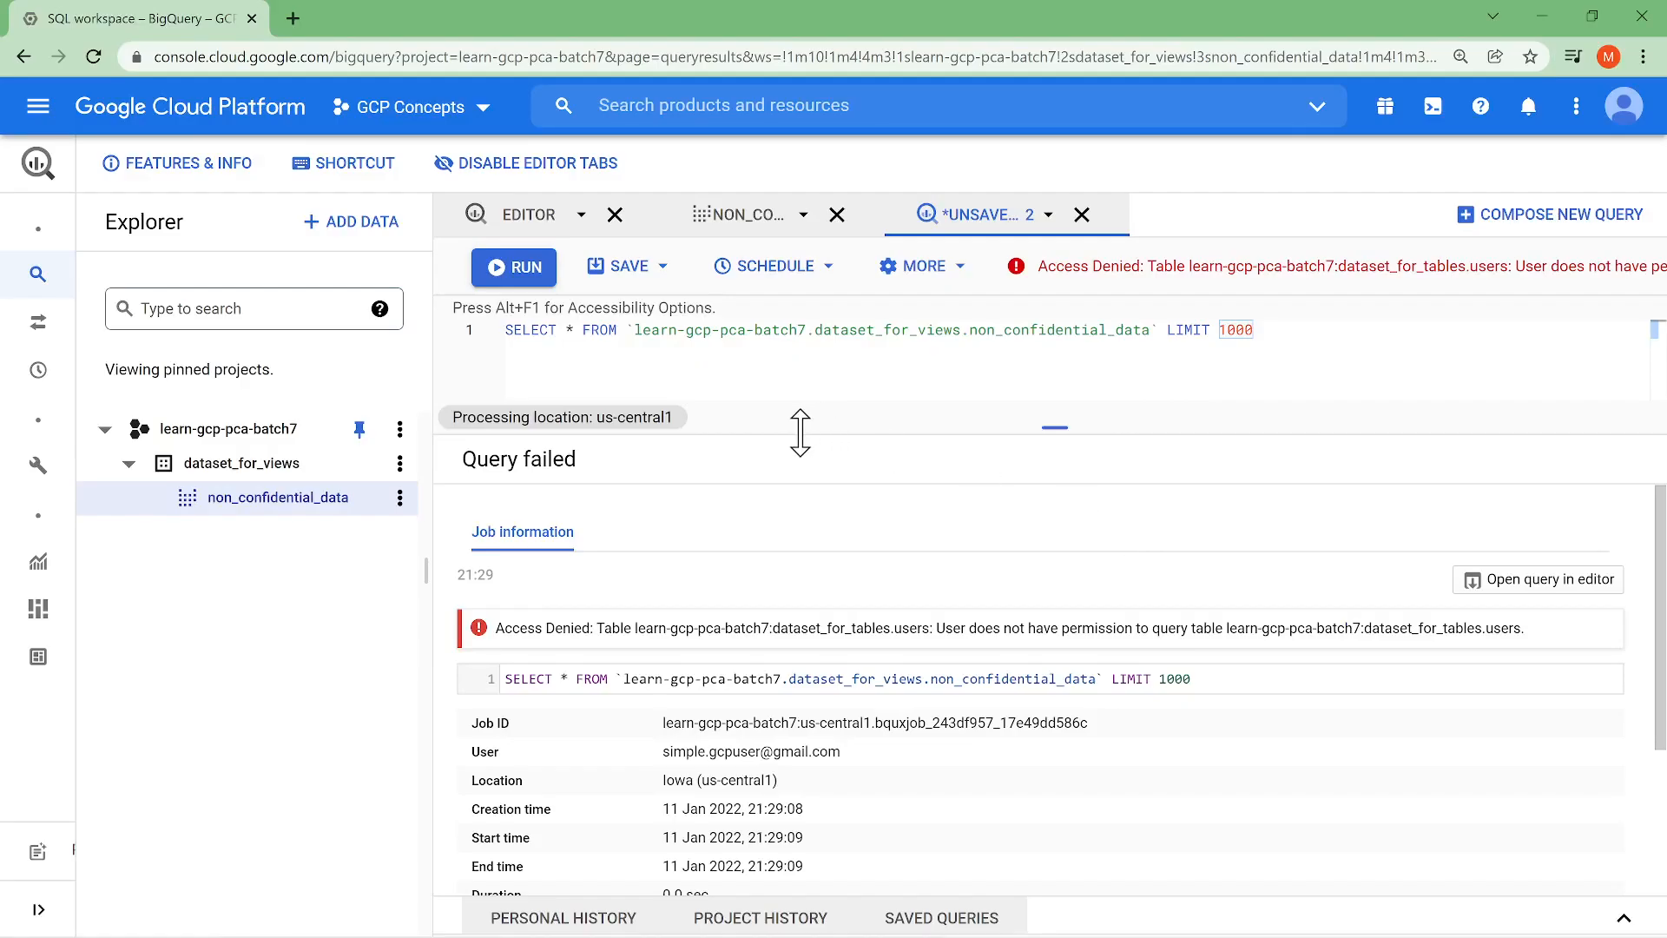
click(513, 267)
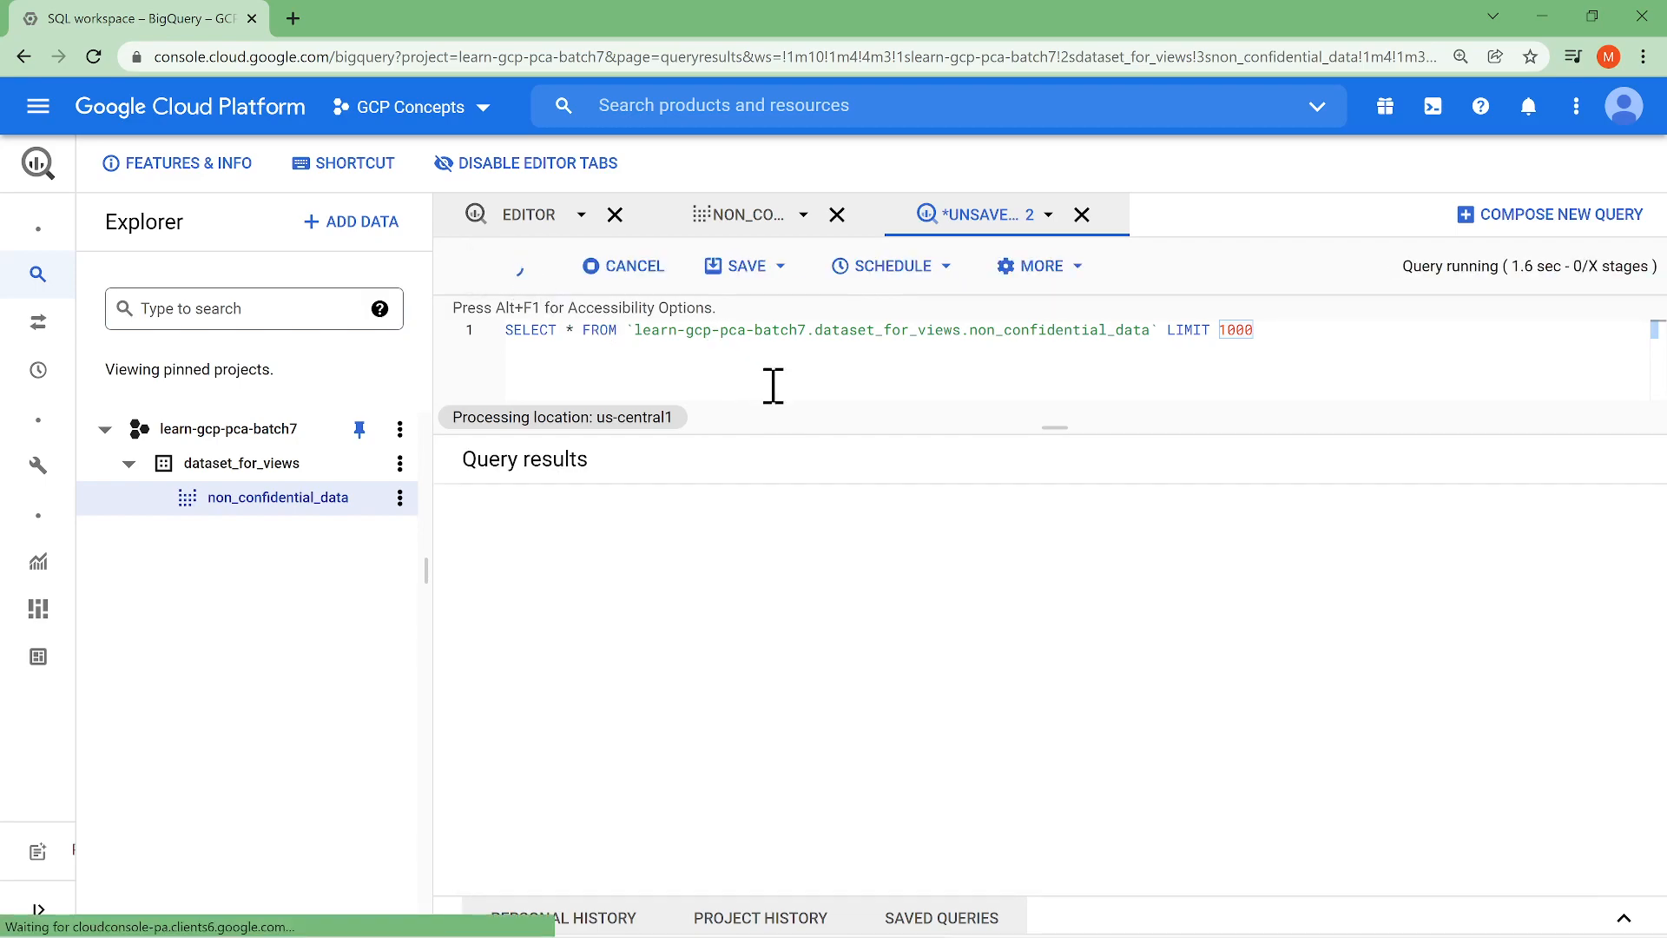